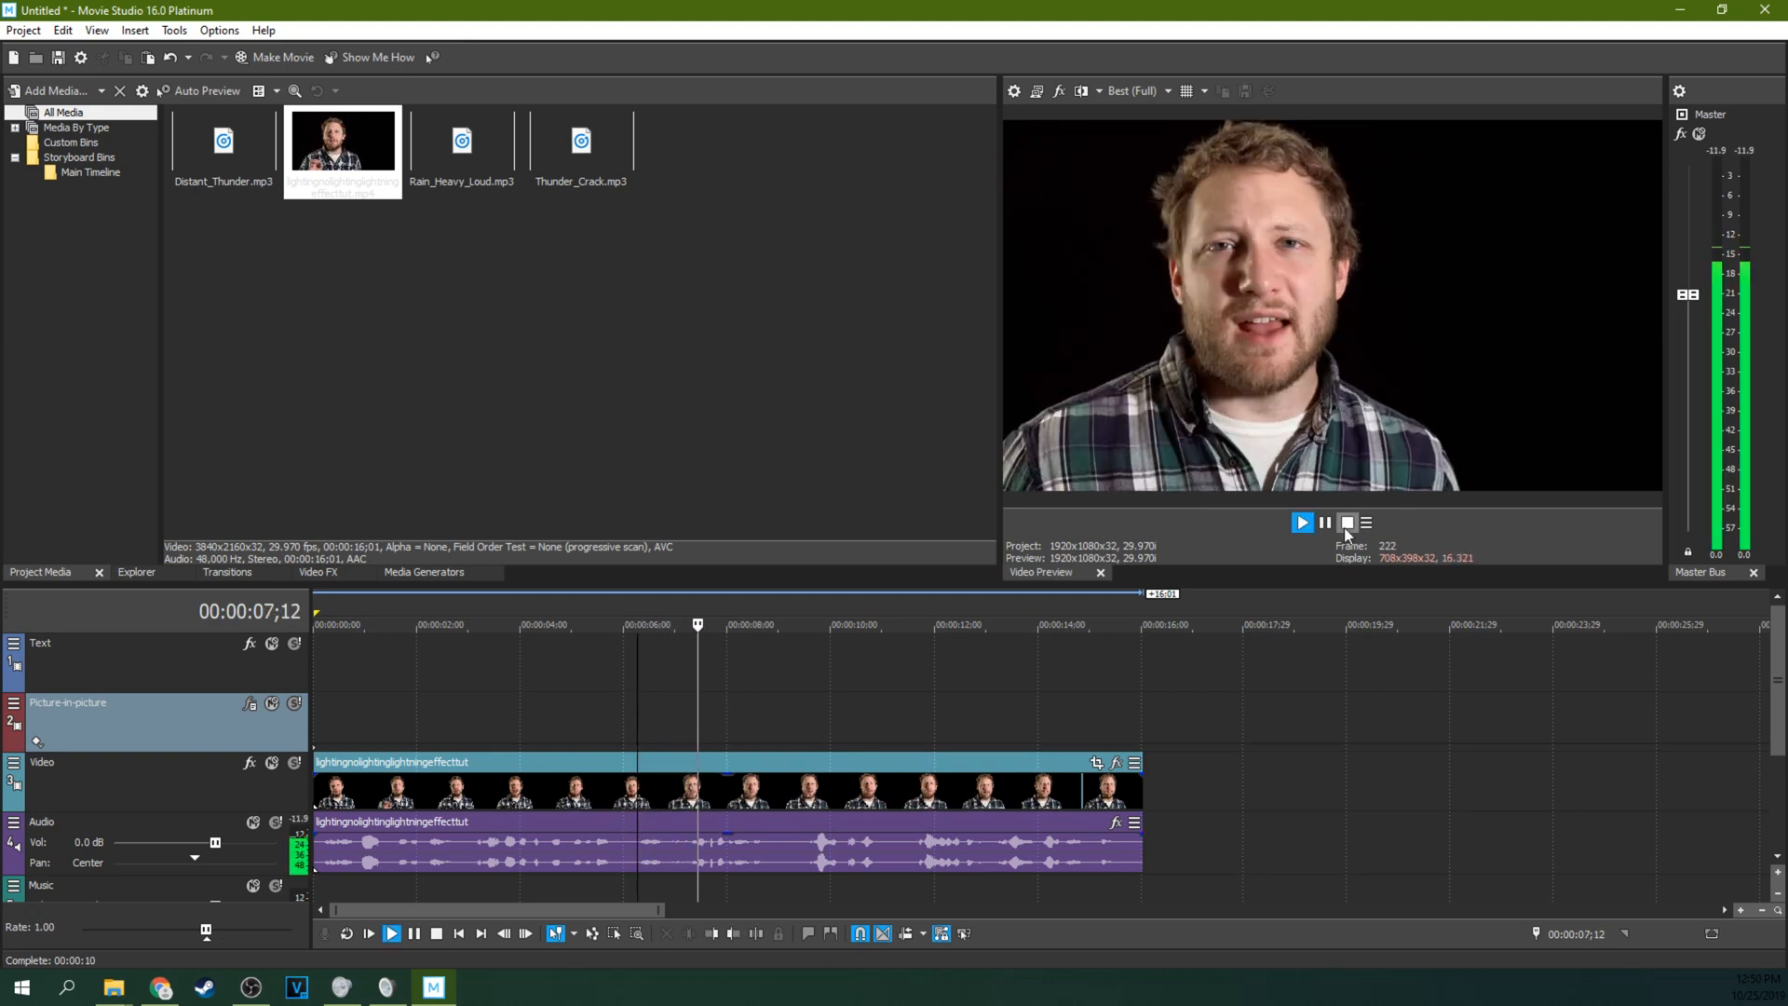
Stop the preview playback of the talking-head clip.
left_click(1302, 521)
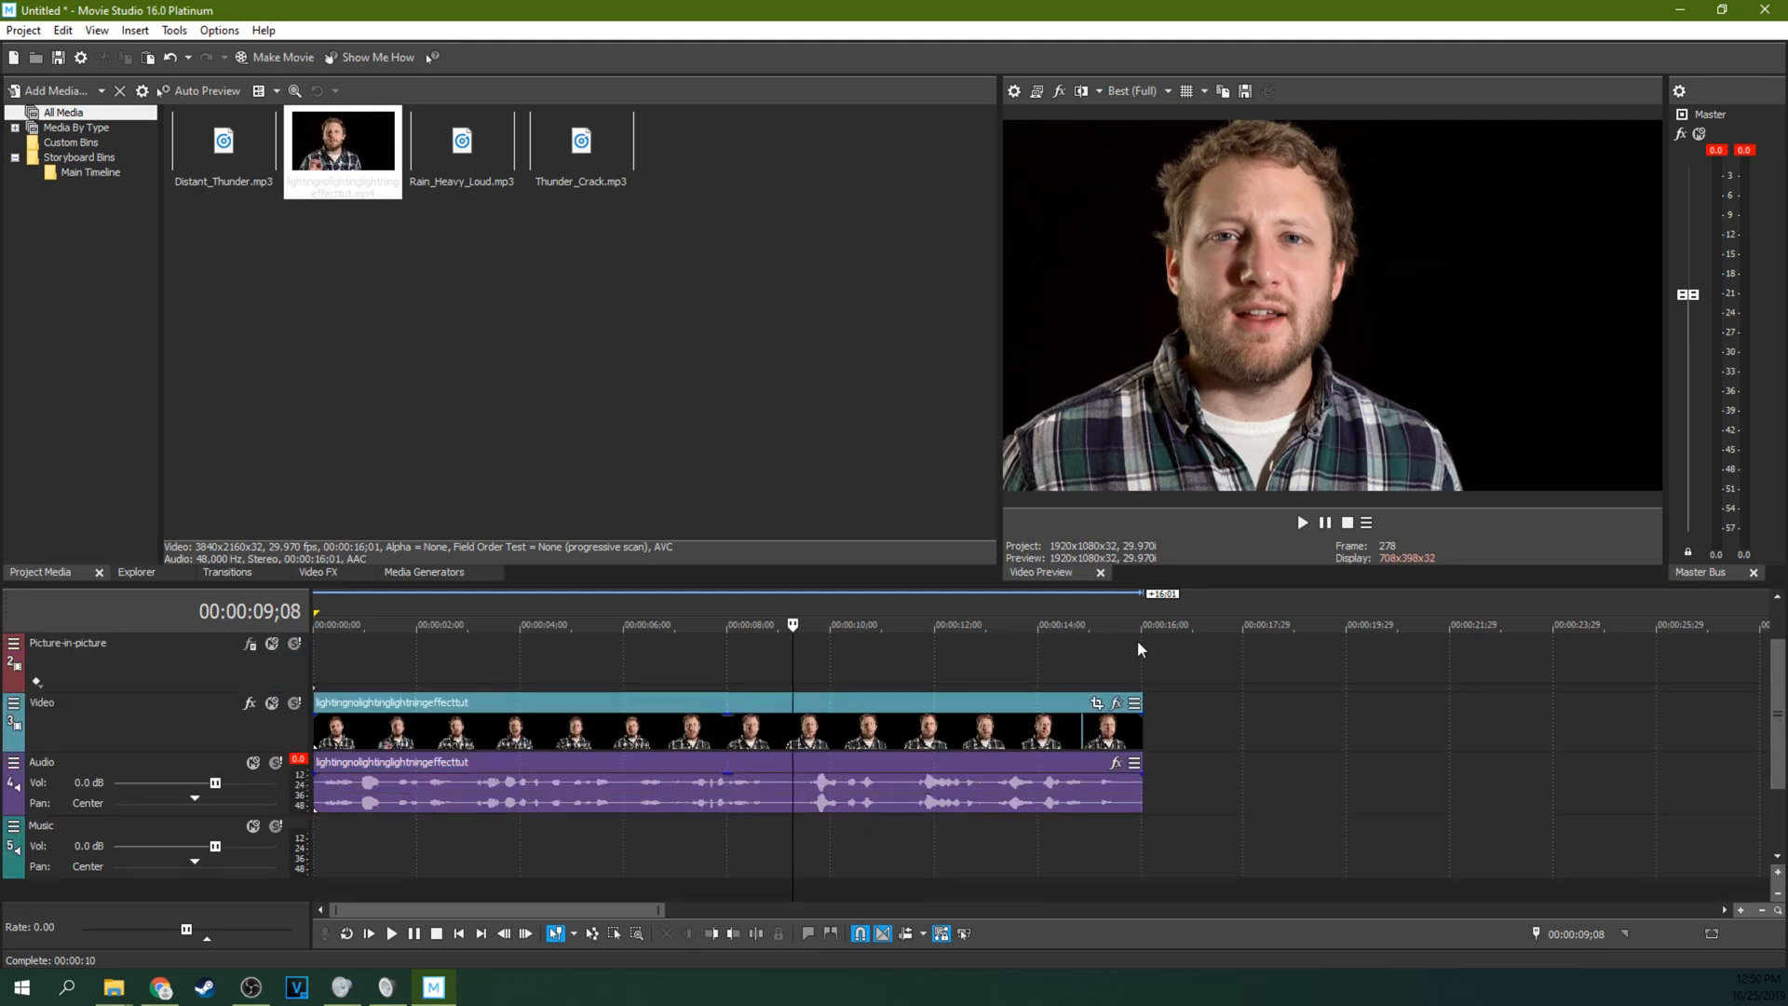
mouse_move(742, 572)
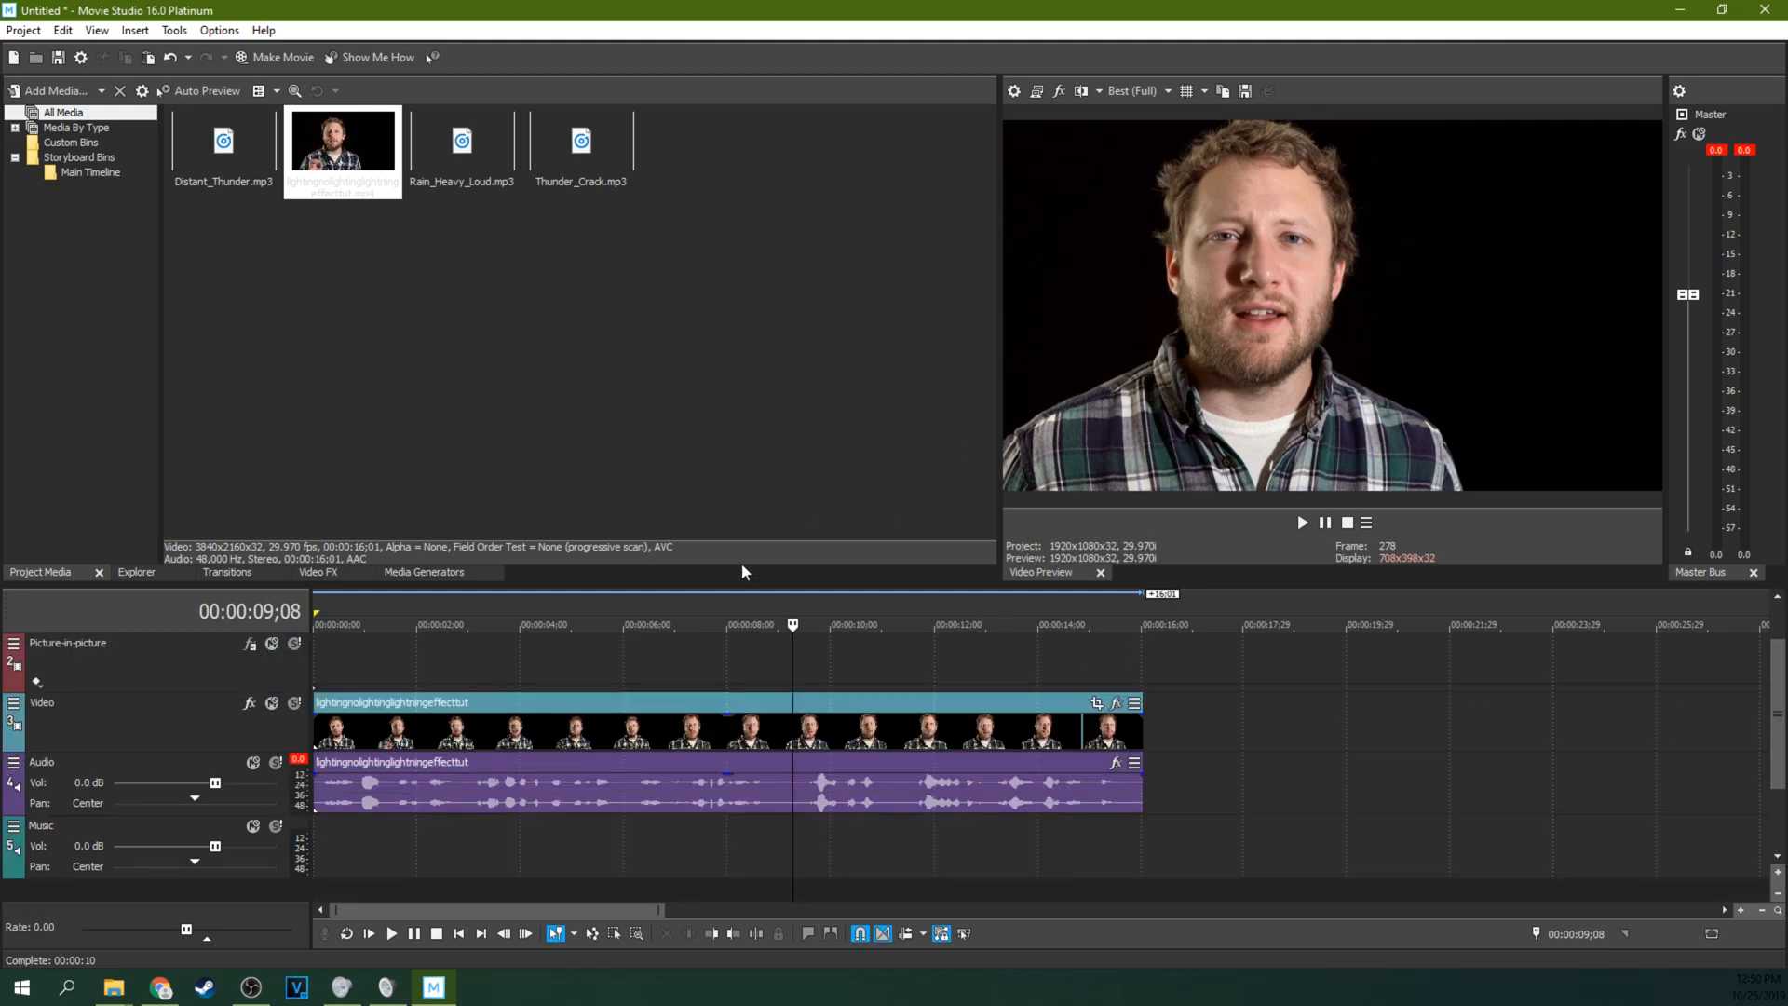
mouse_move(398, 673)
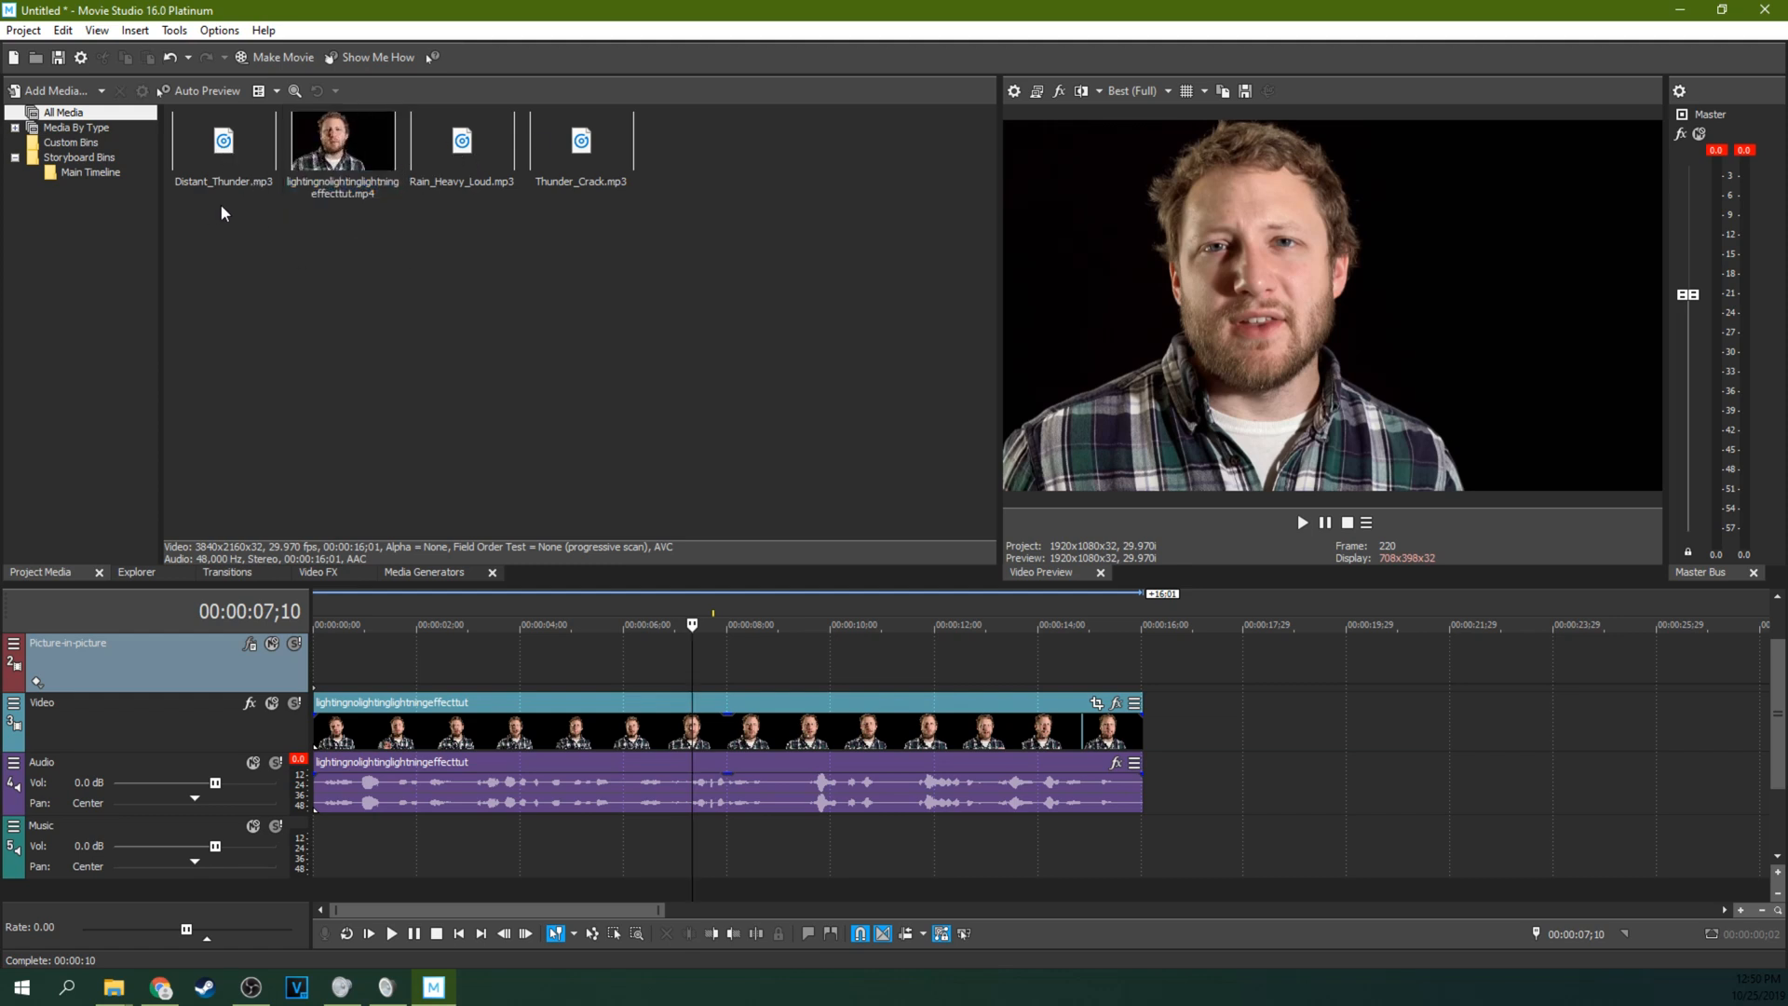
Place Rain_Heavy_Loud.mp3 on the Music track matching the clip's end and preview it.
left_click(462, 142)
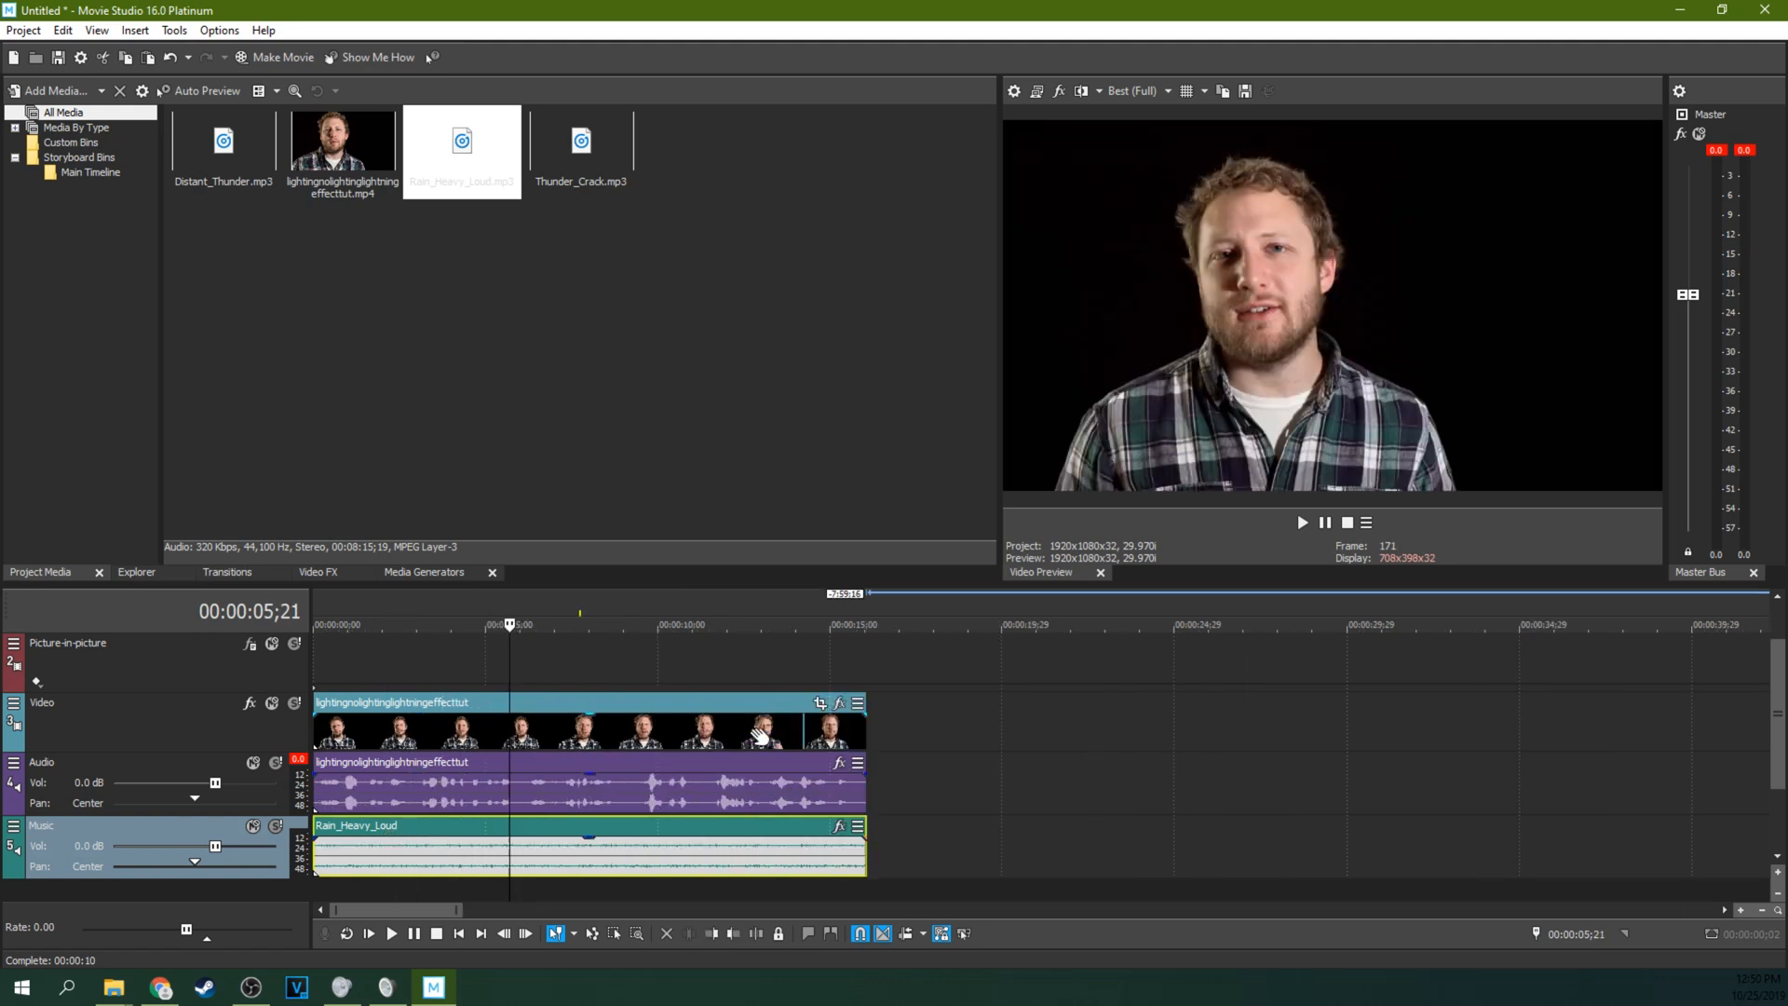
mouse_move(708, 719)
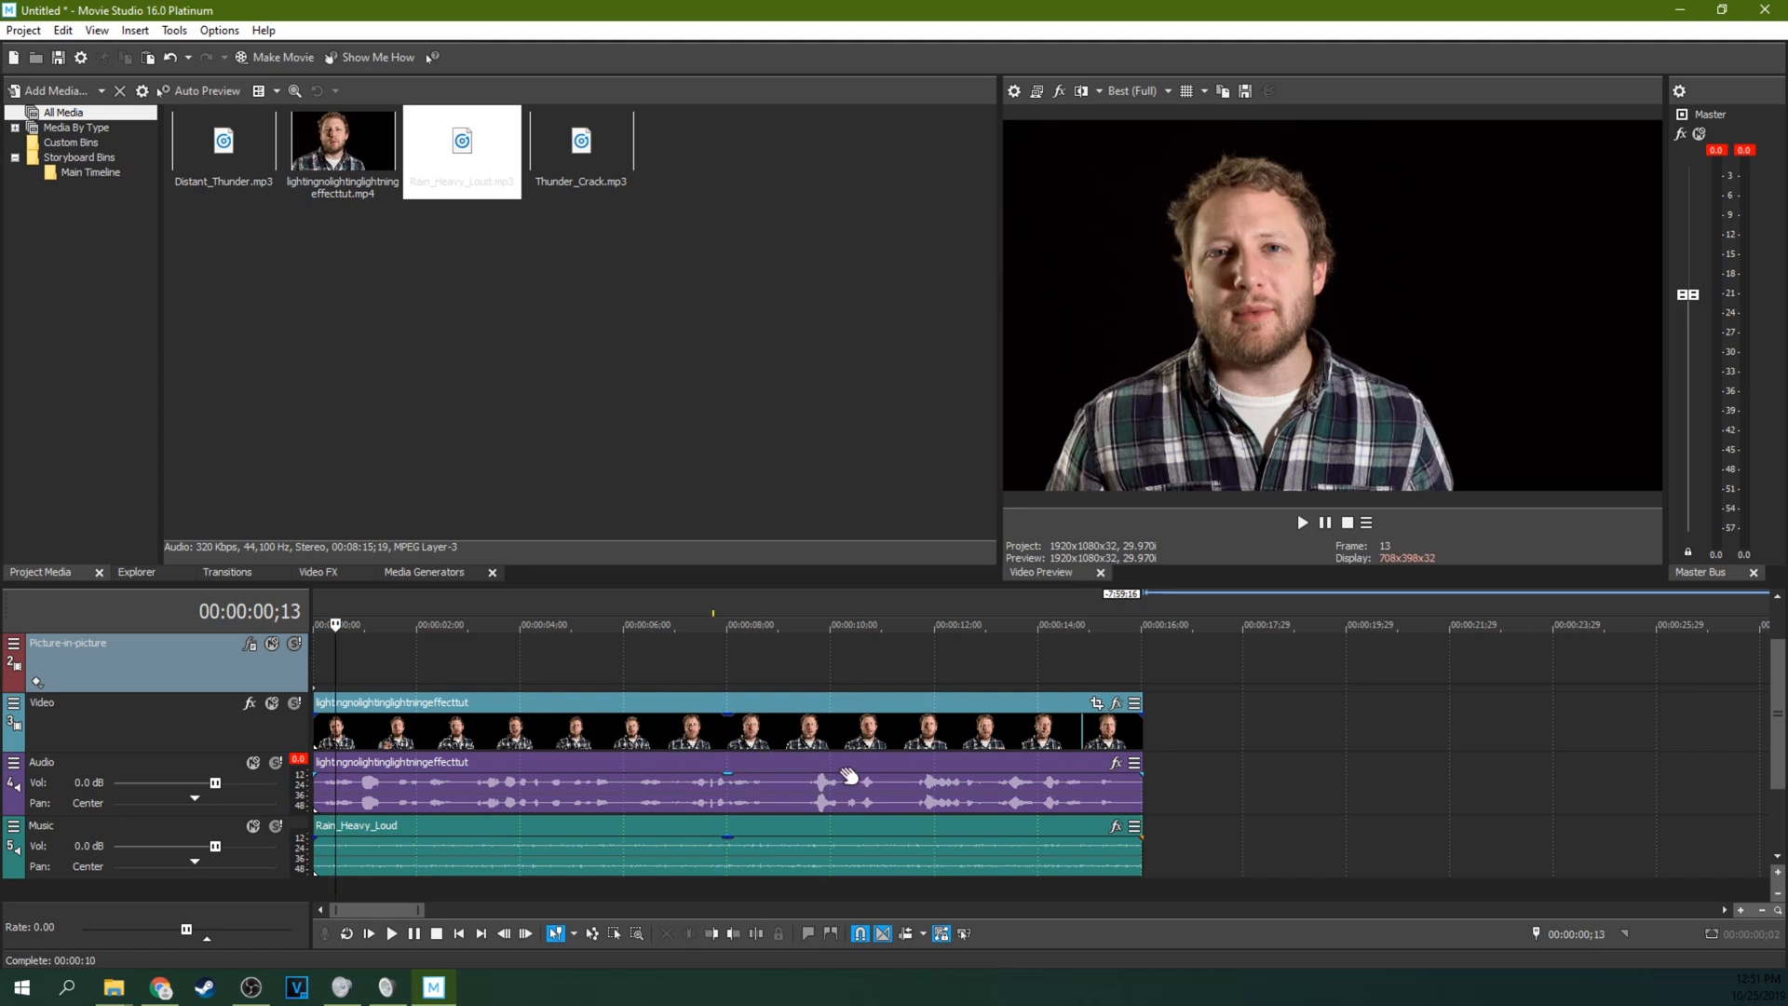
mouse_move(750, 663)
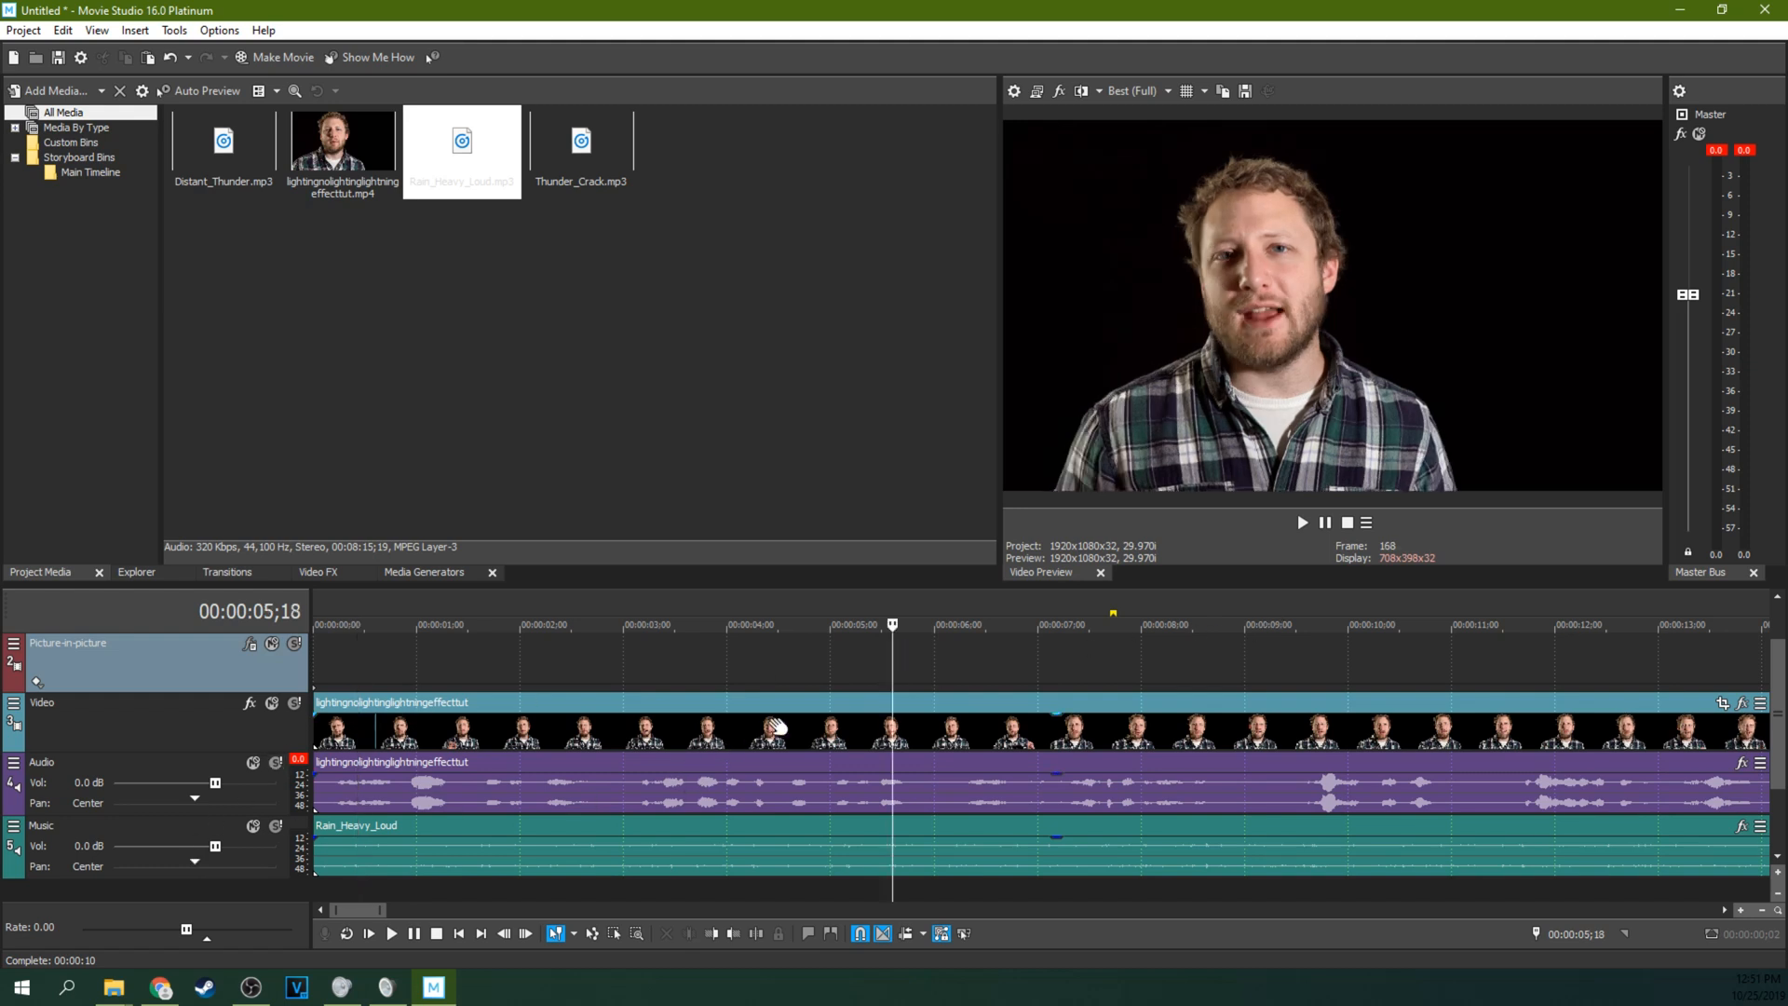
left_click(1300, 521)
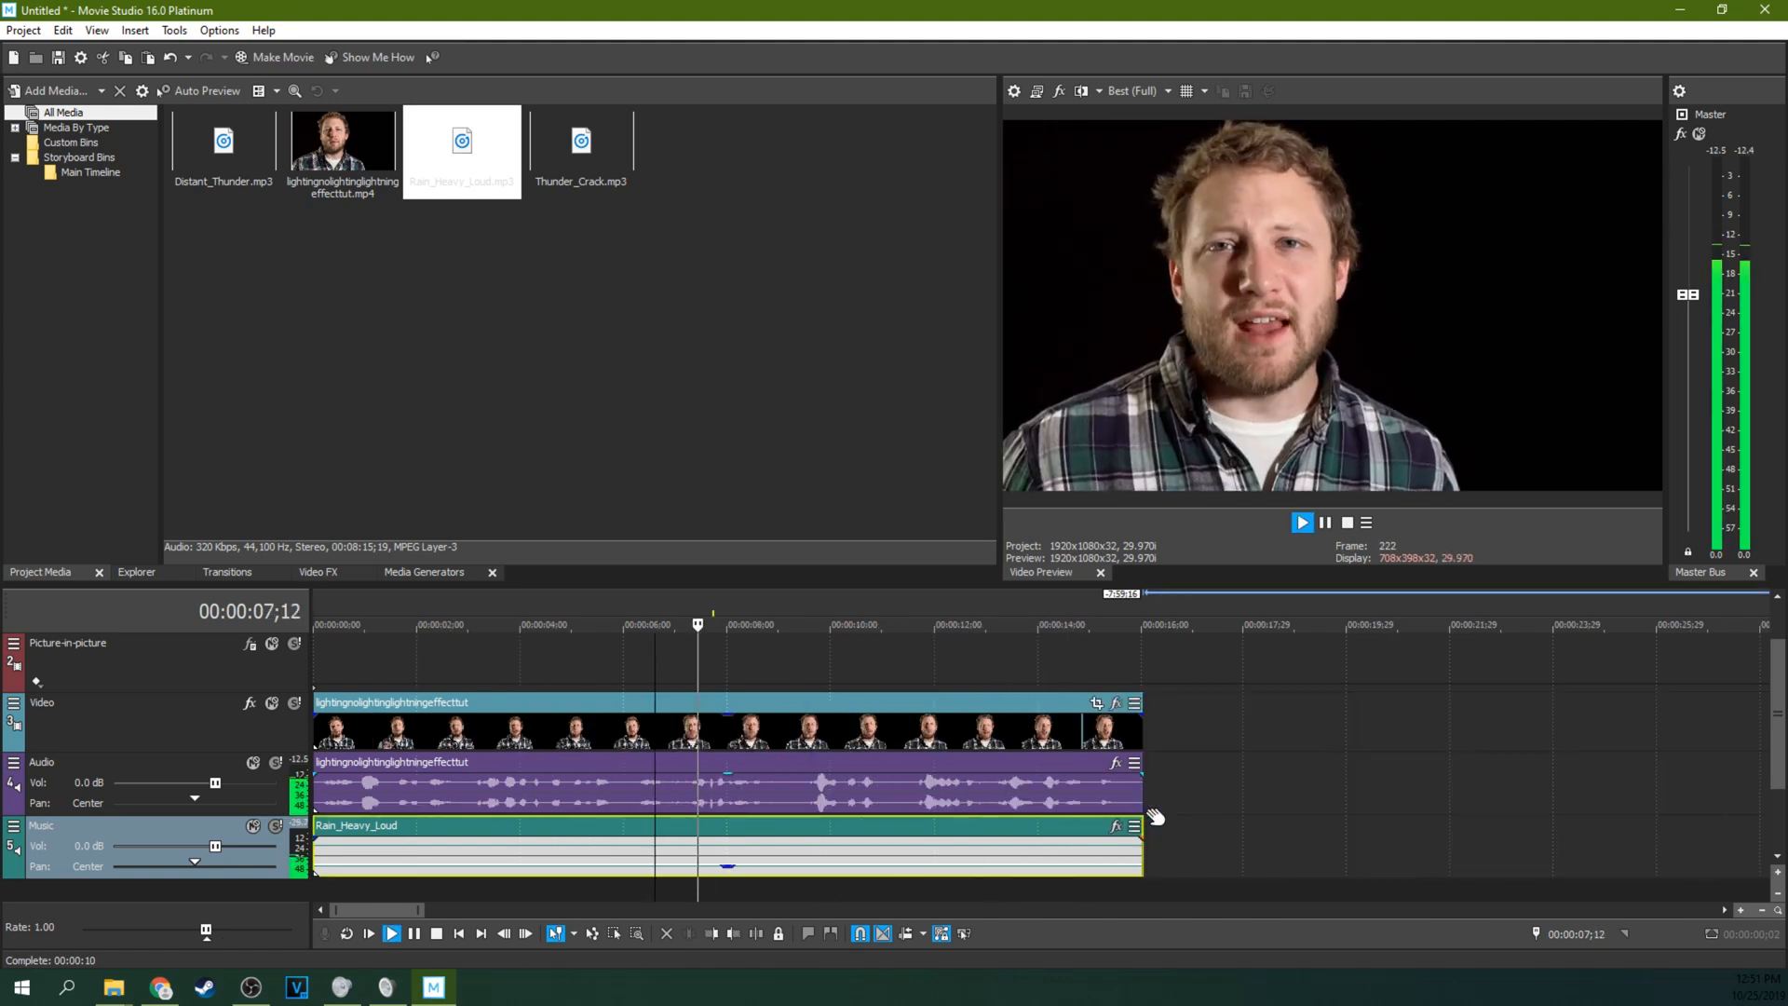
left_click(1302, 521)
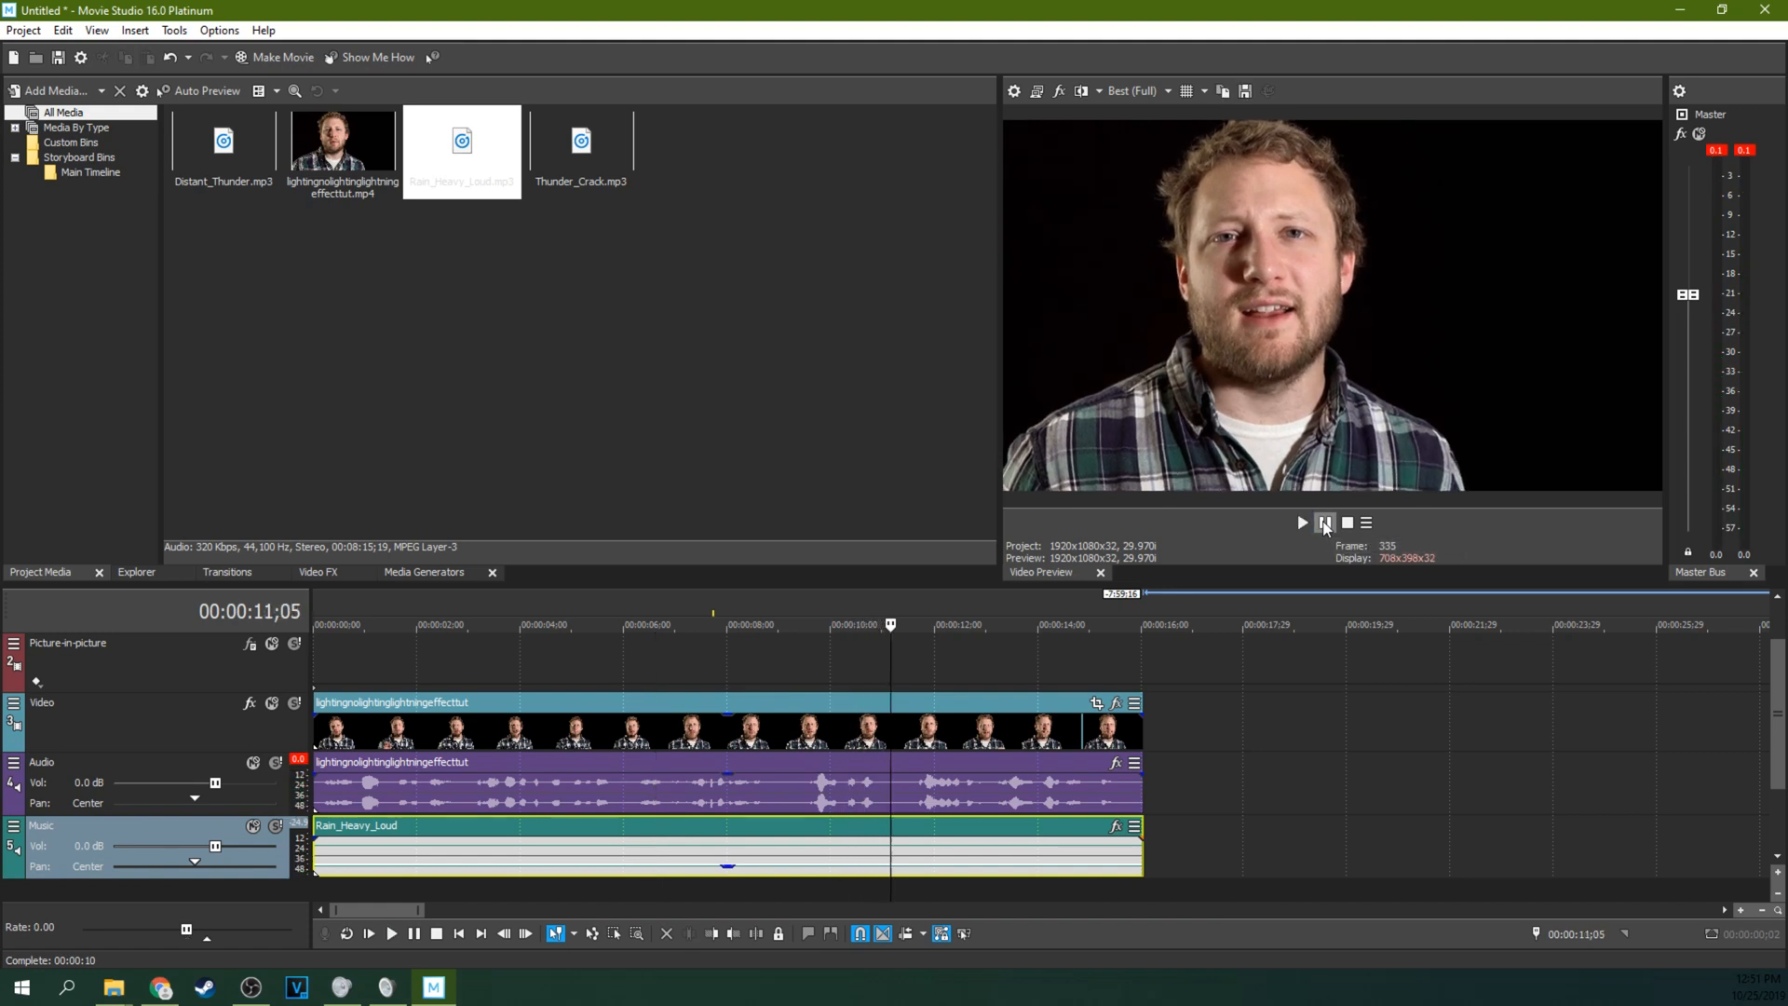
left_click(1302, 522)
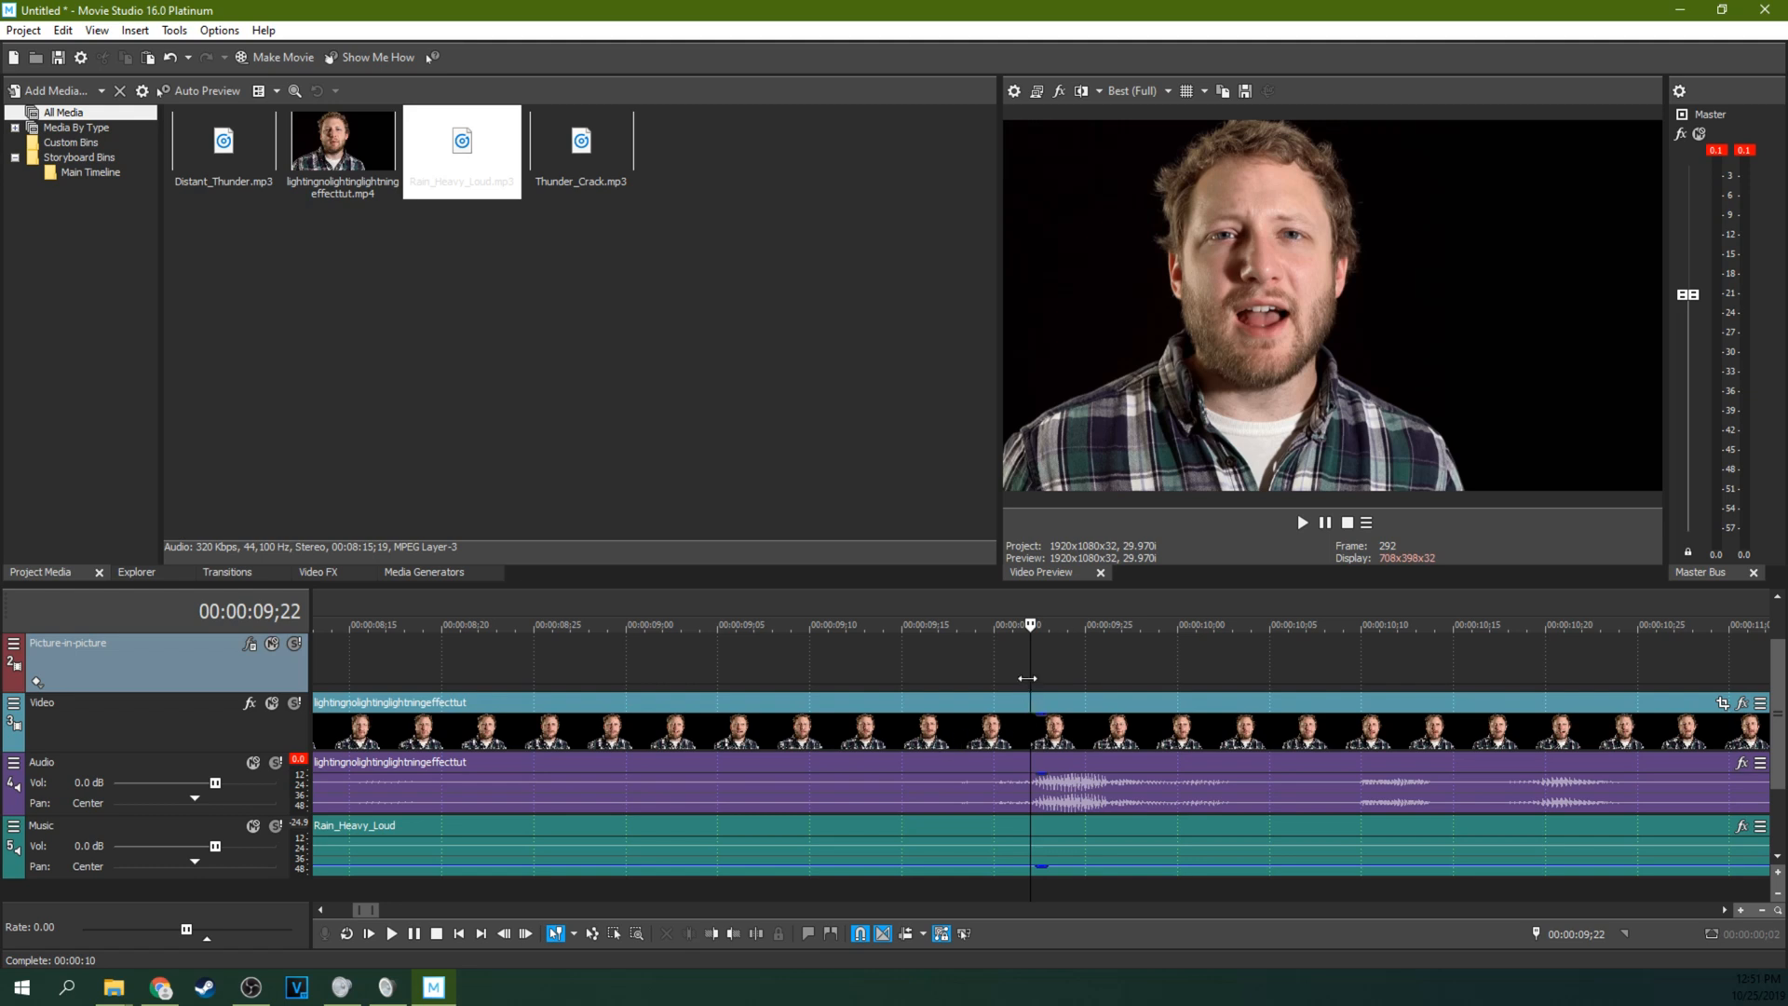
Lower the voice Audio track volume to -0.6 dB and preview the mix from about ten seconds.
left_click(1324, 521)
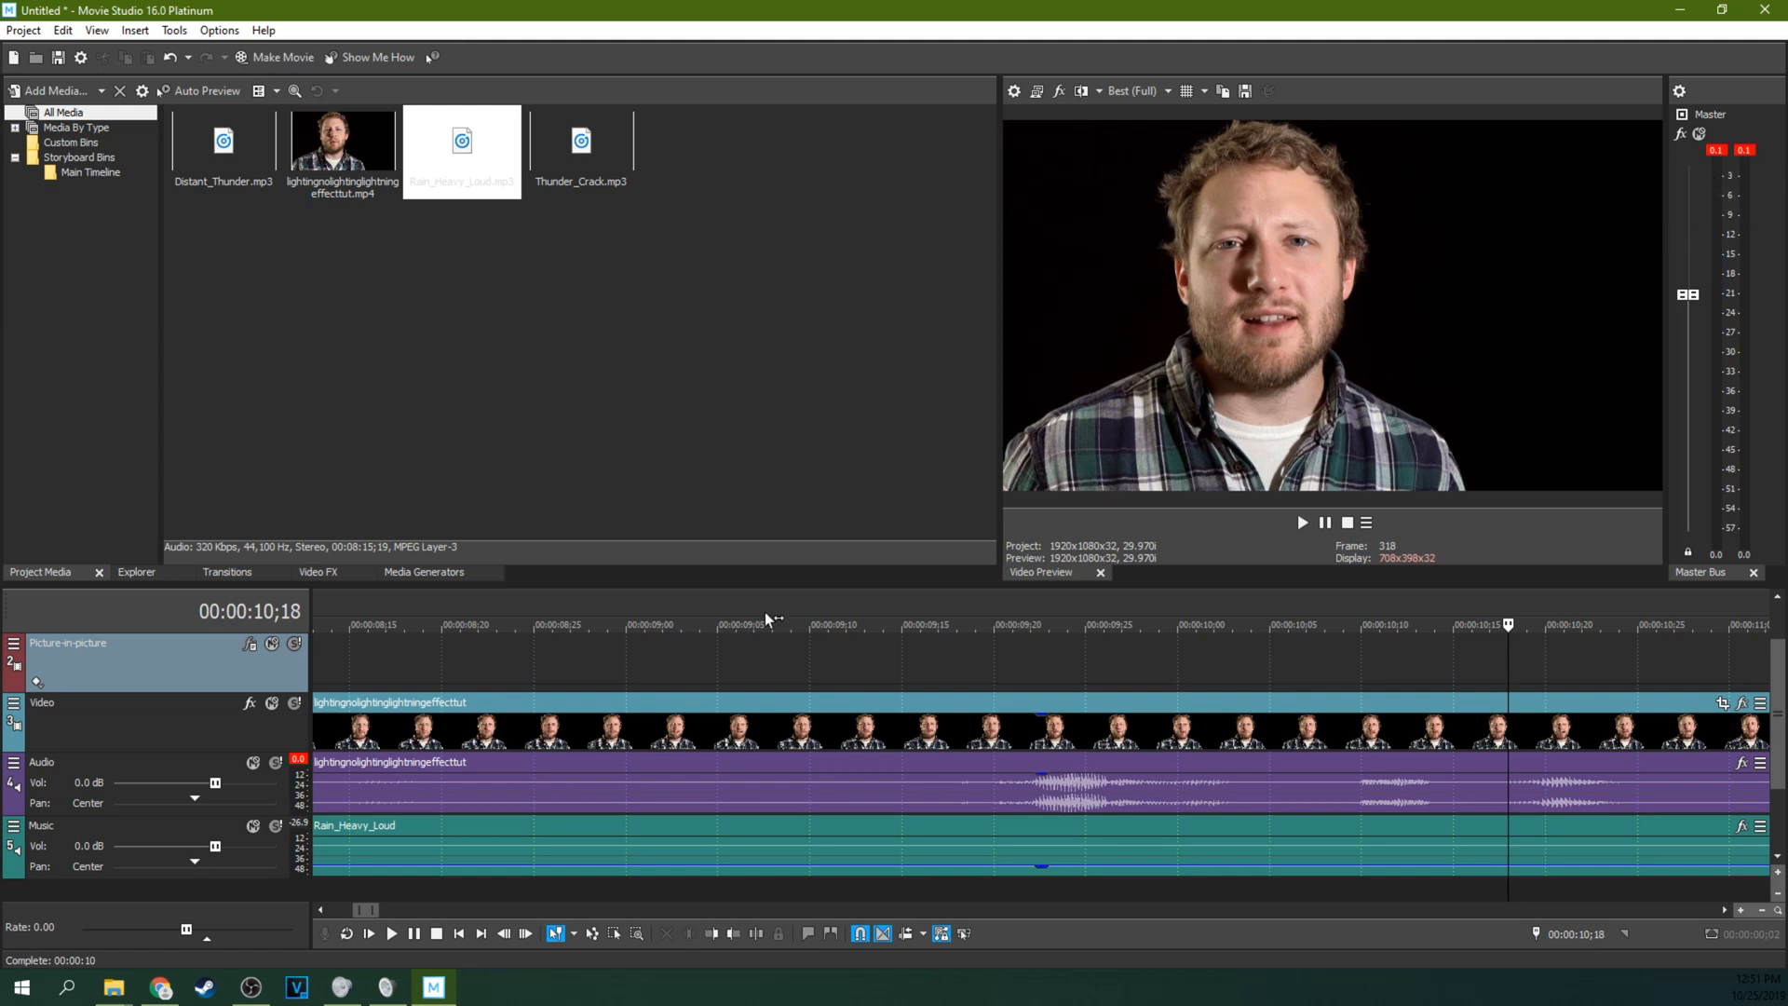
mouse_move(216, 784)
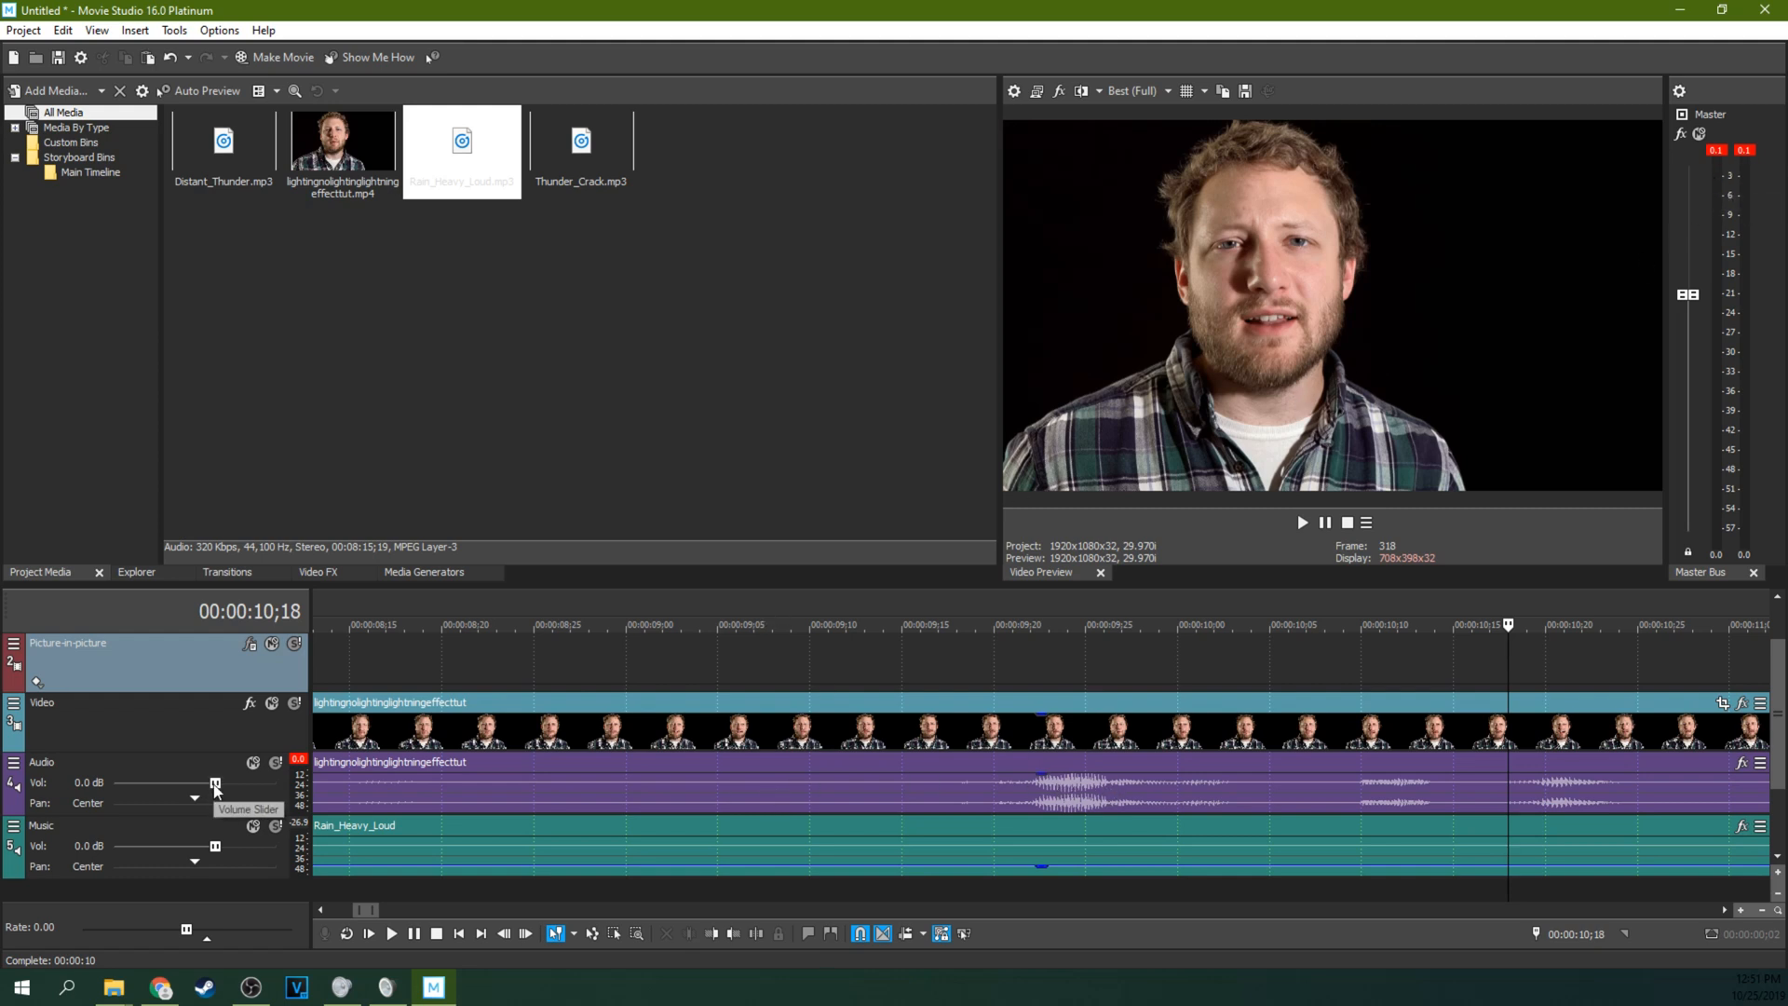
left_click_drag(216, 783, 211, 783)
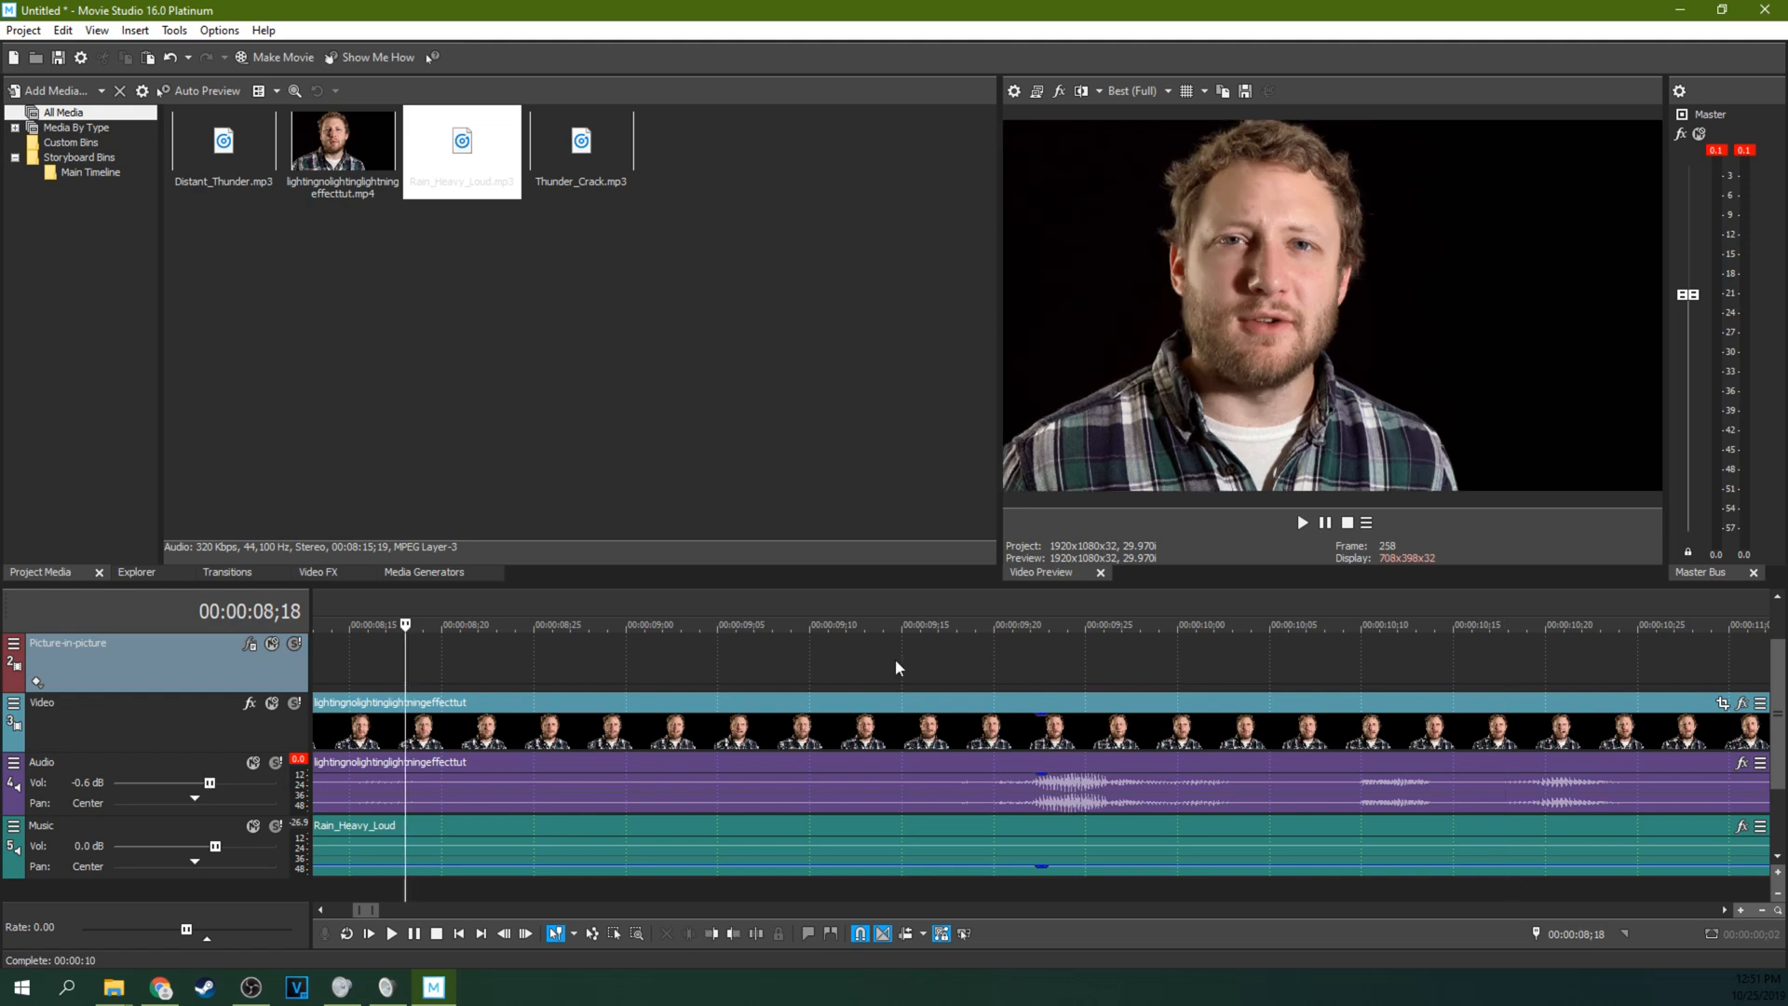
mouse_move(1125, 659)
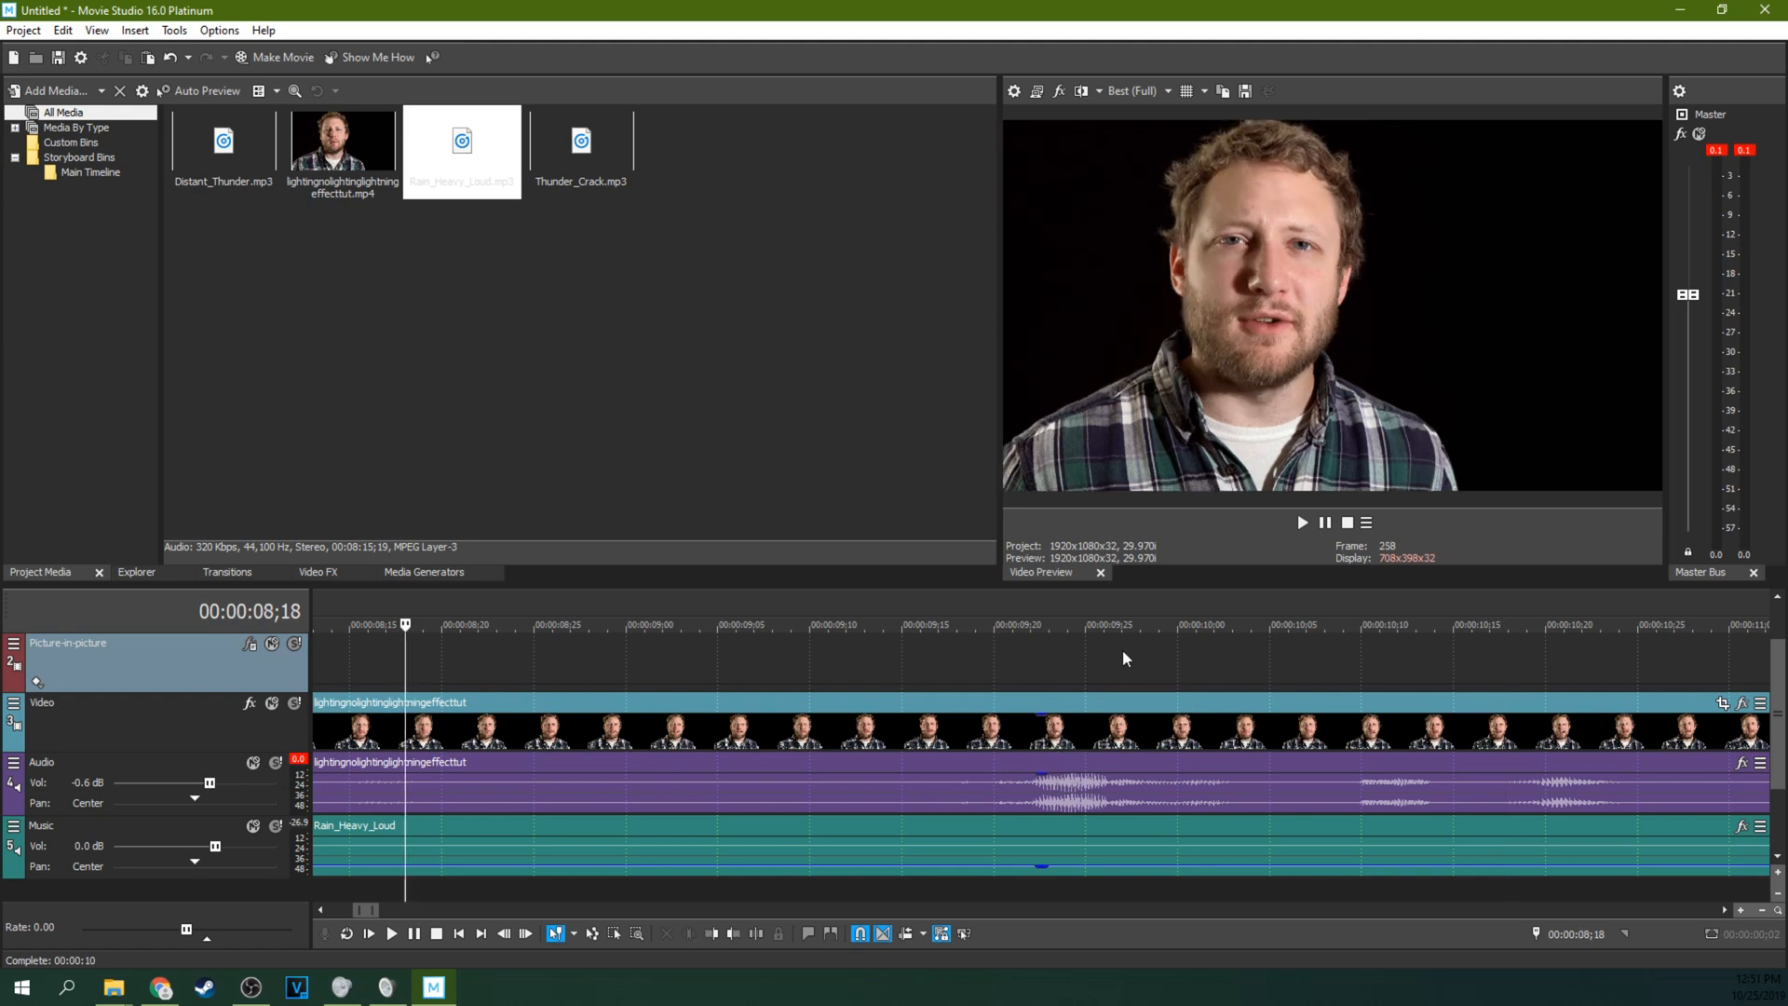
left_click(1300, 522)
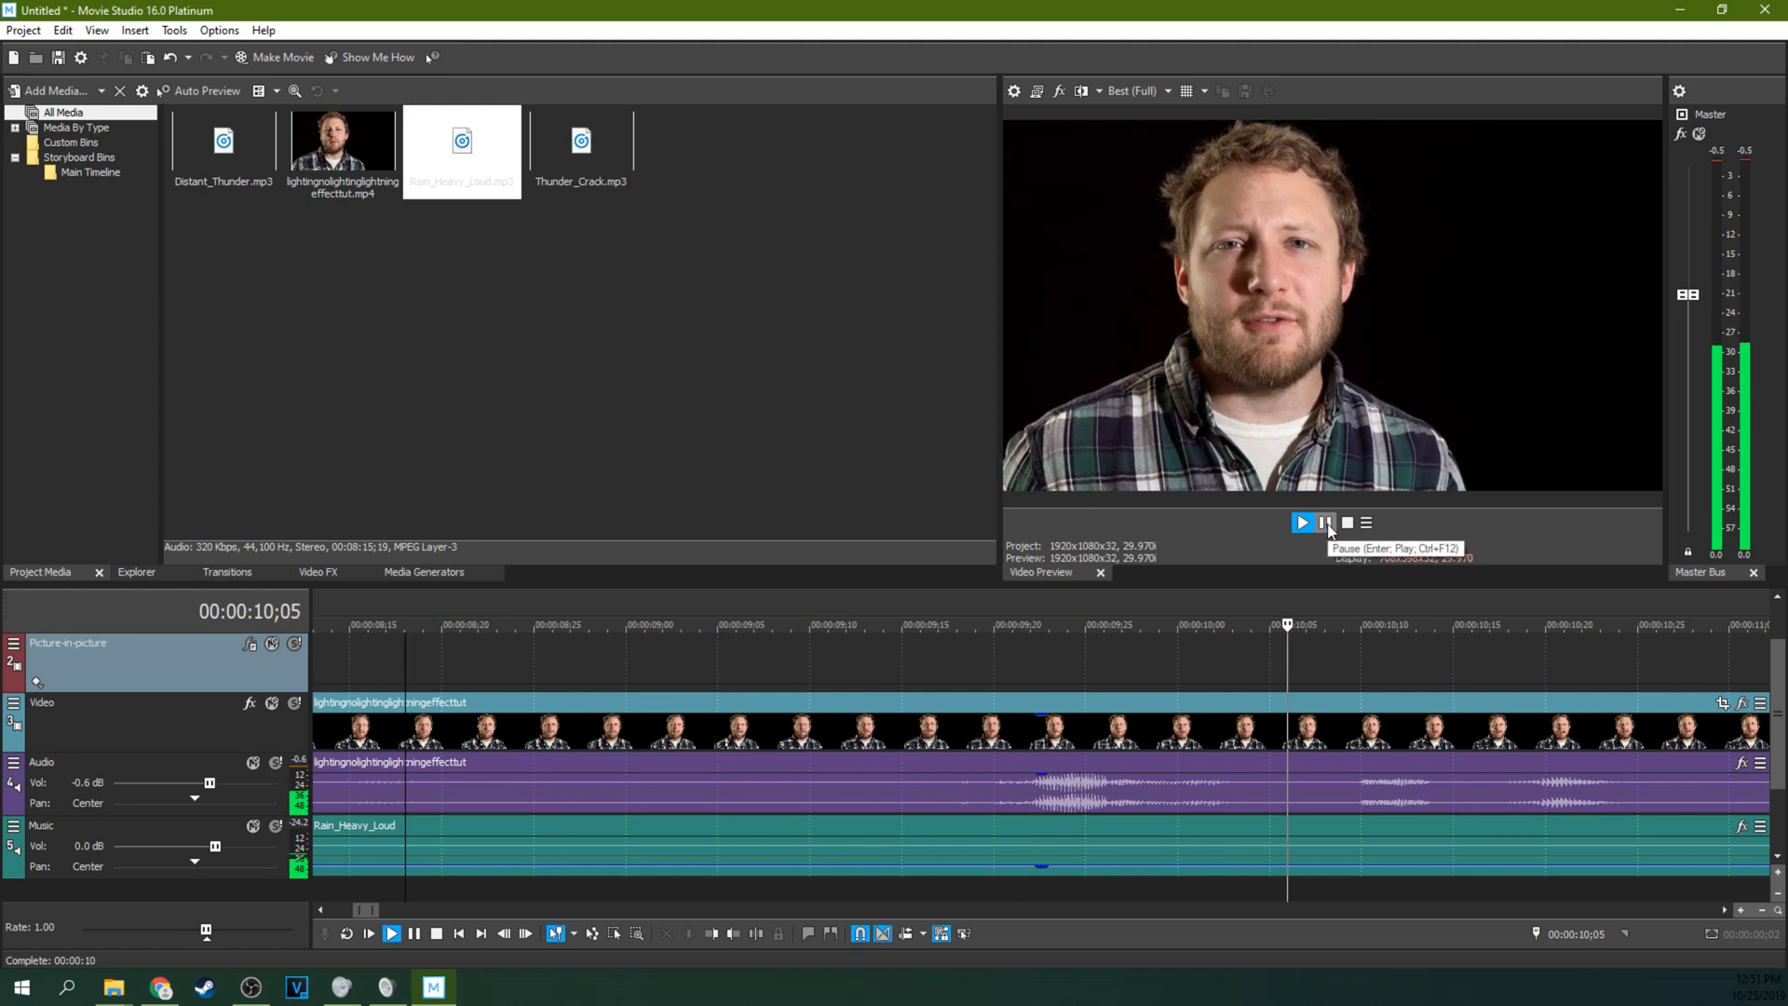
left_click(1303, 522)
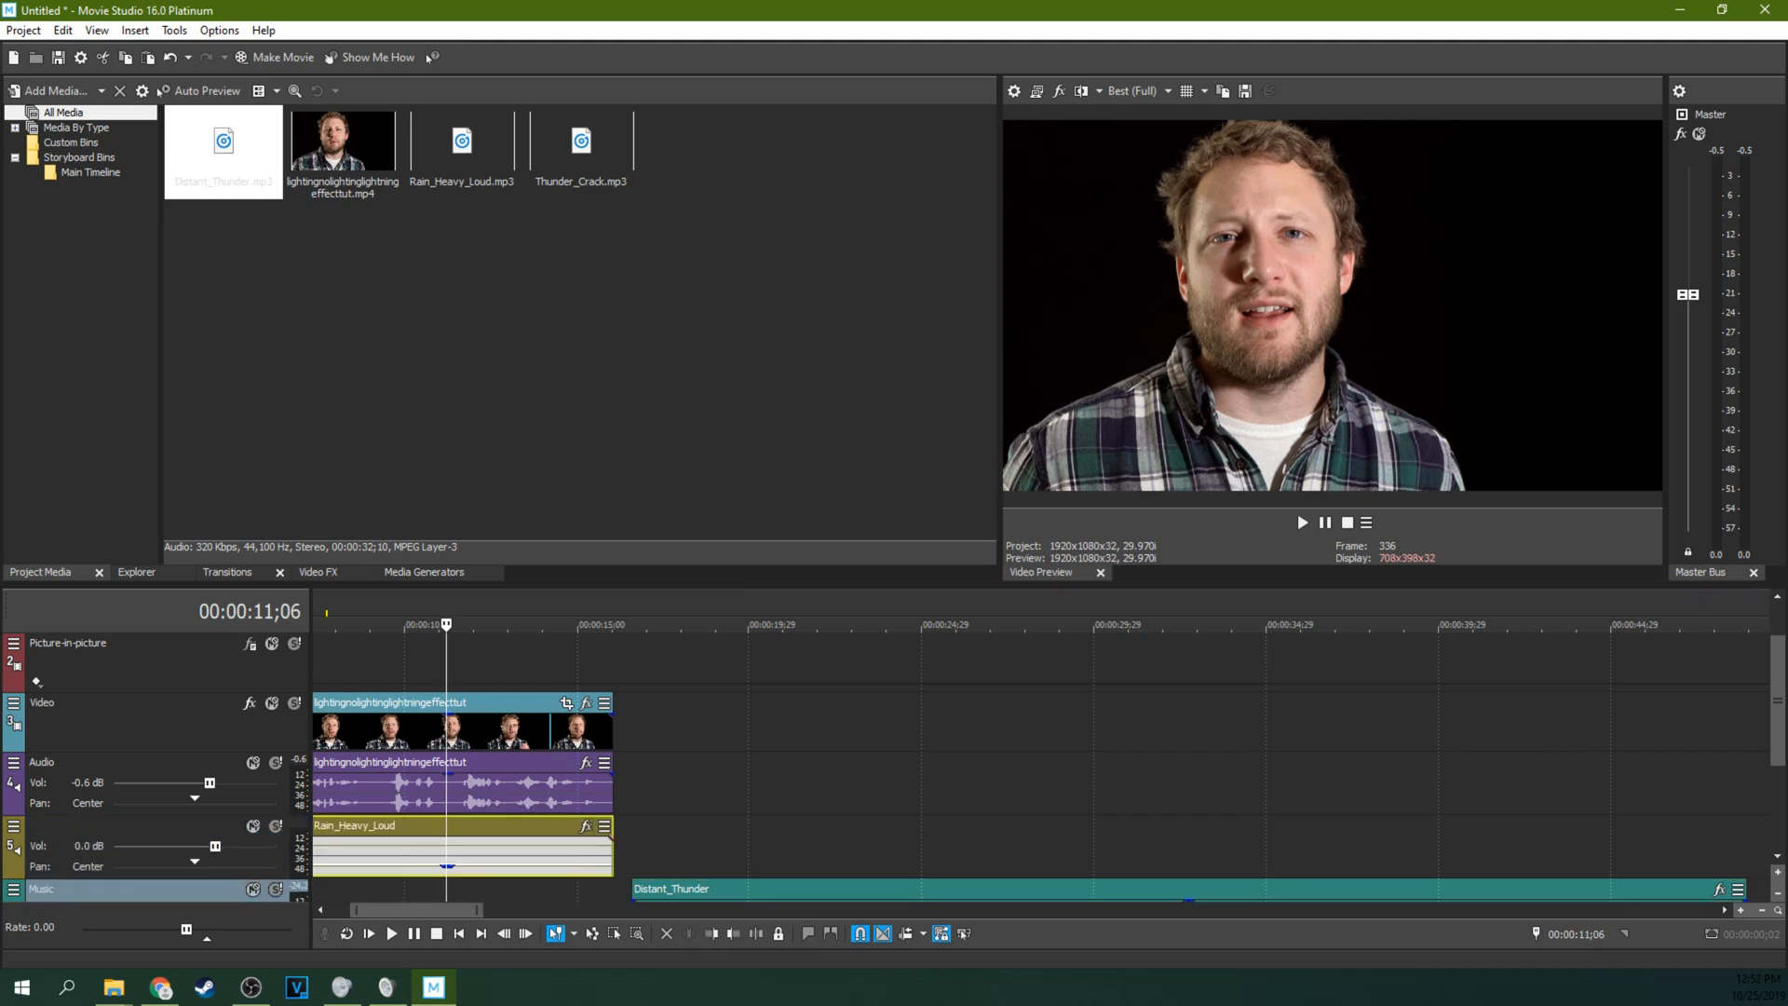
Move the Distant_Thunder event to 00:00:00 and preview it under the video.
scroll("down", 3)
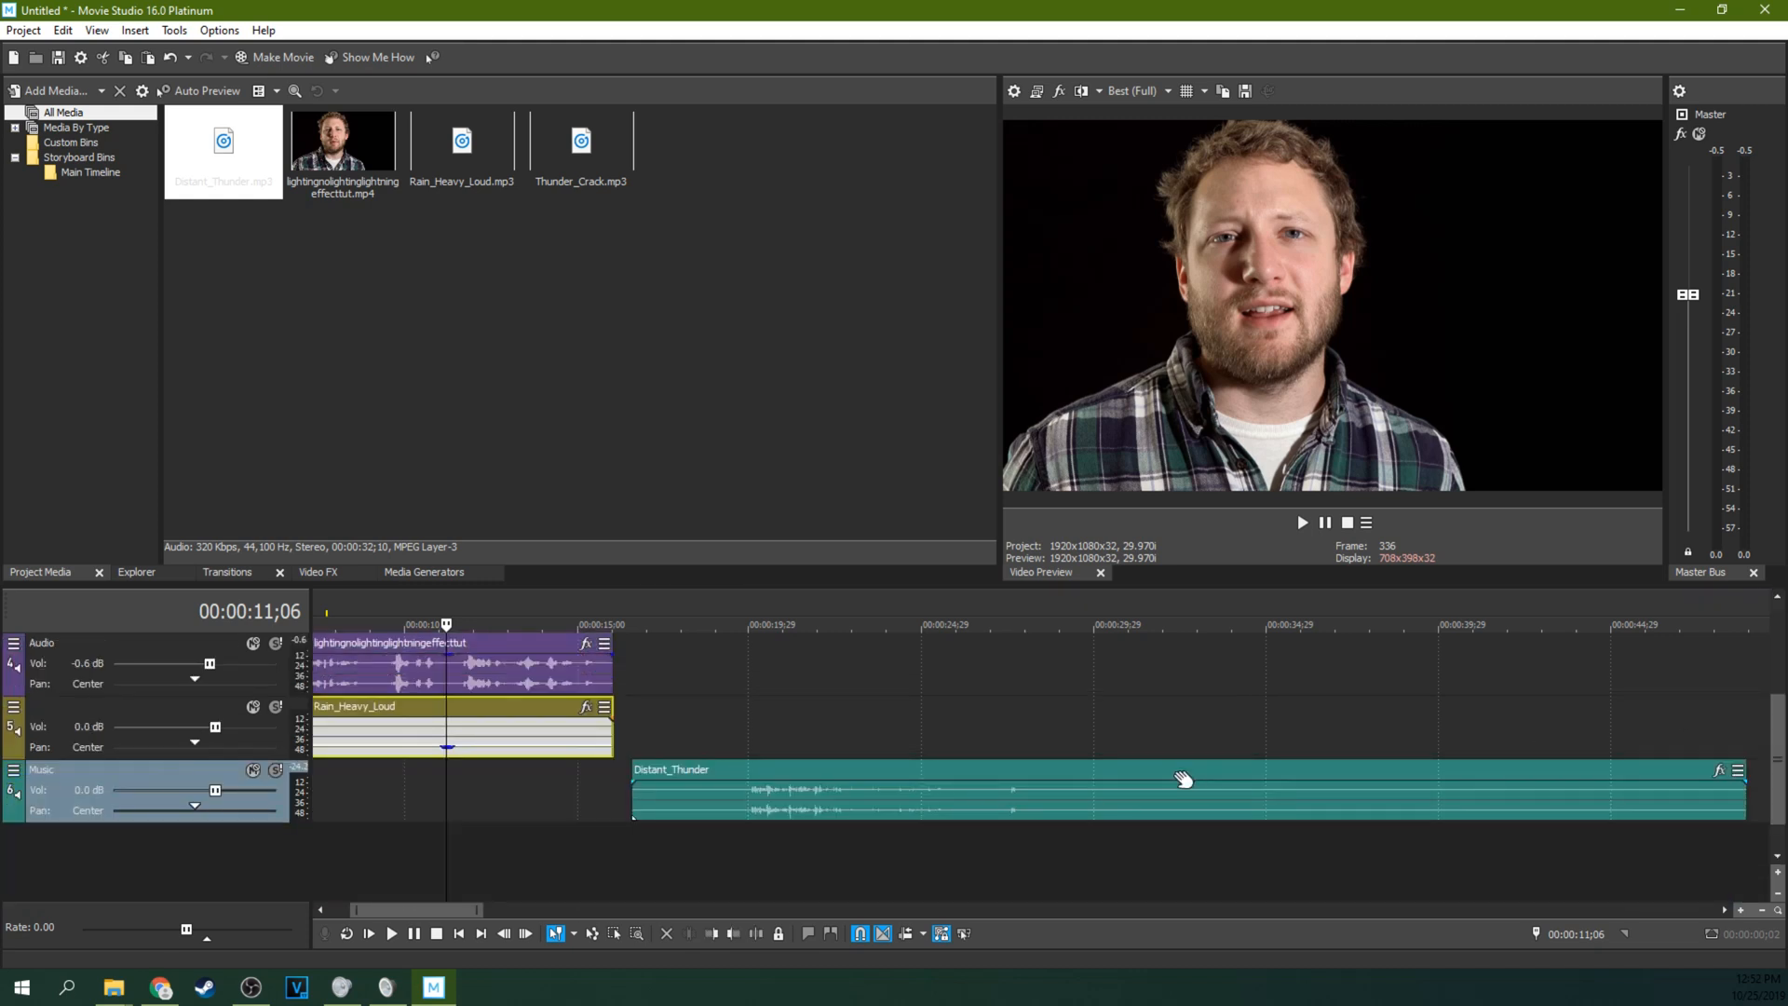
left_click_drag(1186, 780, 704, 784)
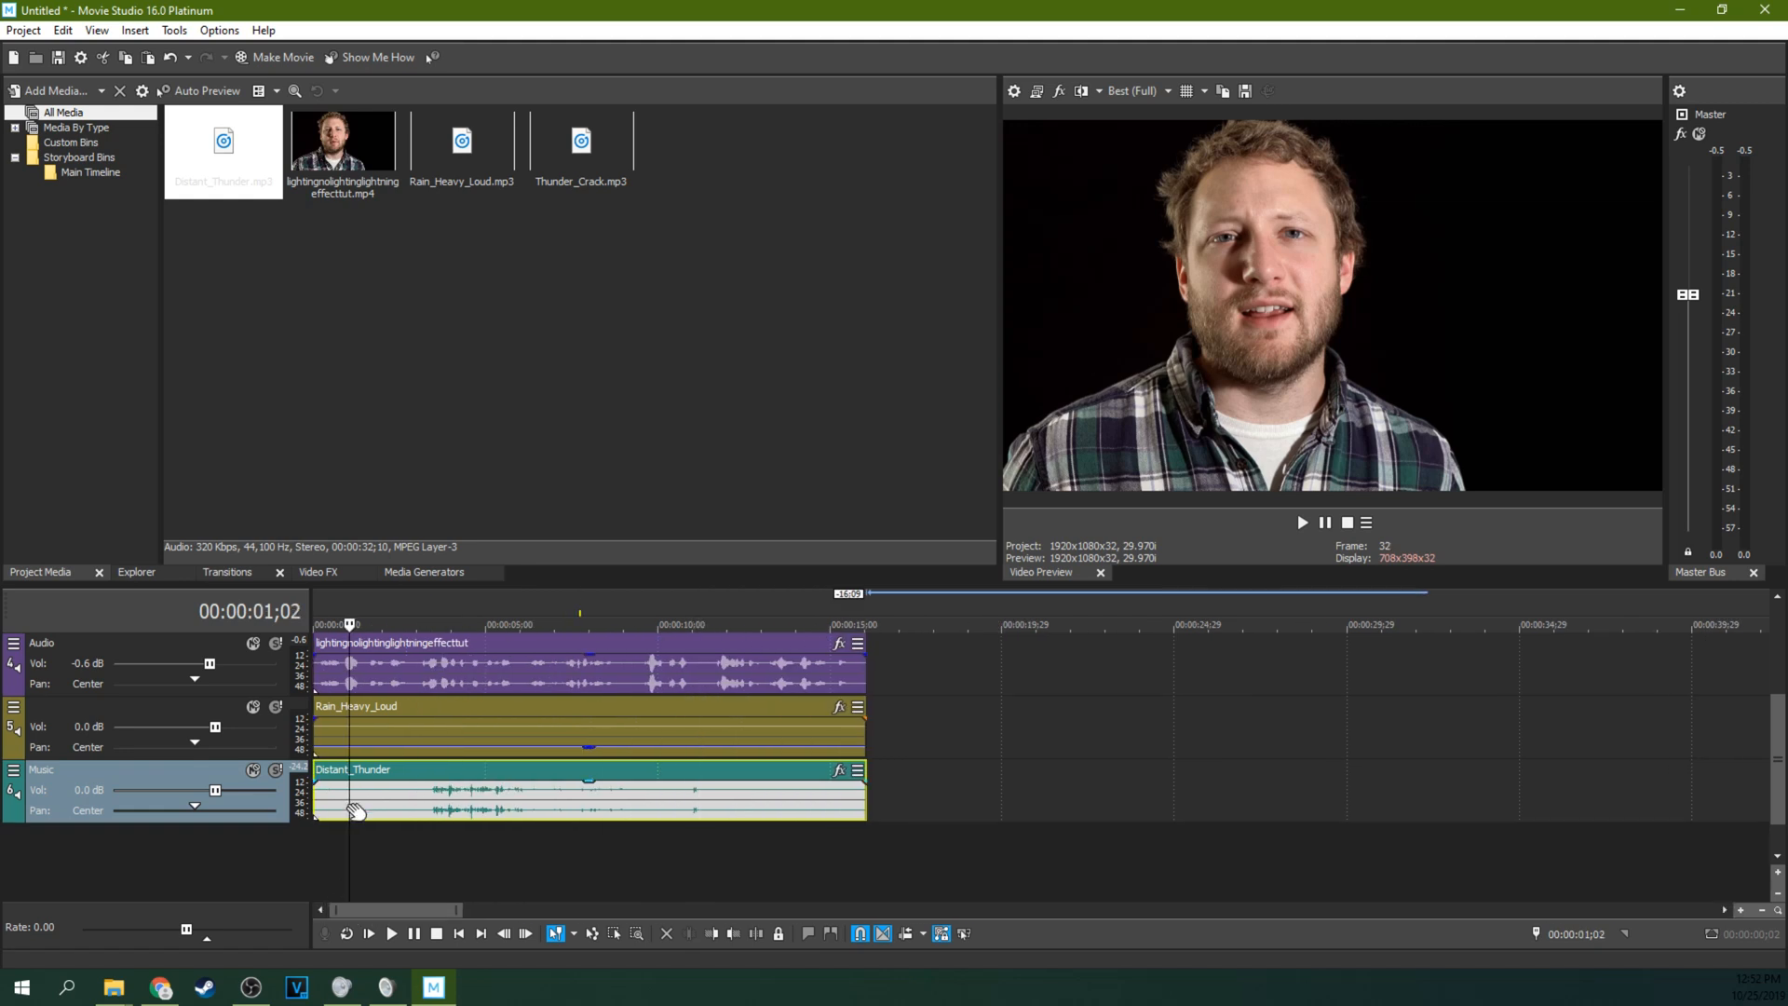
left_click(1302, 521)
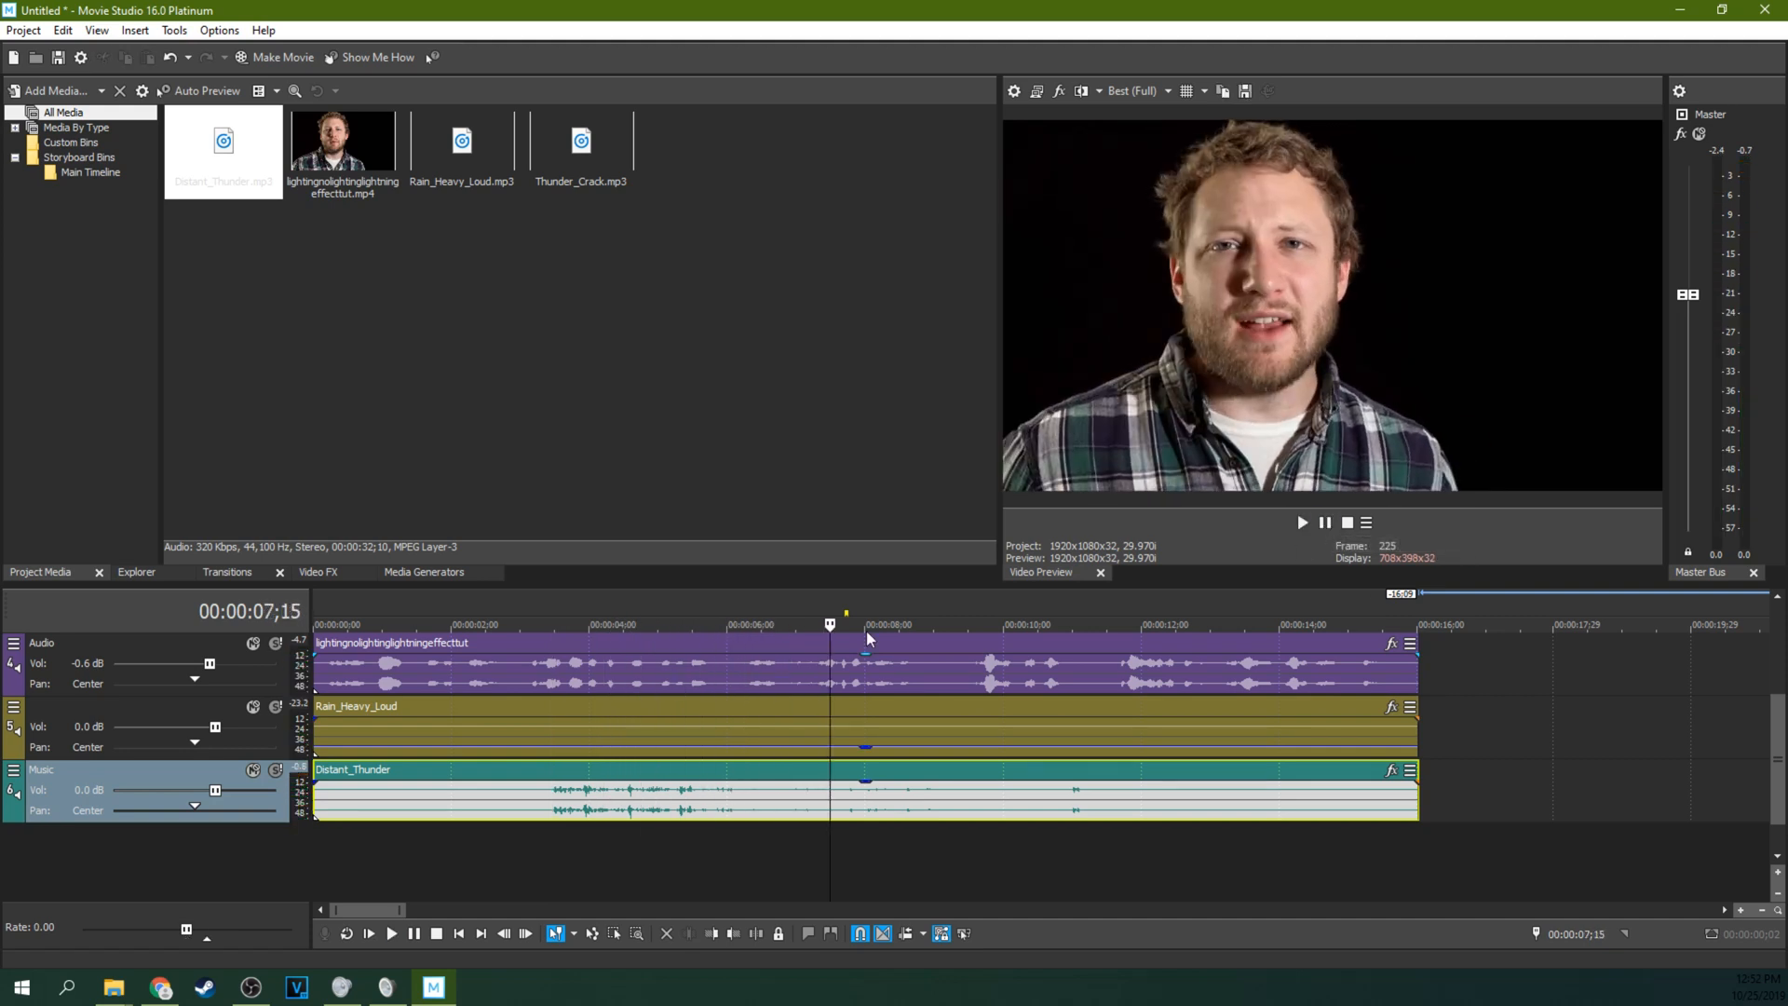
mouse_move(564, 650)
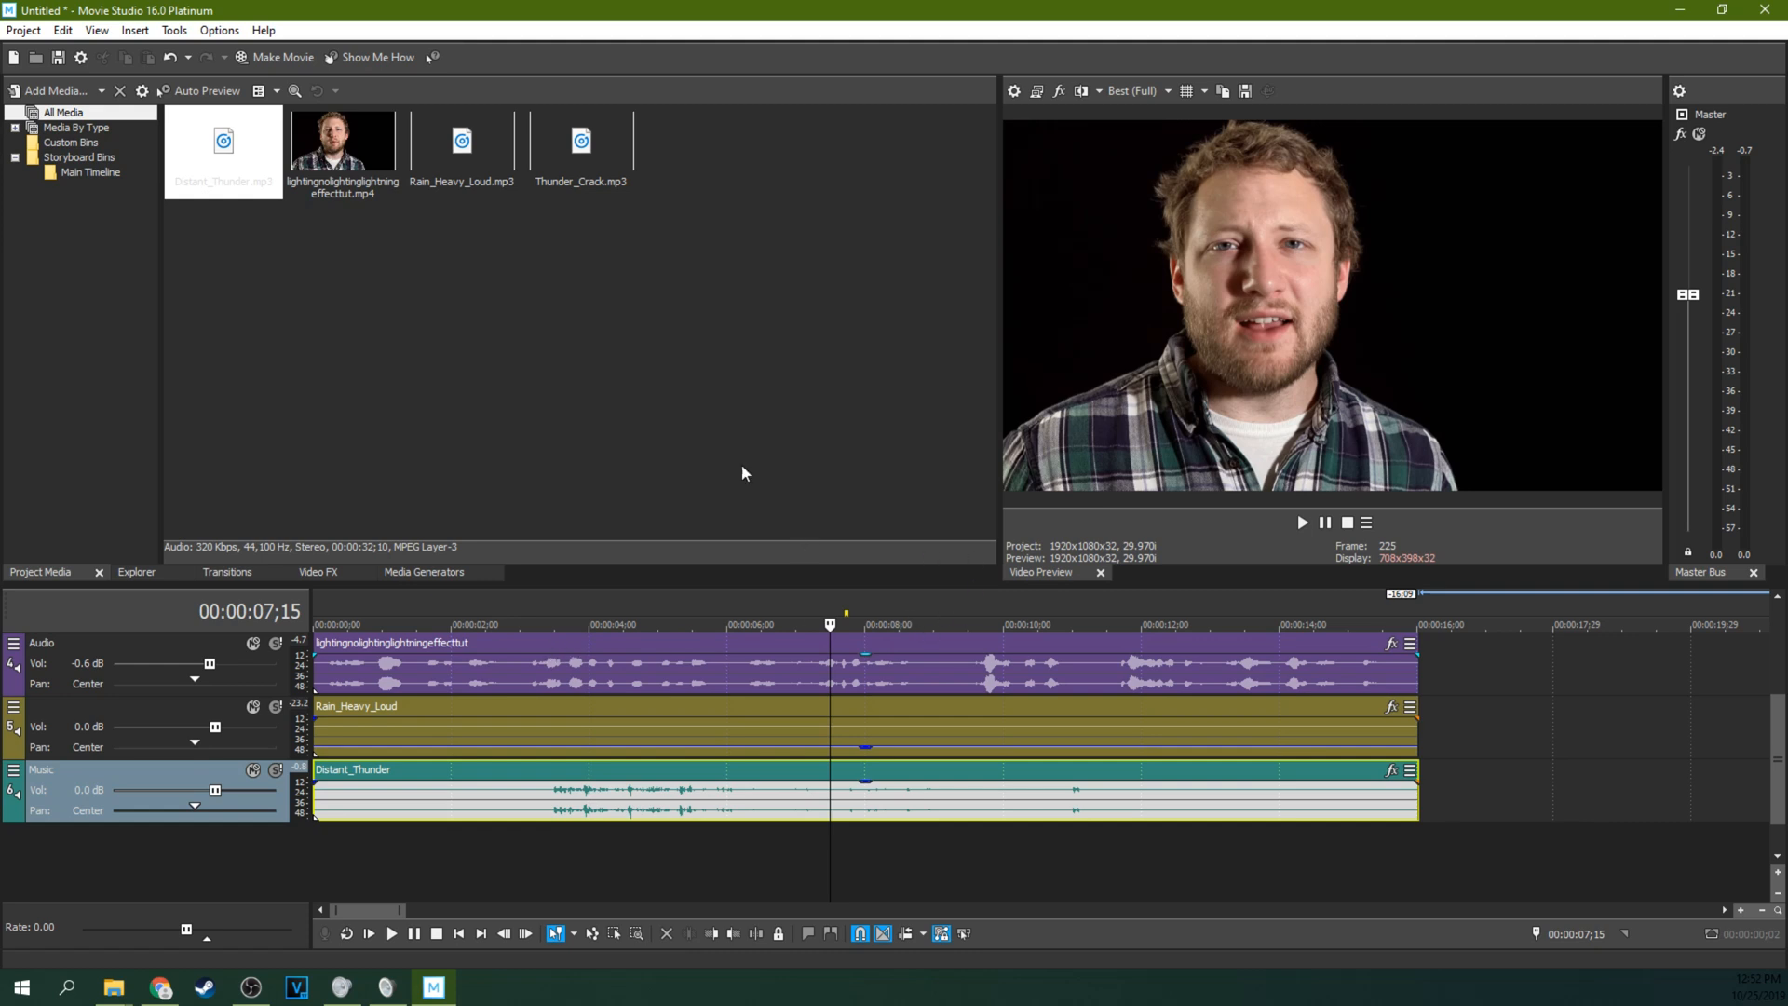
mouse_move(585, 194)
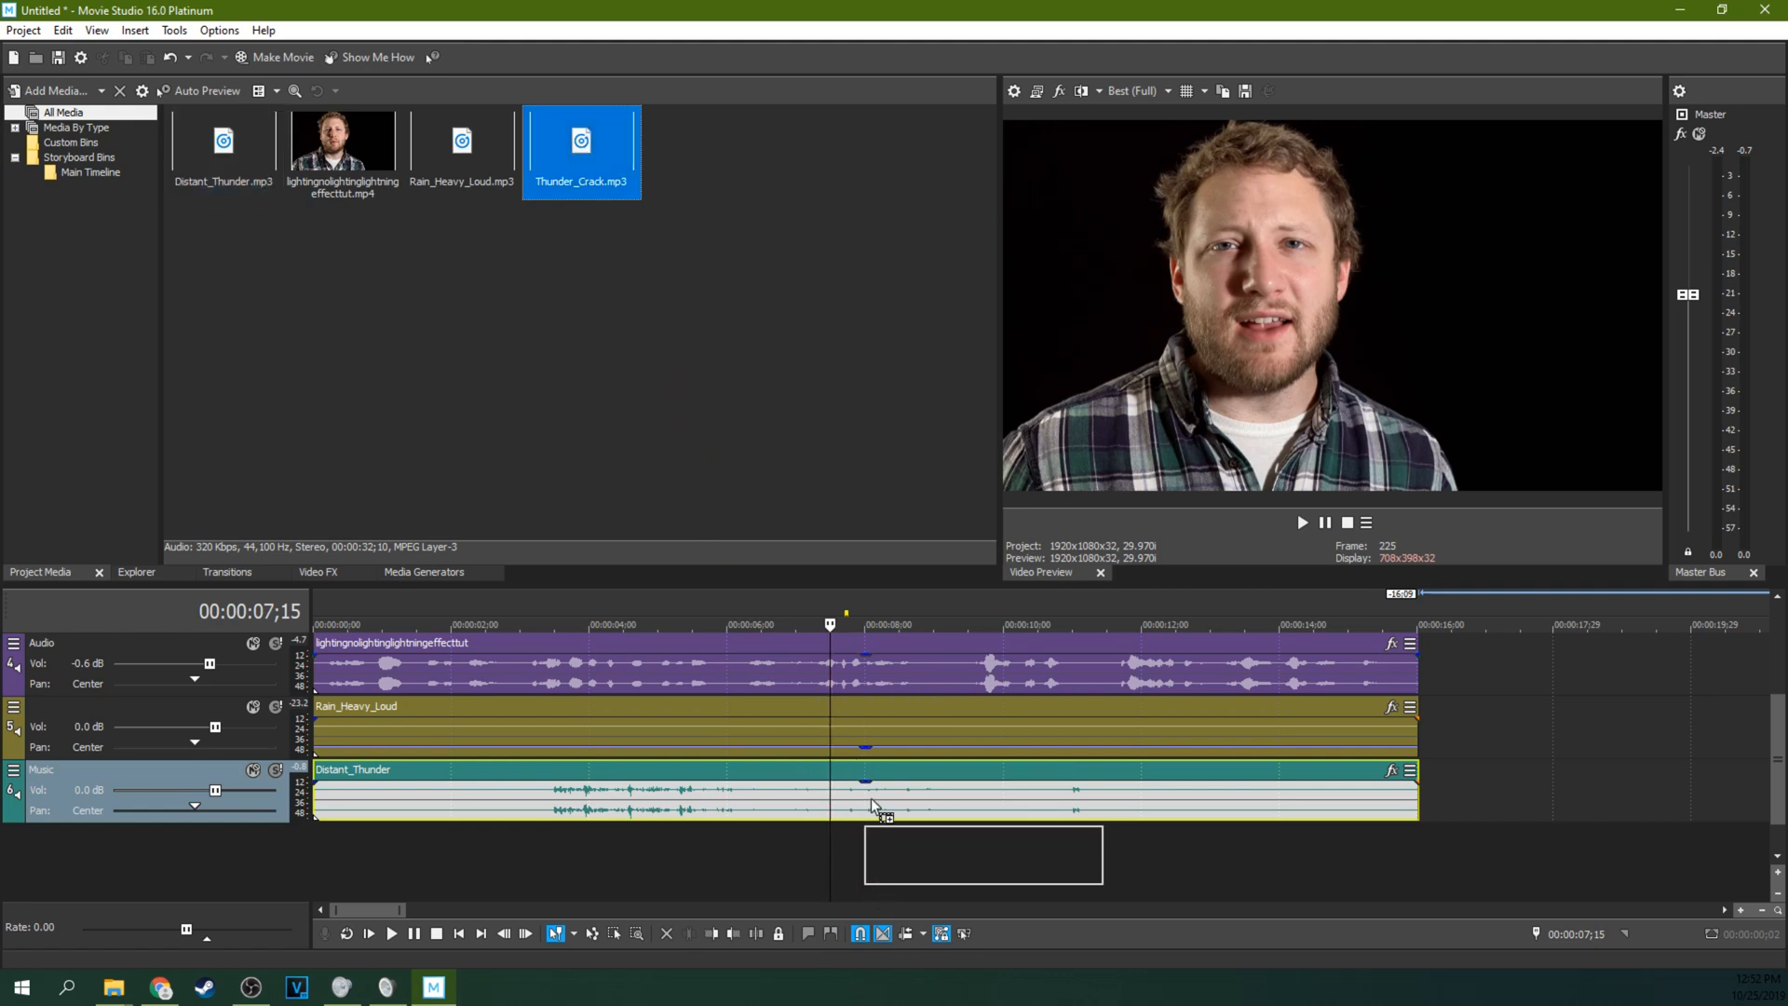
Place Thunder_Crack.mp3 on a new track near 11 seconds and play back the crack.
left_click_drag(581, 143, 993, 855)
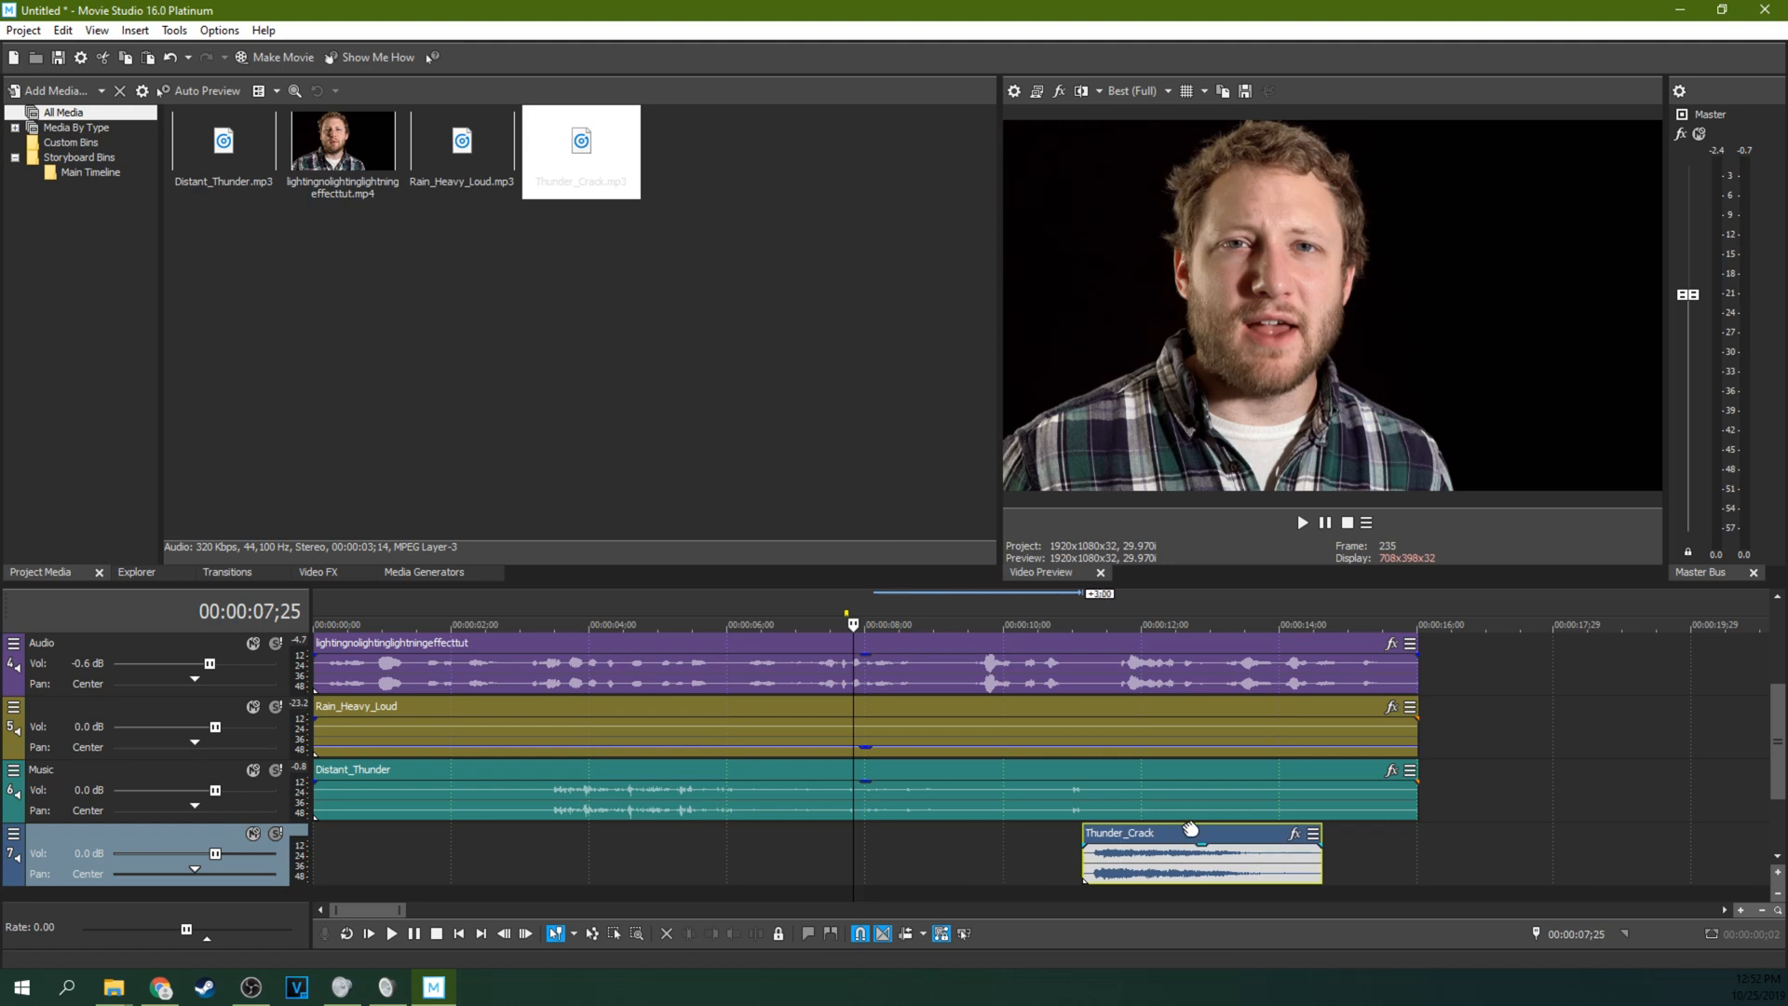
left_click(1302, 522)
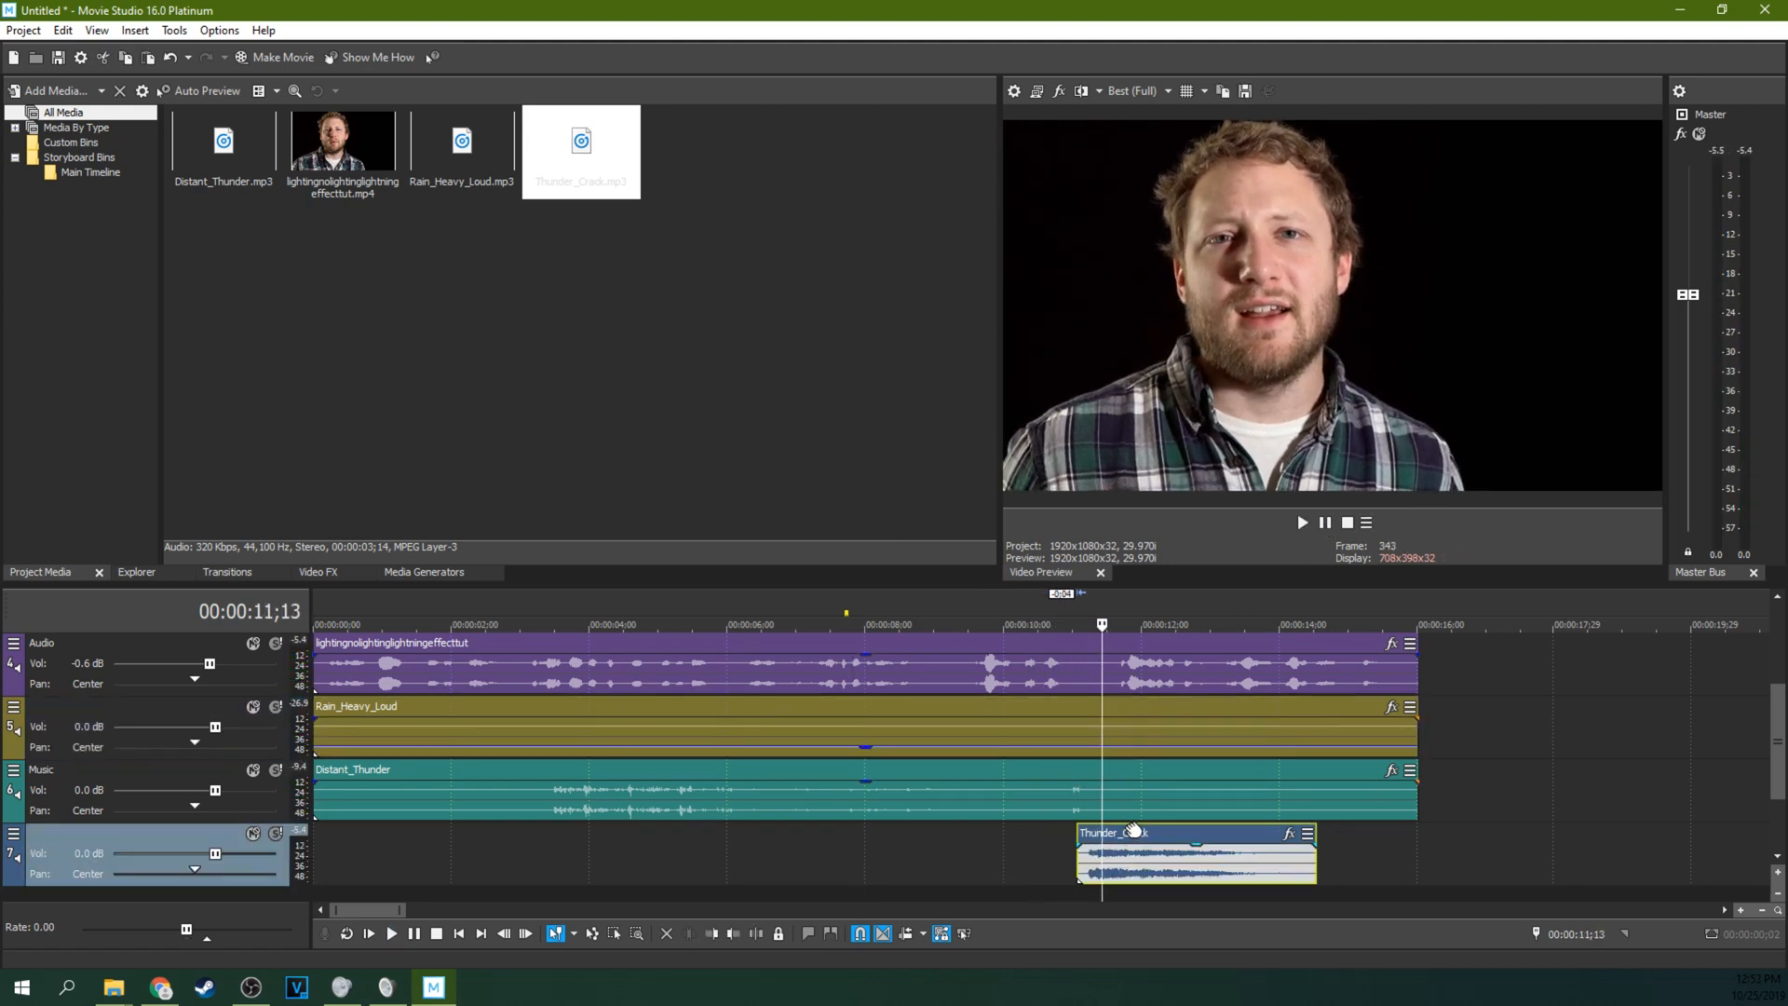
left_click(1302, 521)
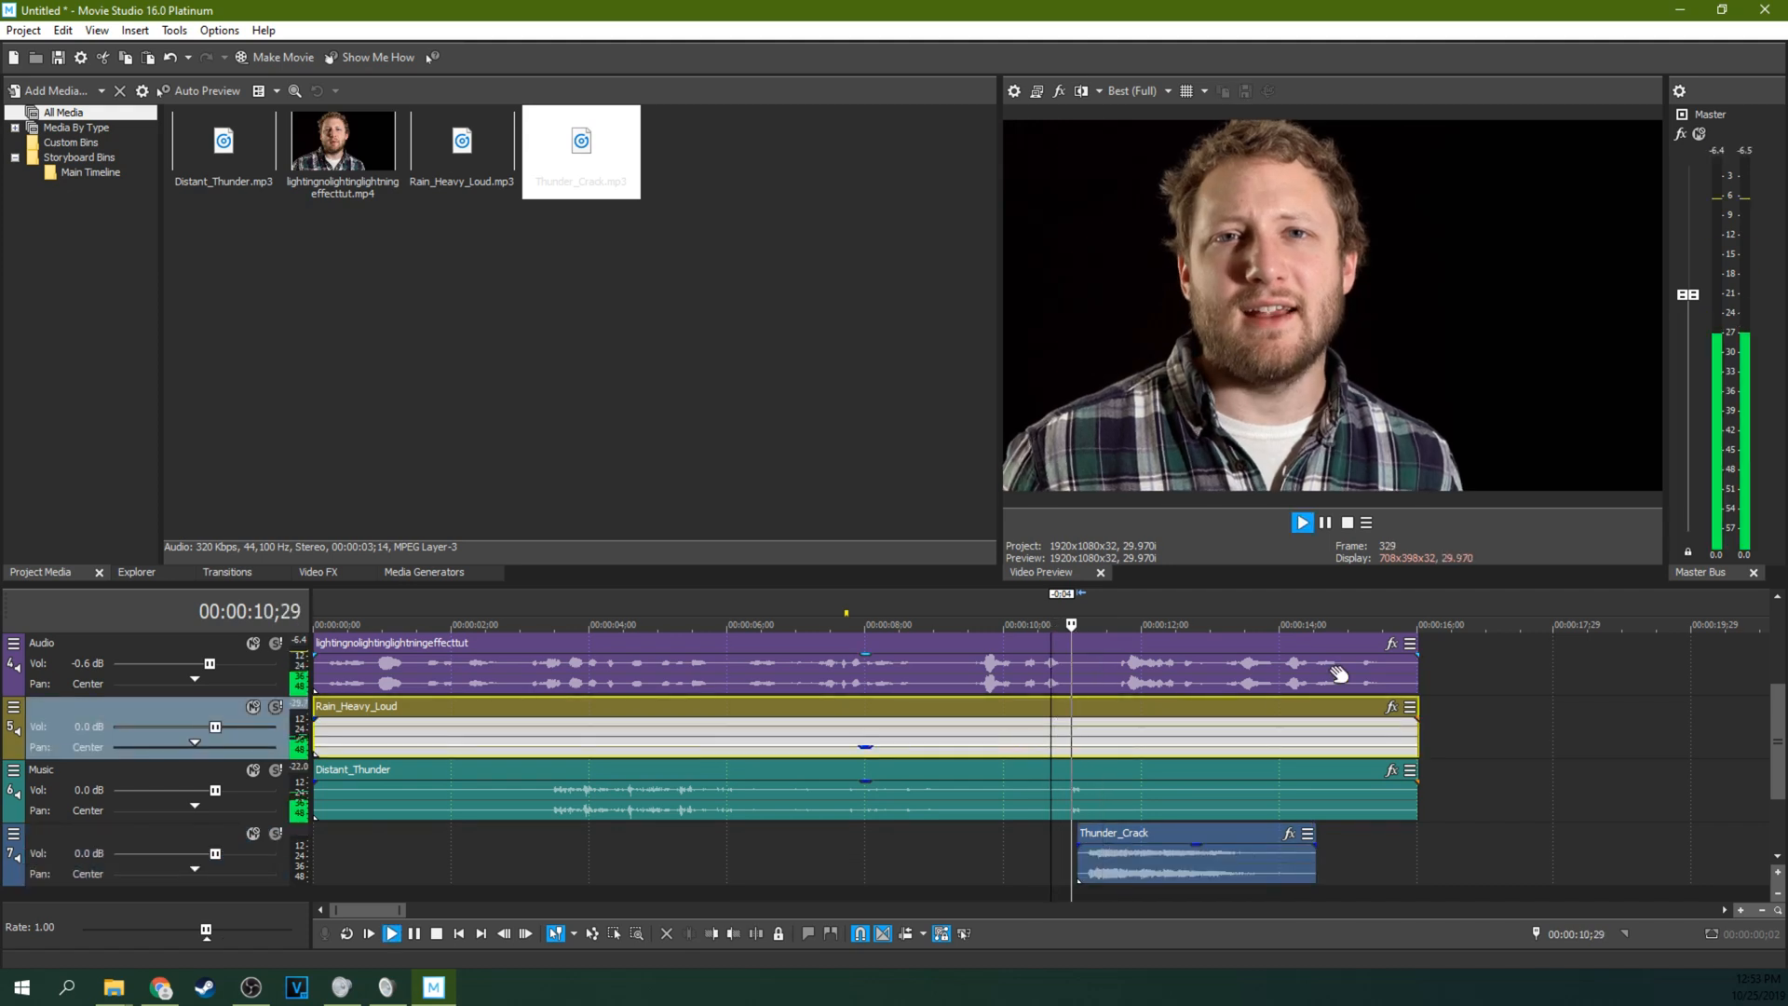
left_click(1302, 521)
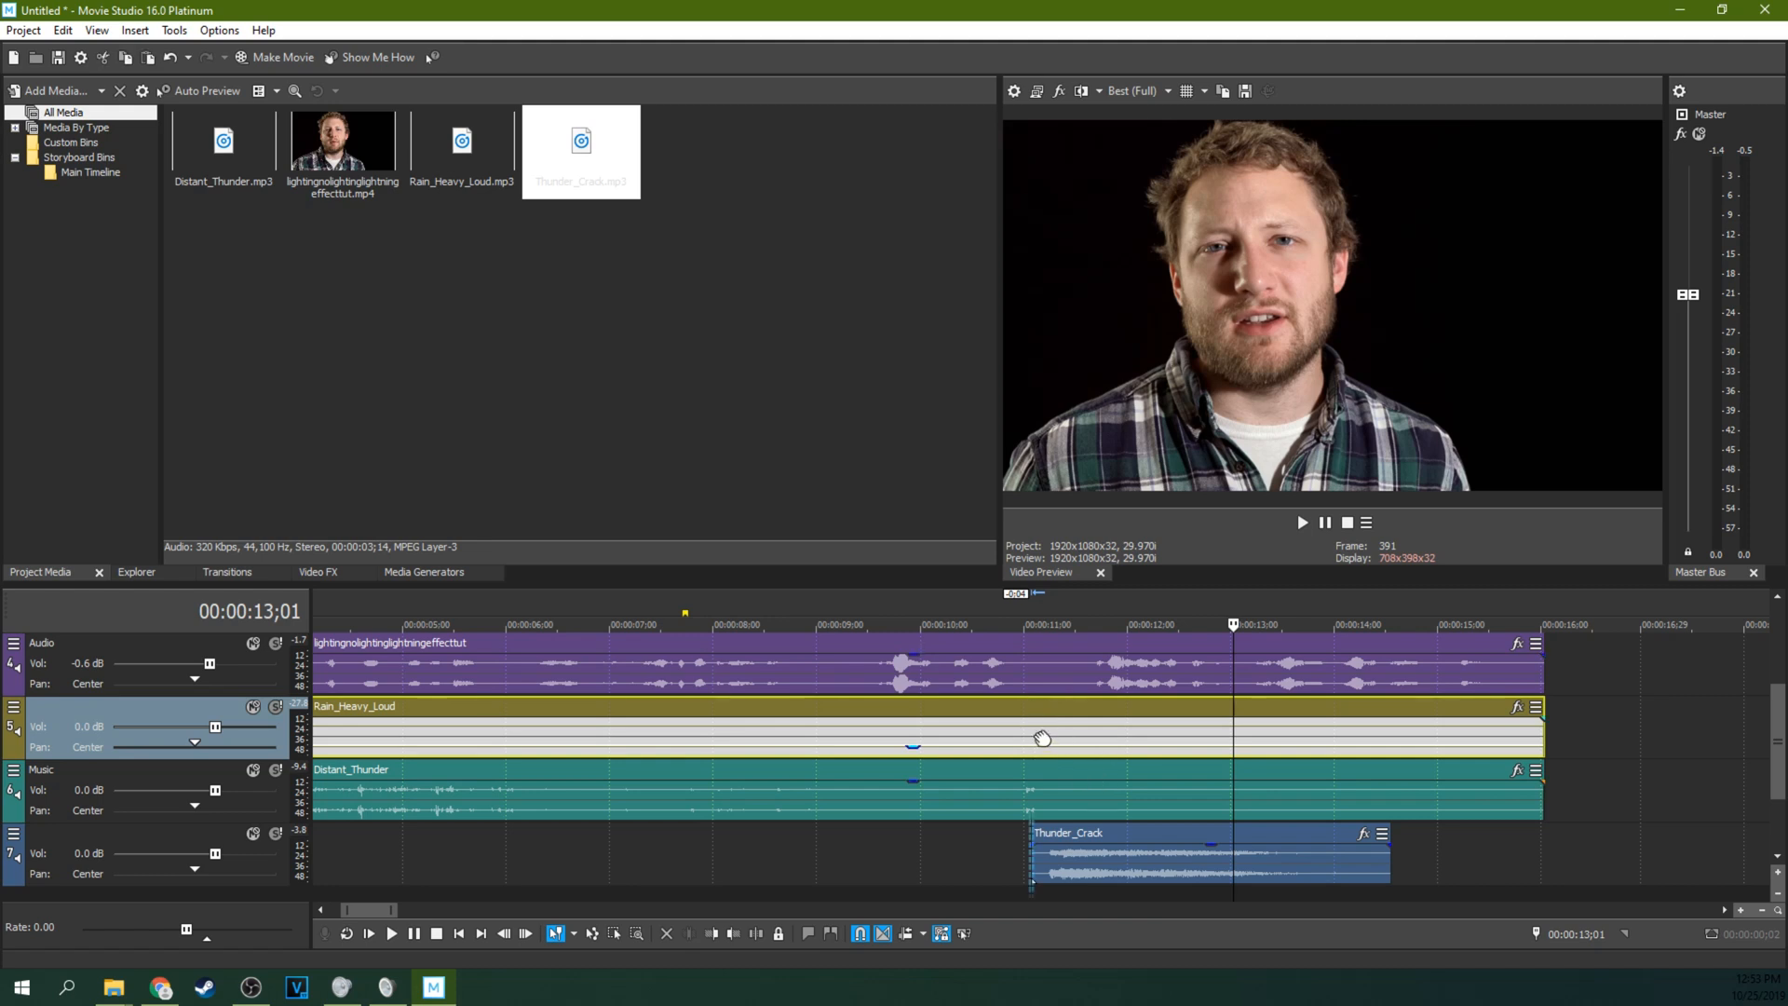
left_click(1029, 624)
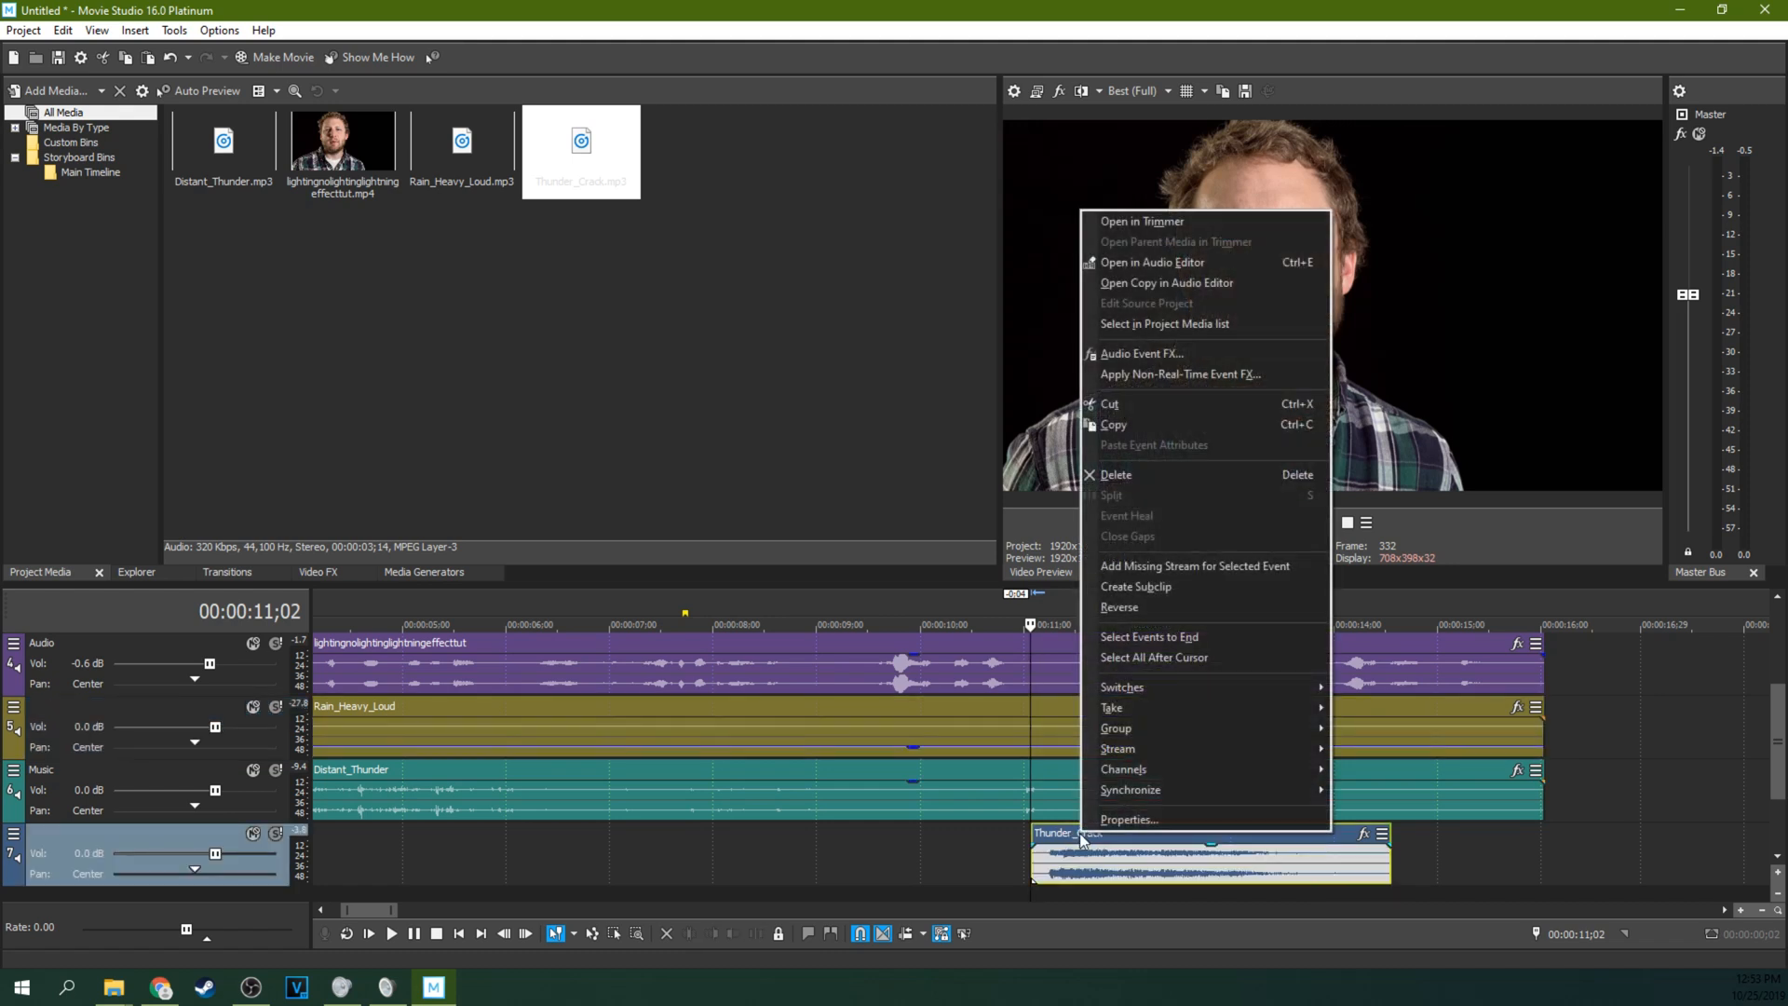
mouse_move(1140, 354)
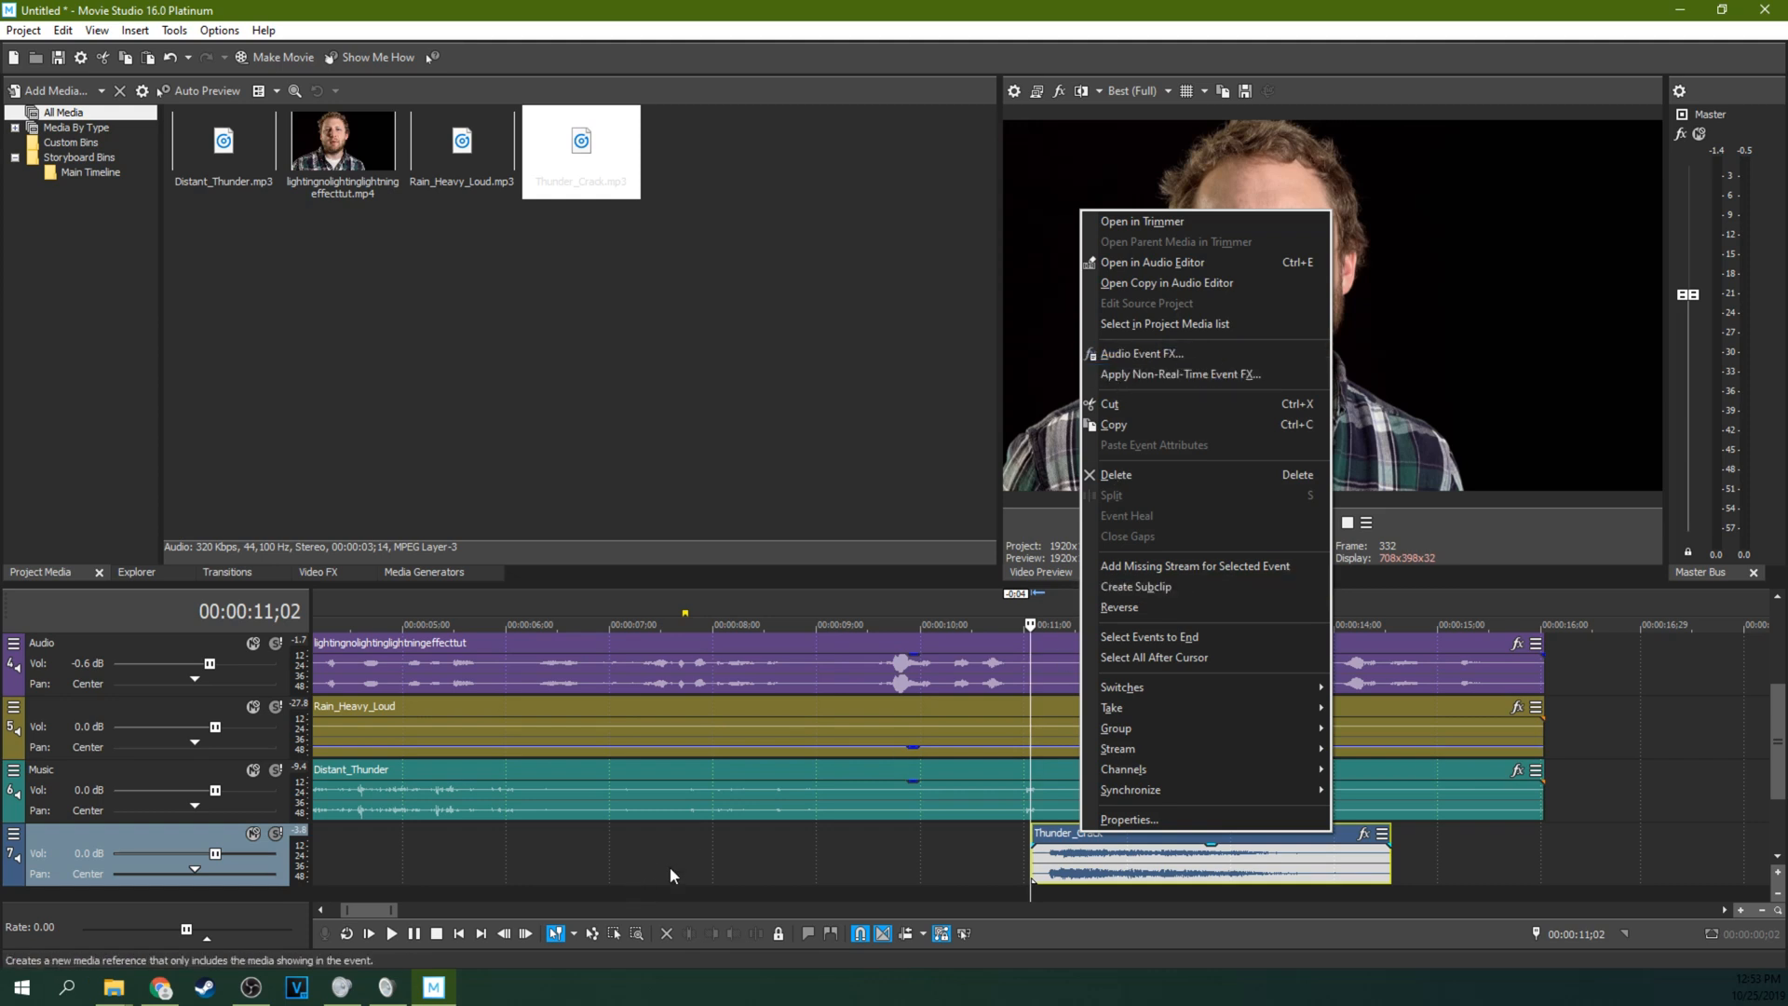
In the Thunder_Crack track's Track EQ, start boosting the low shelf band toward +13 dB.
left_click(13, 834)
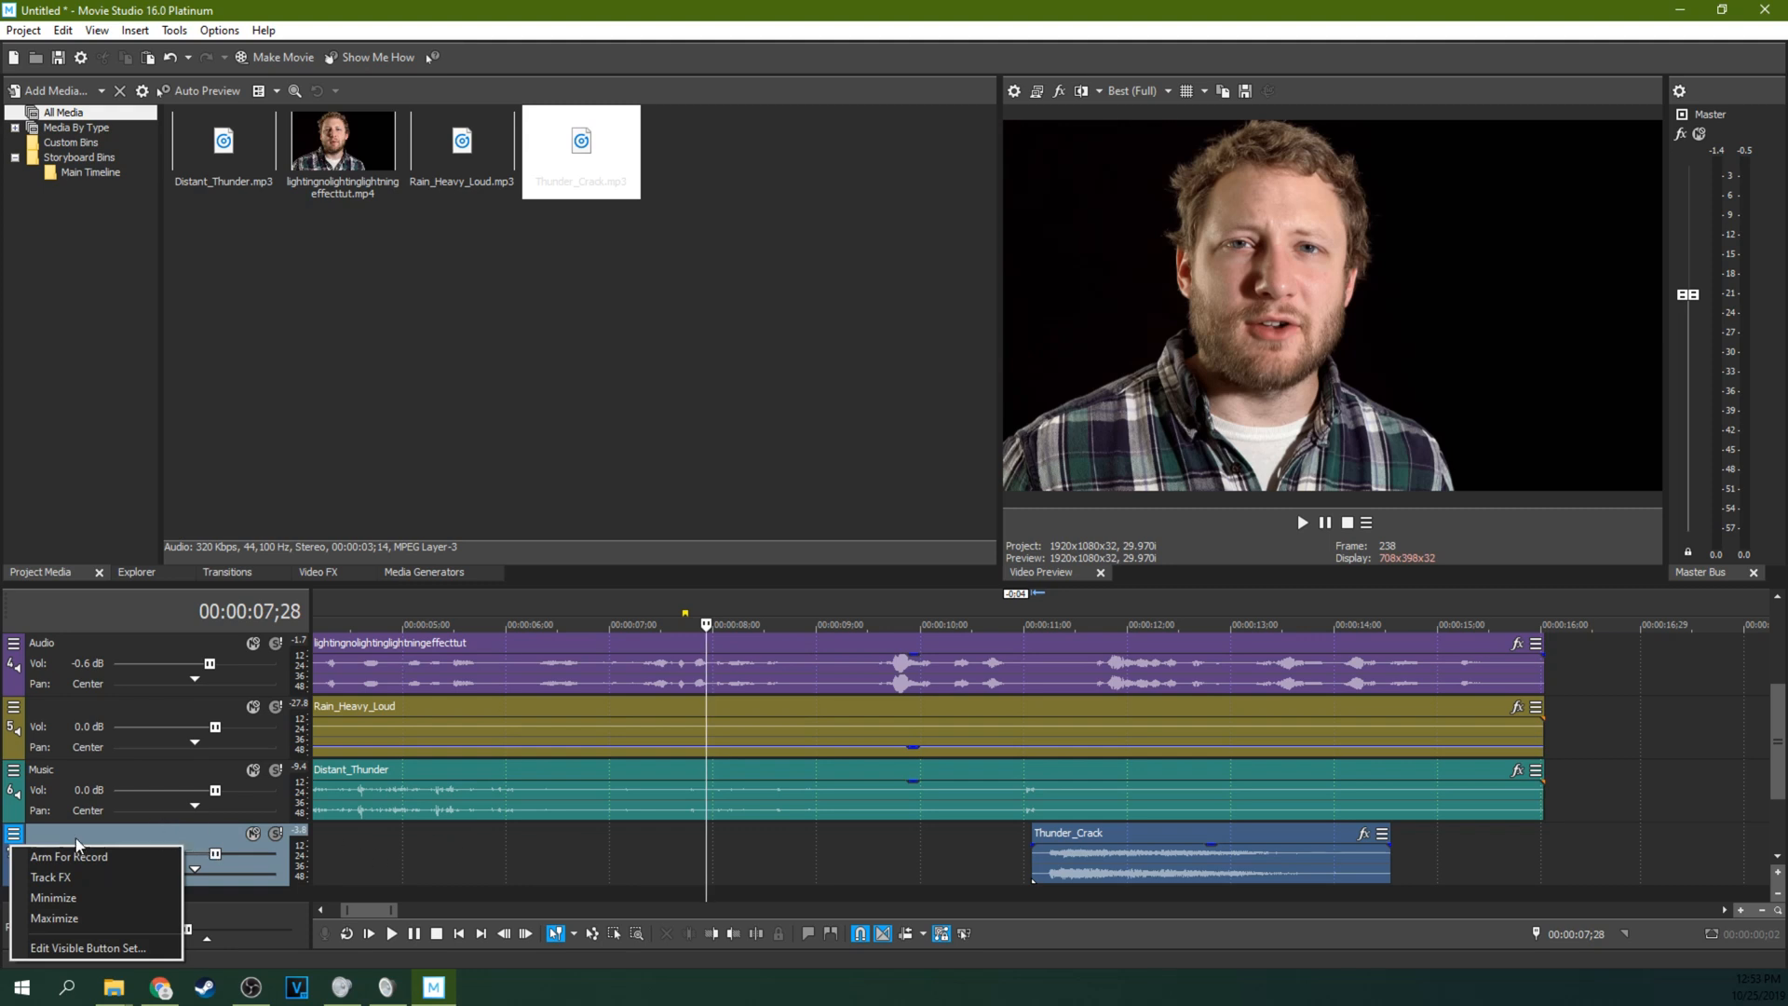
left_click(51, 875)
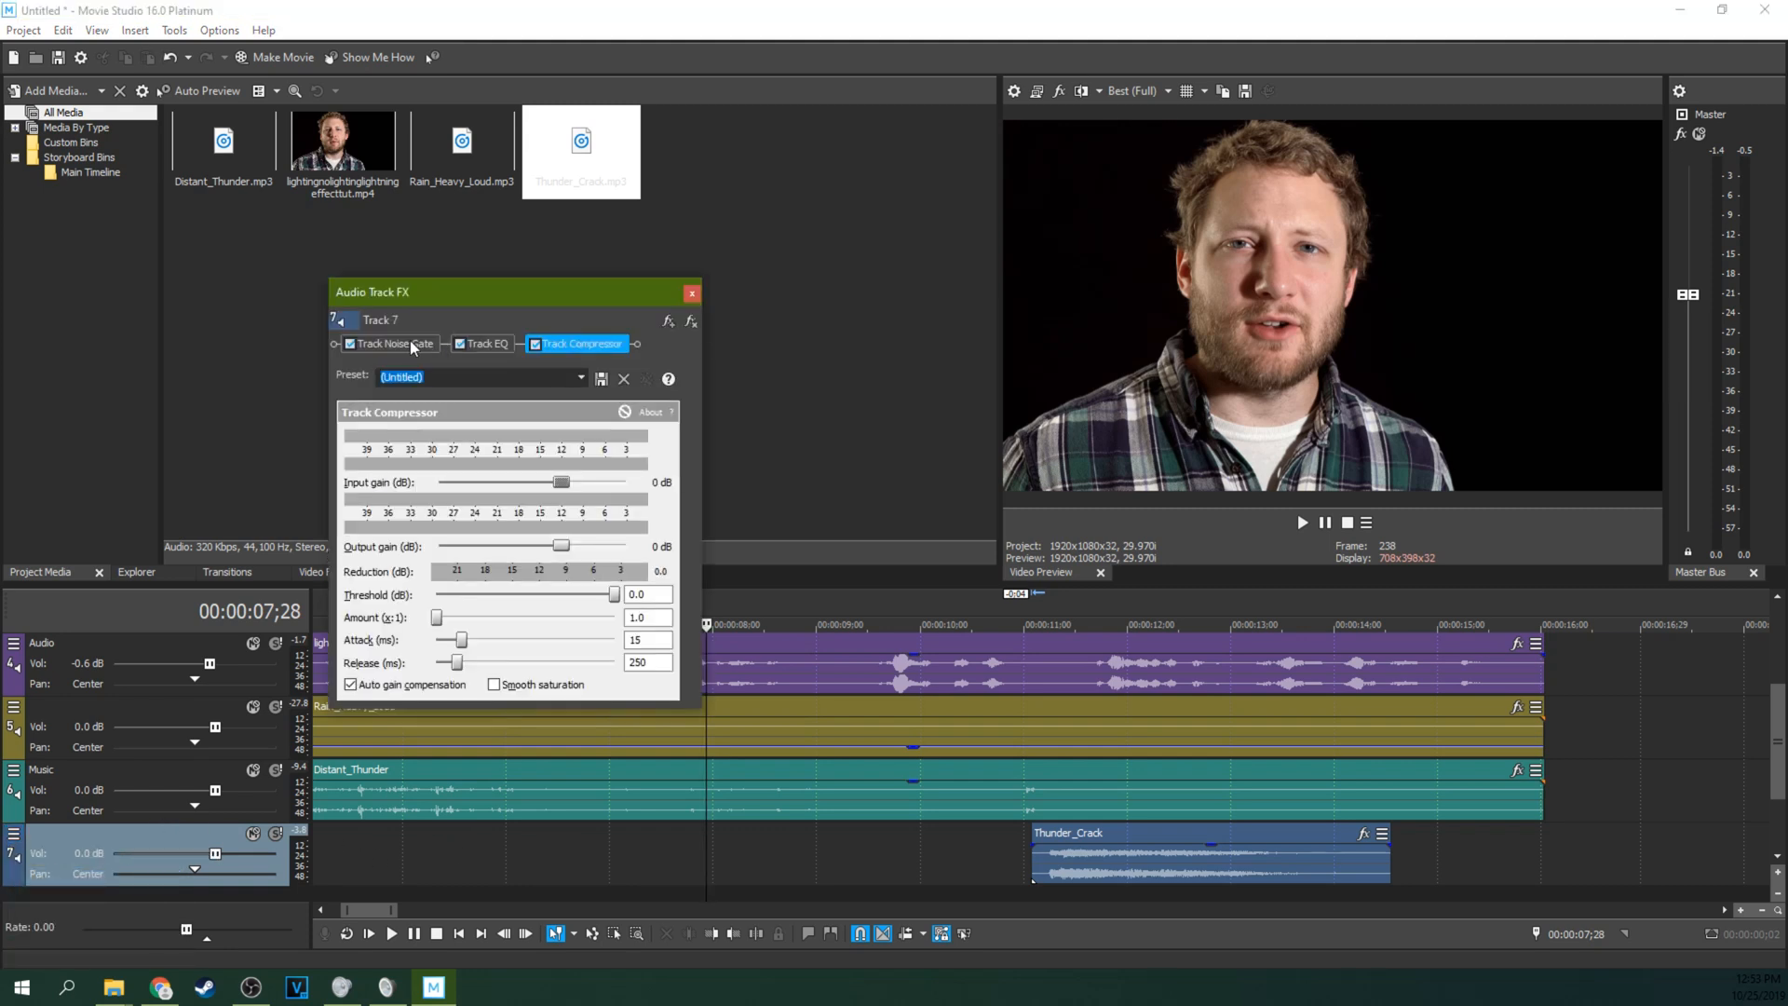
left_click(486, 343)
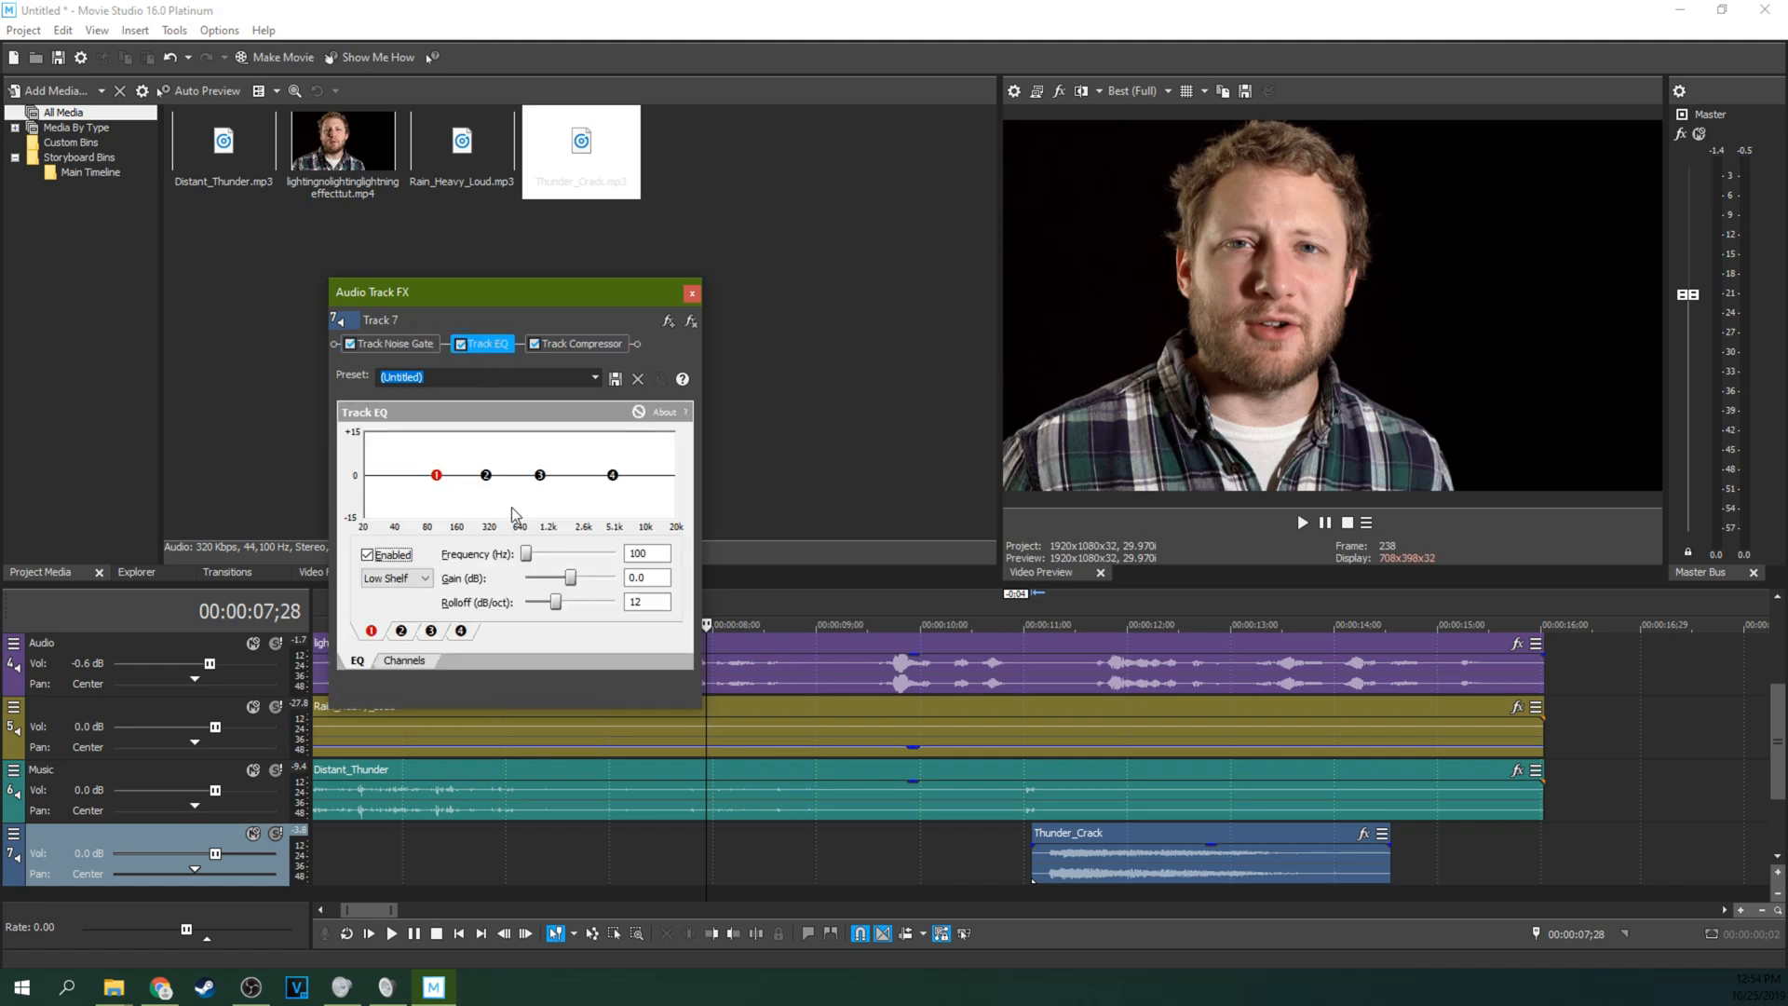
left_click_drag(436, 475, 464, 465)
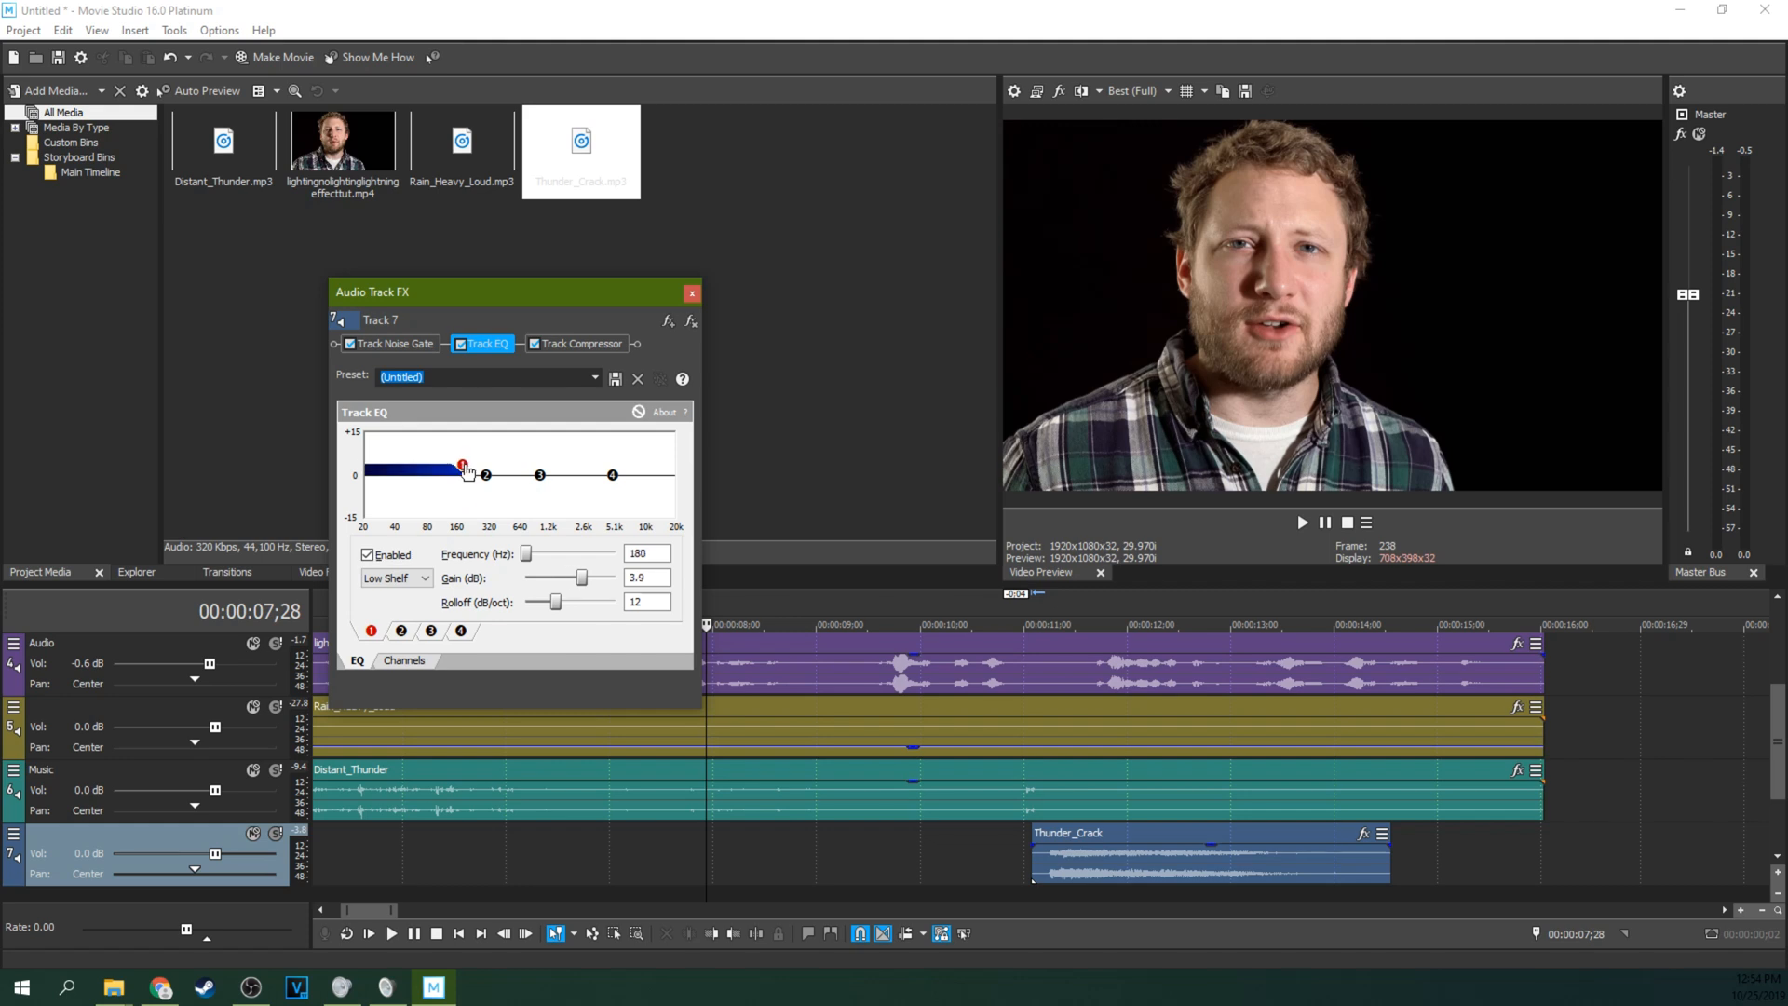
left_click_drag(462, 466, 473, 439)
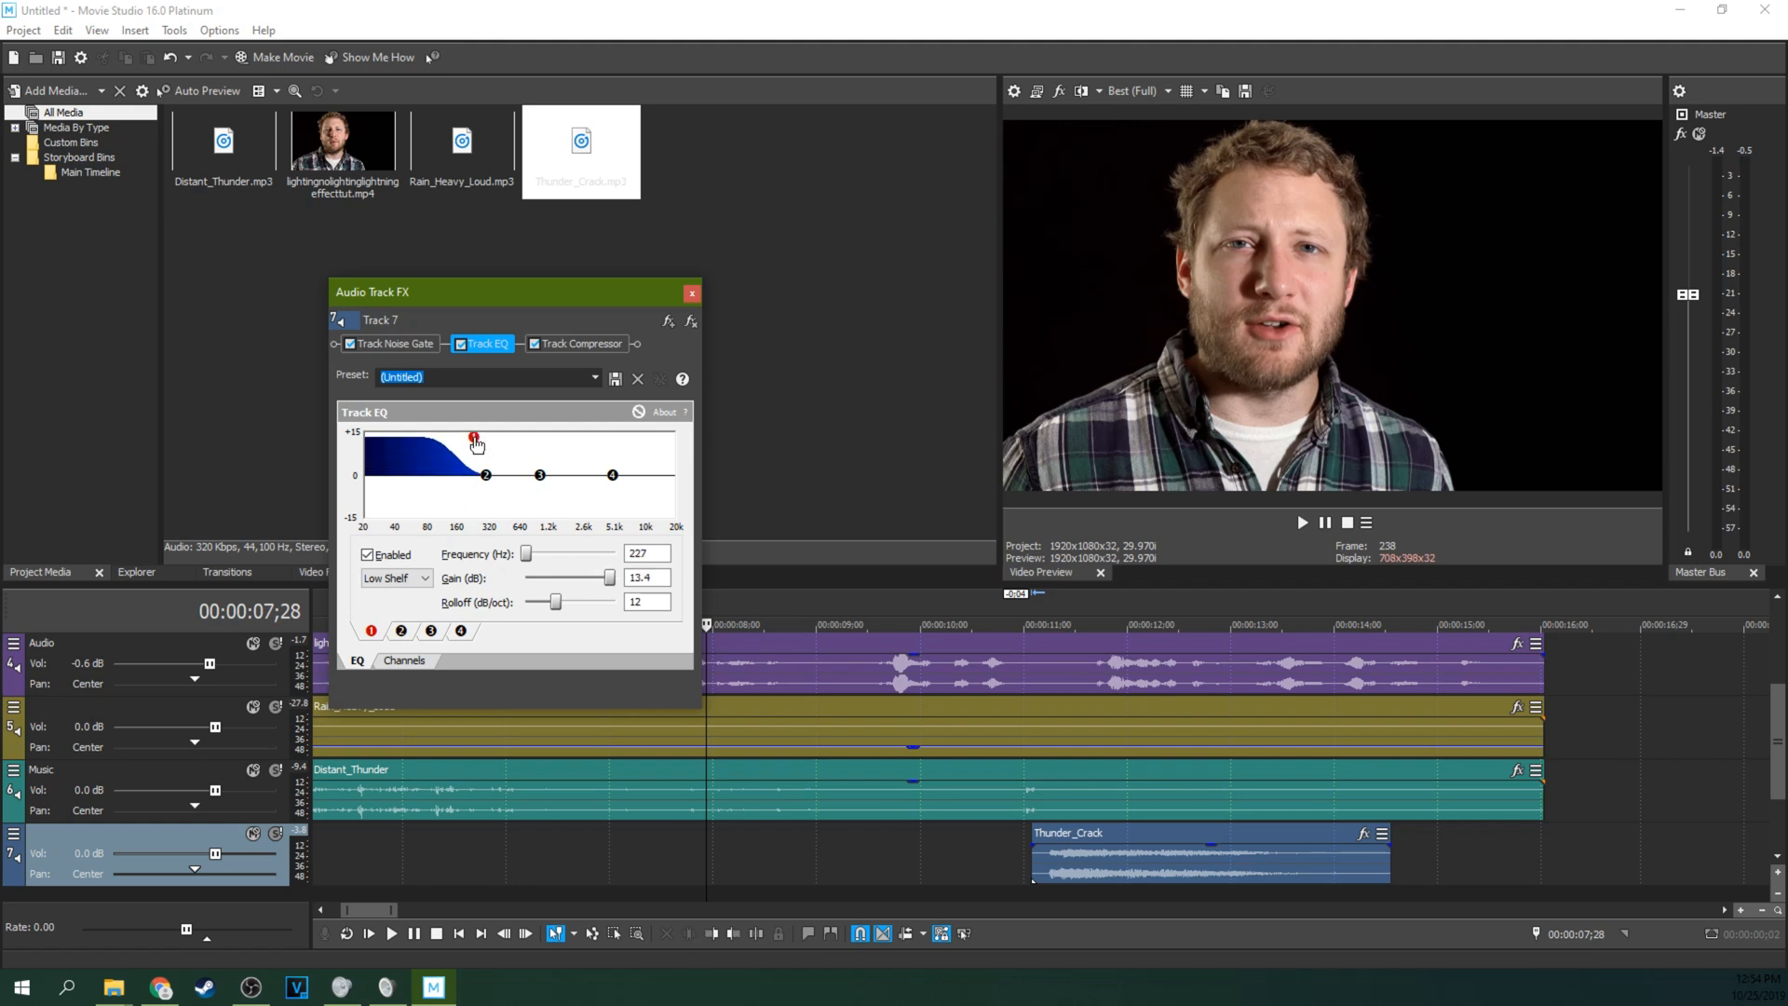
left_click_drag(473, 440, 492, 438)
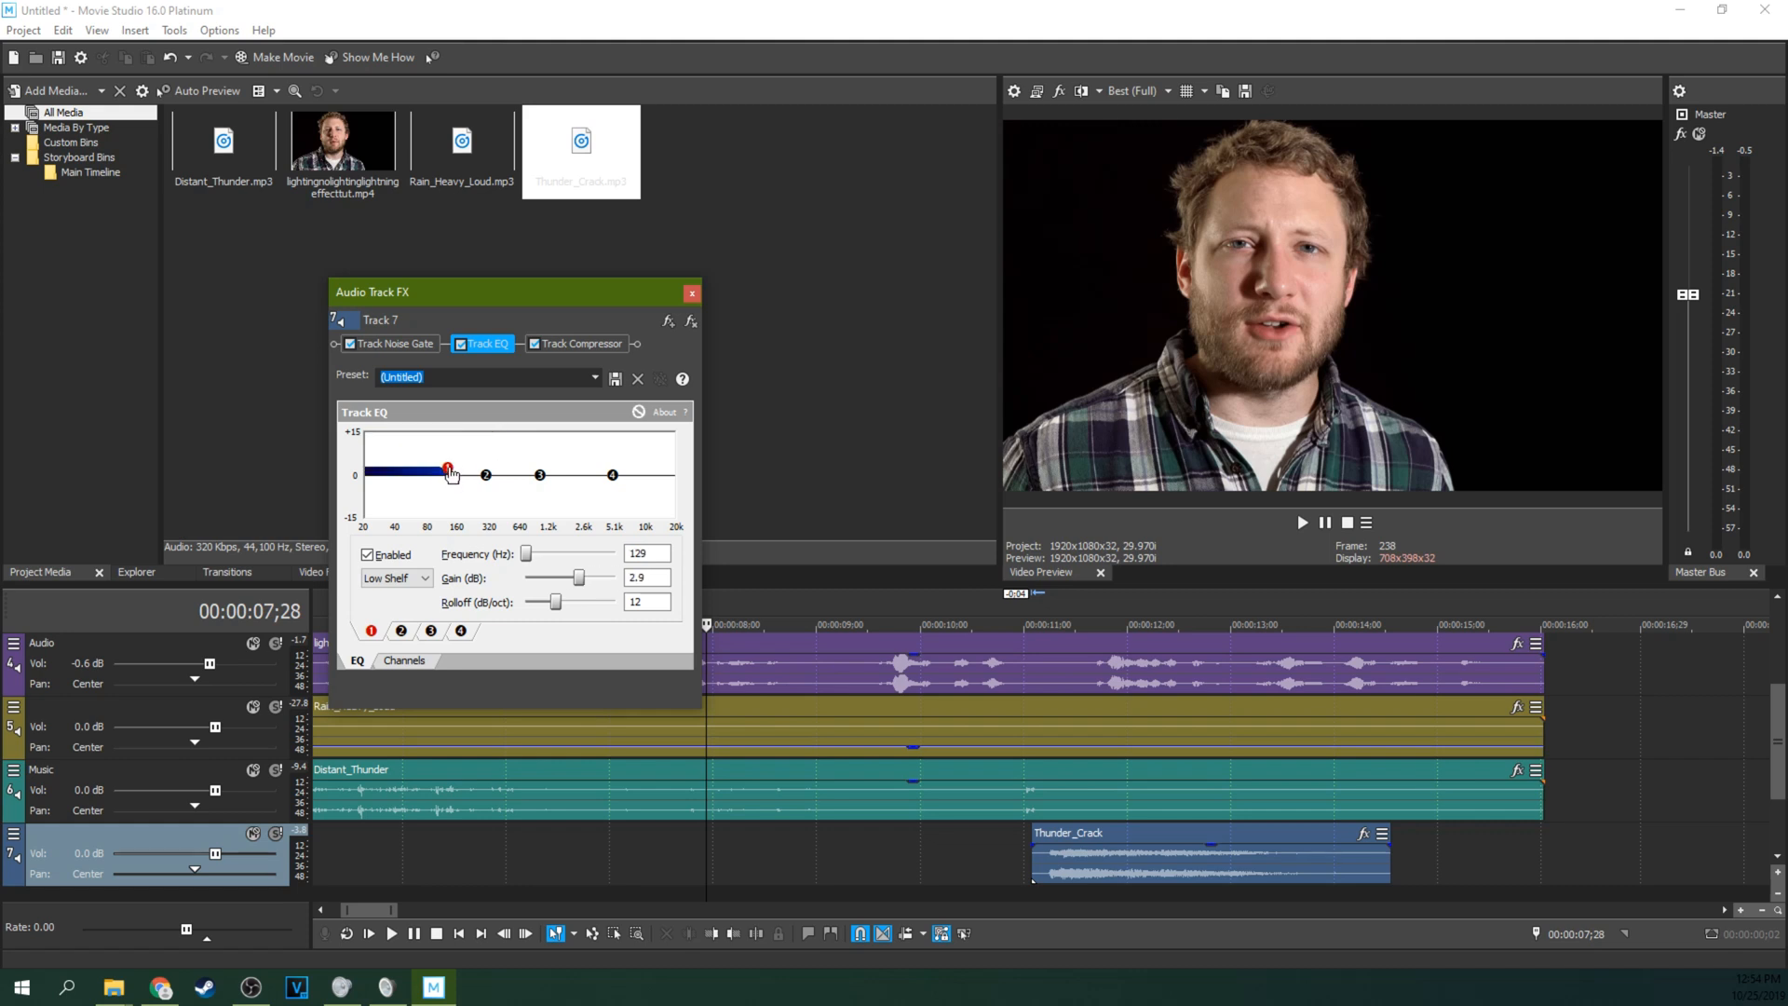
Settle the low shelf at about 227 Hz / +14 dB, audition it and close the effects window.
left_click_drag(445, 472, 458, 441)
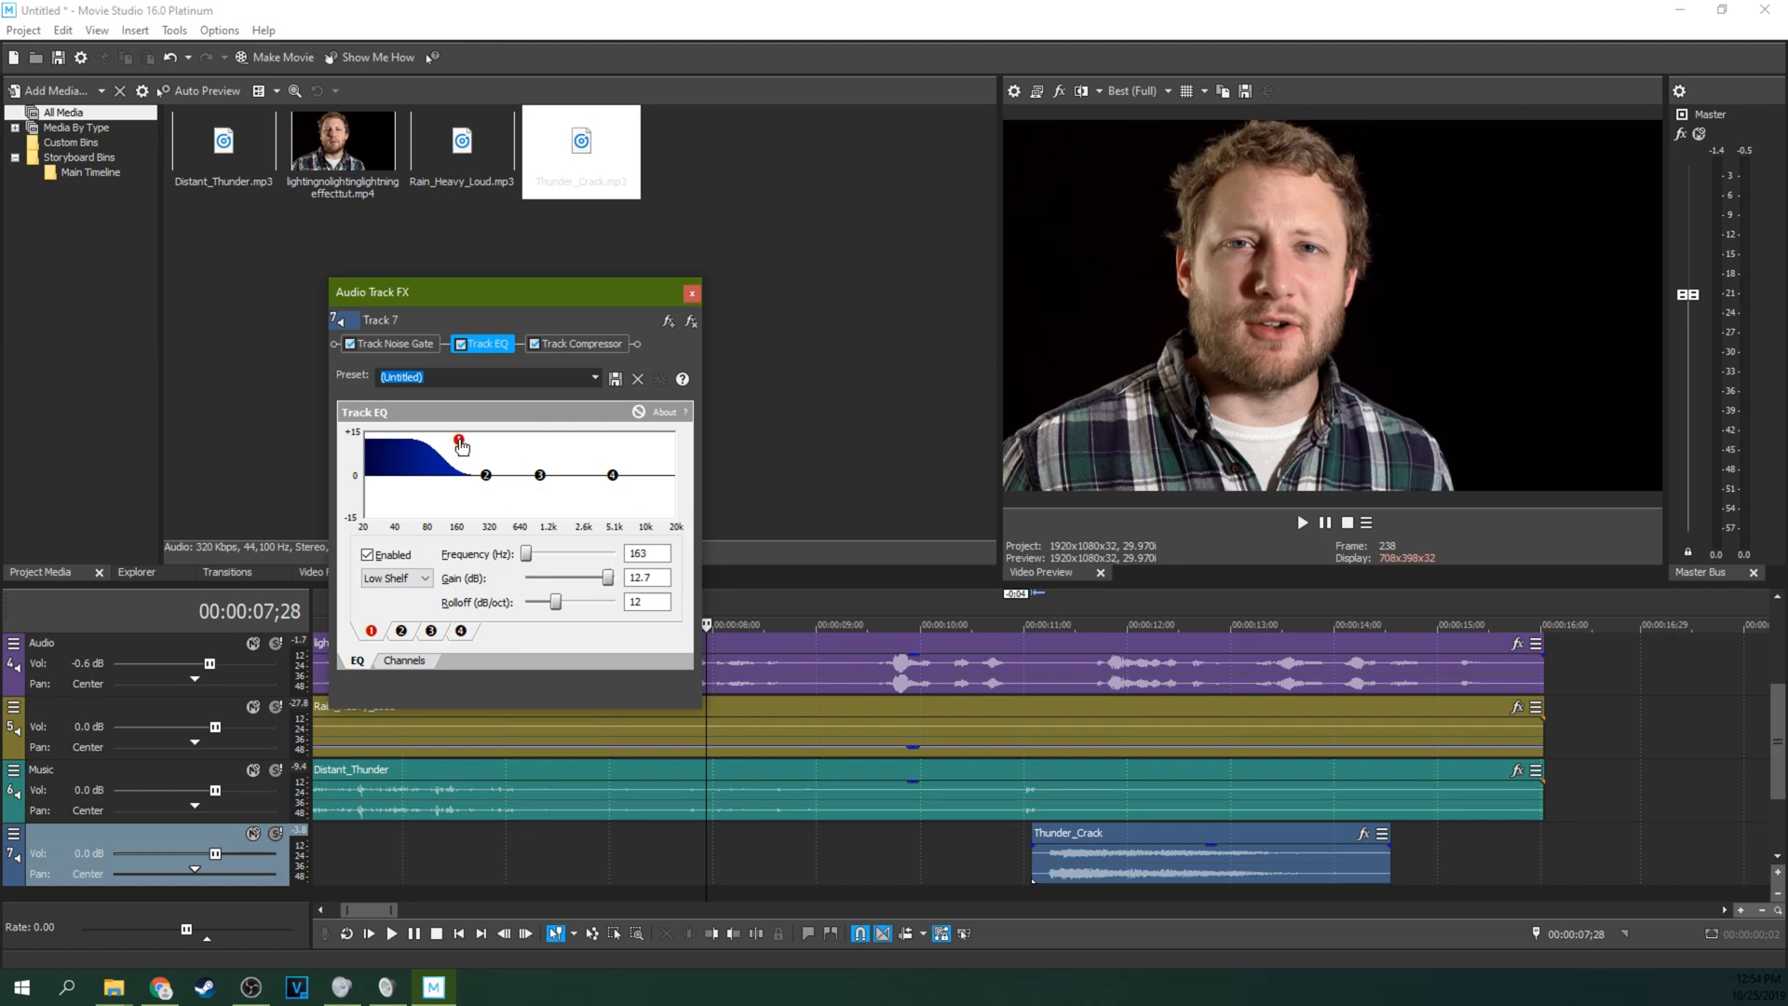
left_click_drag(458, 441, 473, 436)
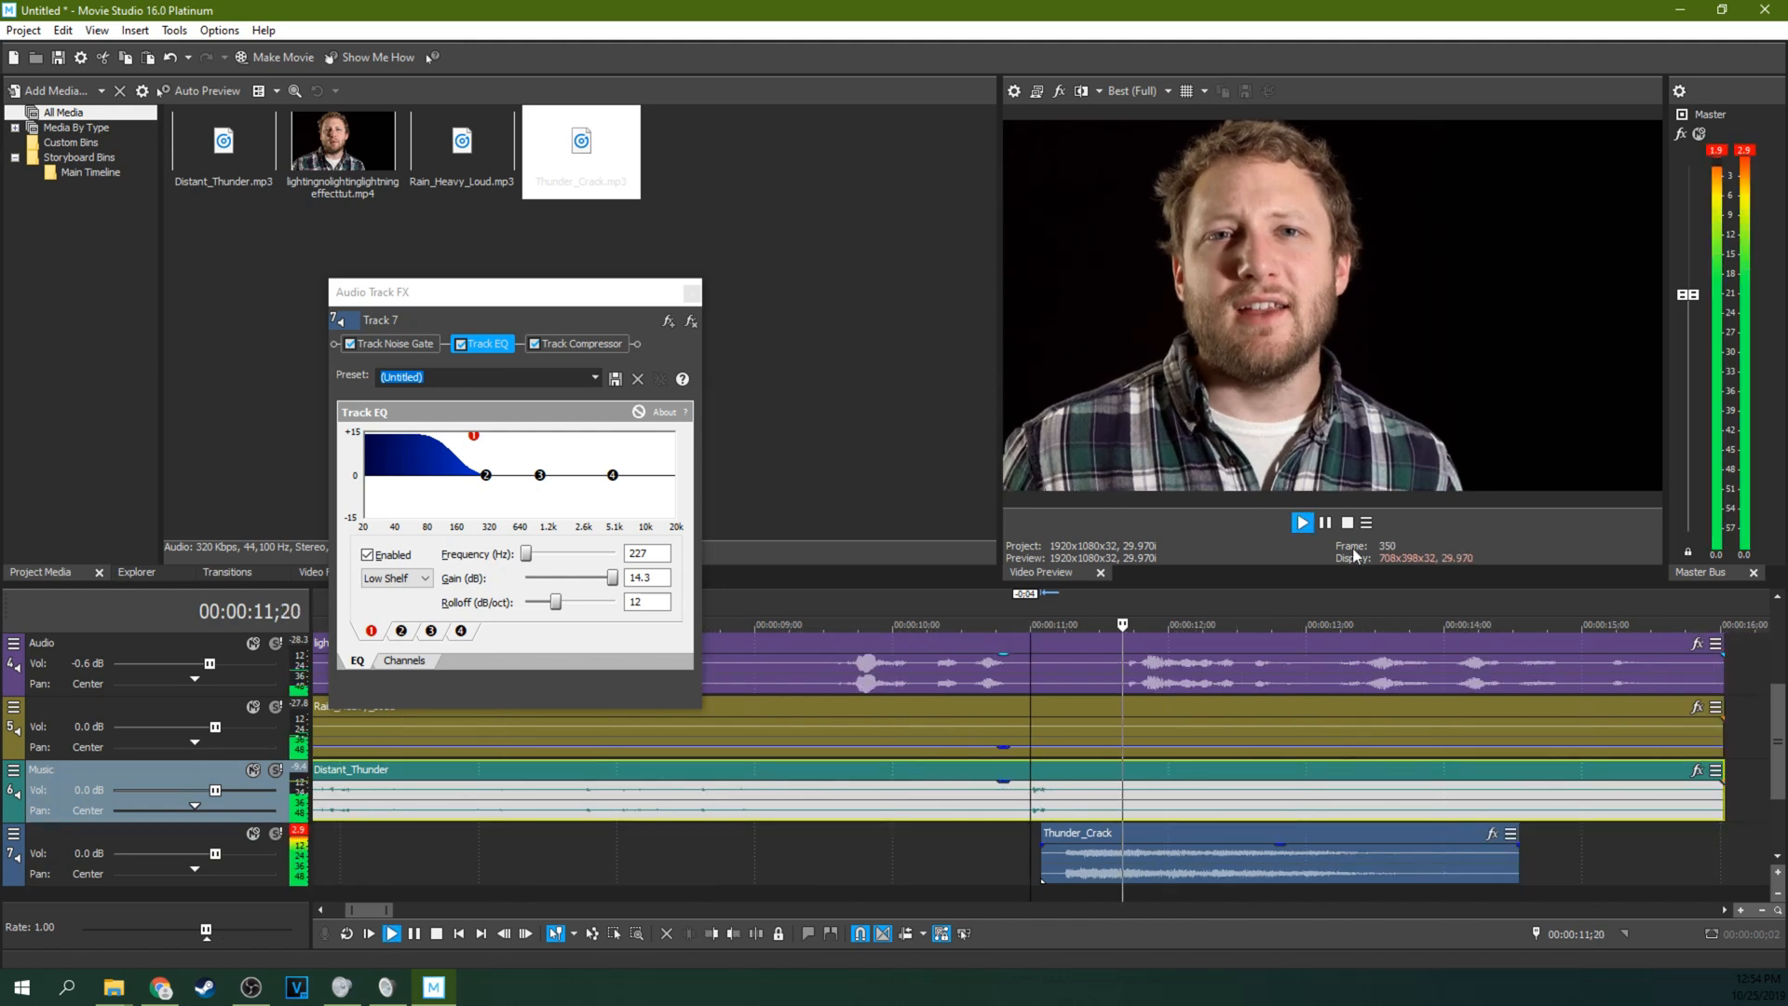
left_click(1302, 521)
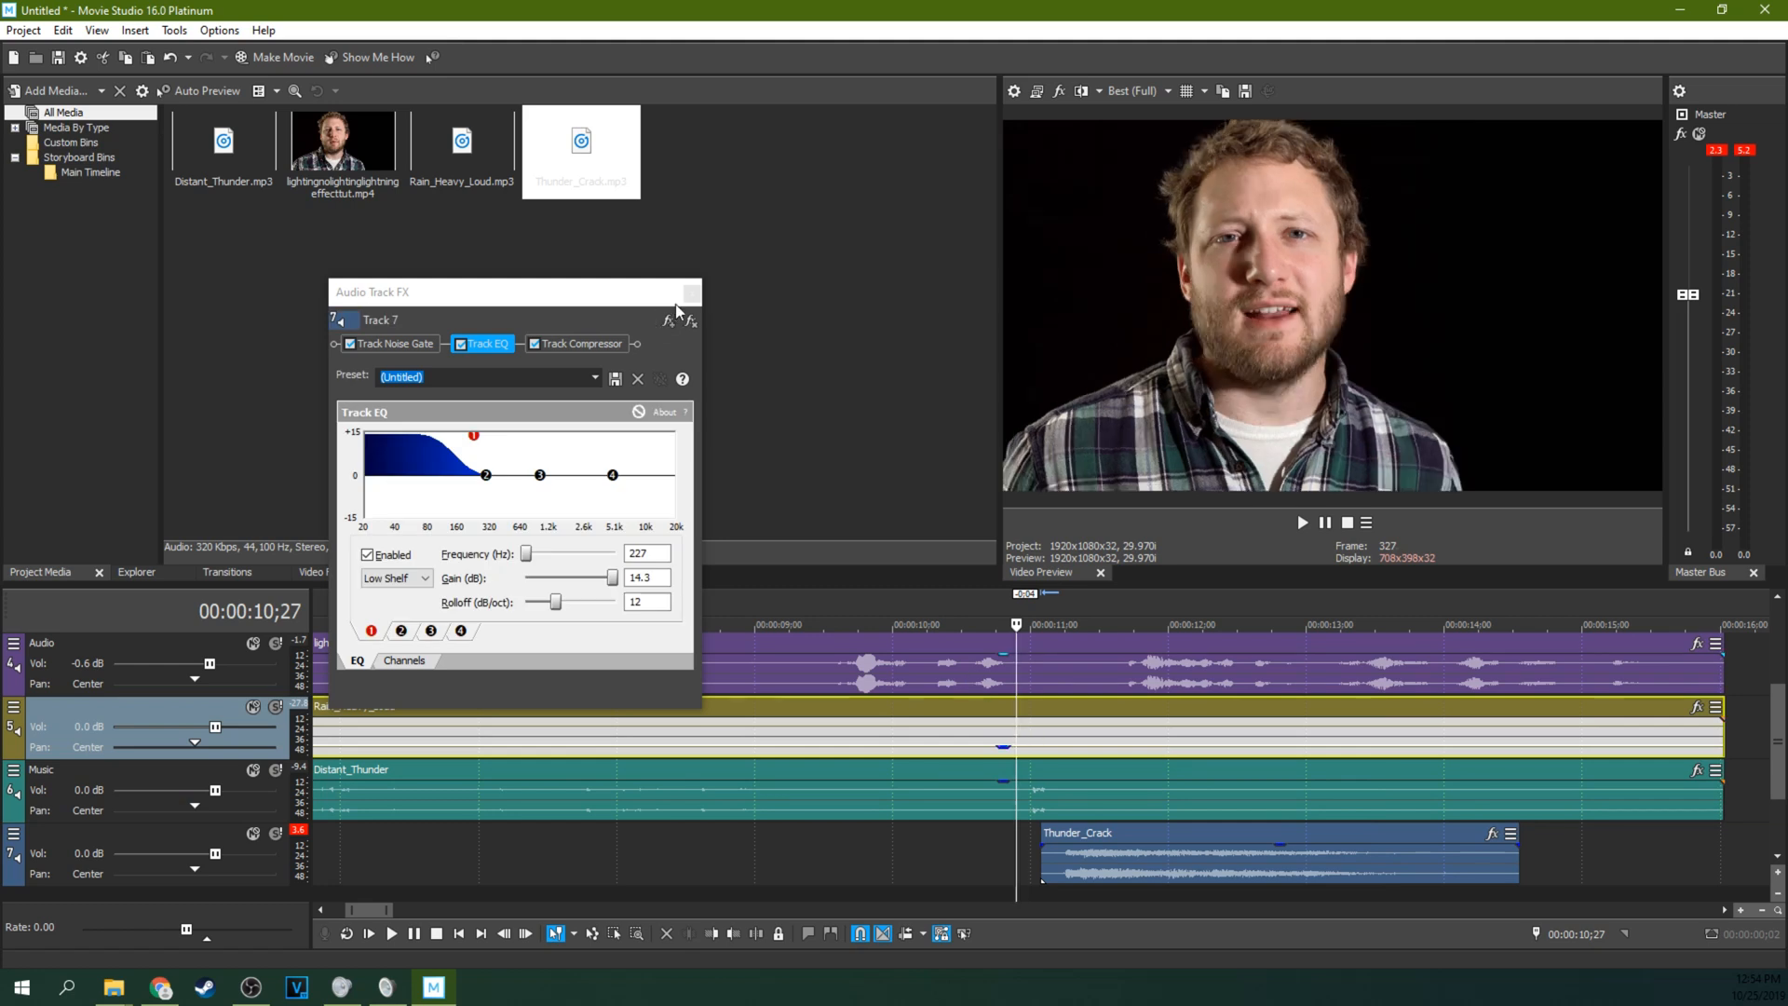
left_click(695, 292)
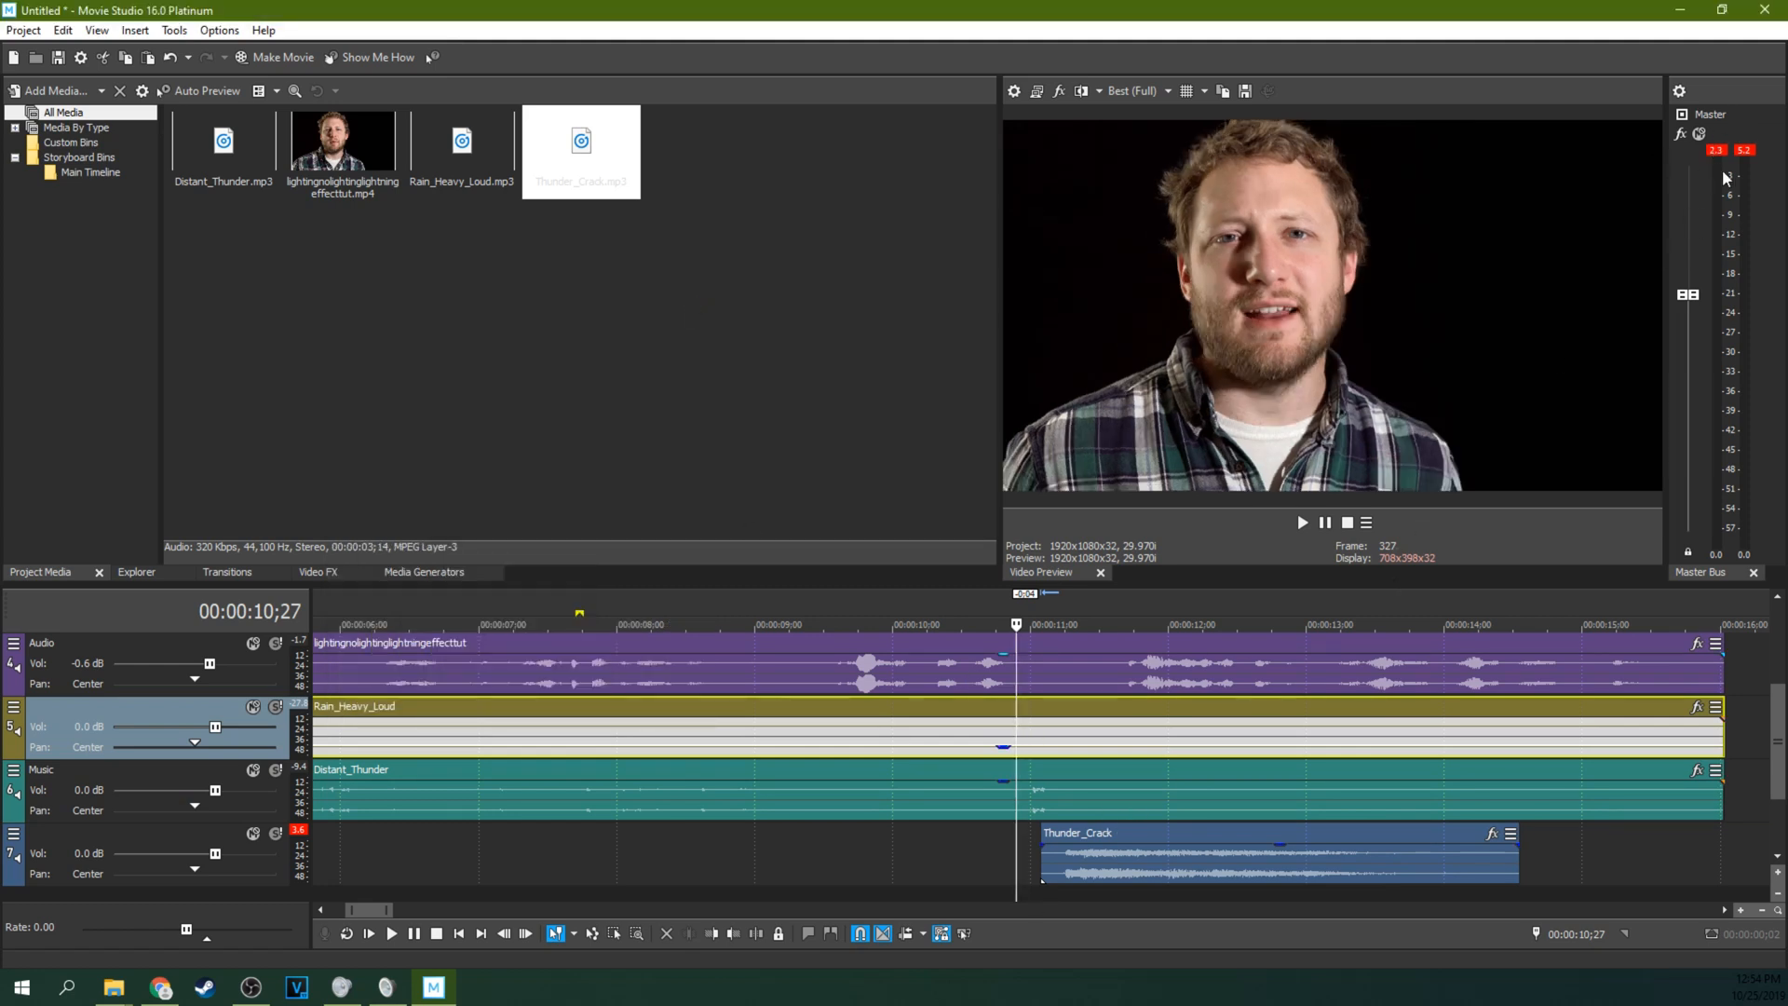
mouse_move(1725, 168)
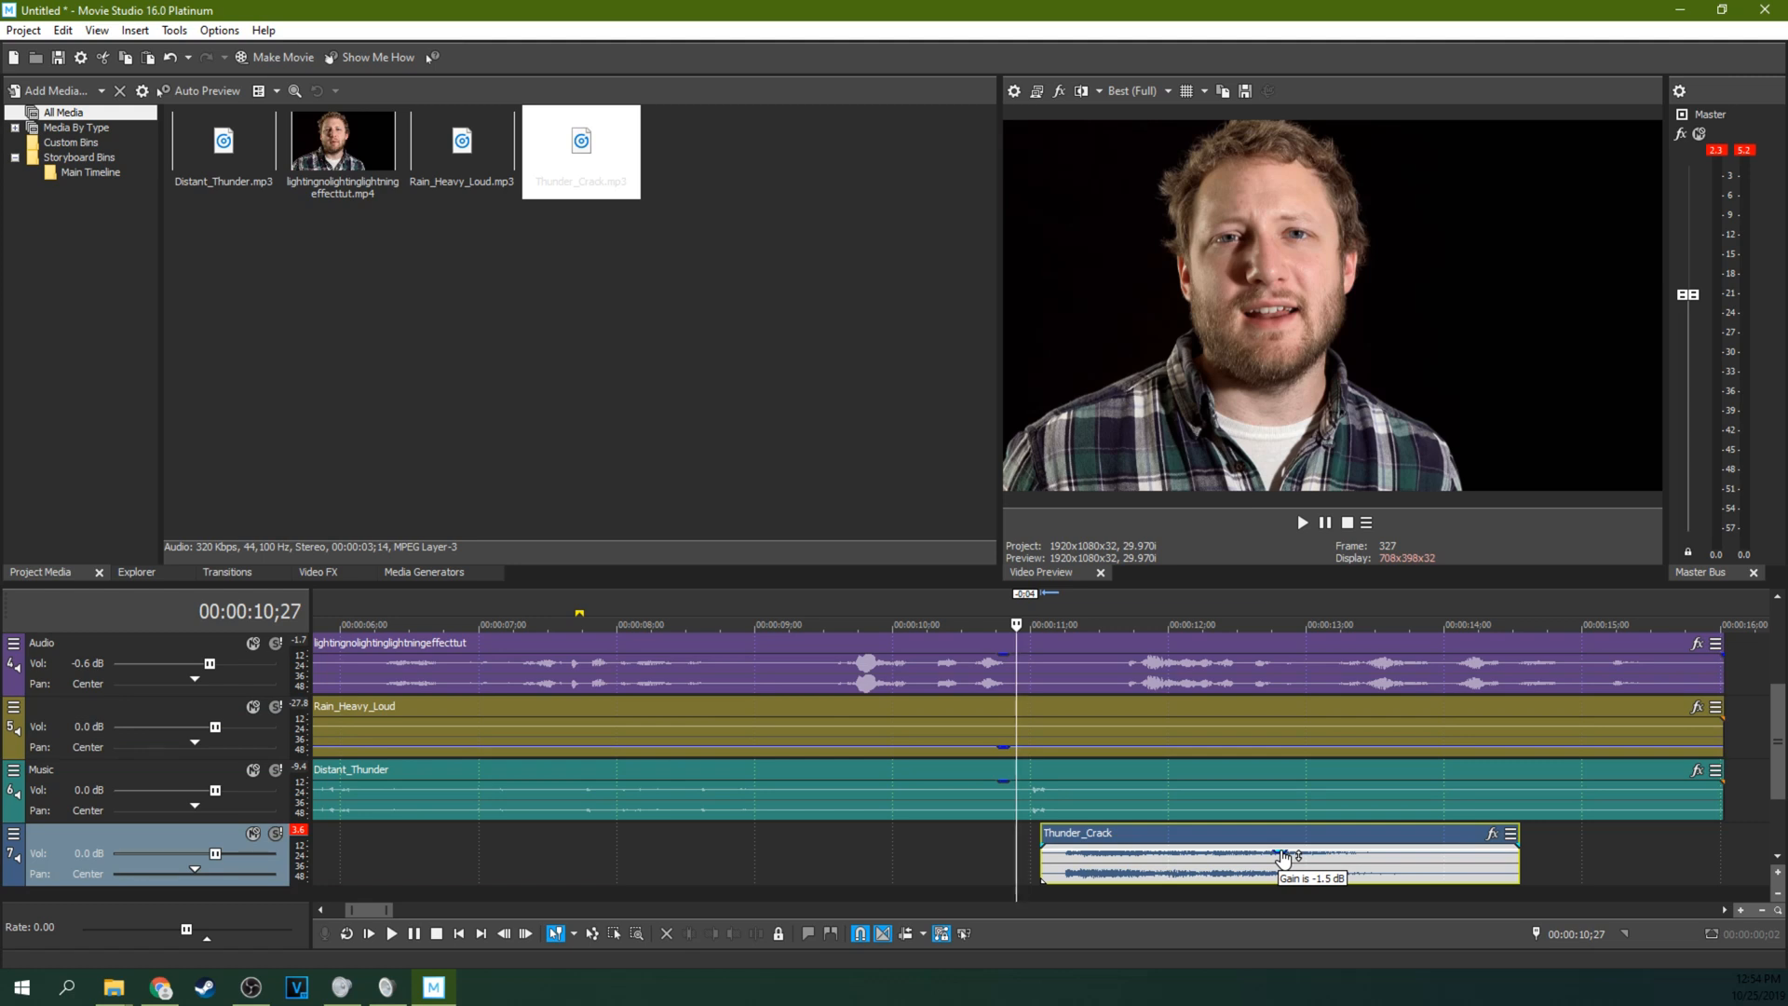
mouse_move(1457, 555)
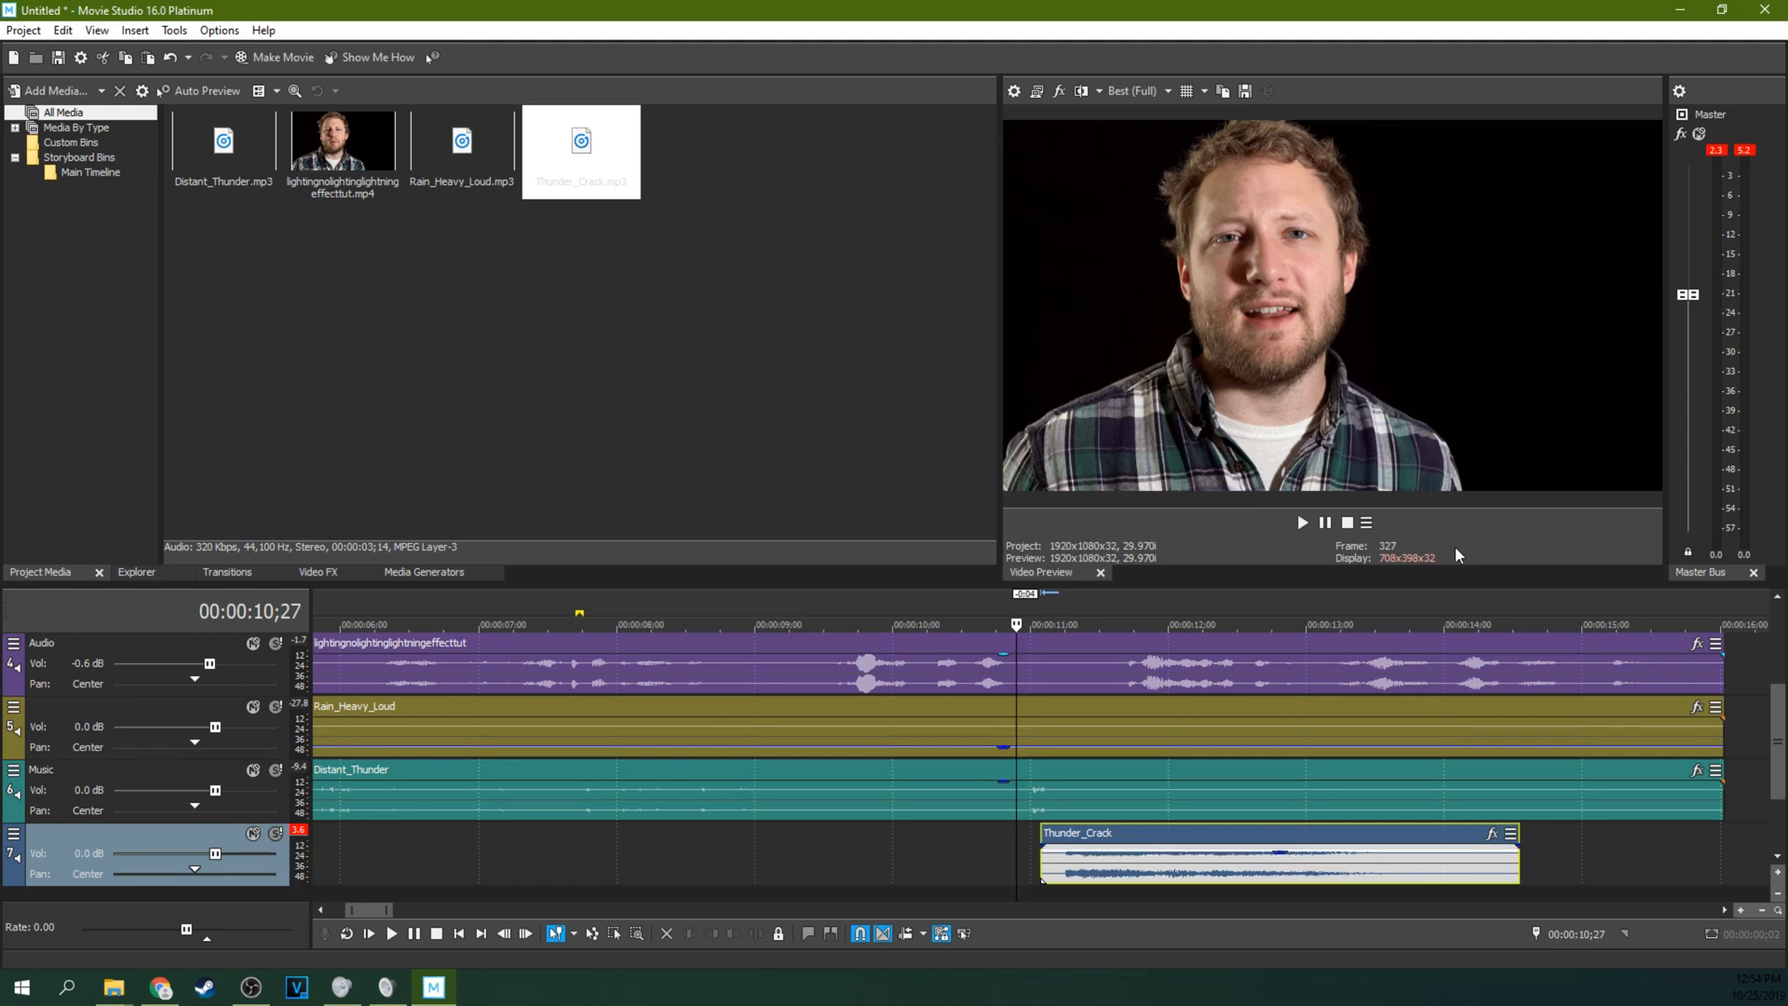
Play the project around the eleven-second crack to check the thunder, rain and speech mix.
left_click(1302, 522)
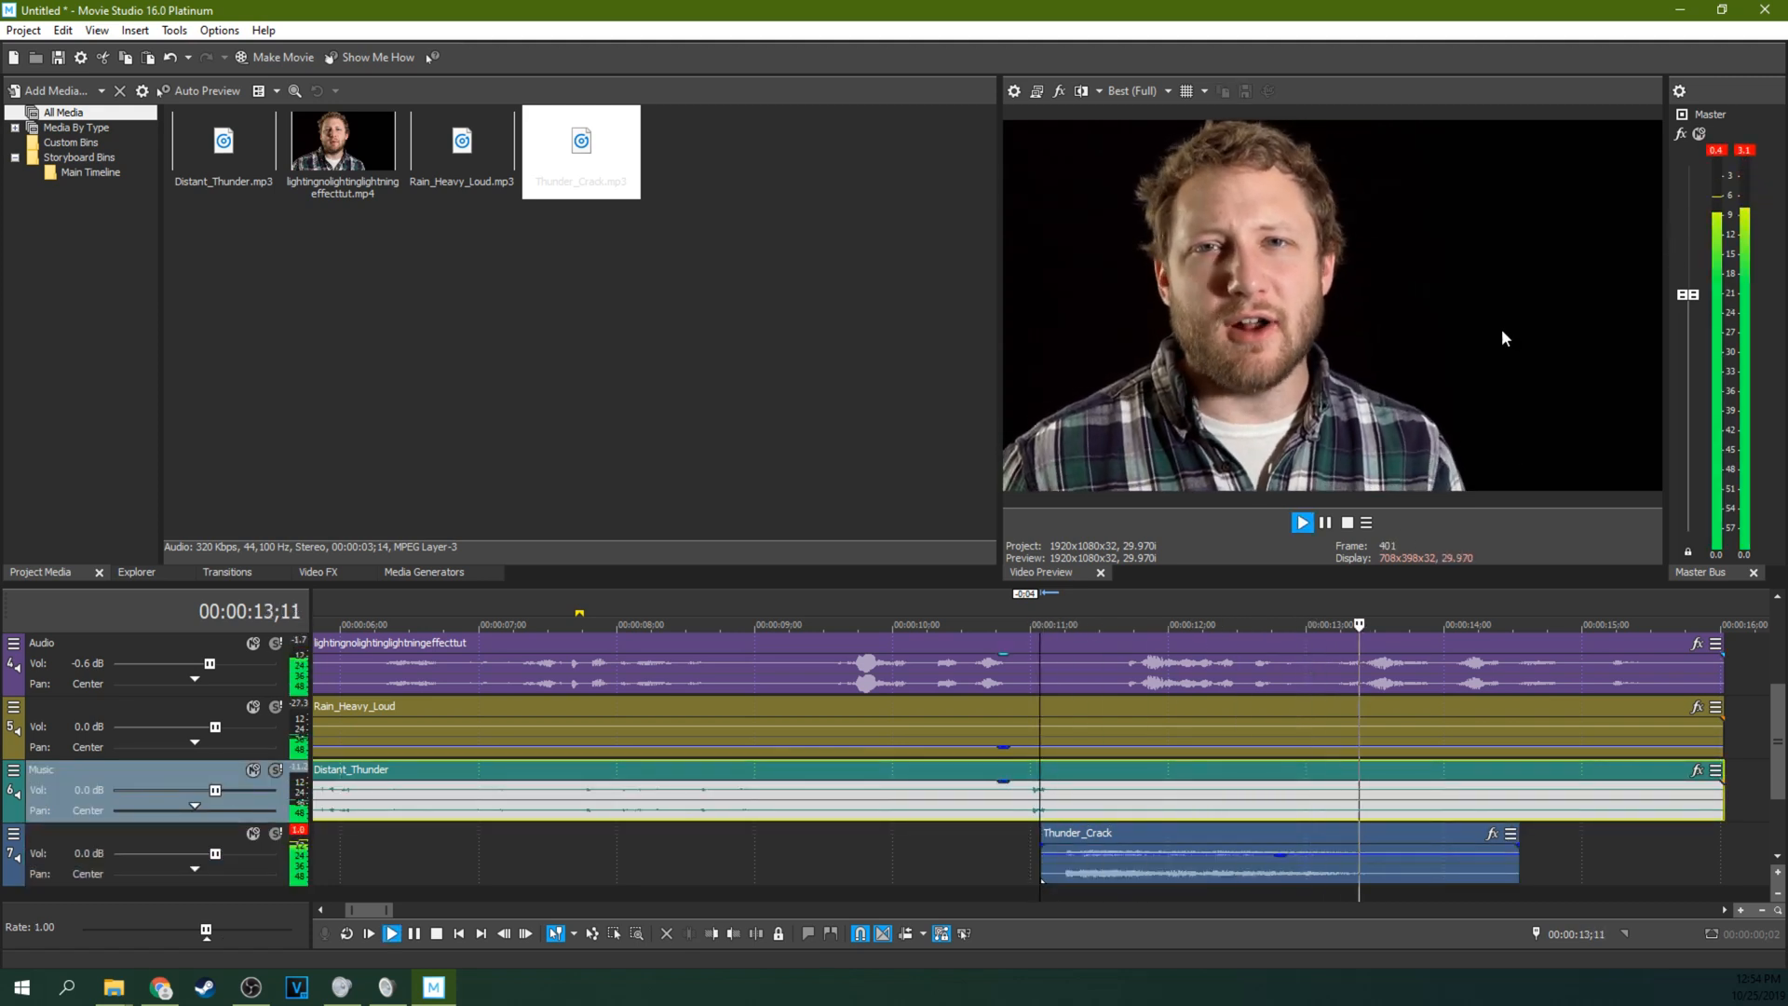
left_click(1302, 522)
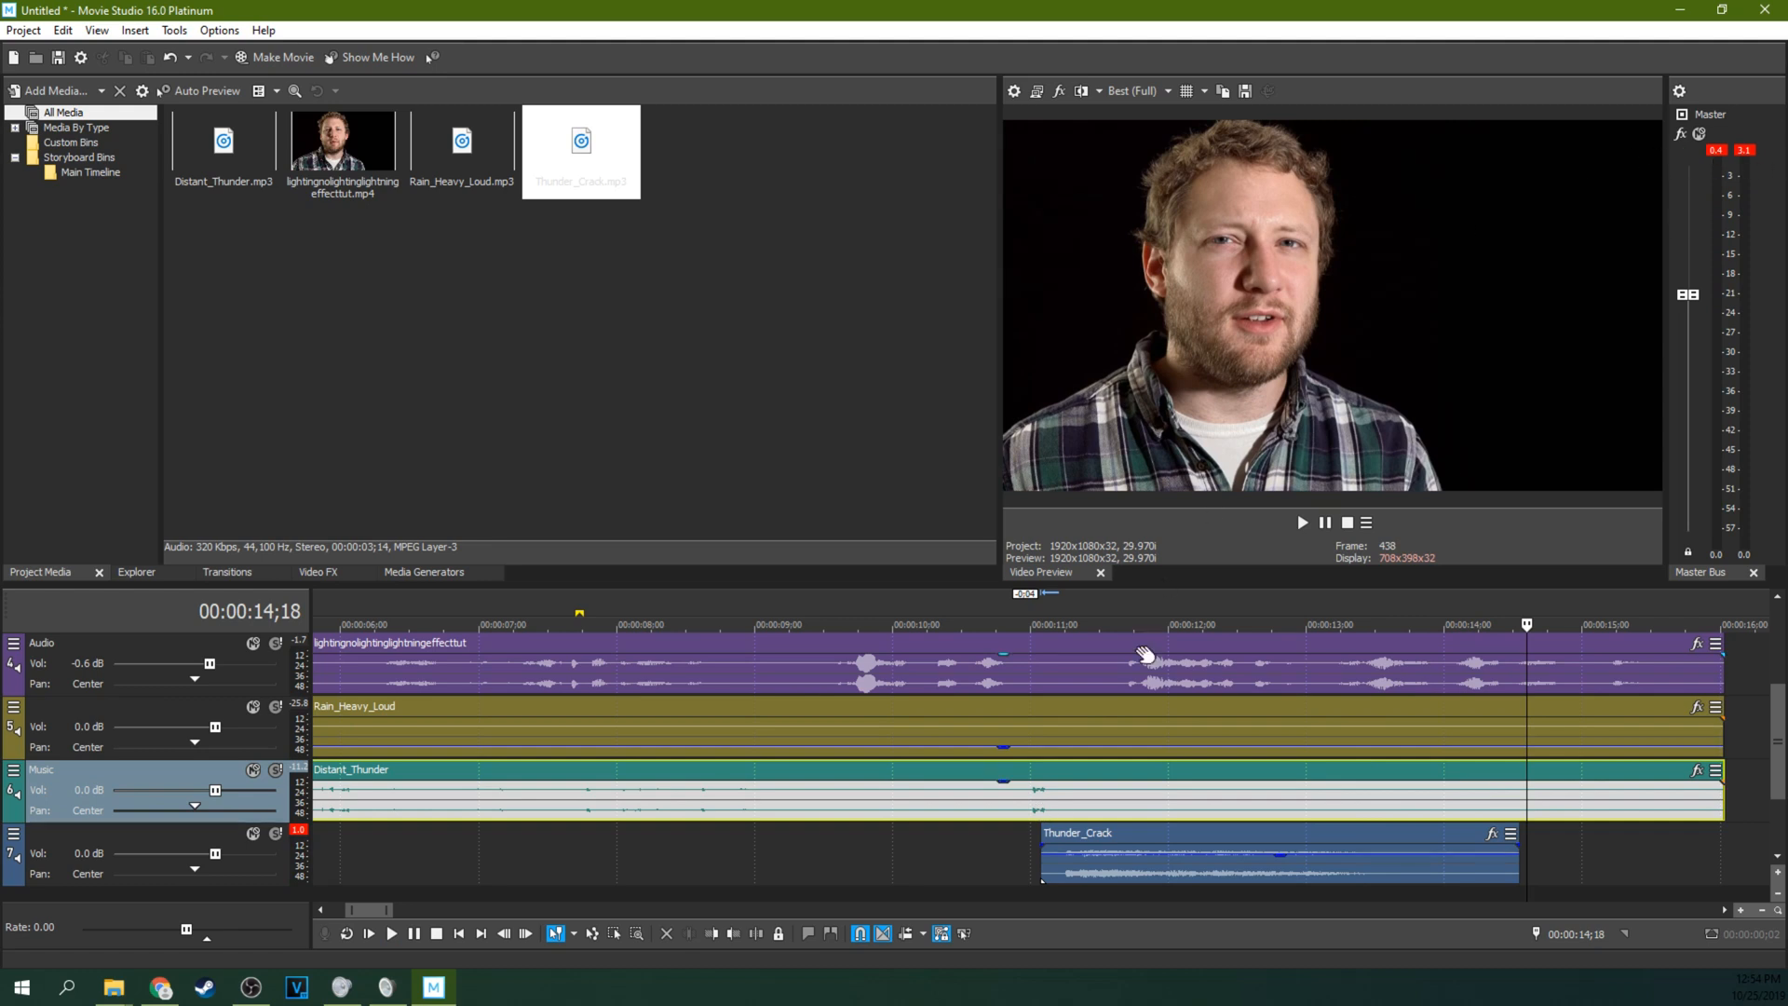
mouse_move(1145, 607)
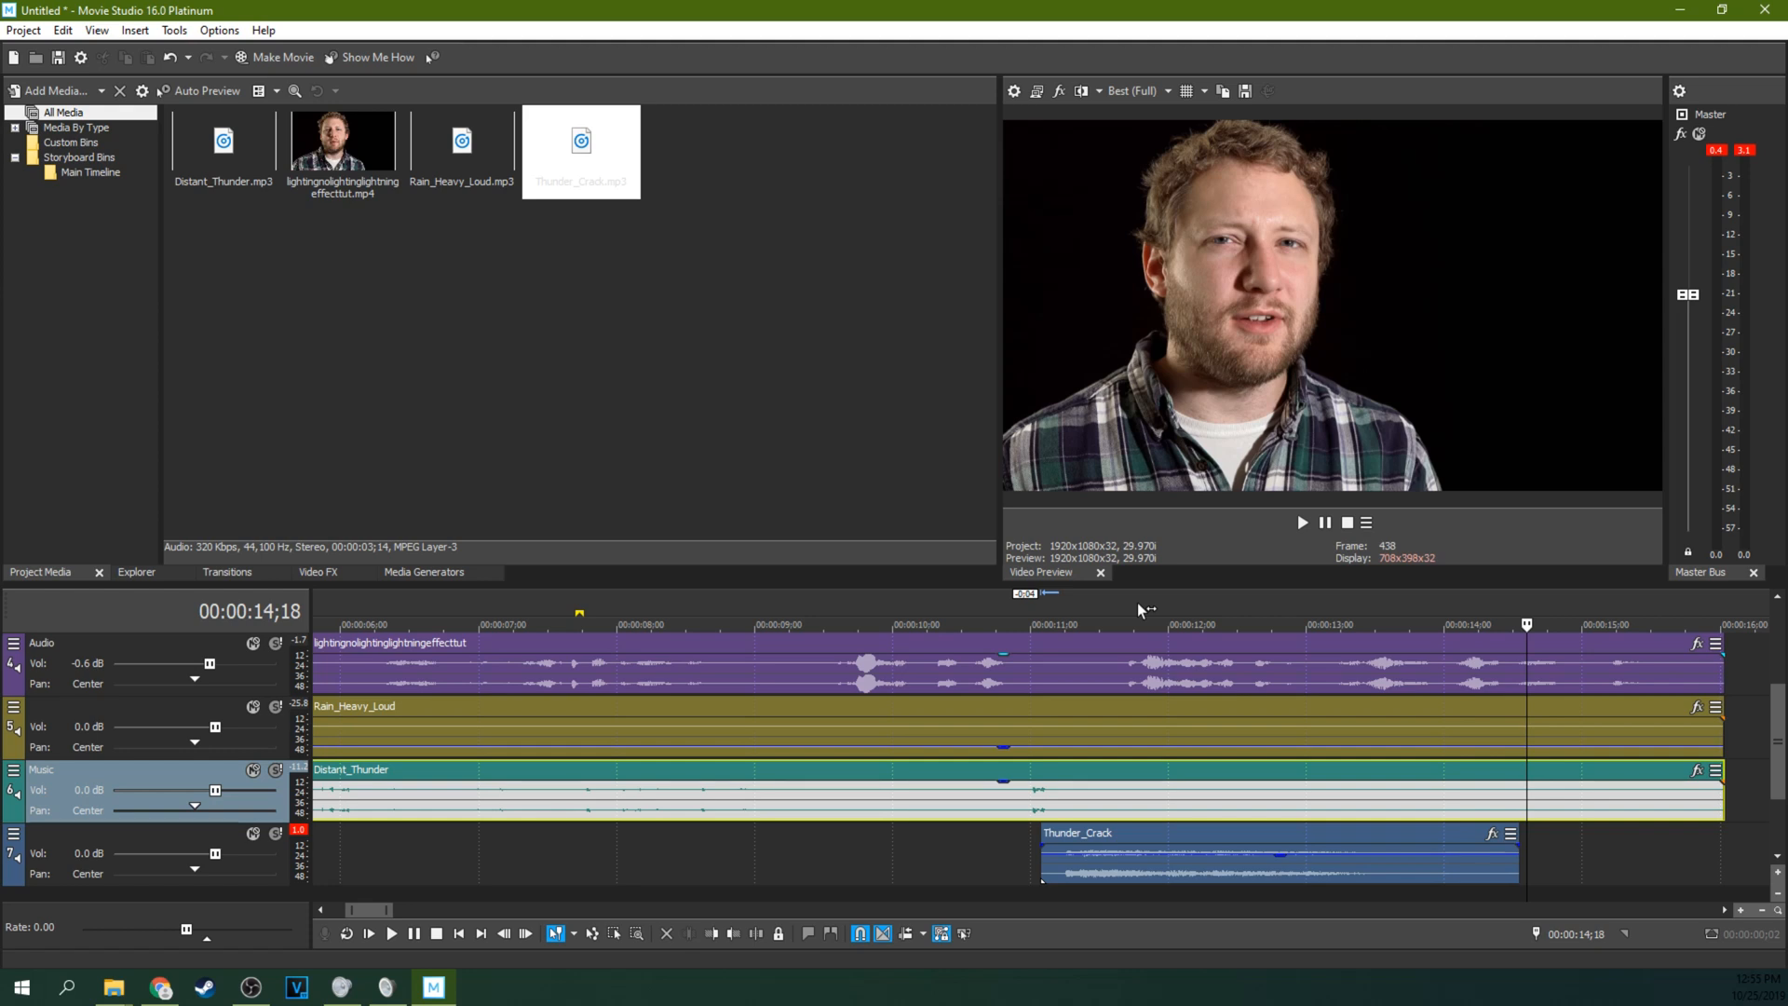
mouse_move(1125, 611)
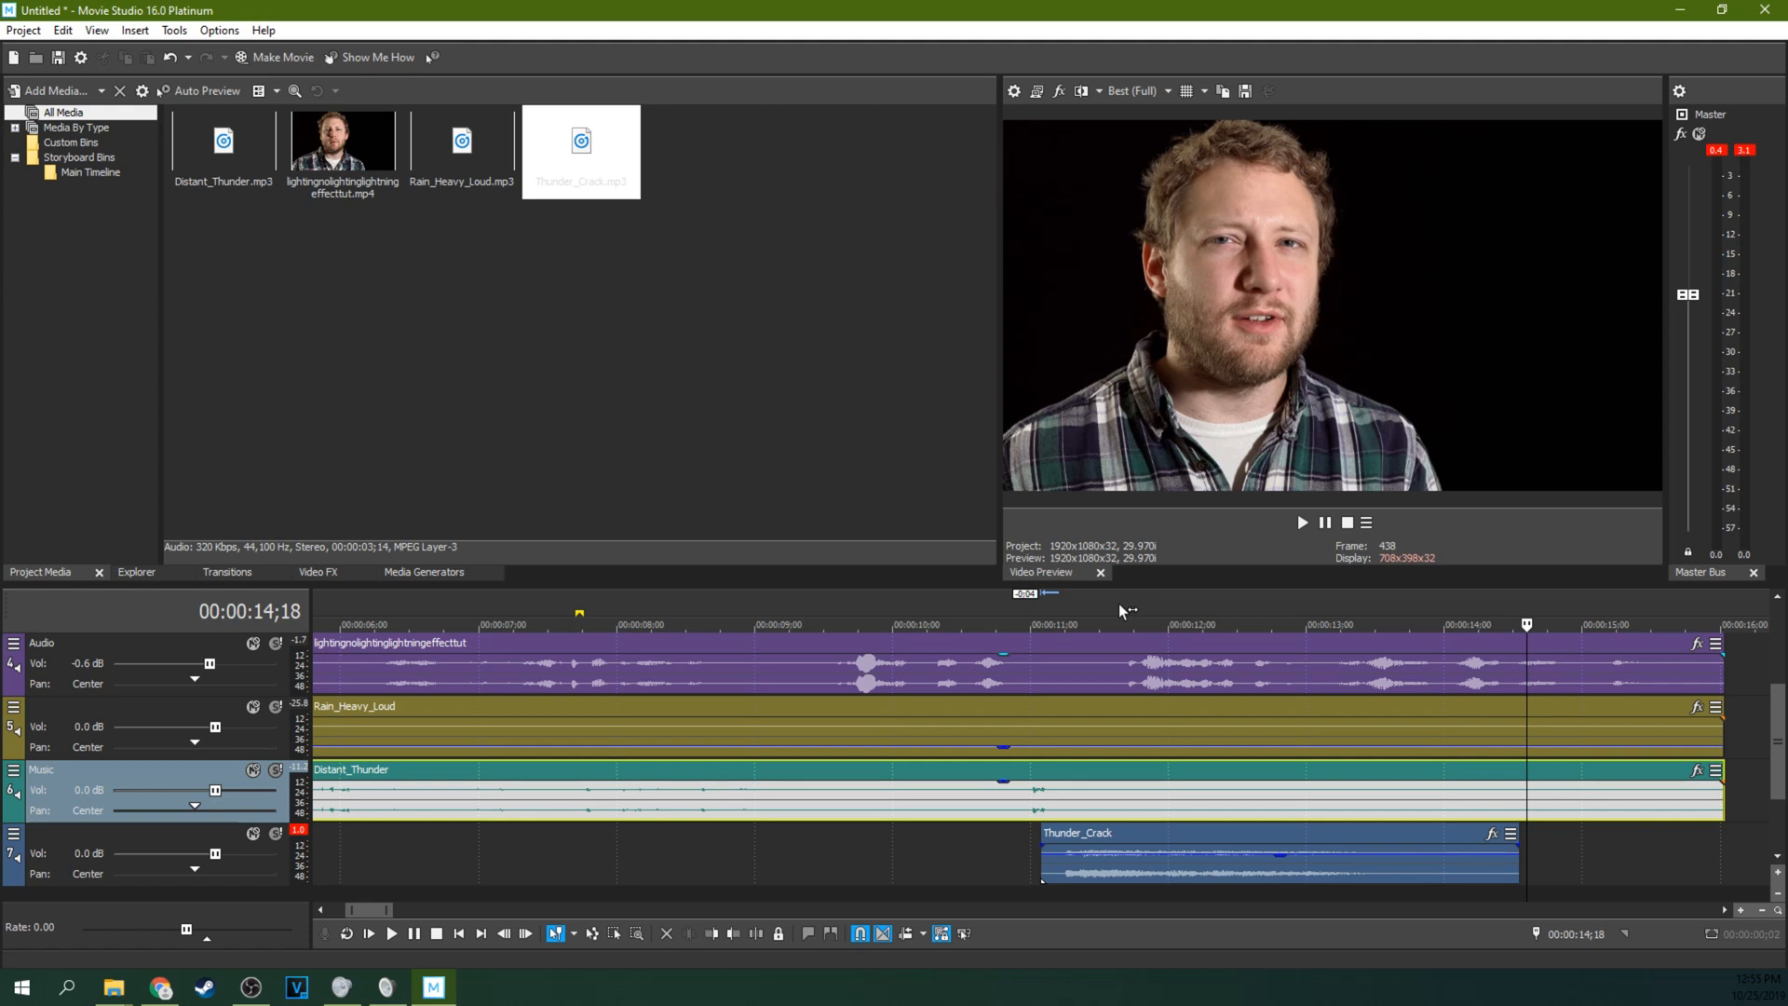
mouse_move(1073, 703)
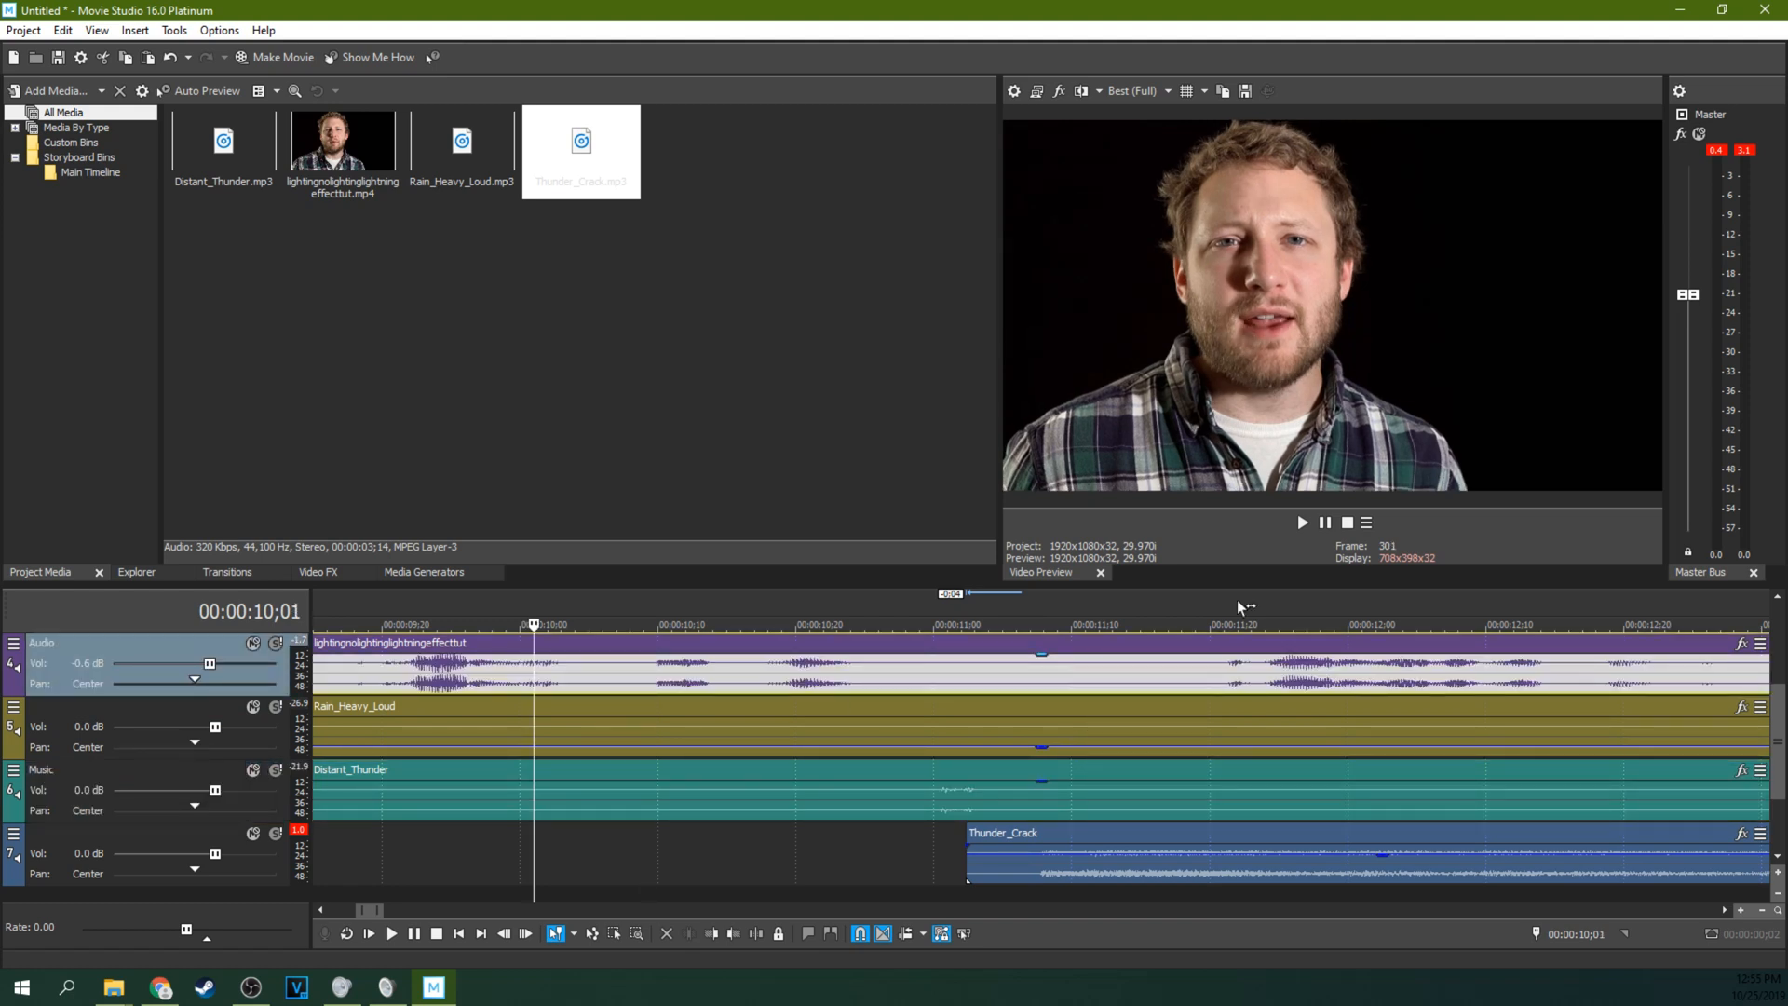
left_click(1302, 521)
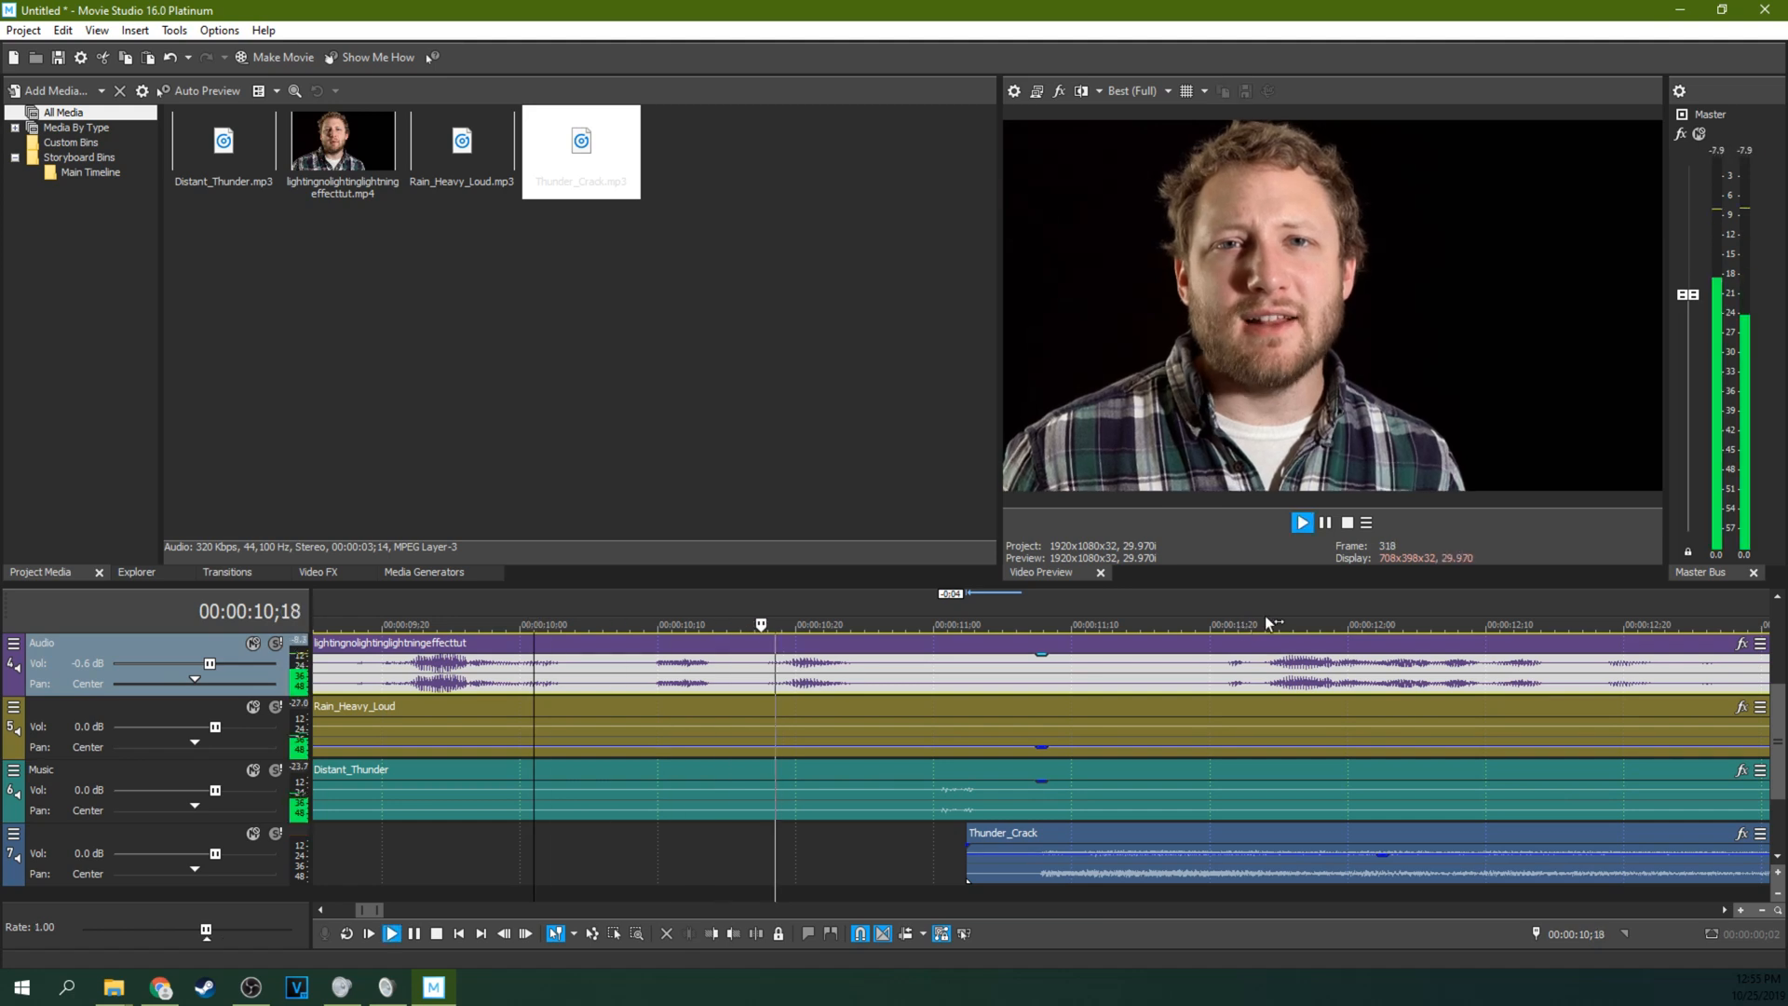
left_click(1302, 521)
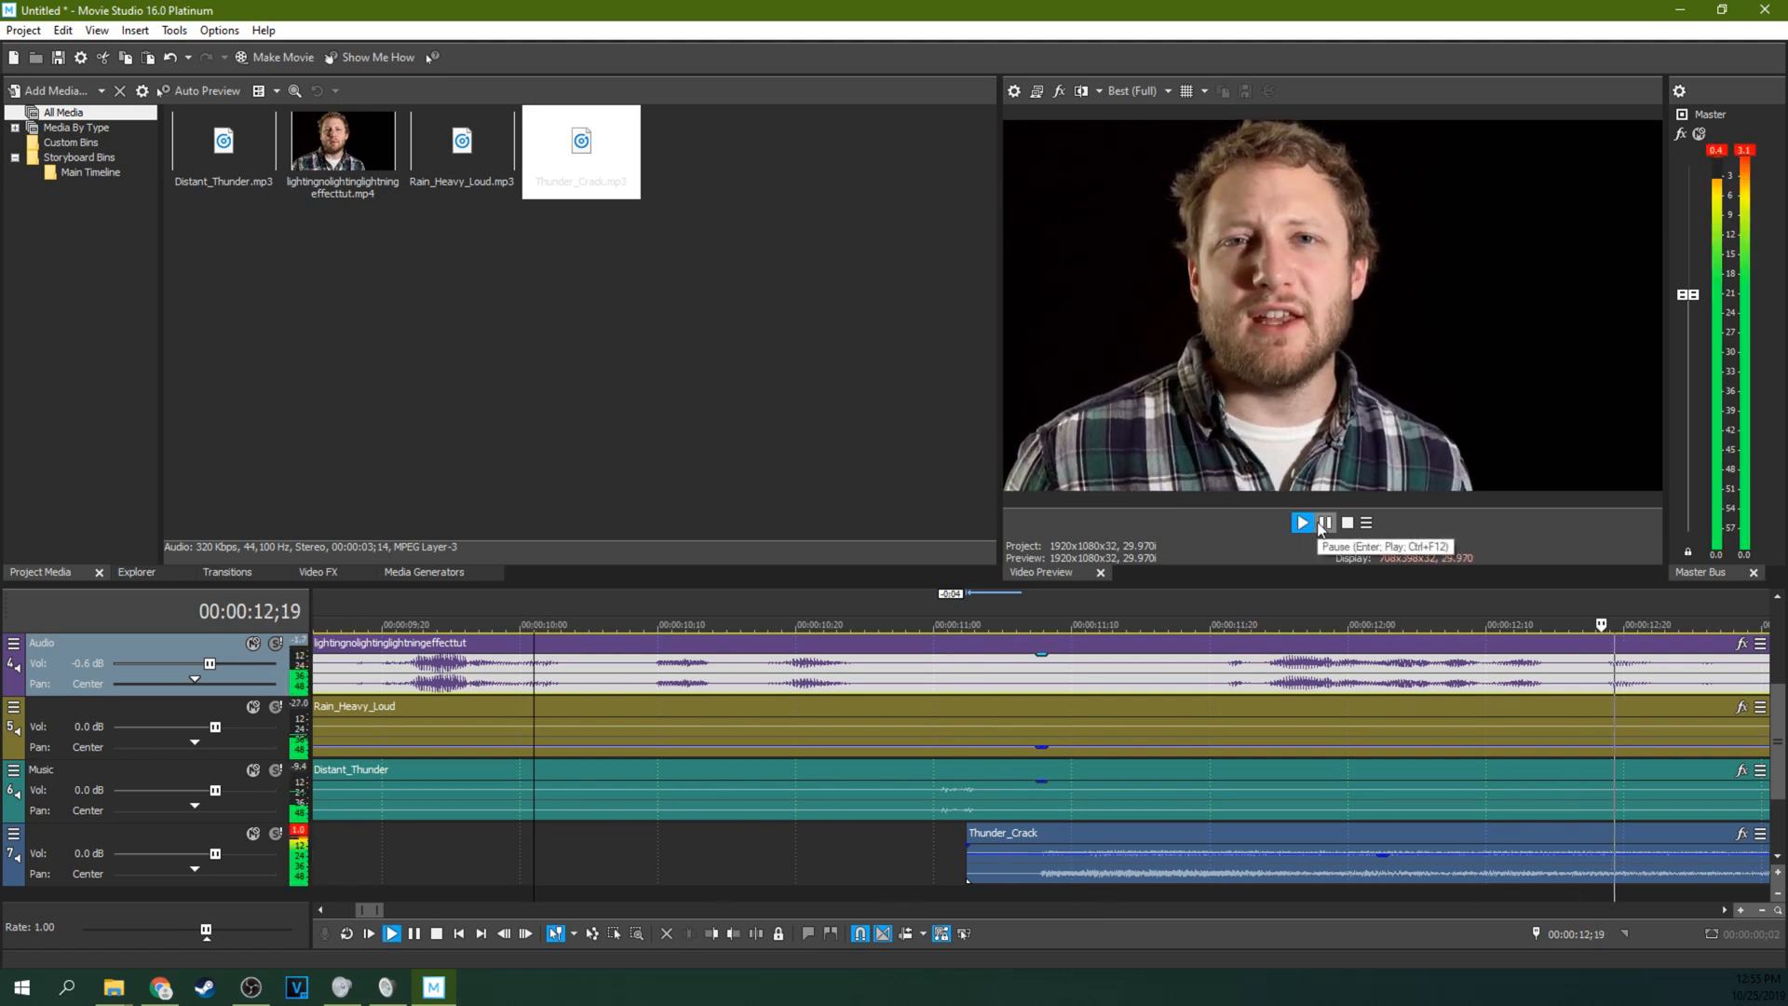
left_click(1302, 522)
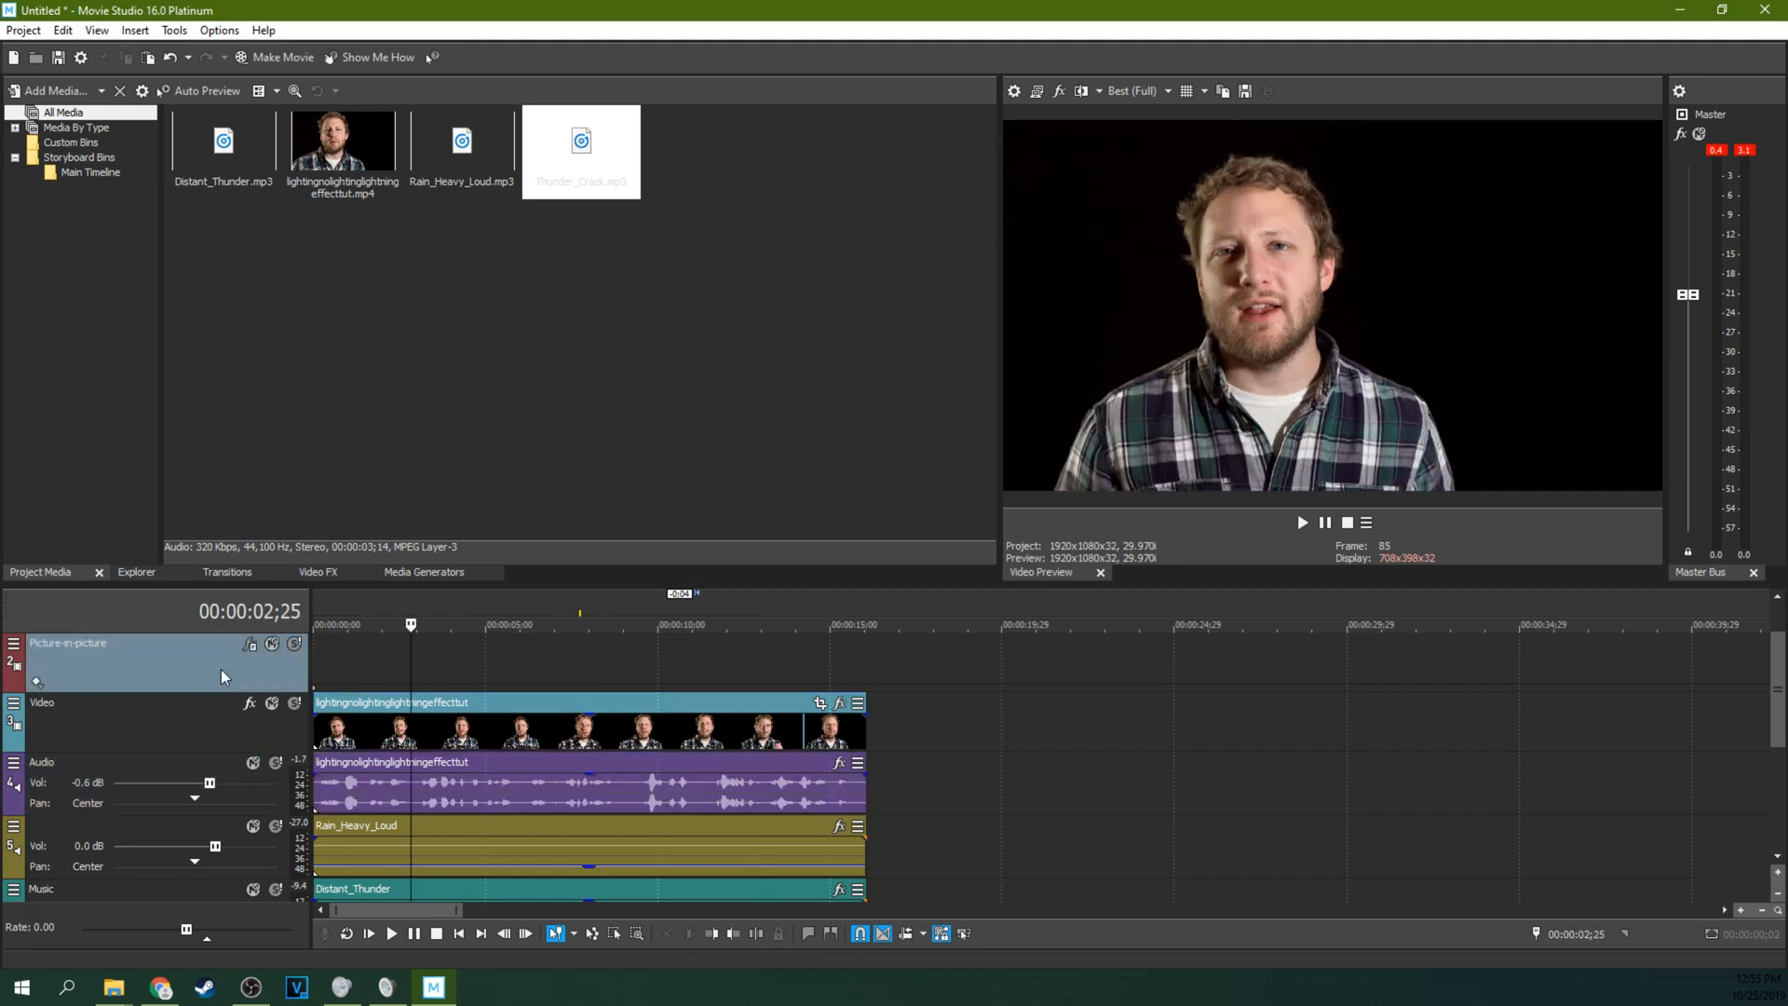
right_click(221, 672)
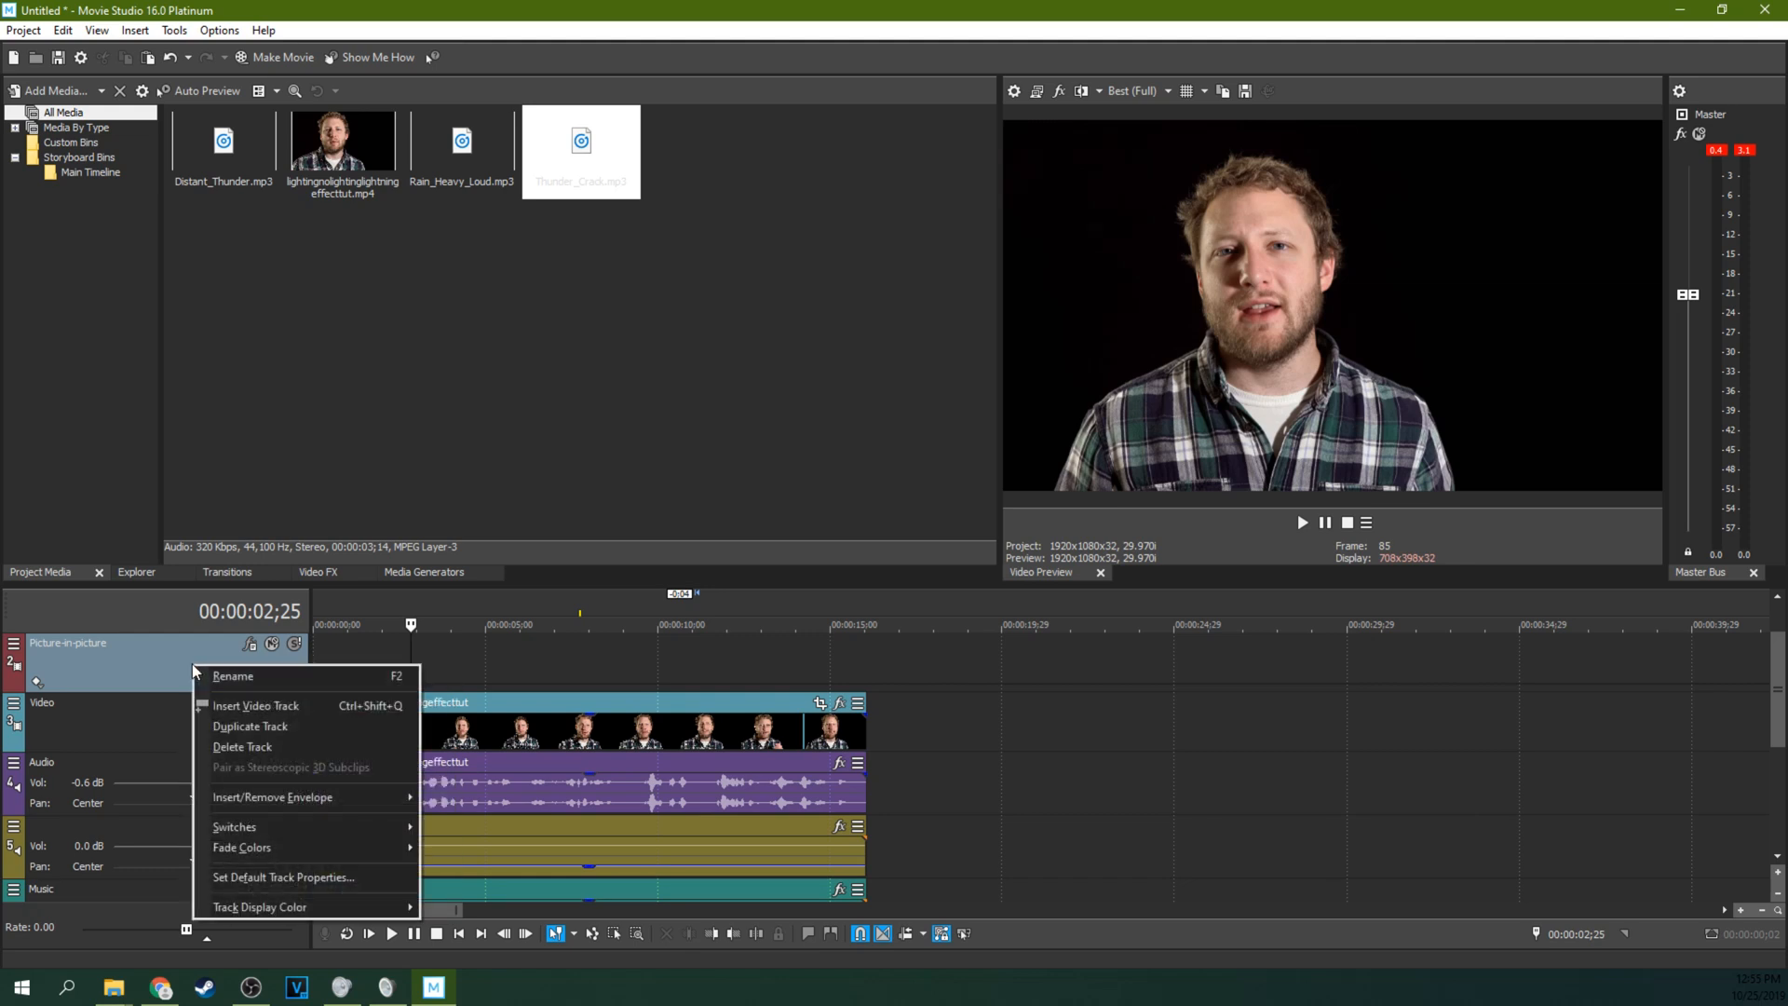
mouse_move(263, 726)
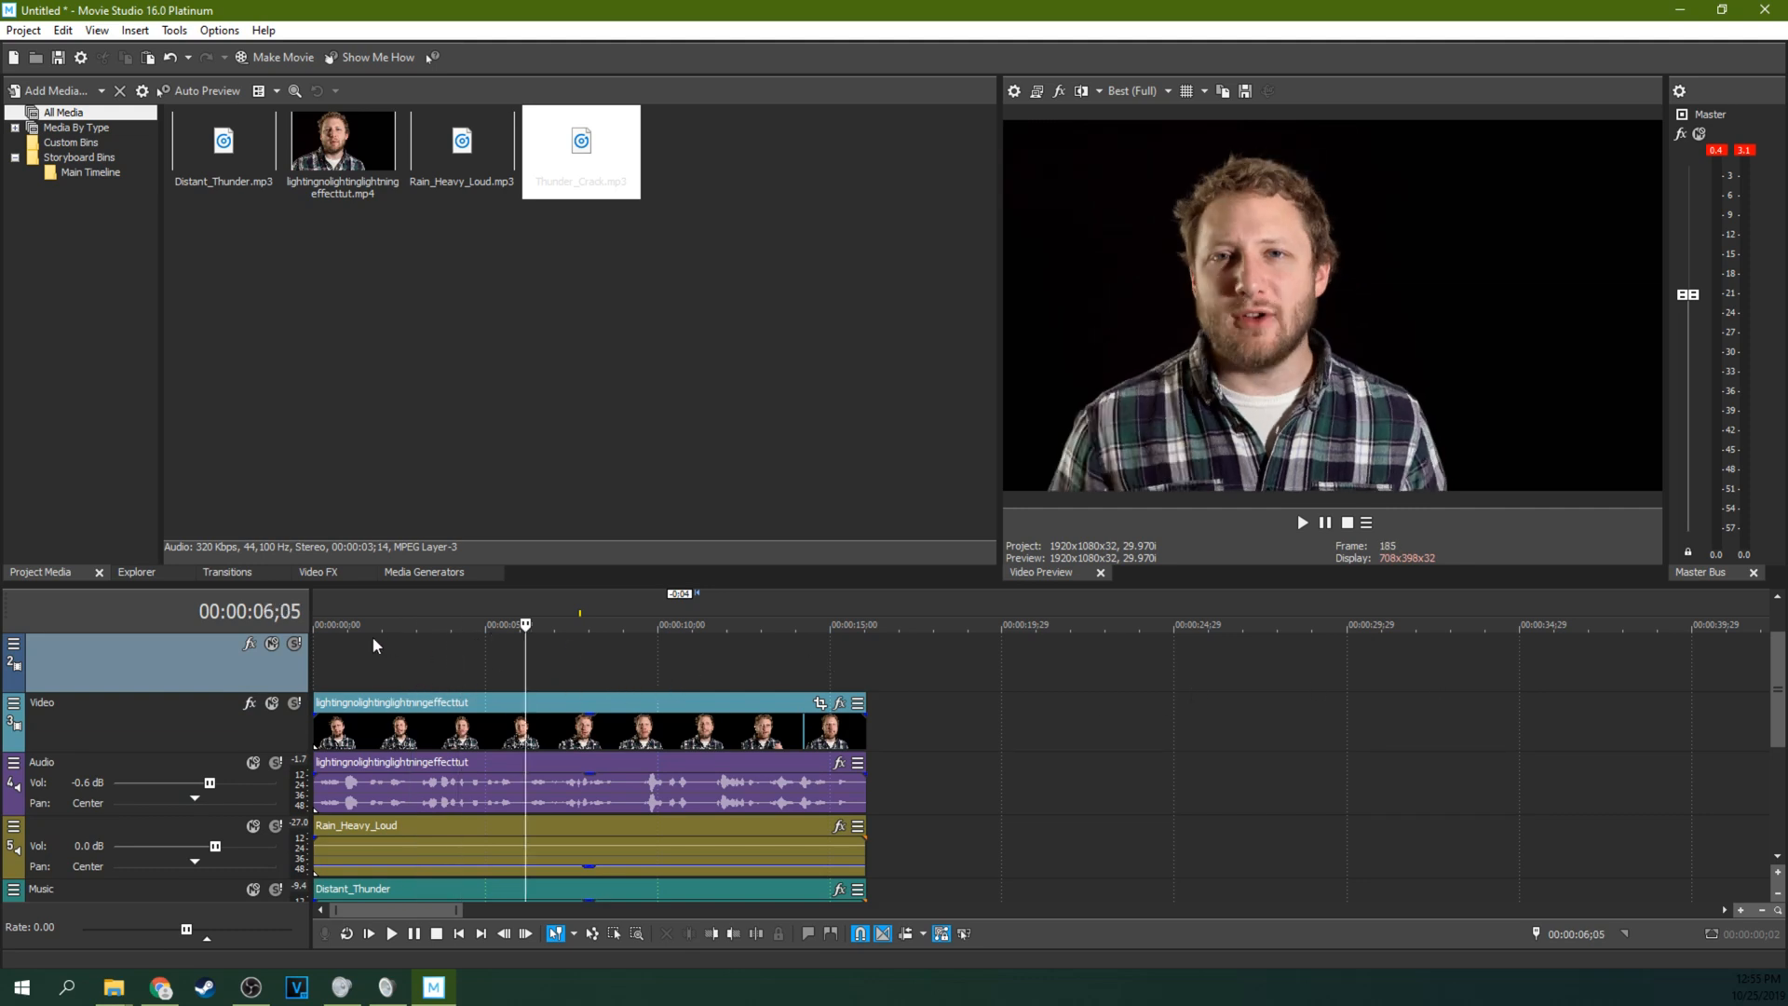
Place a white Solid Color generated clip from Media Generators onto the top video track.
left_click(423, 572)
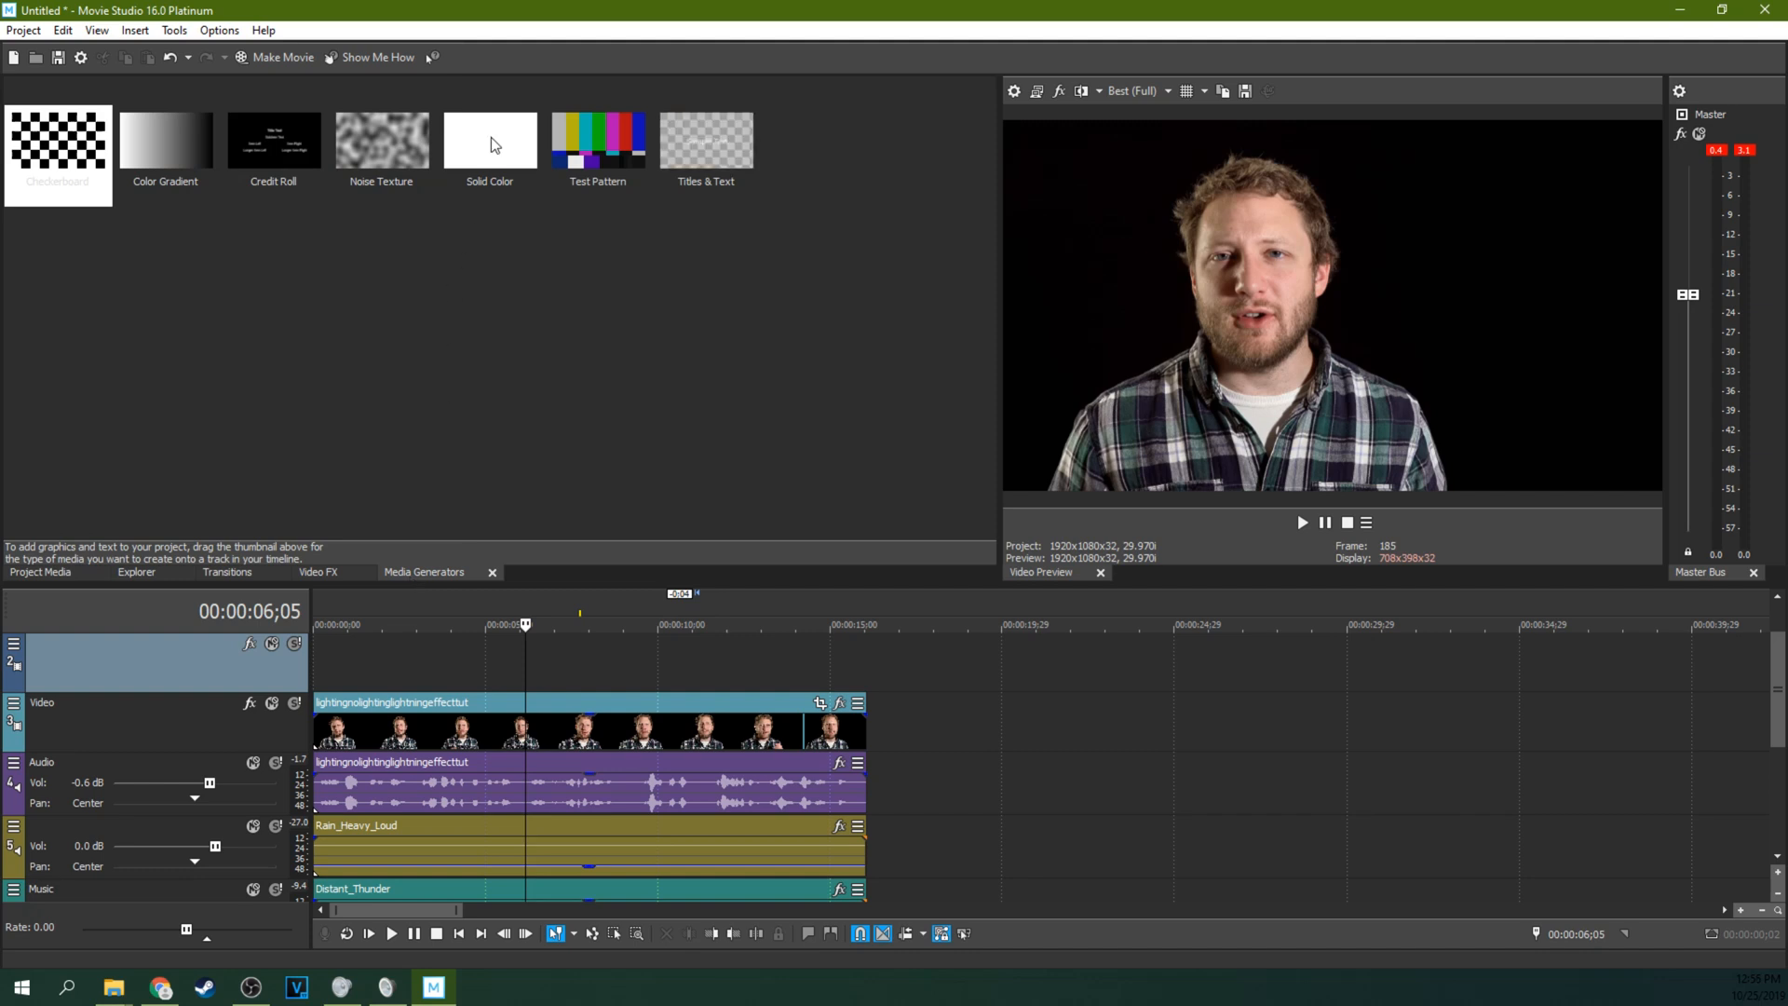
left_click_drag(490, 143, 611, 671)
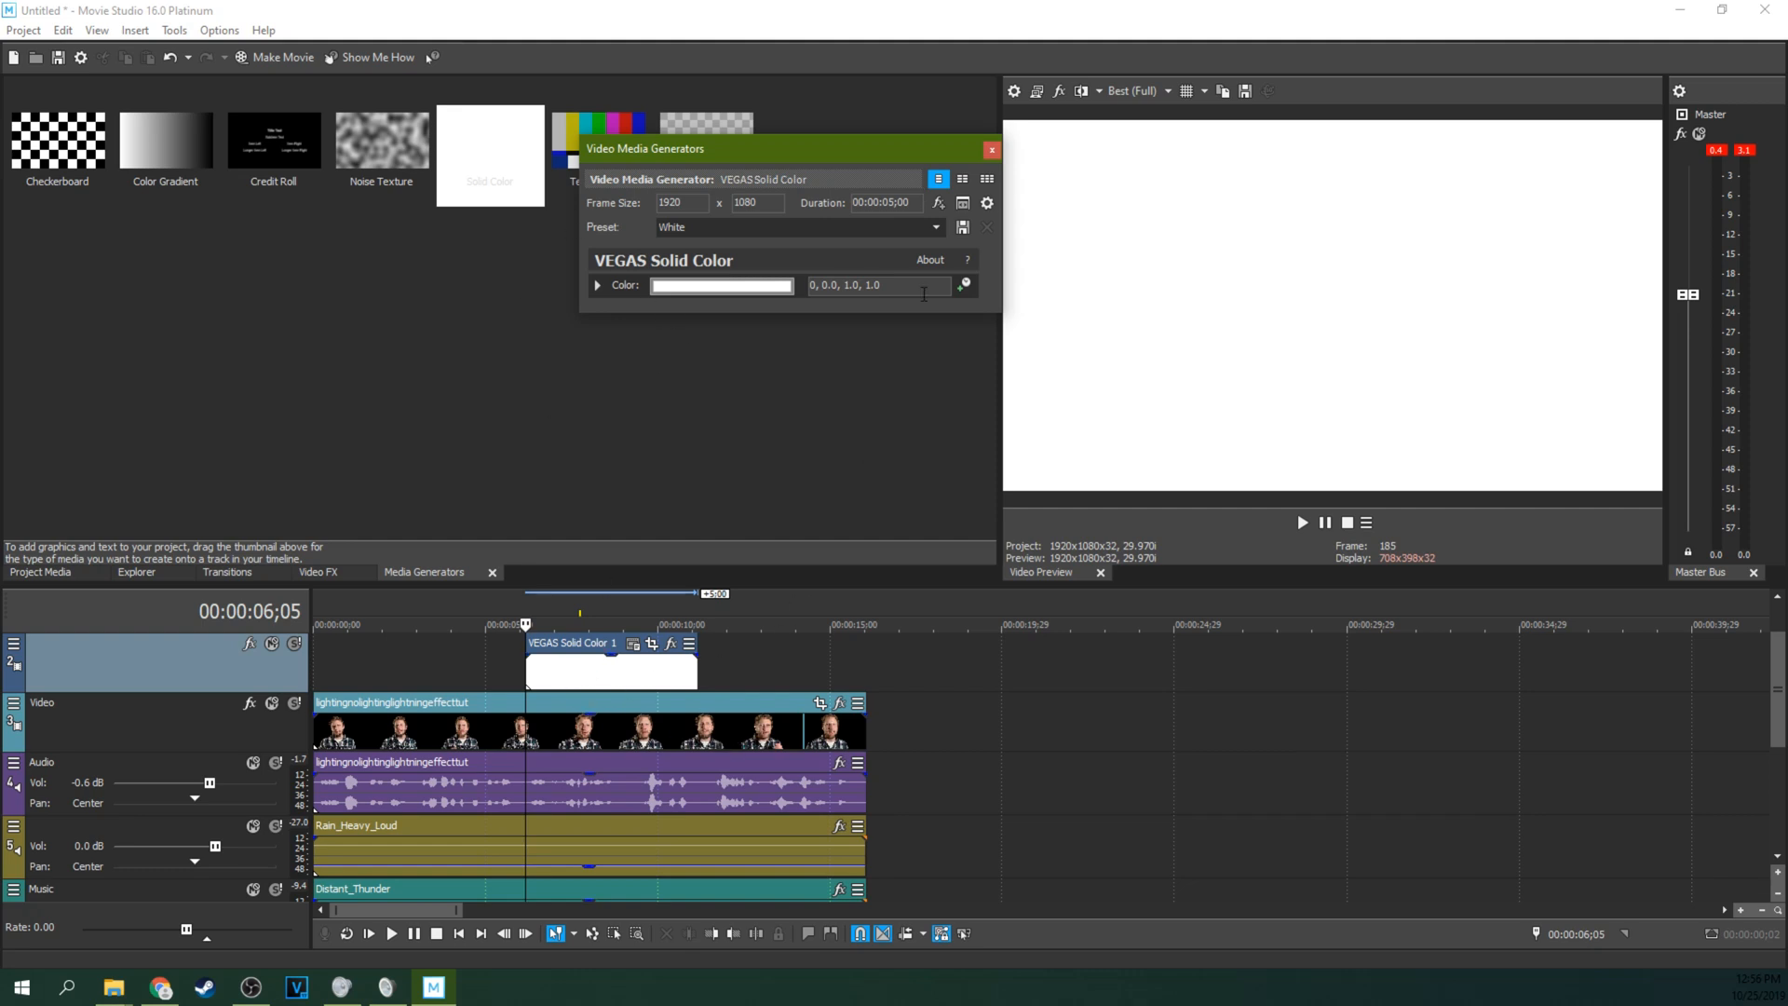
left_click(989, 149)
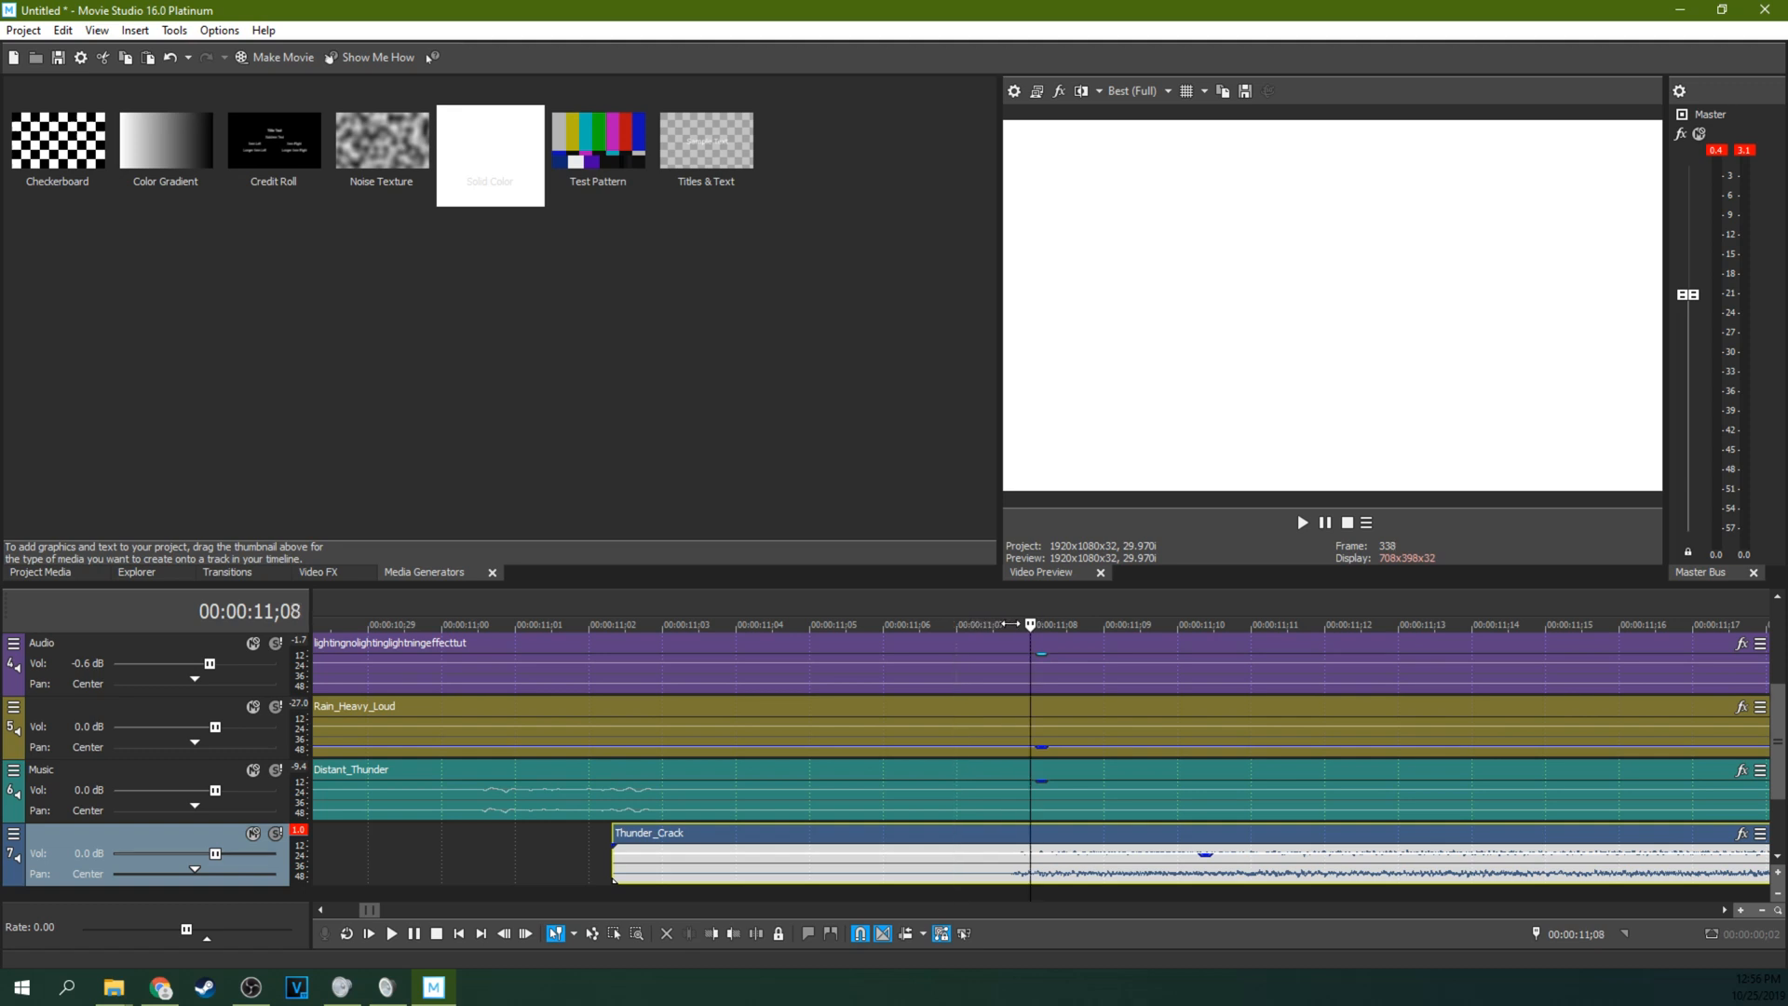
mouse_move(1634, 715)
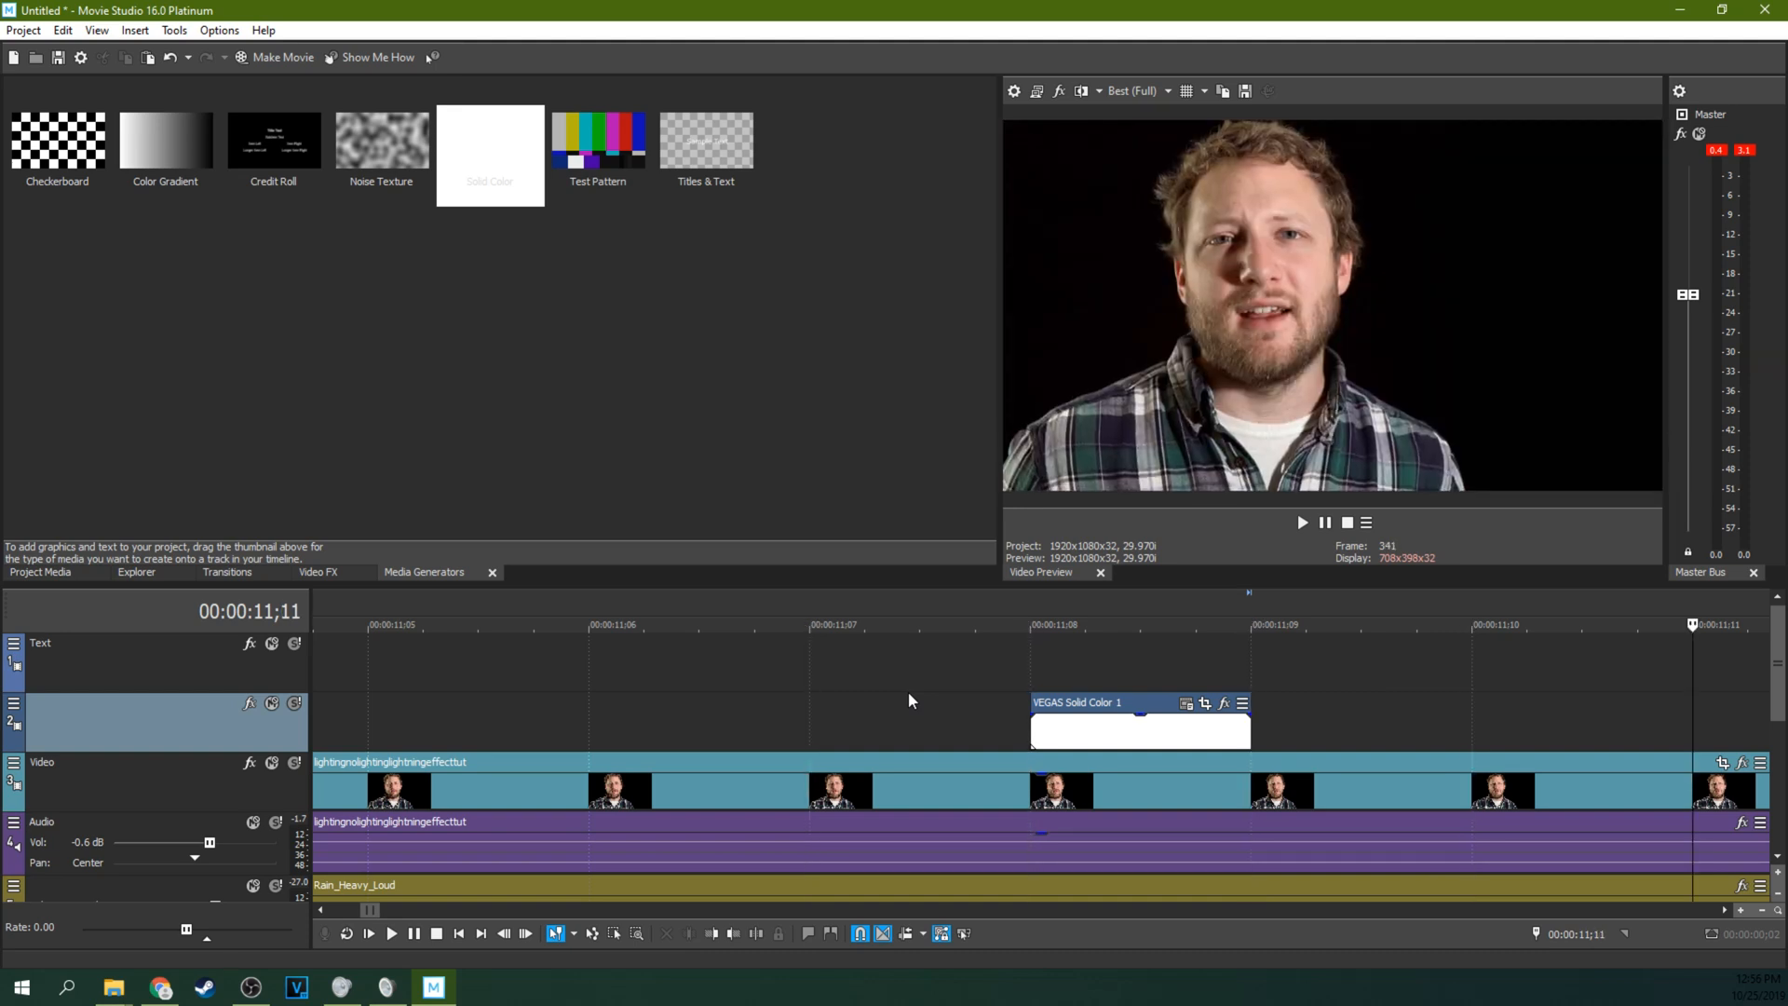
mouse_move(944, 687)
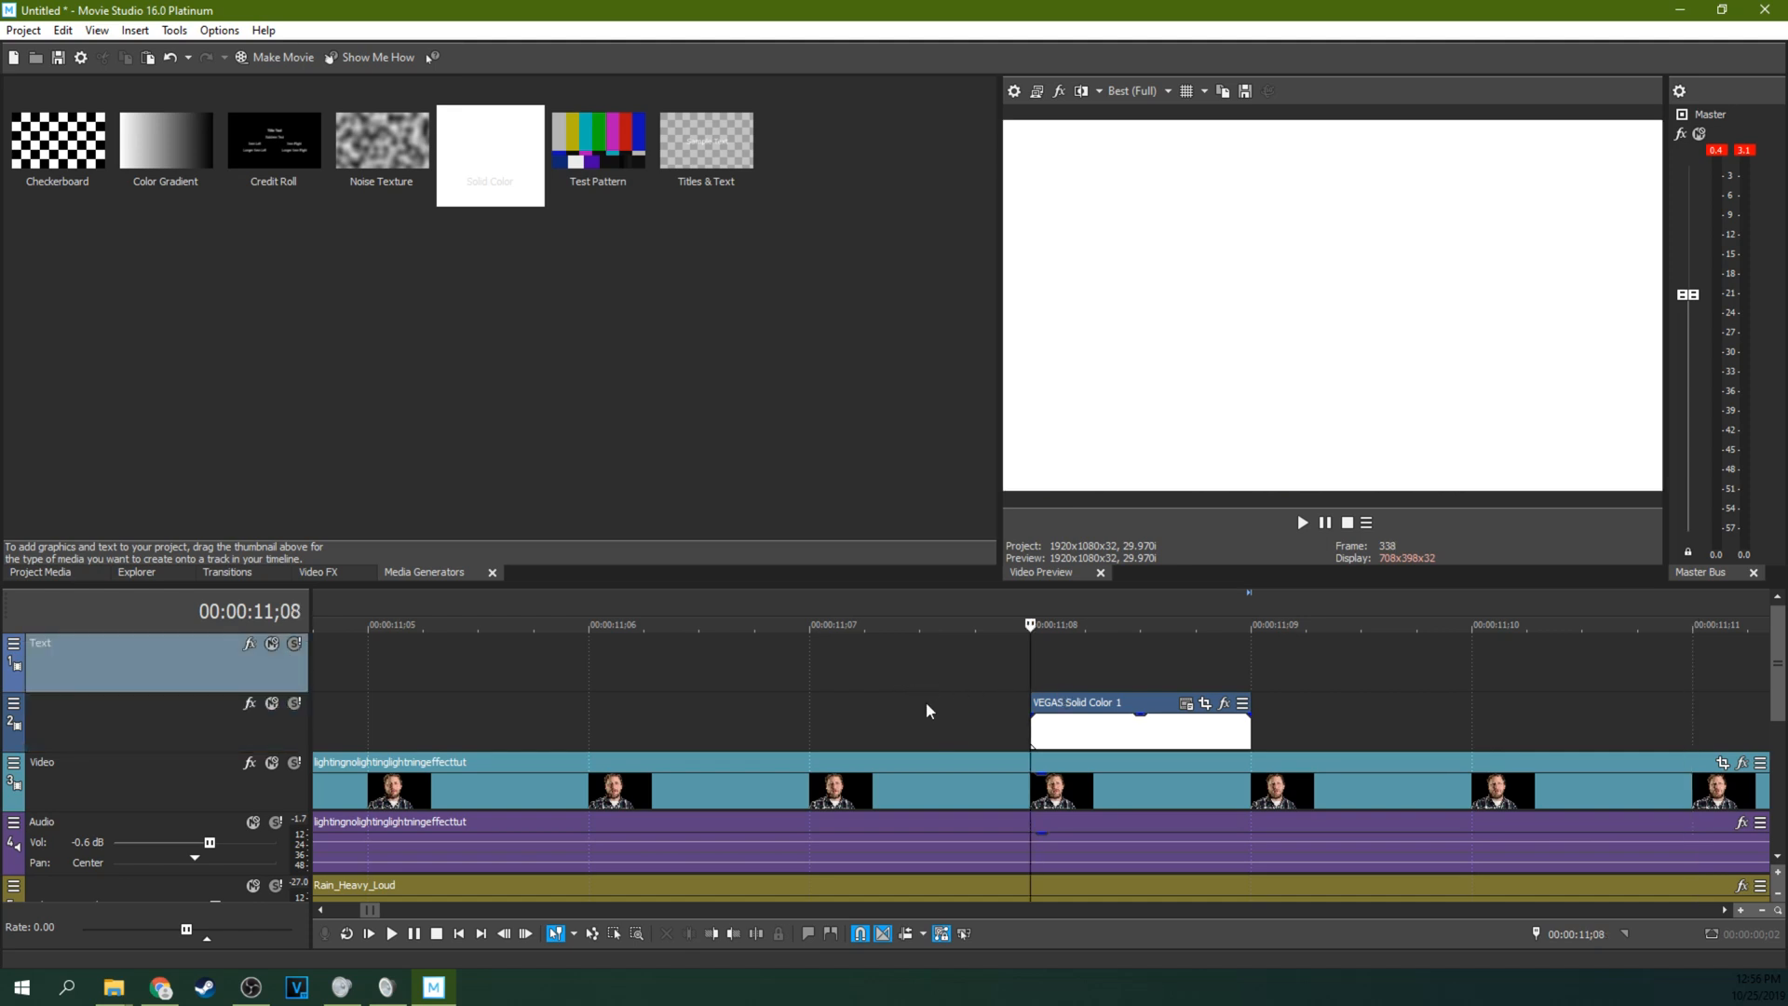
Select the Solid Color event near the 11-second thunder crack for trimming to one frame.
left_click(811, 625)
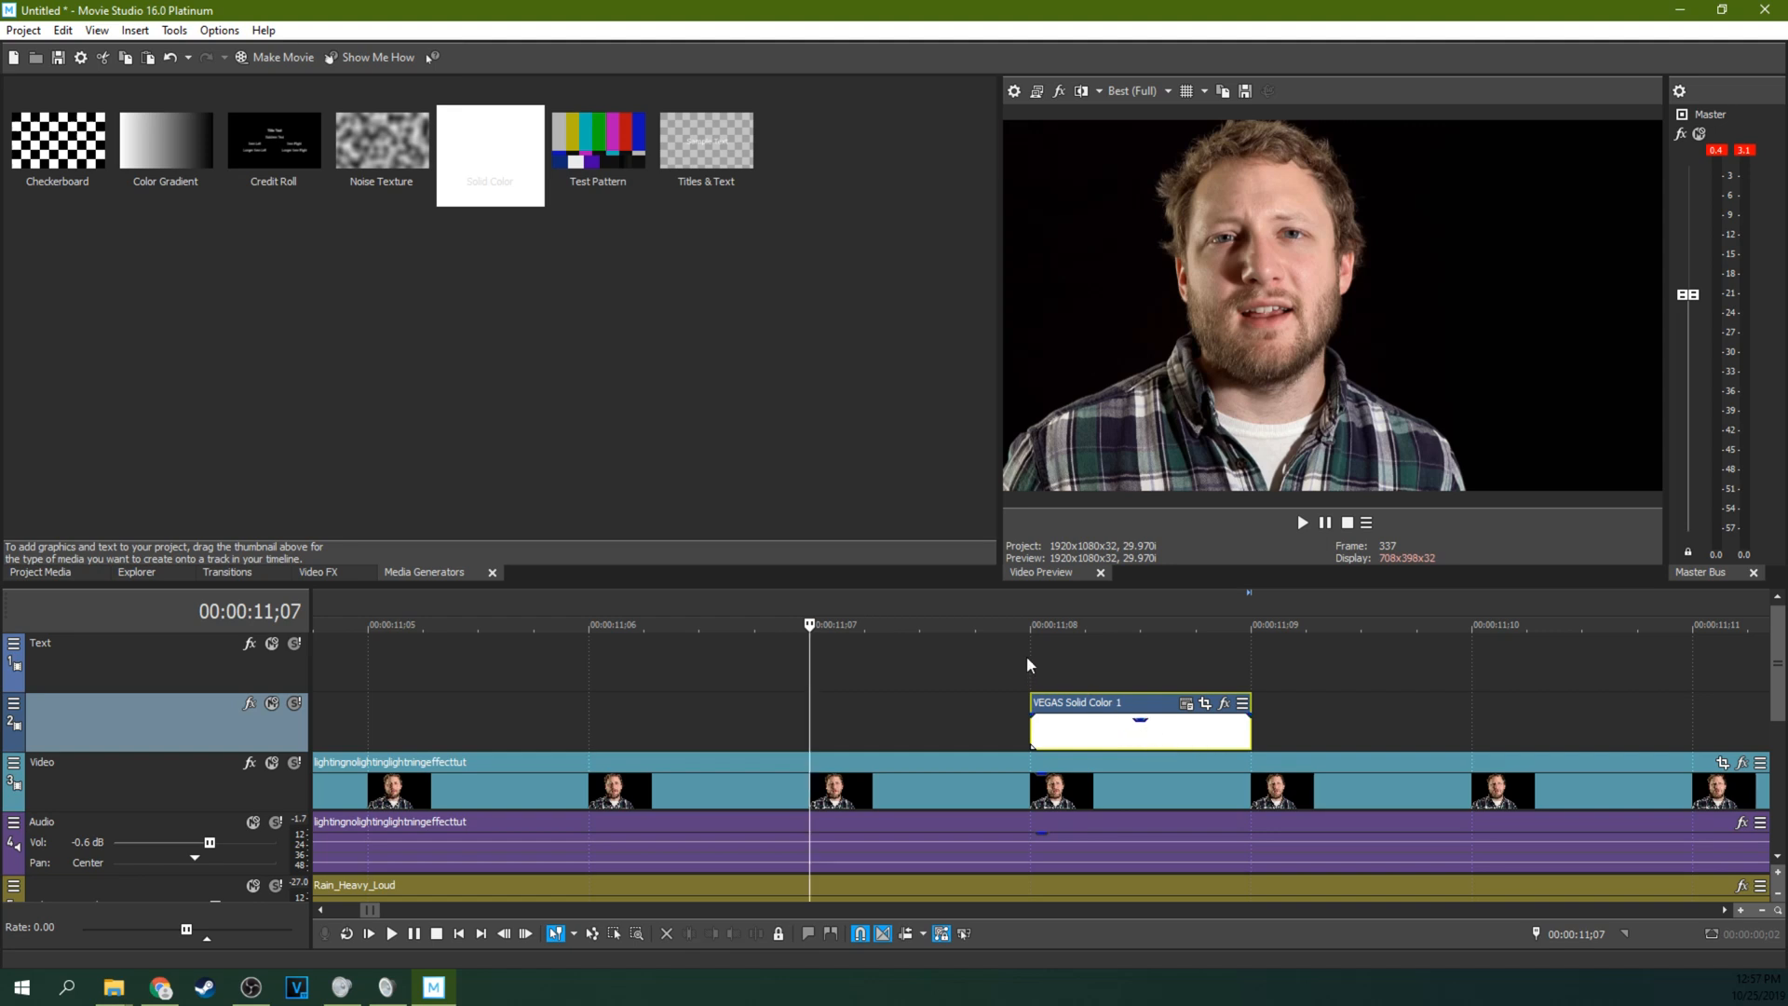
Lower the white flash event's opacity line to about 44% so the speaker shows through.
left_click_drag(1139, 717, 1140, 725)
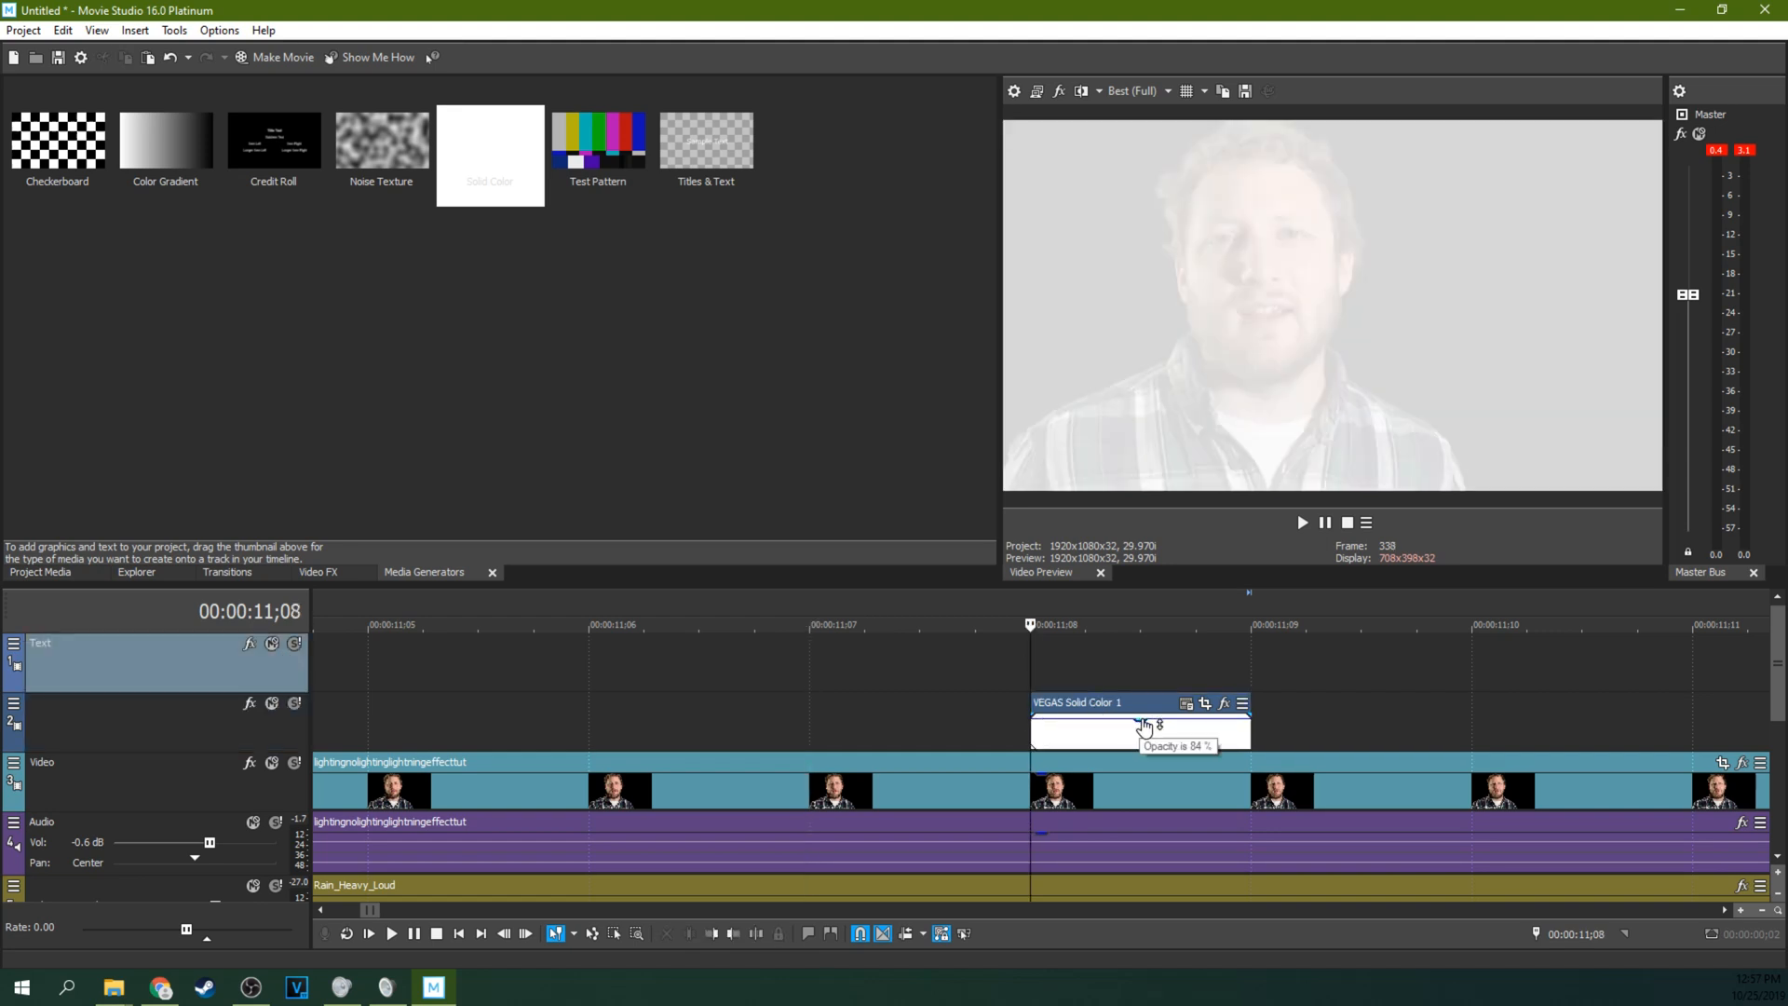
left_click_drag(1144, 725, 1140, 739)
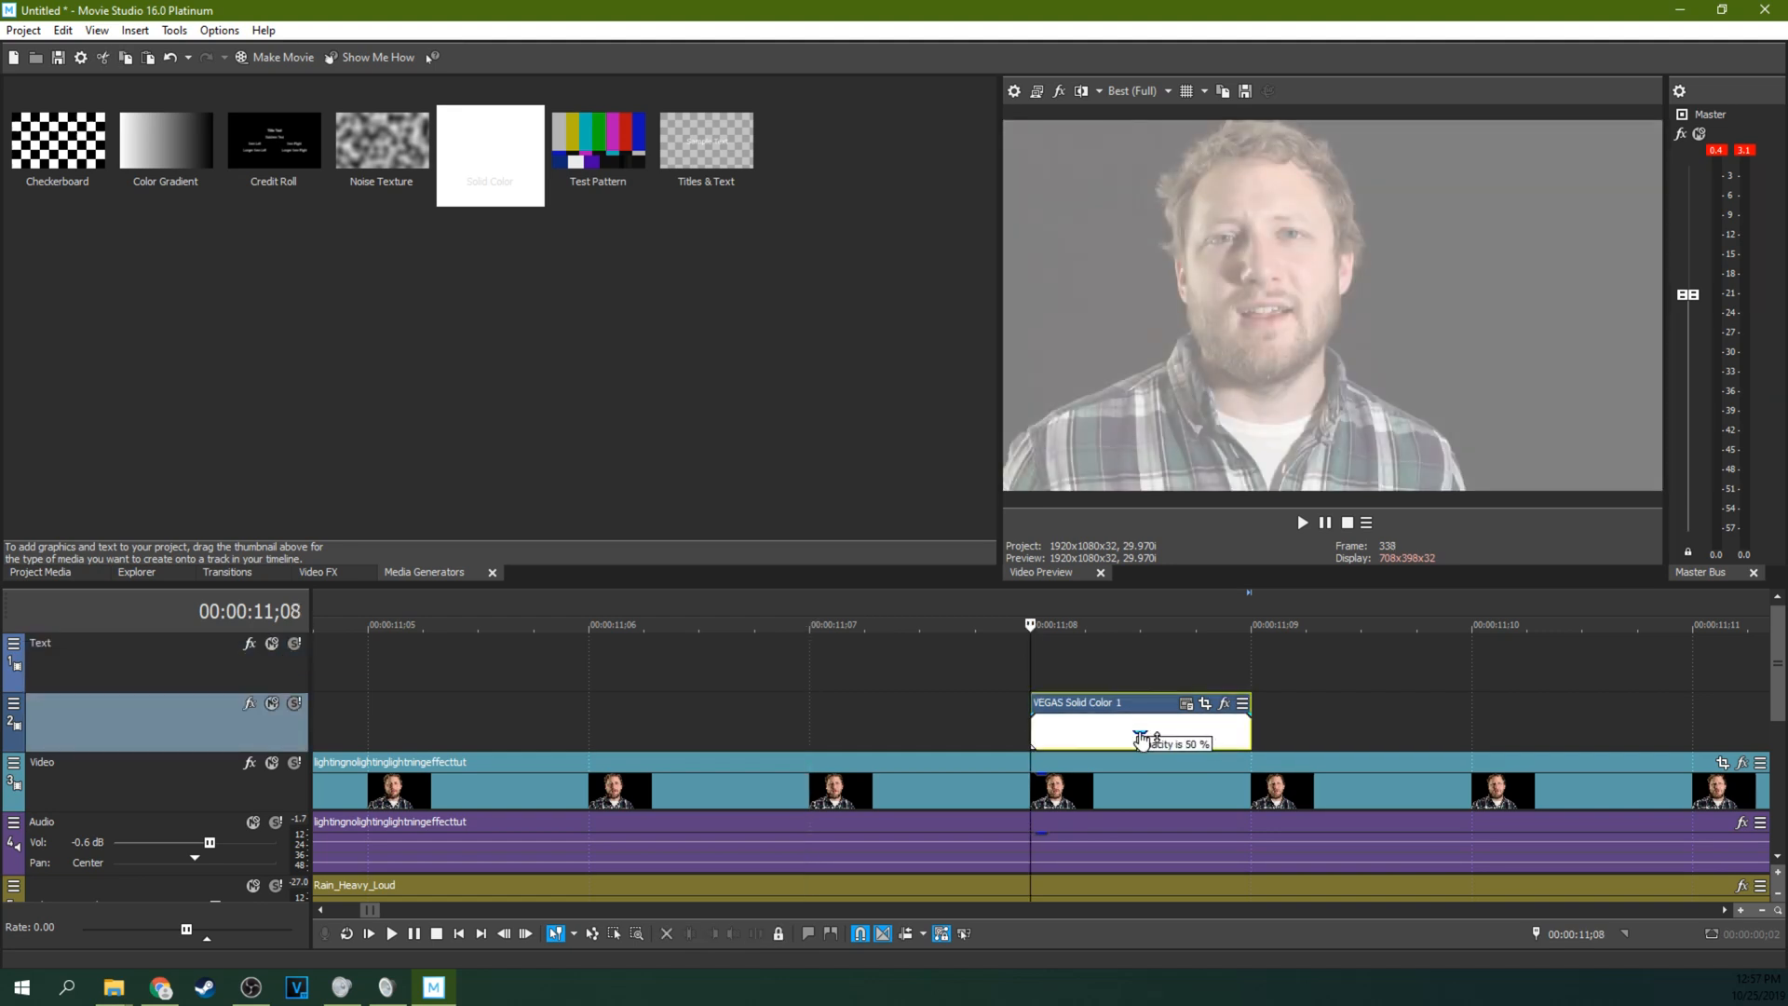
left_click_drag(1140, 735, 1140, 743)
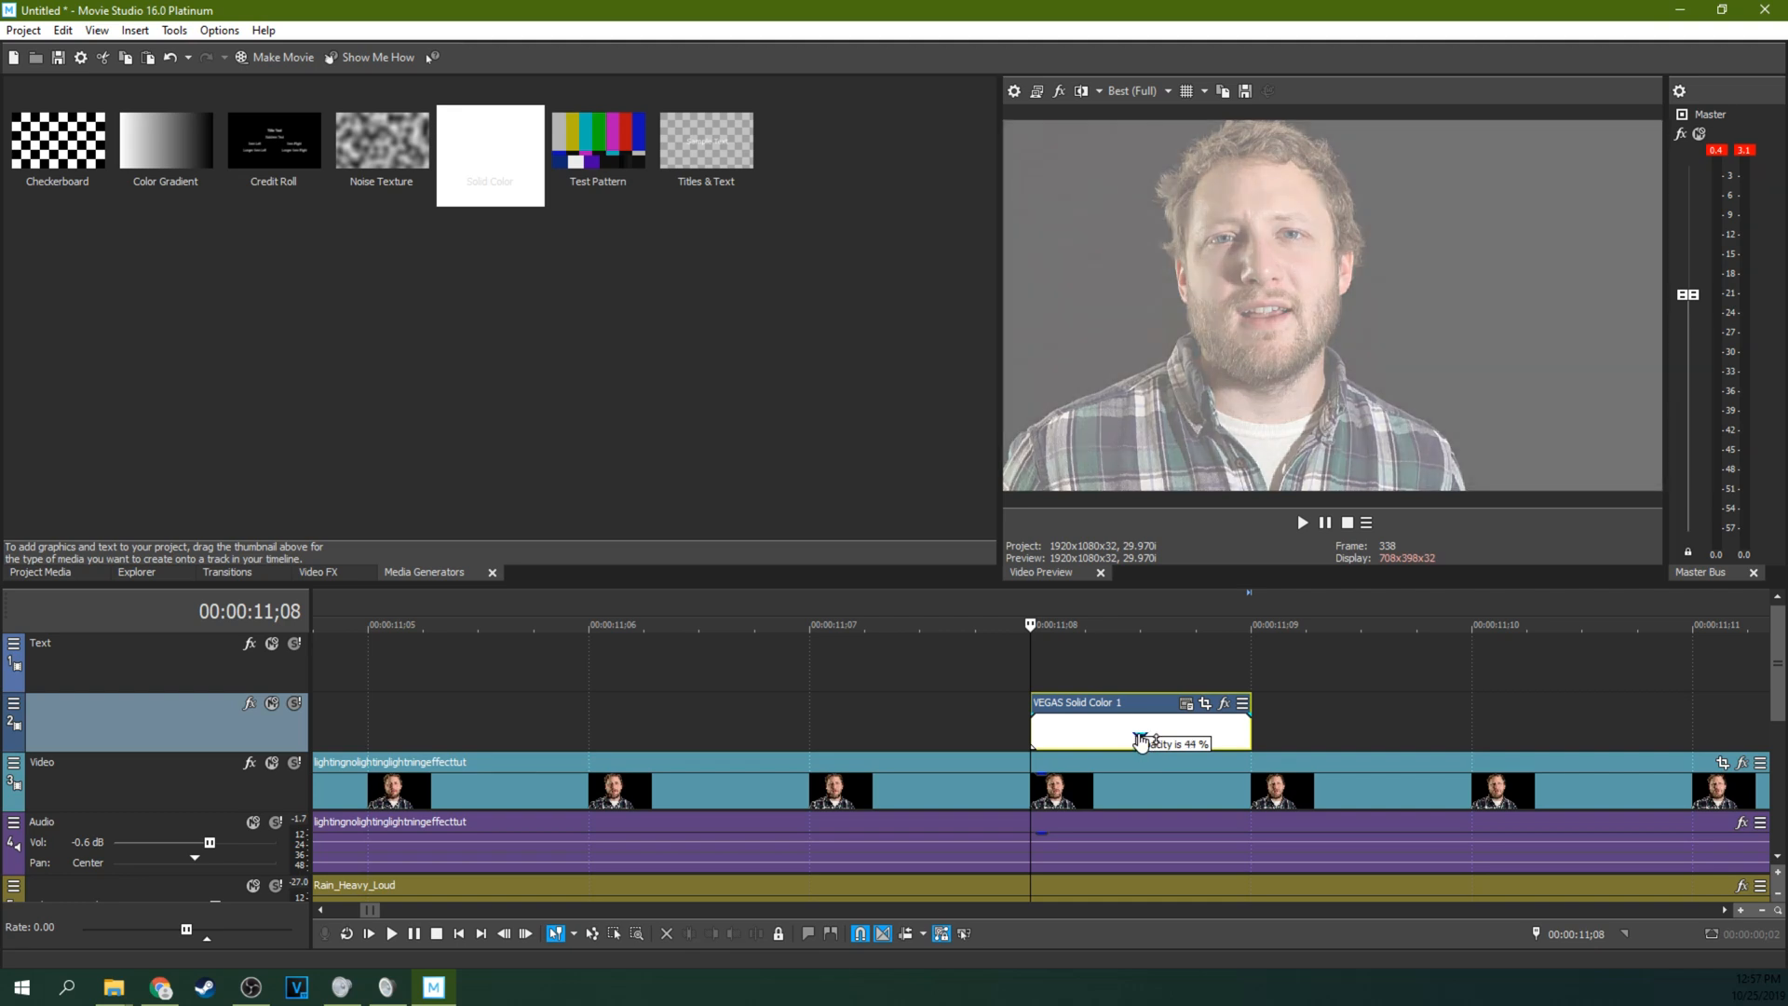
left_click_drag(1140, 736, 1140, 744)
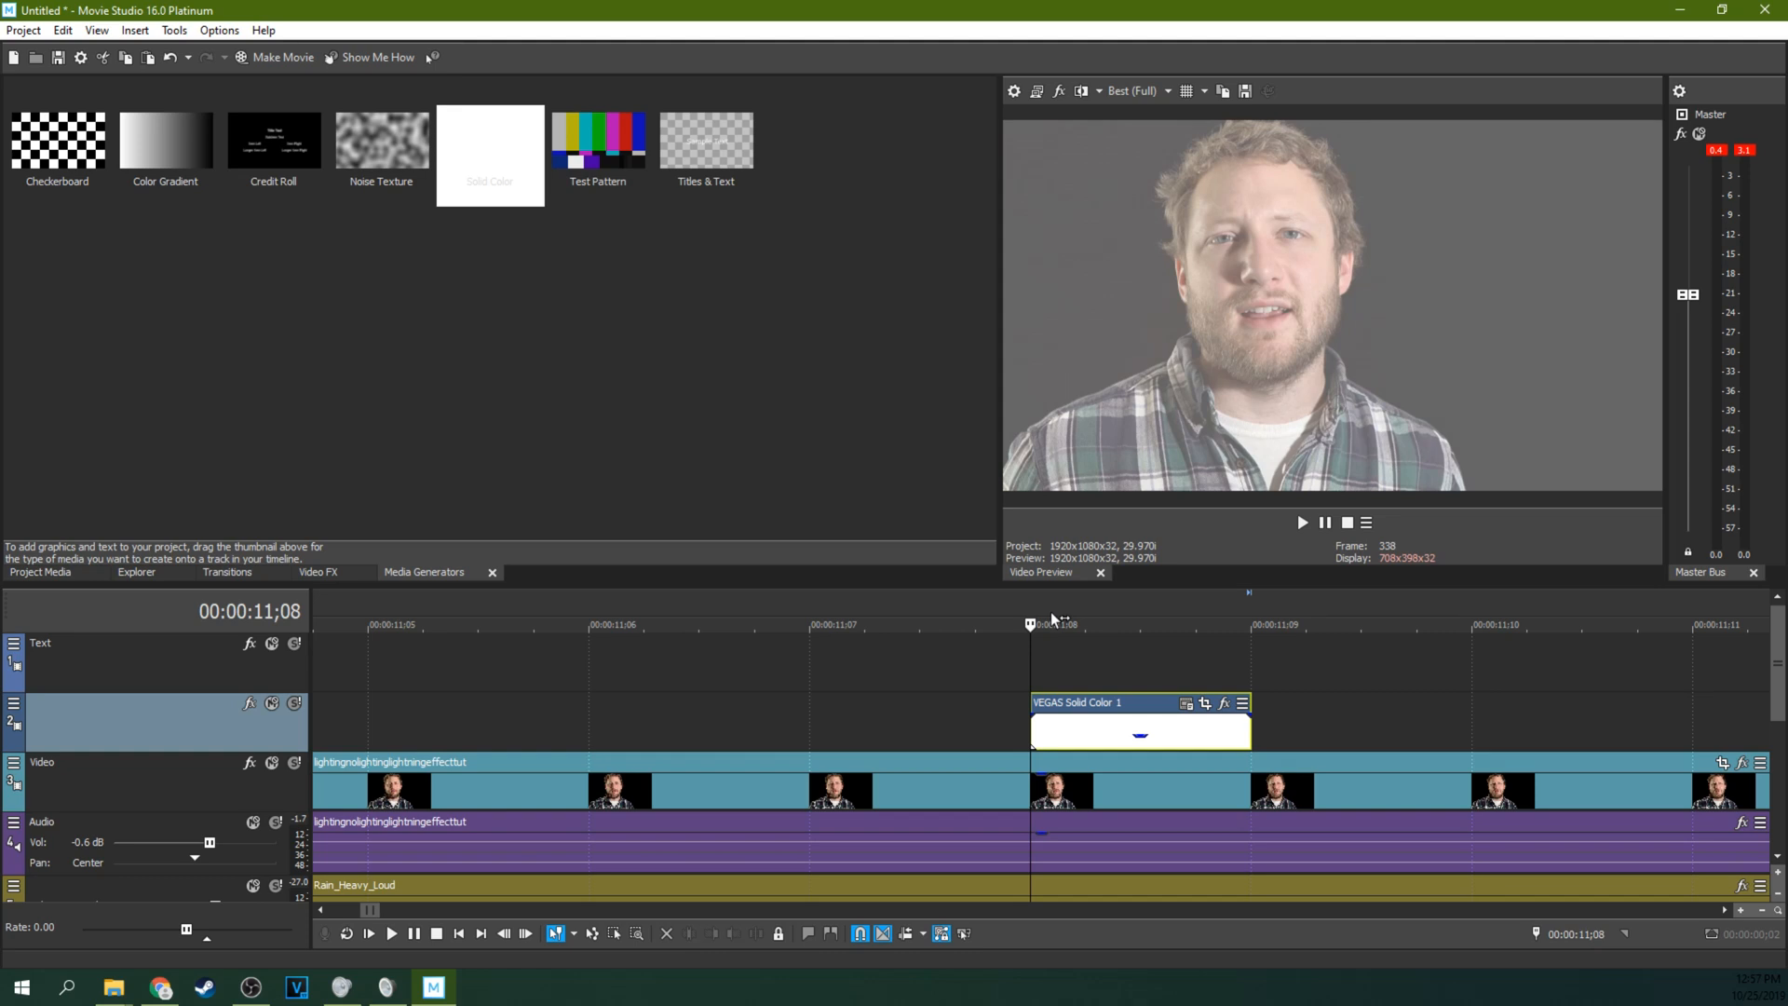
mouse_move(1054, 633)
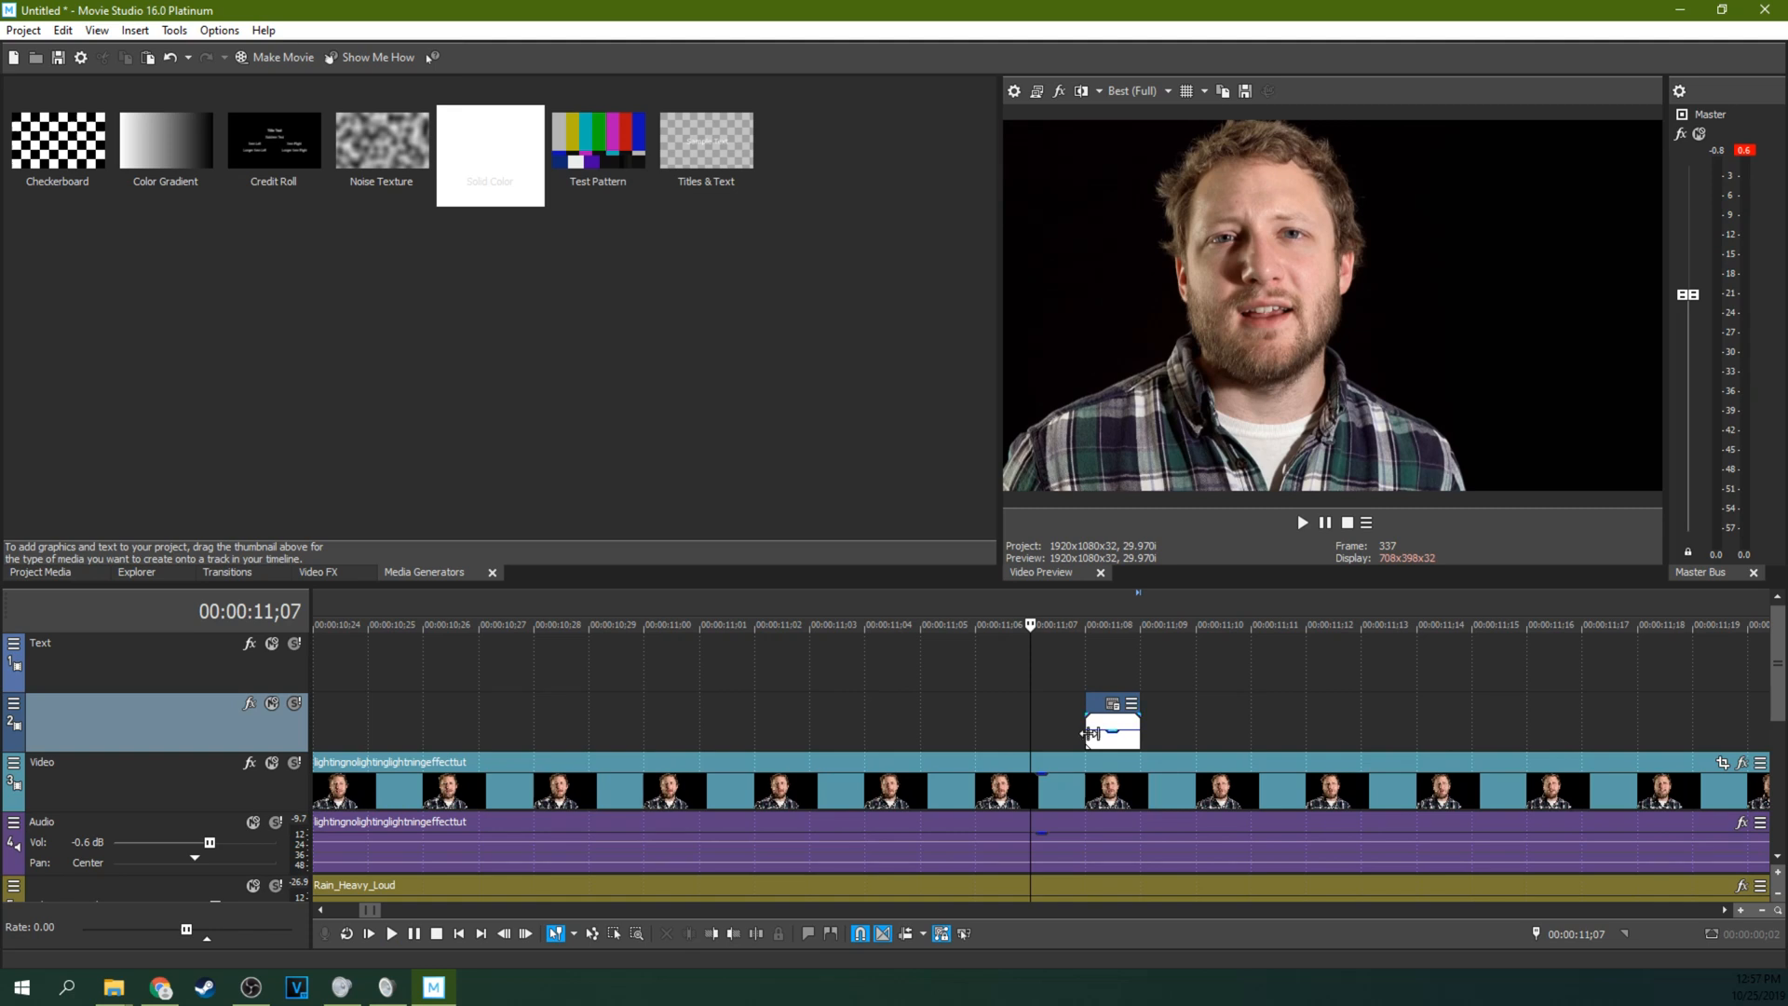
left_click(1302, 522)
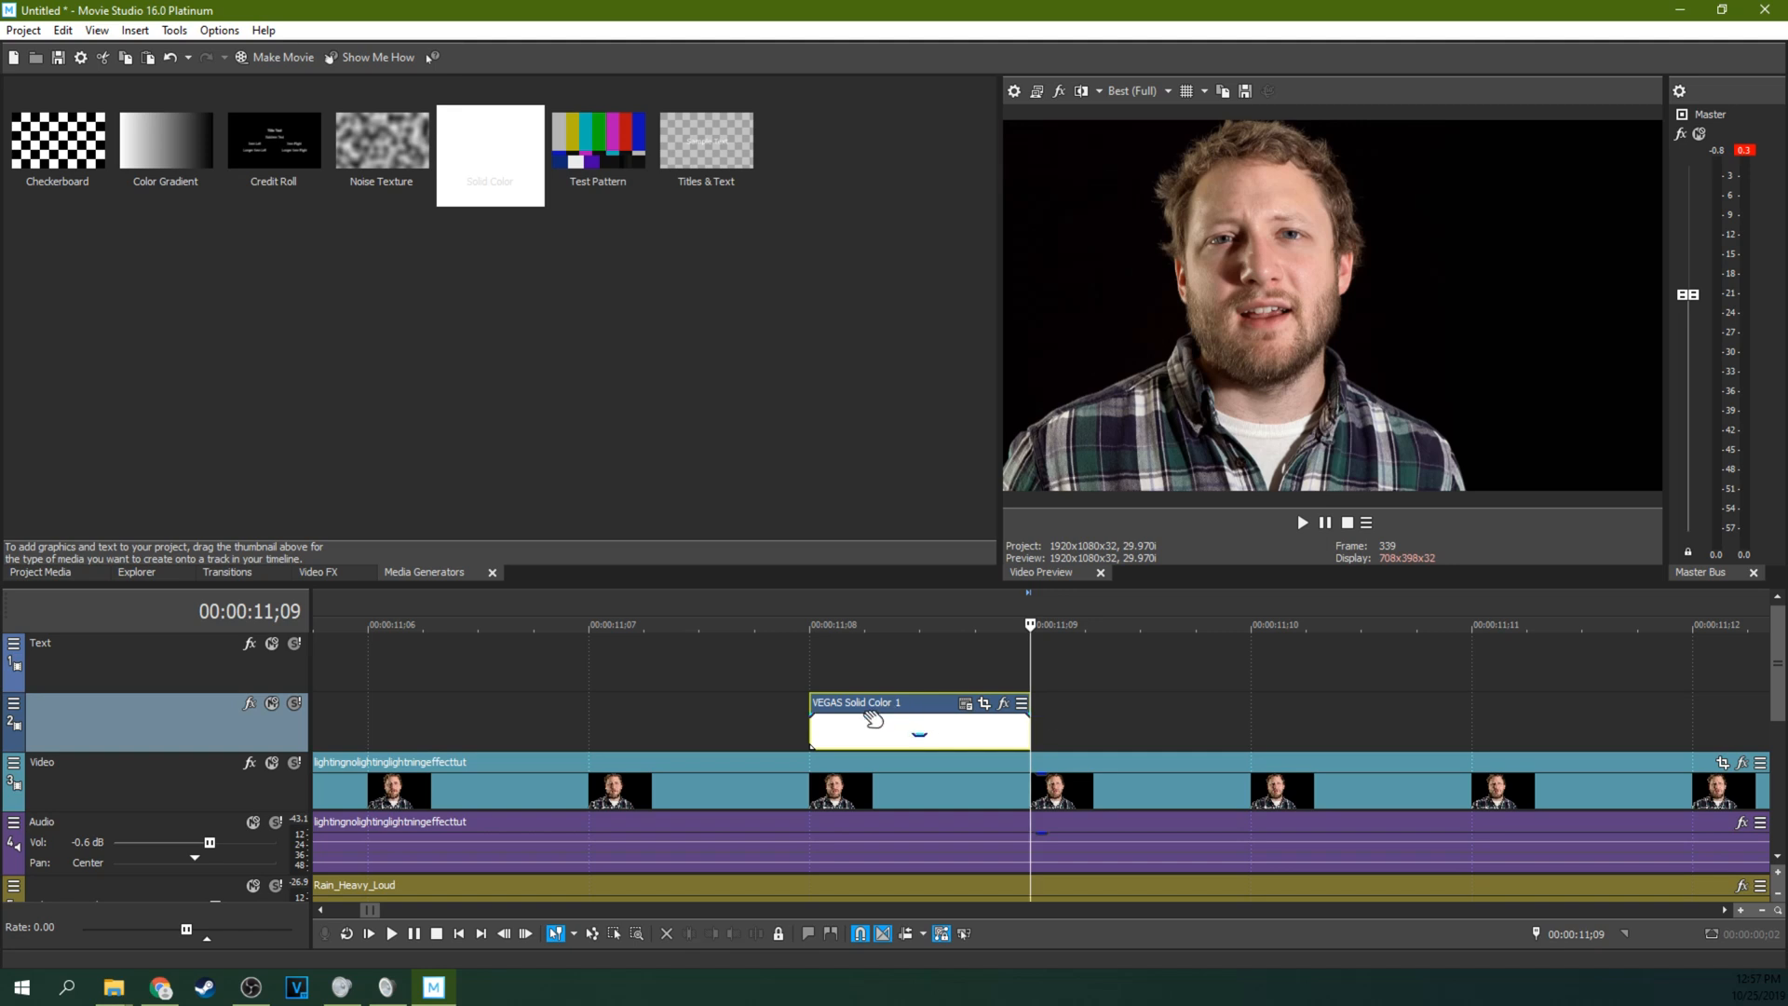
Paste a copy of the white flash at 11;10 so two quick flashes play in a row.
right_click(919, 719)
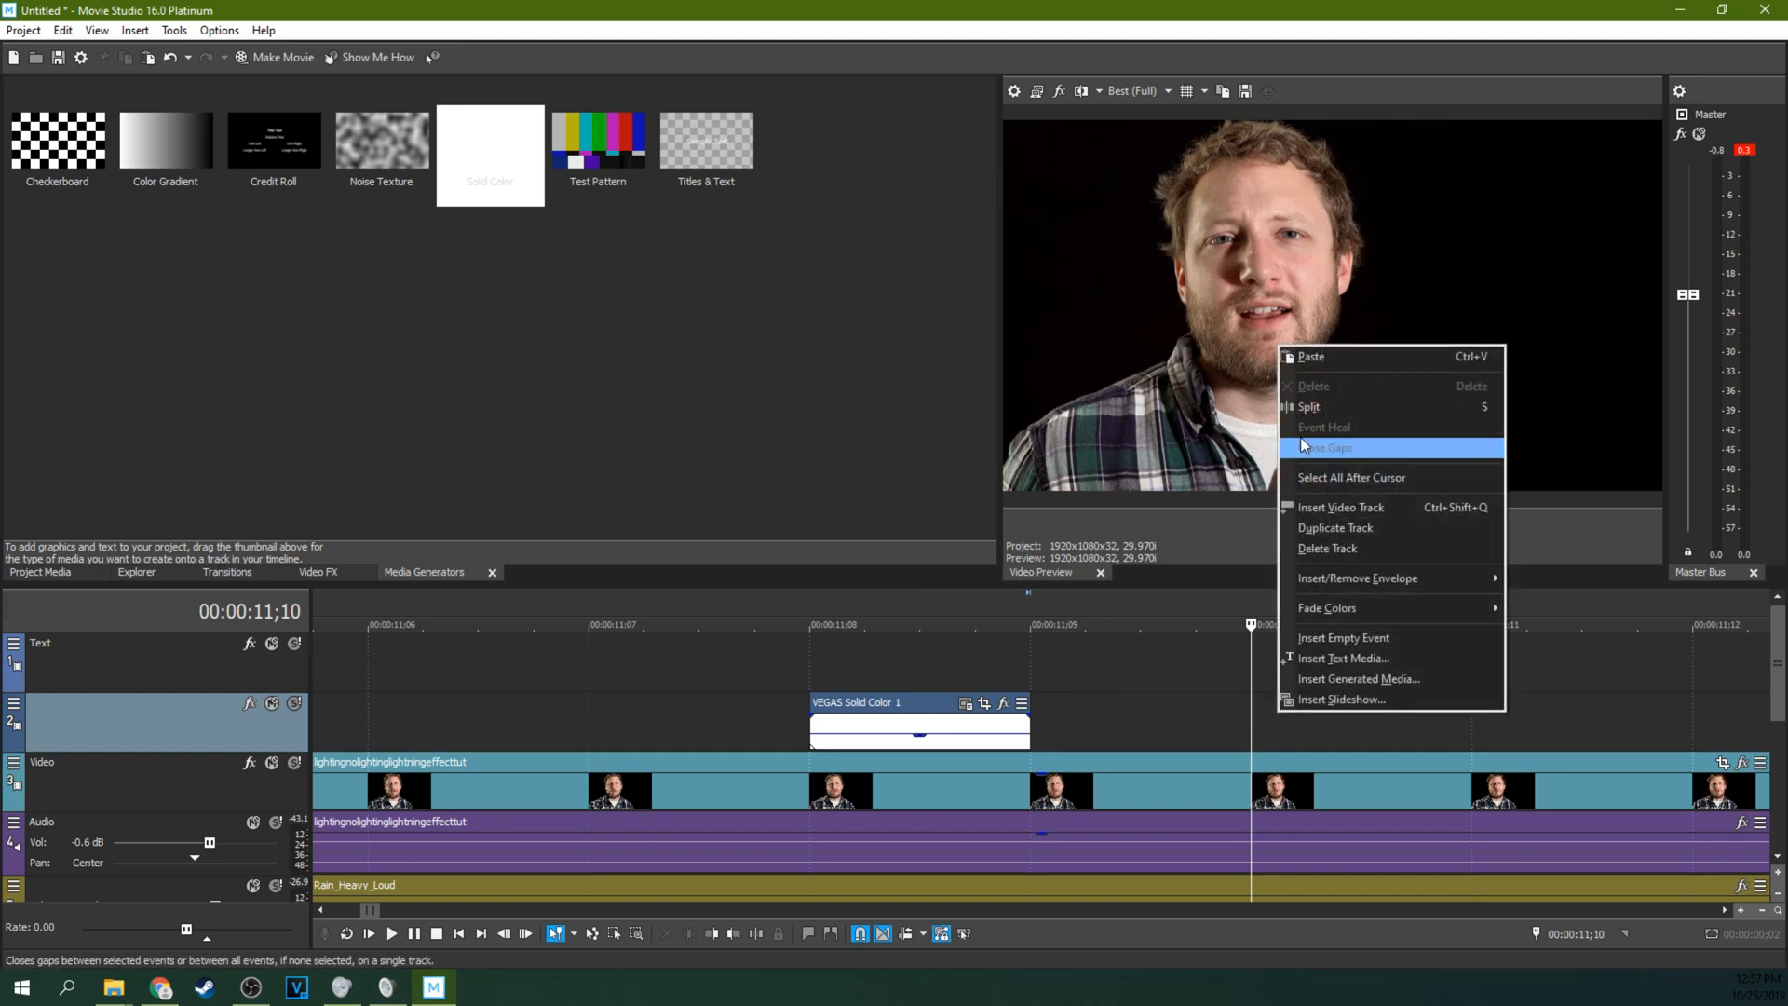
left_click(1310, 358)
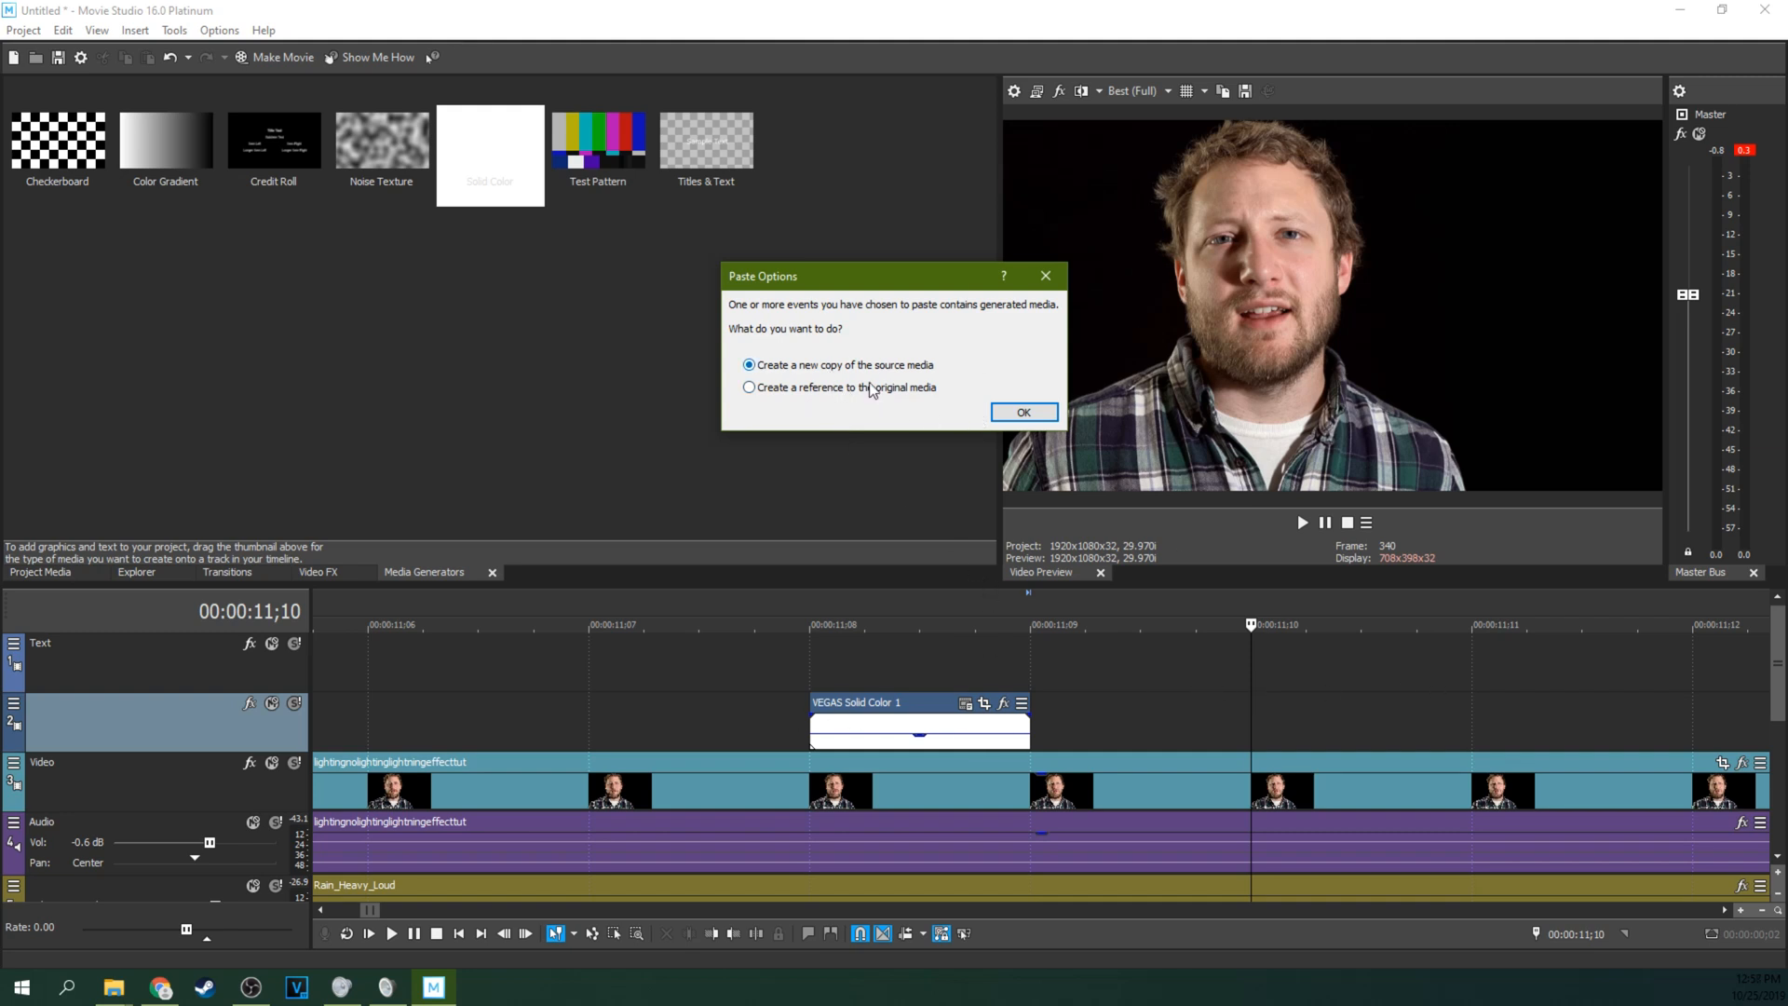
left_click(1021, 412)
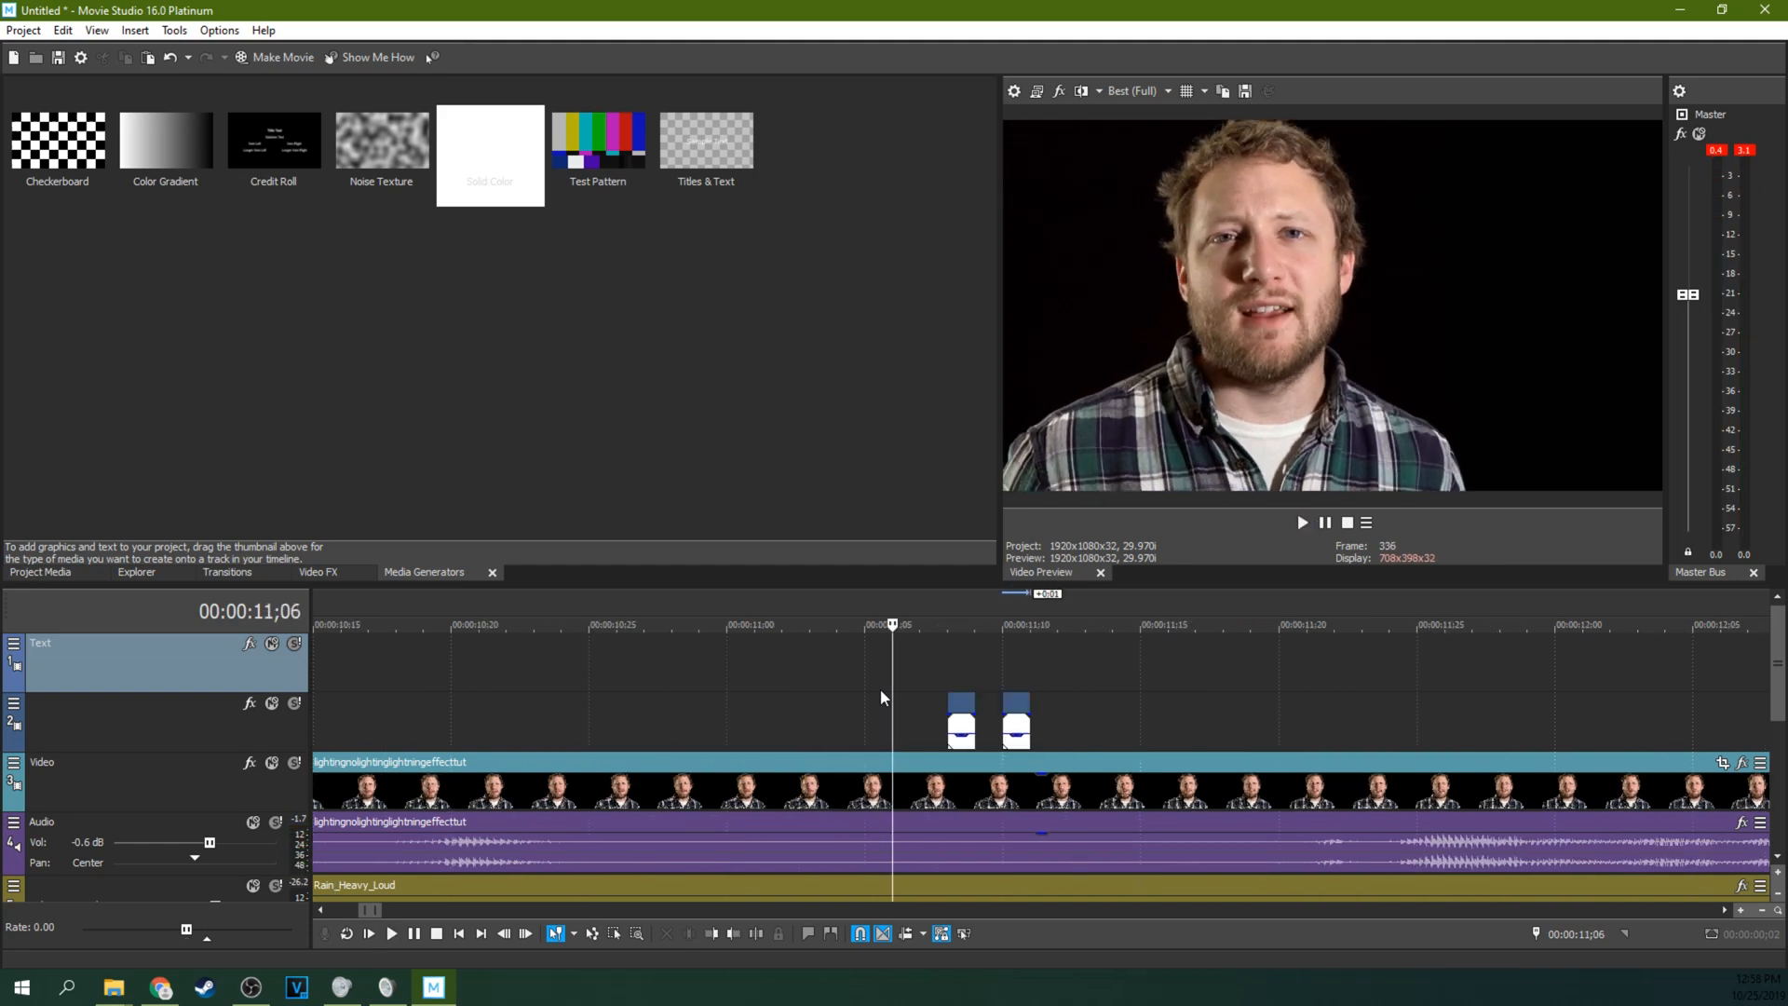
Lower the pasted second flash's opacity envelope to about 42%.
left_click(1043, 719)
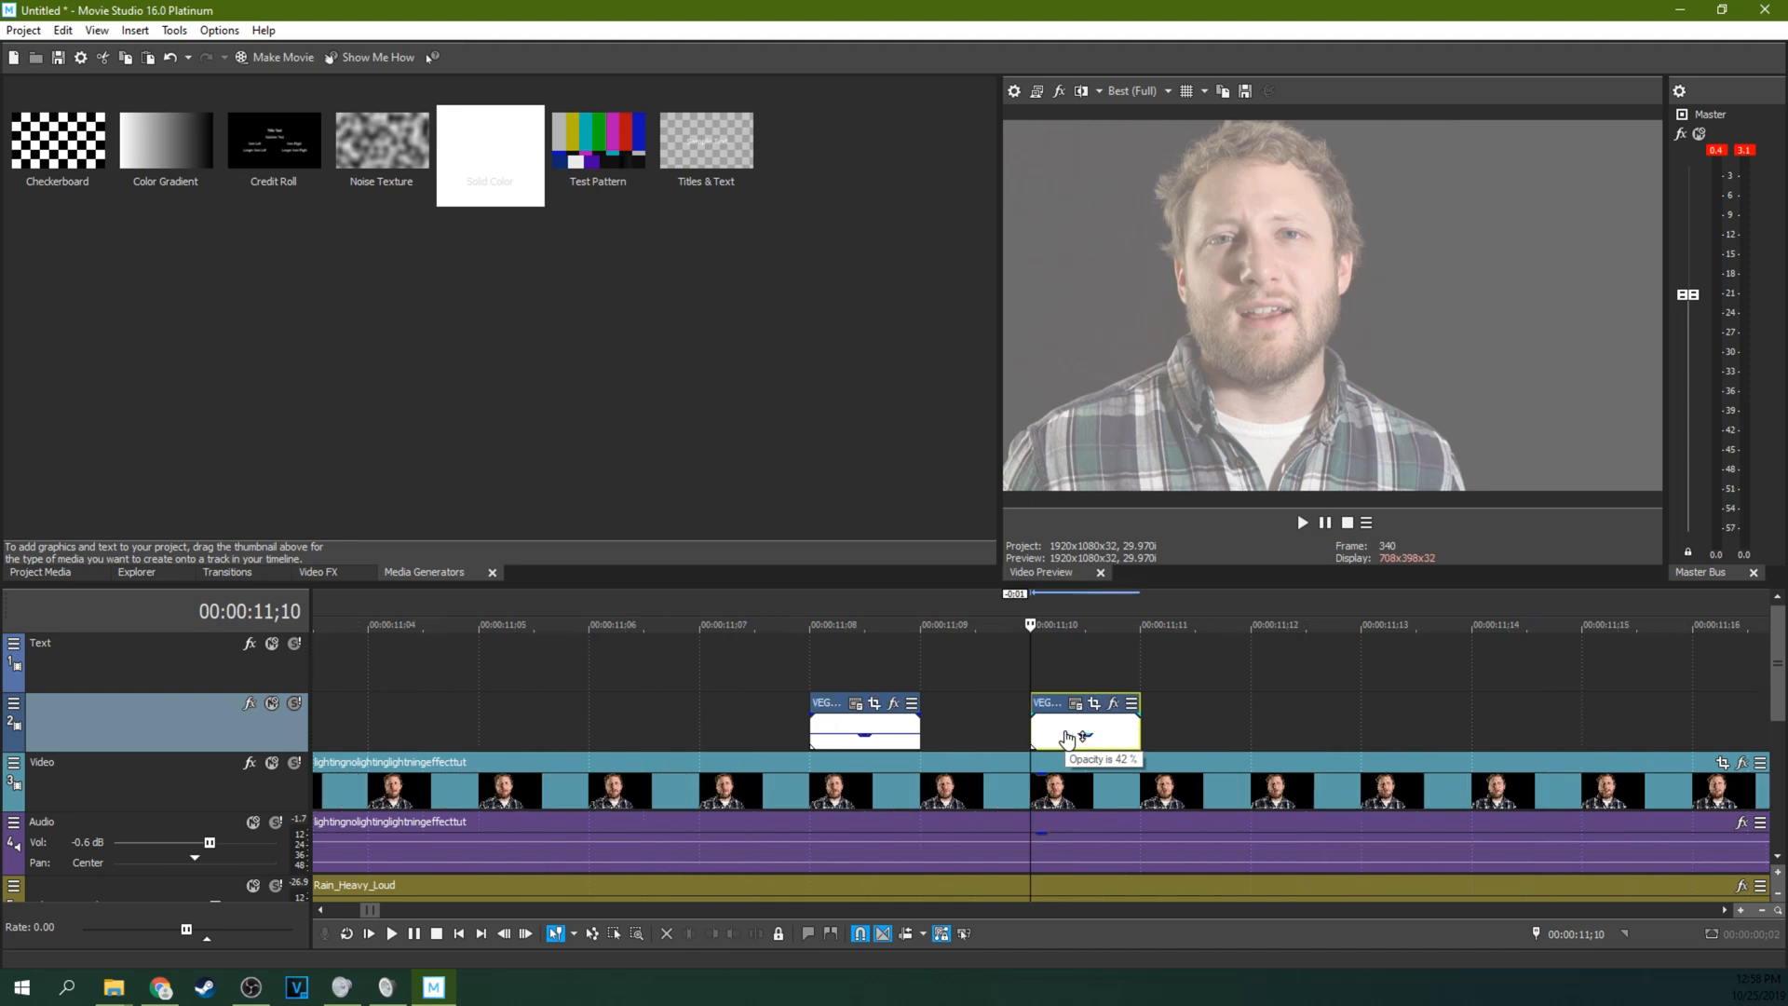
left_click_drag(1081, 736, 1081, 747)
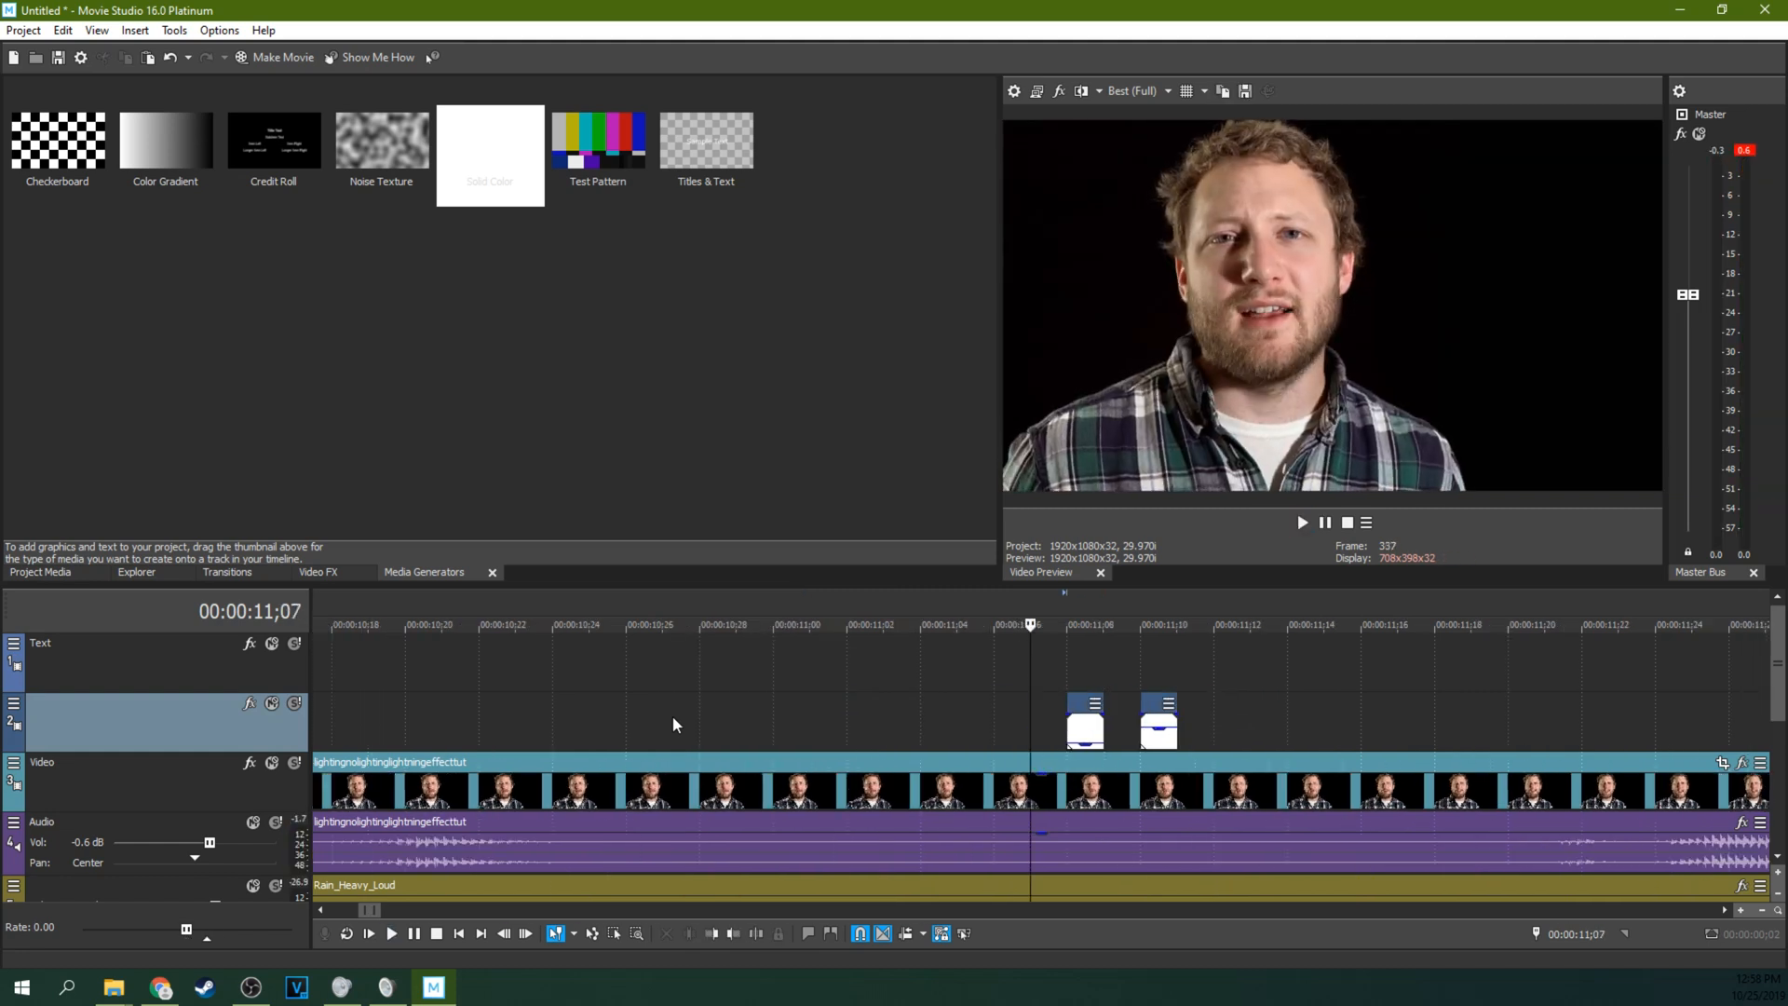
left_click(1302, 522)
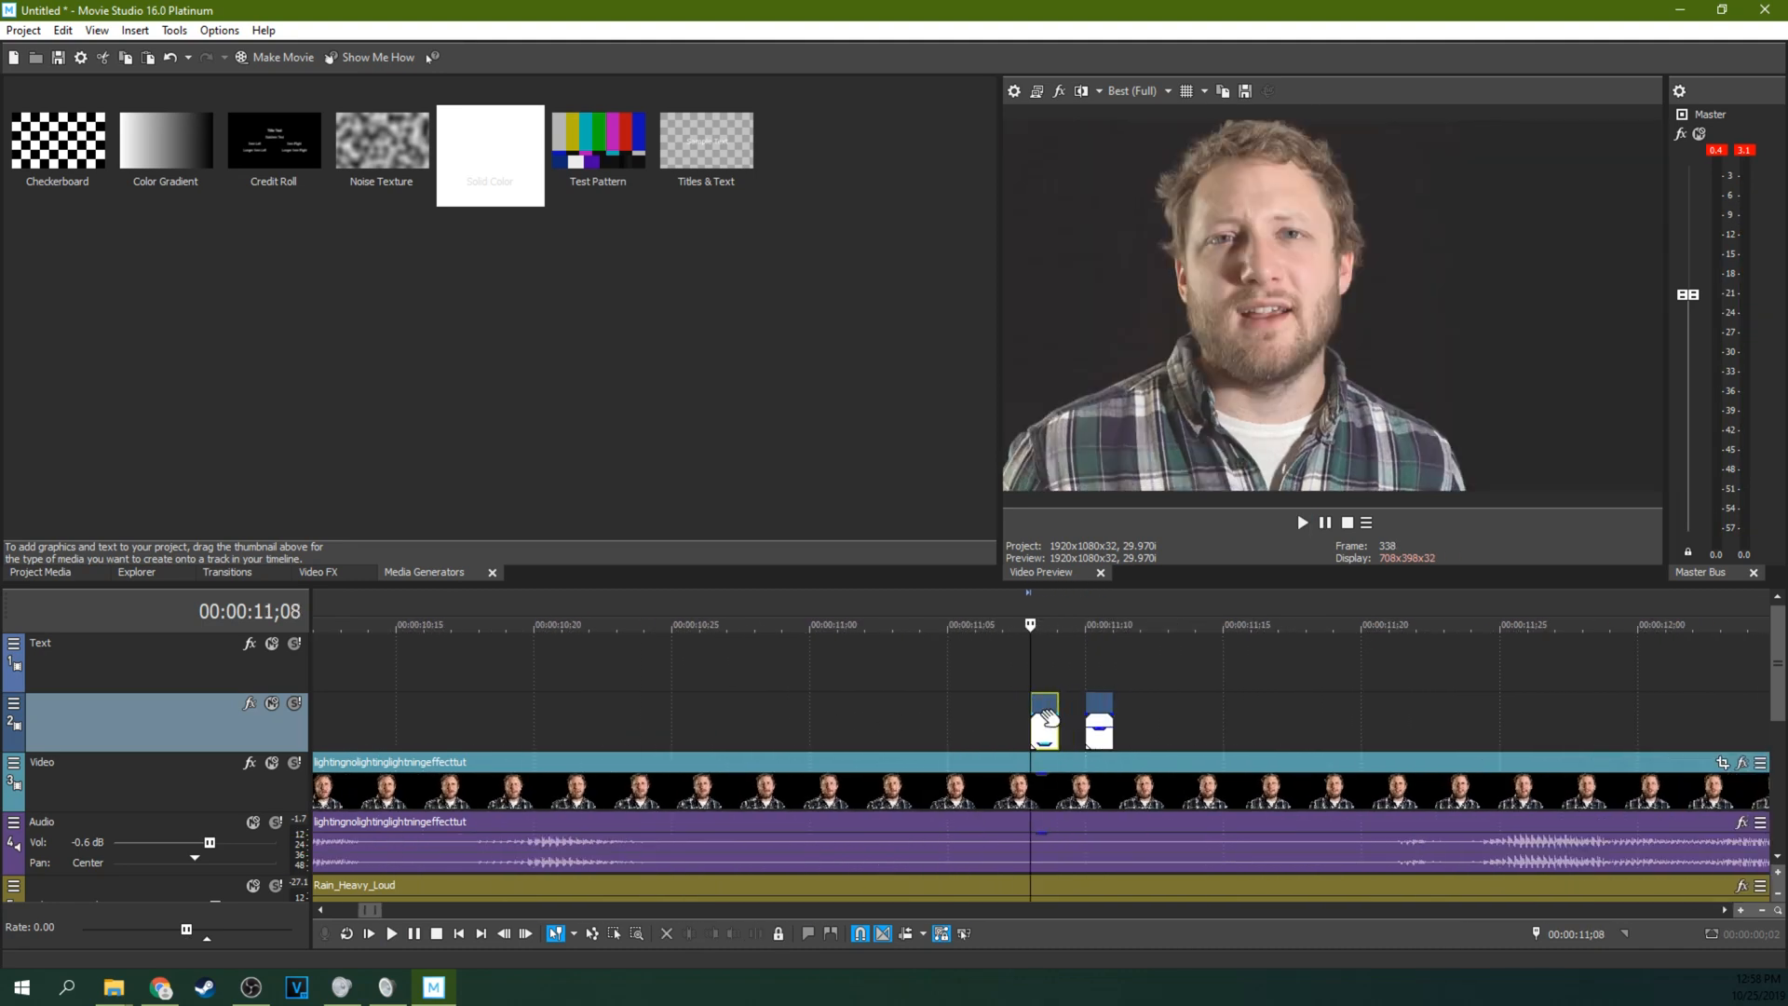
Copy both flashes and paste them at the thunder peak near 3;13 on the Distant_Thunder waveform.
right_click(1043, 723)
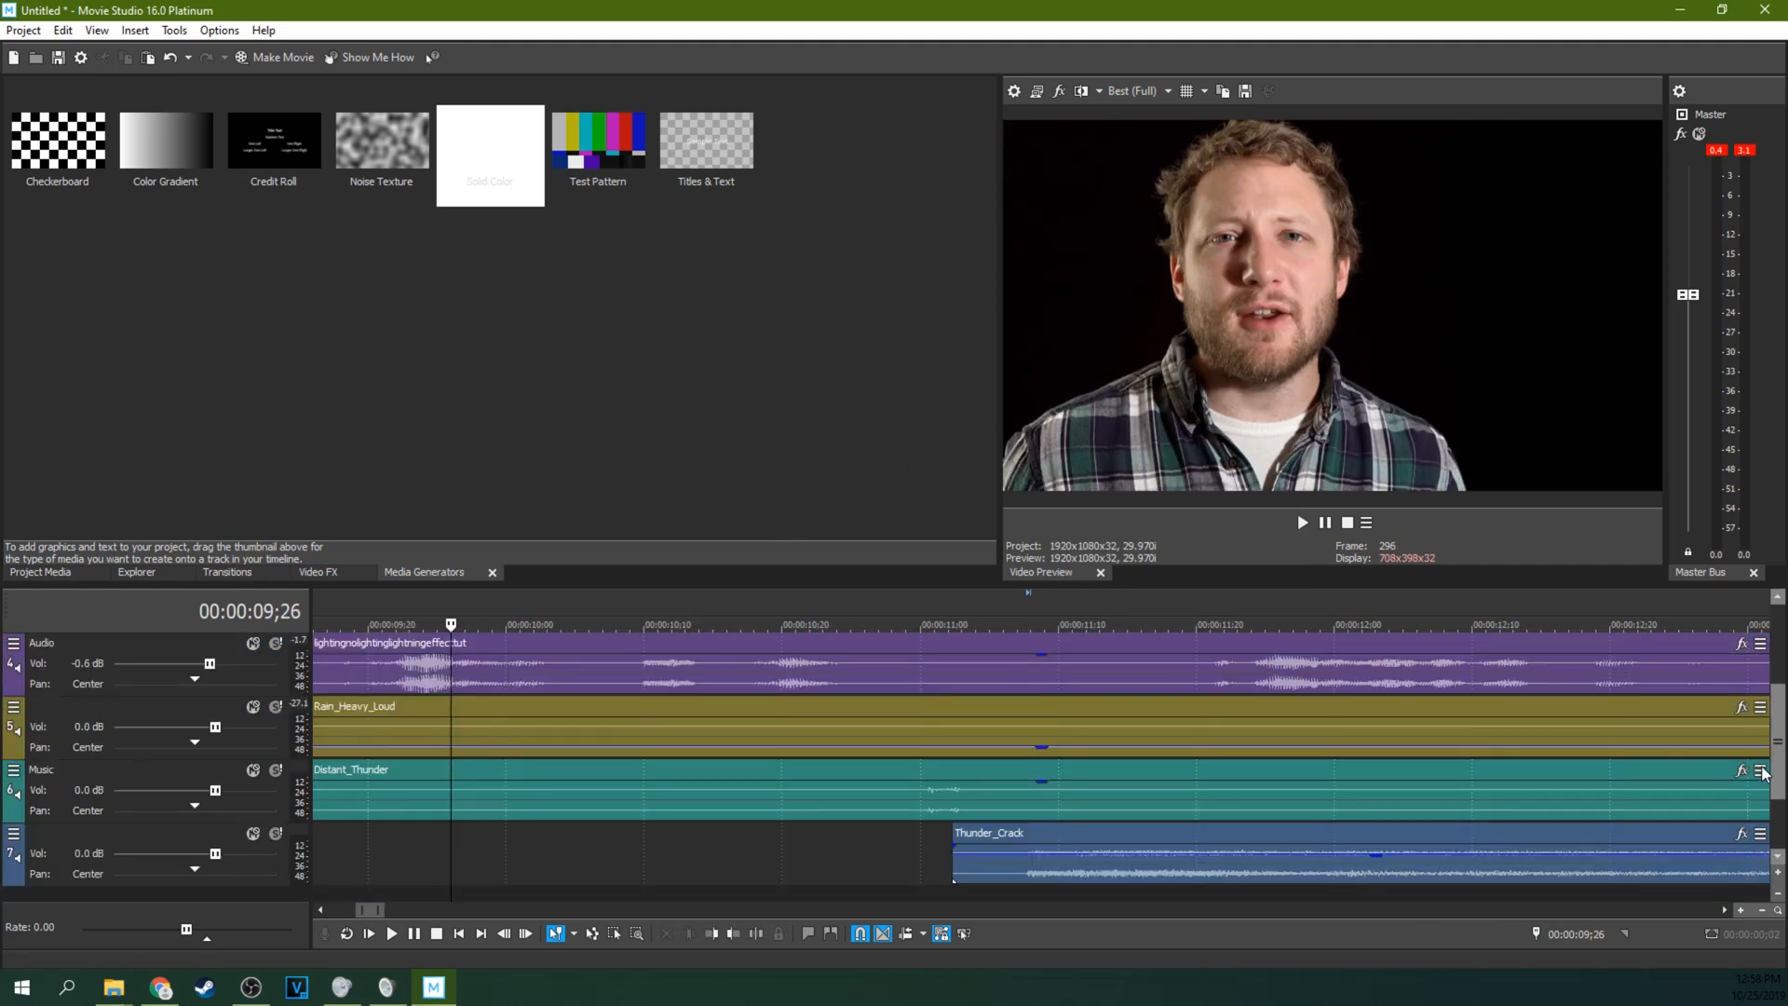
left_click(389, 934)
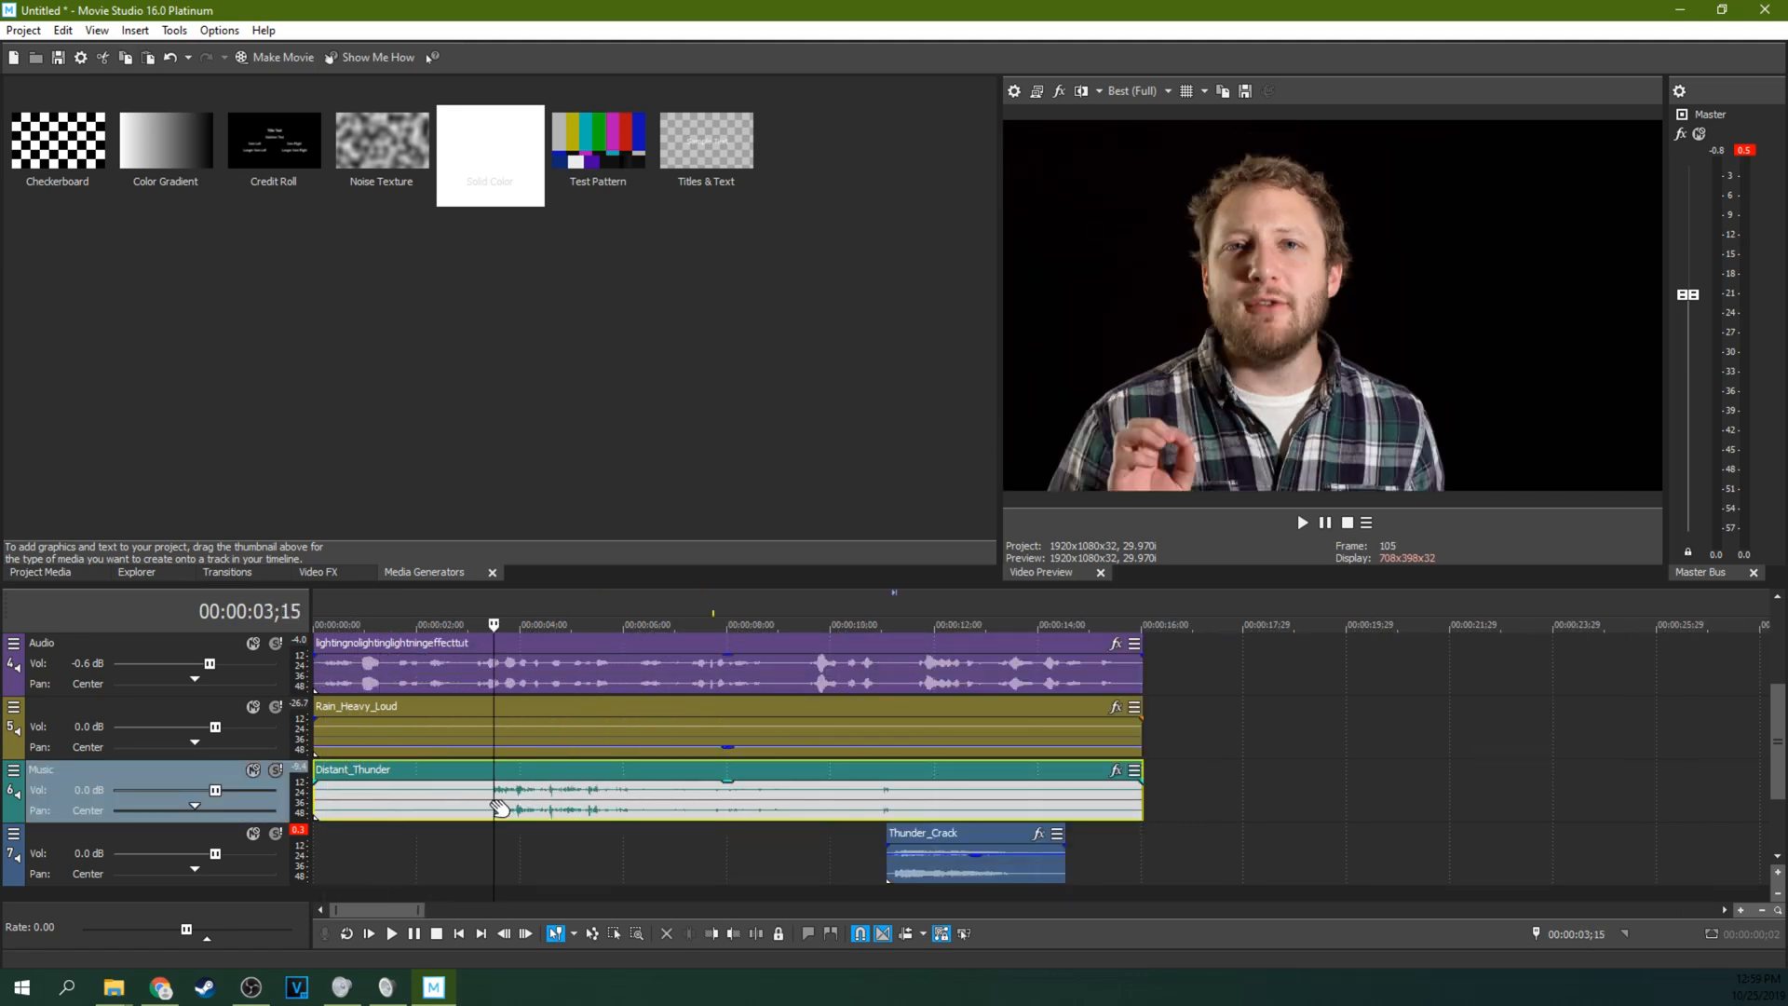
left_click(1300, 521)
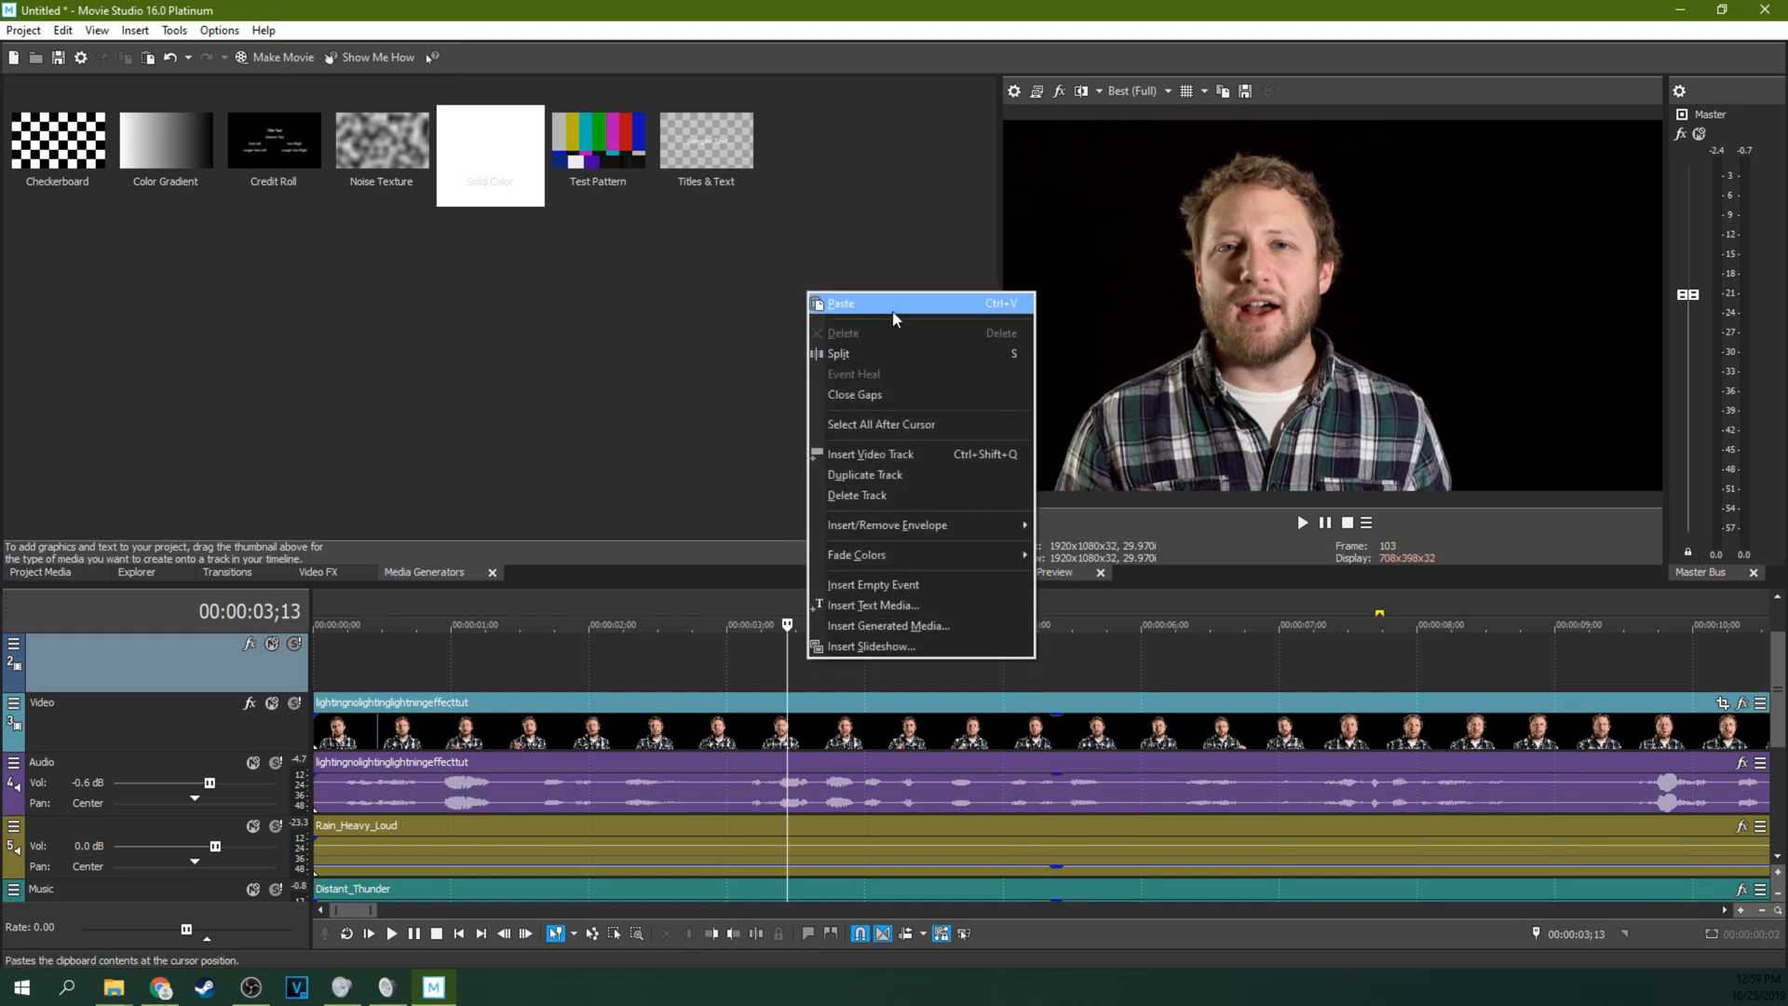
left_click(840, 302)
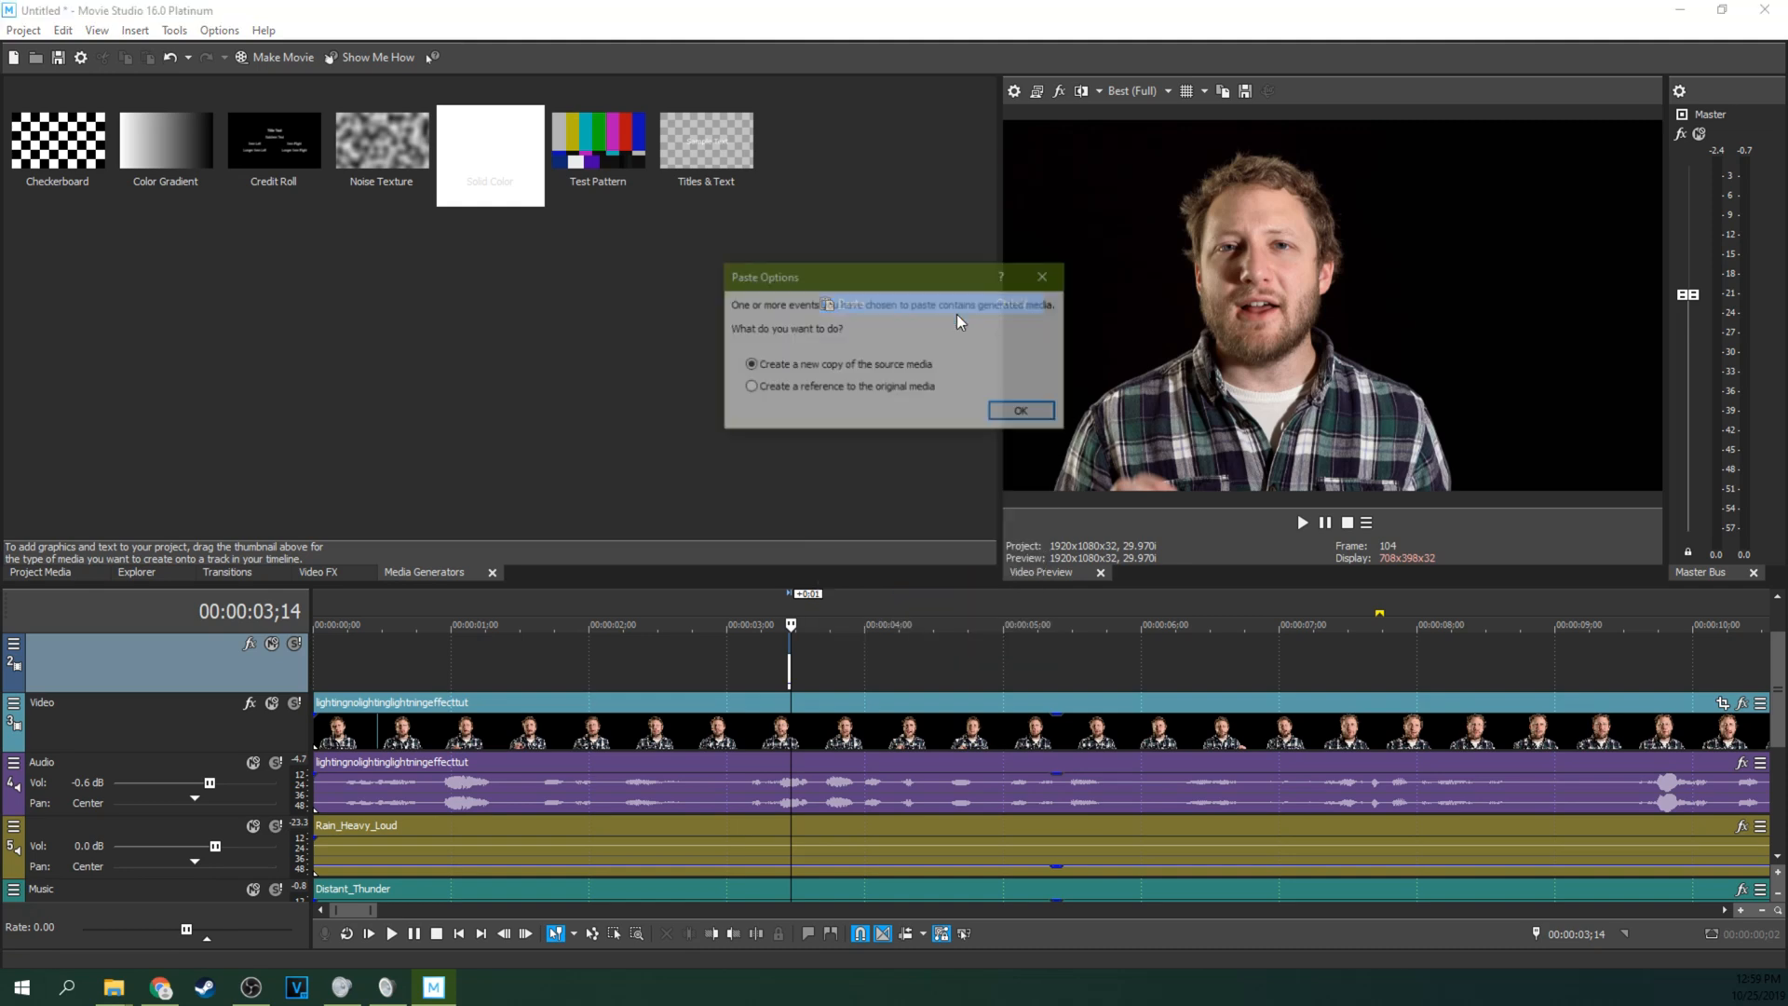
left_click(1019, 410)
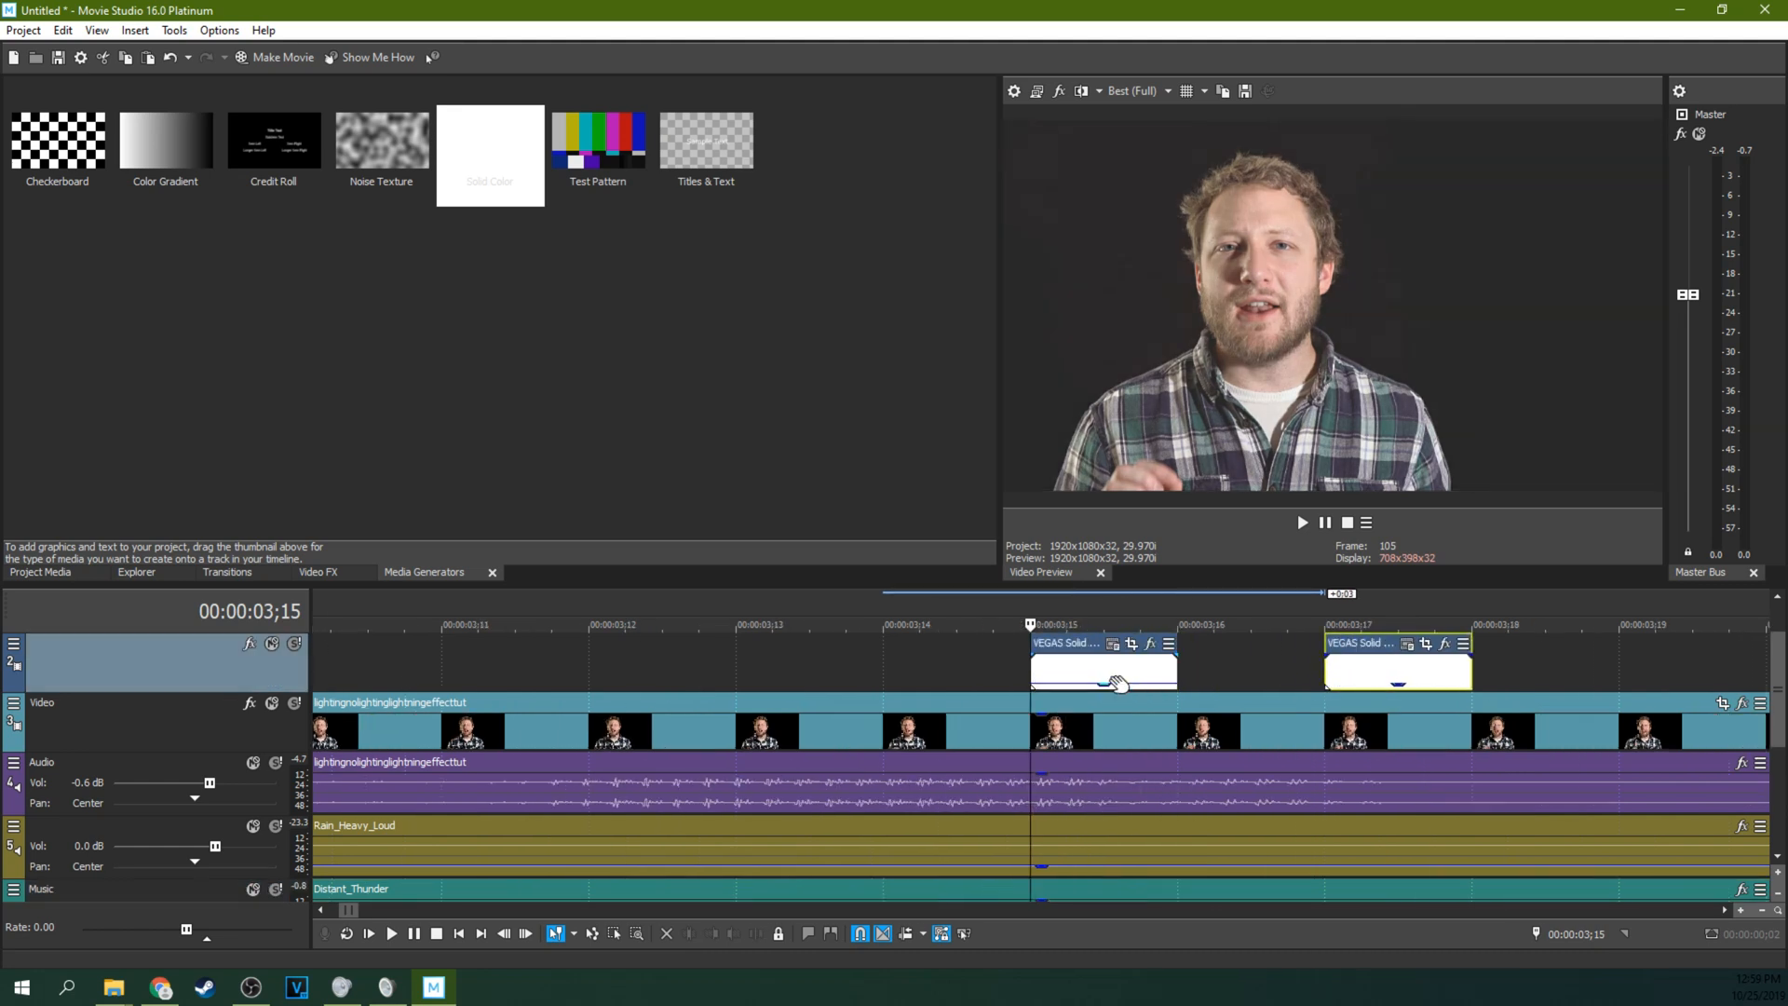
Dim Solid Color 5 and 6 near 3 seconds to about 10% and 15% opacity.
left_click_drag(1101, 671, 1140, 689)
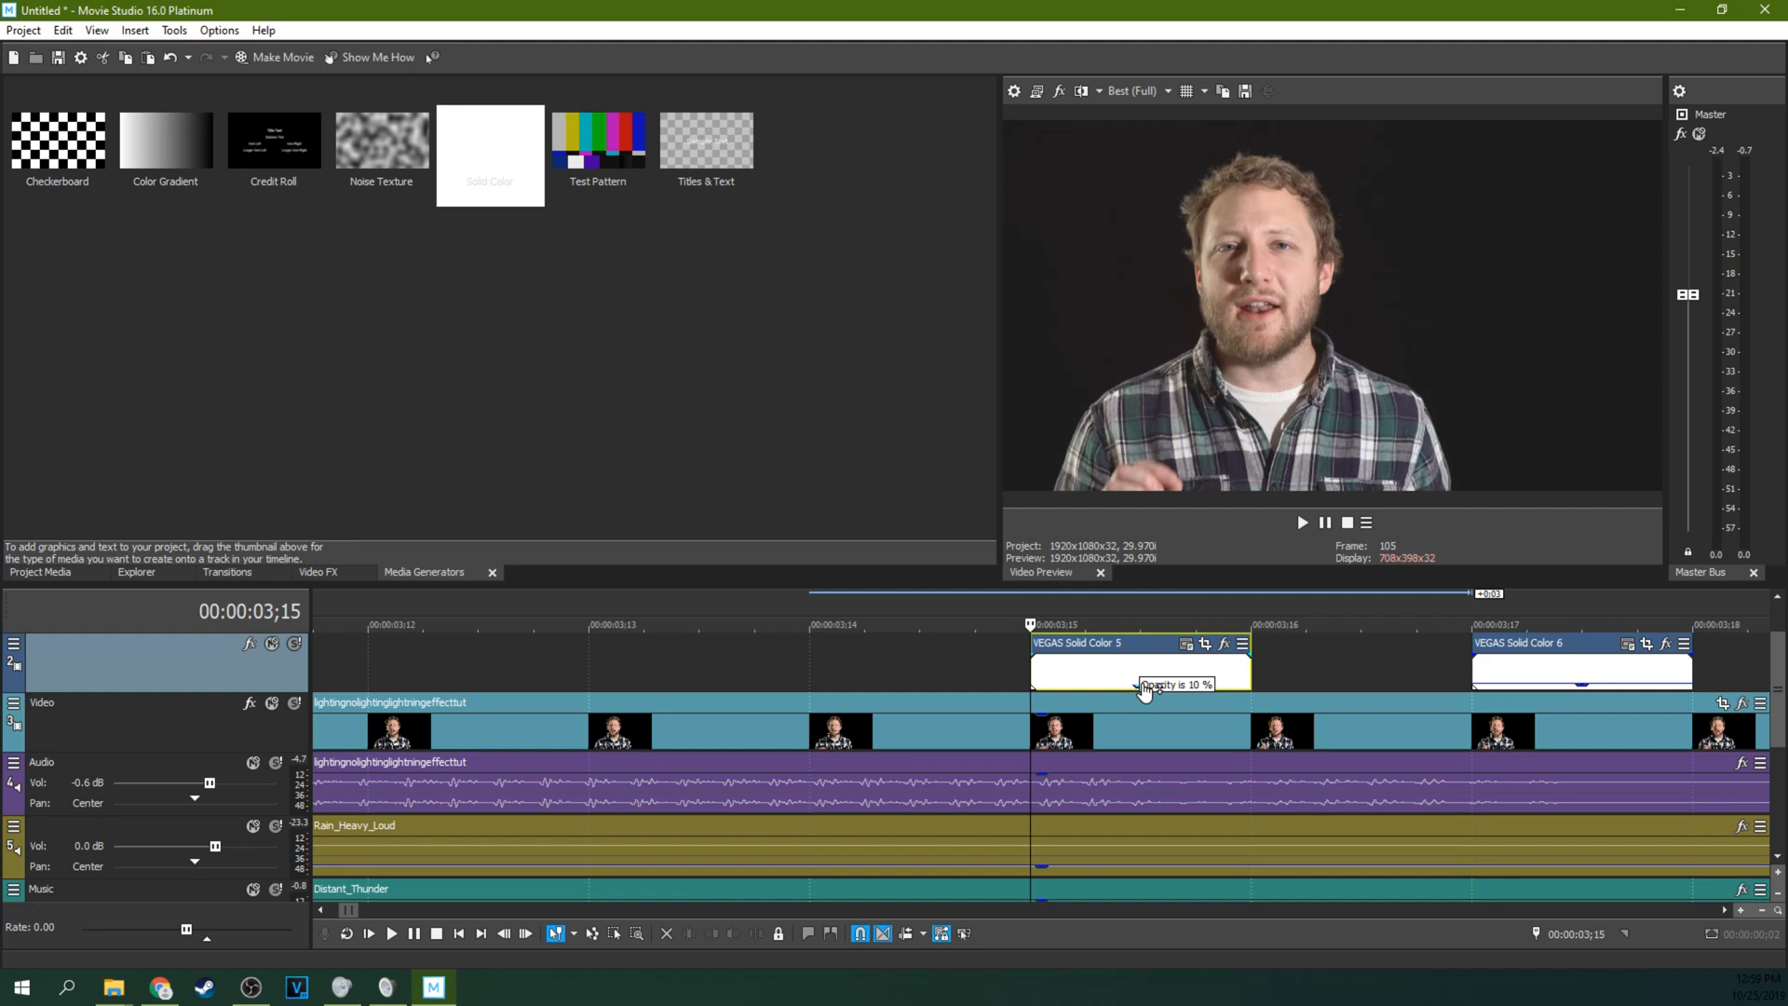
left_click_drag(1140, 672, 1140, 684)
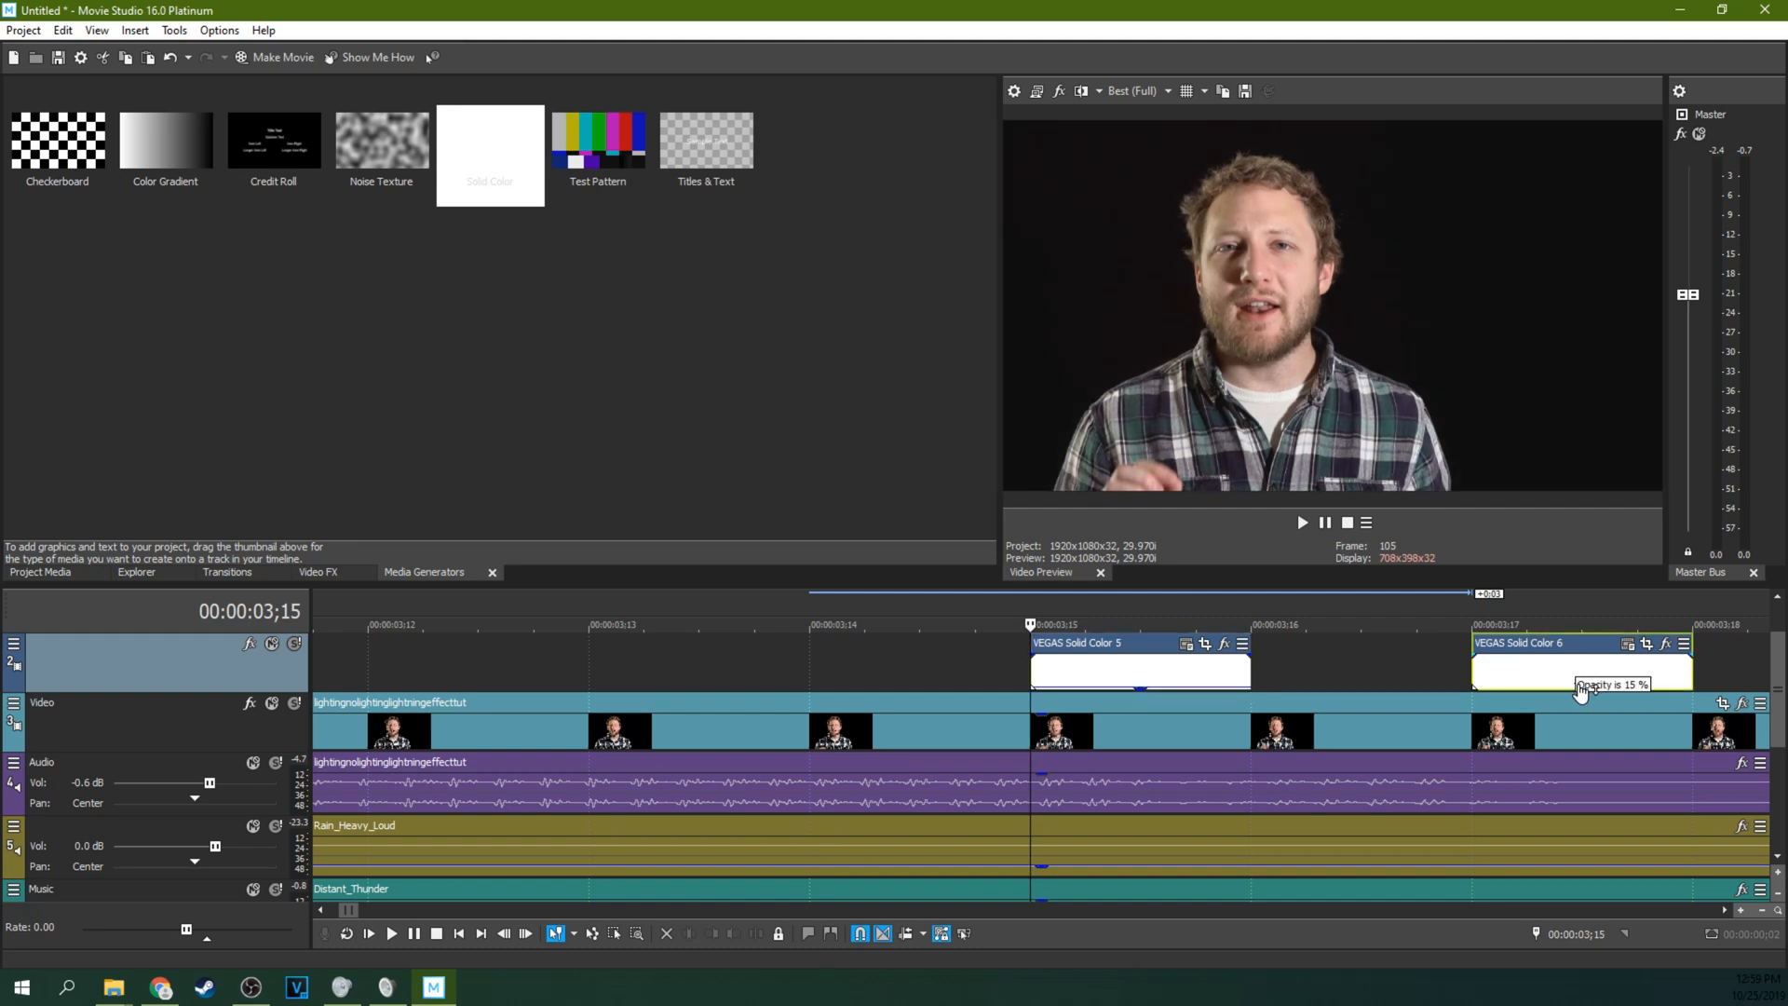
left_click_drag(1583, 683, 1583, 698)
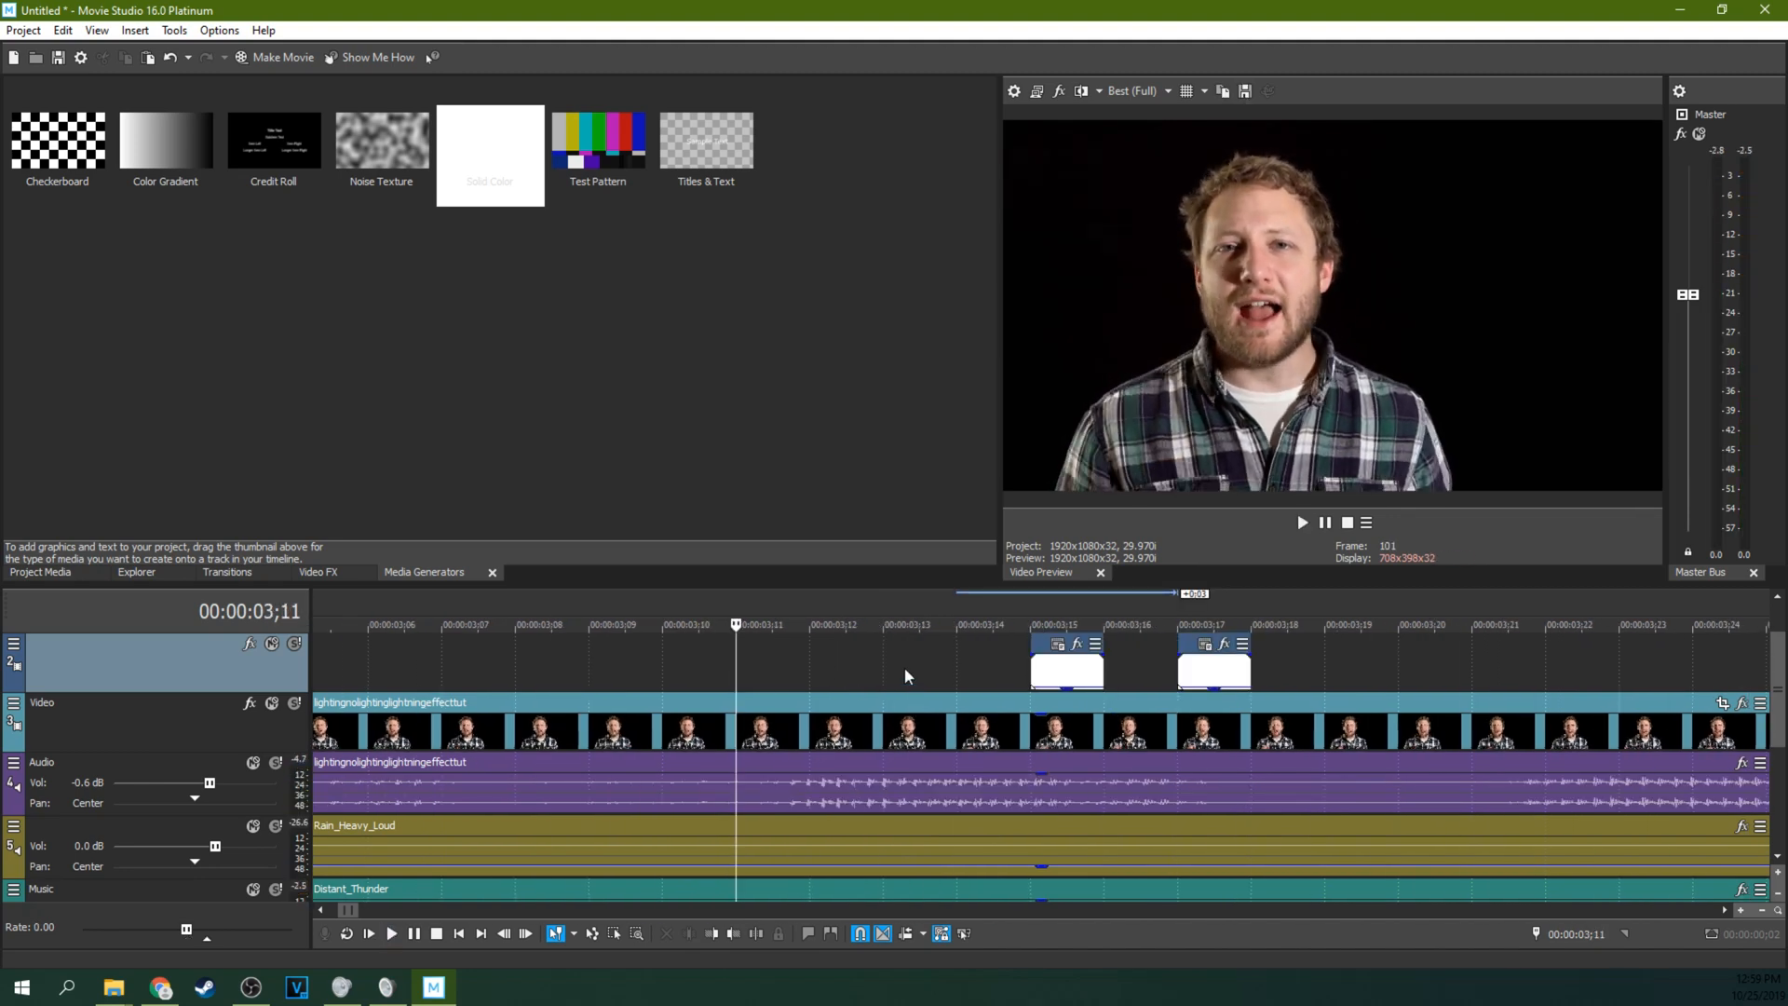
Paste a third faint flash just after the pair near 3 seconds.
right_click(1065, 672)
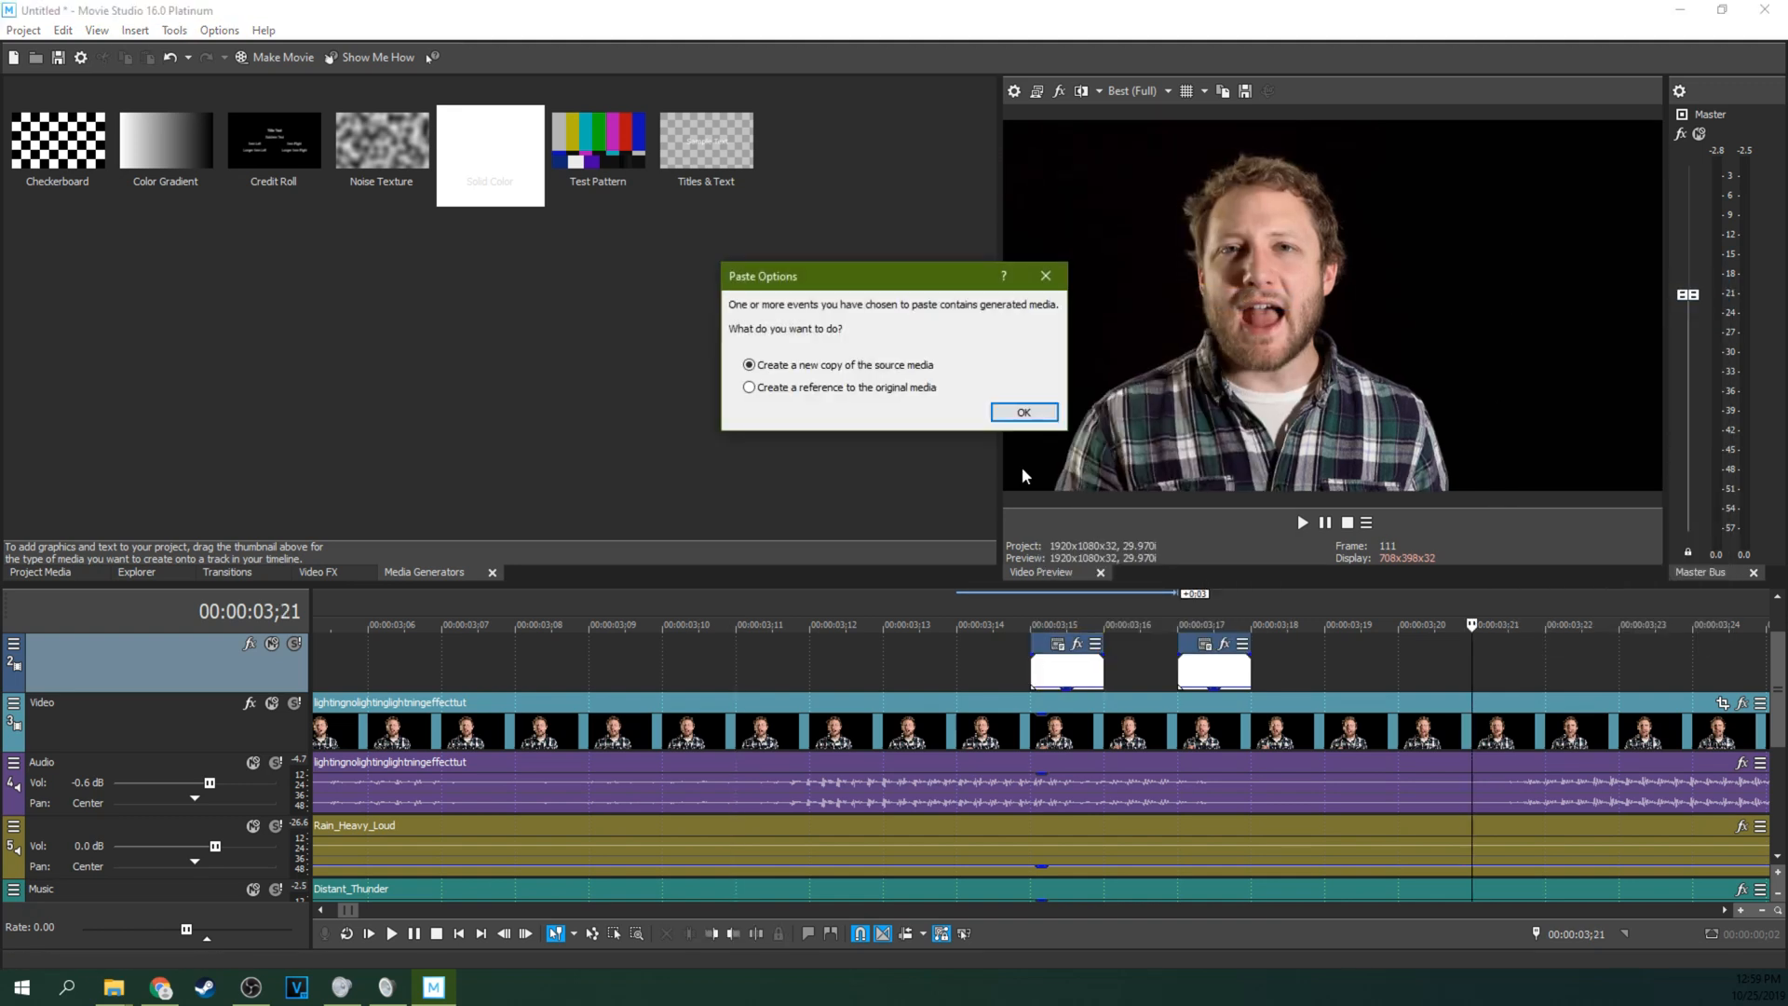
left_click(1021, 411)
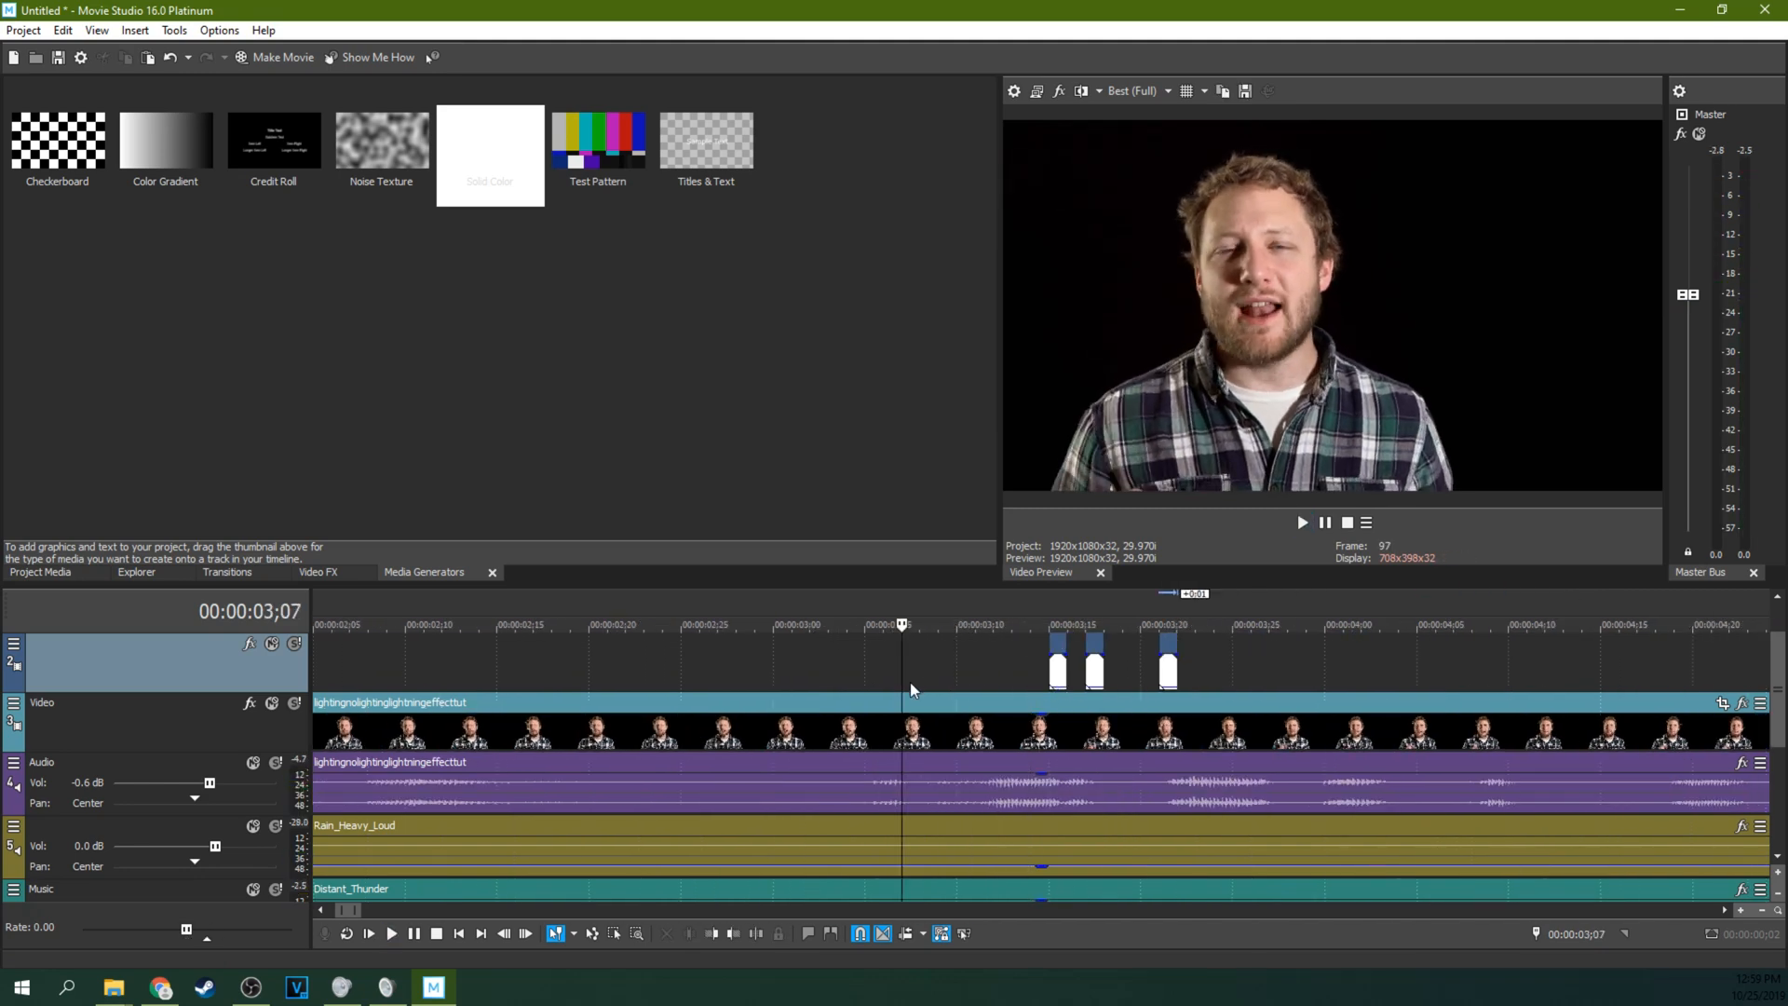
left_click(1302, 522)
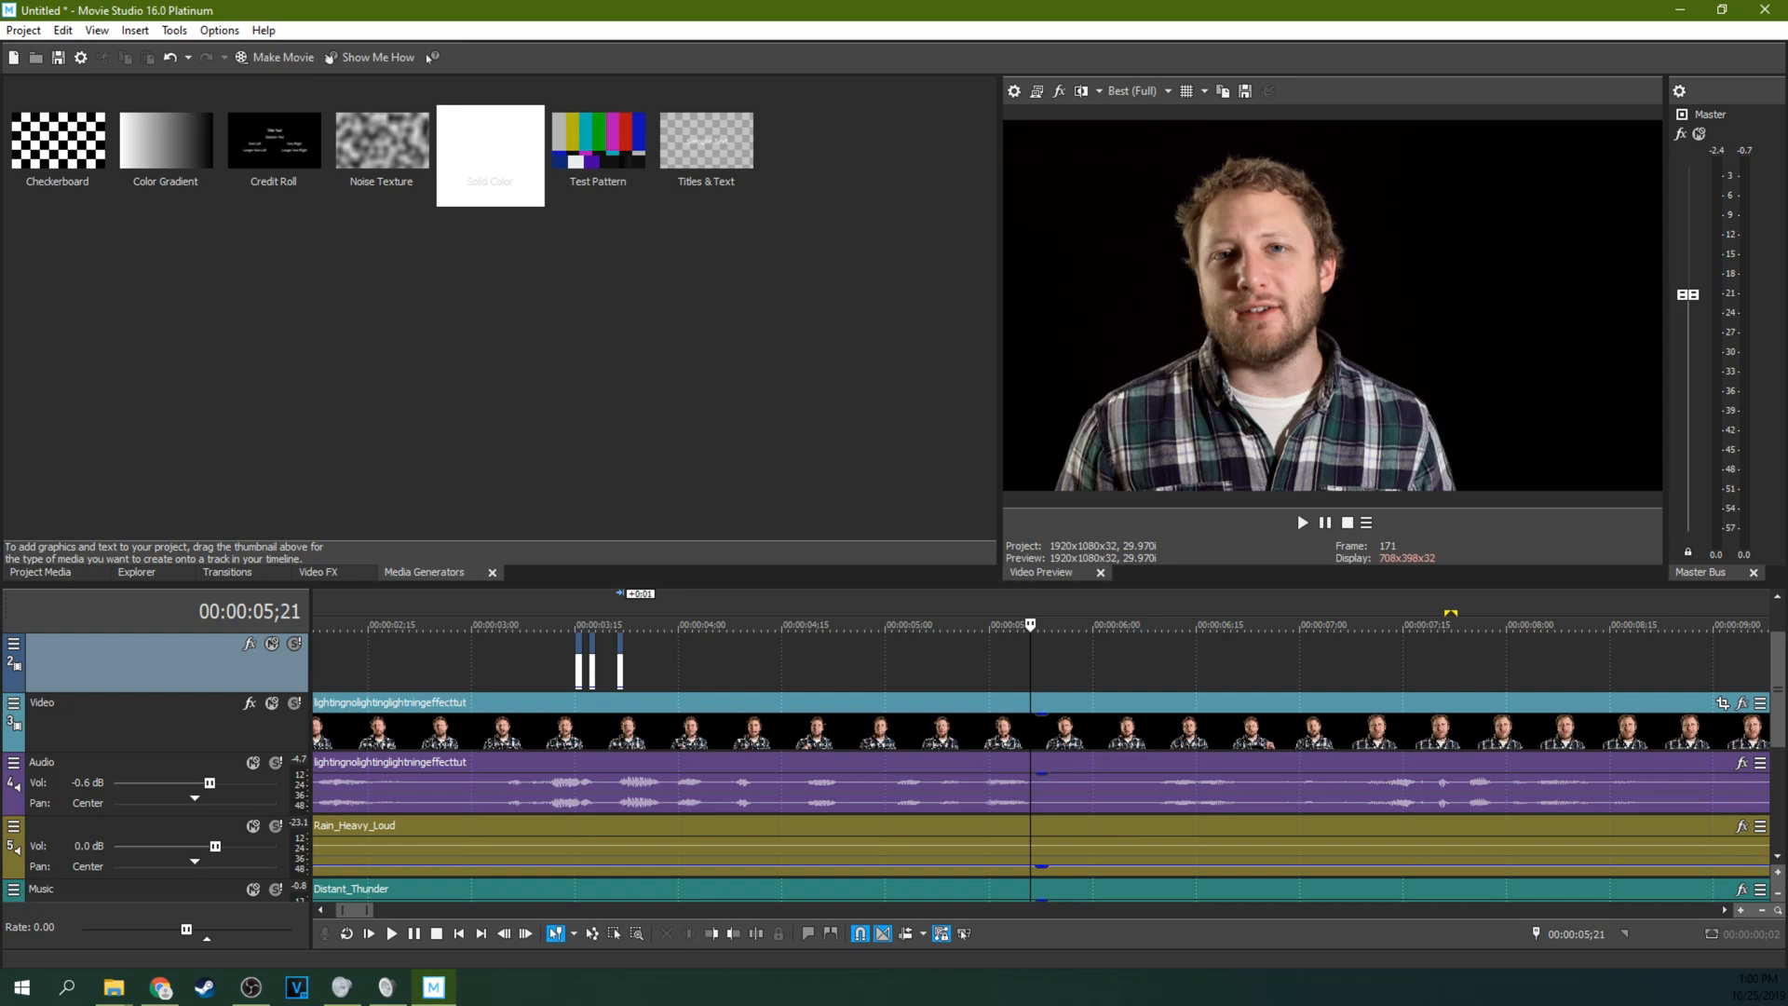
mouse_move(1406, 712)
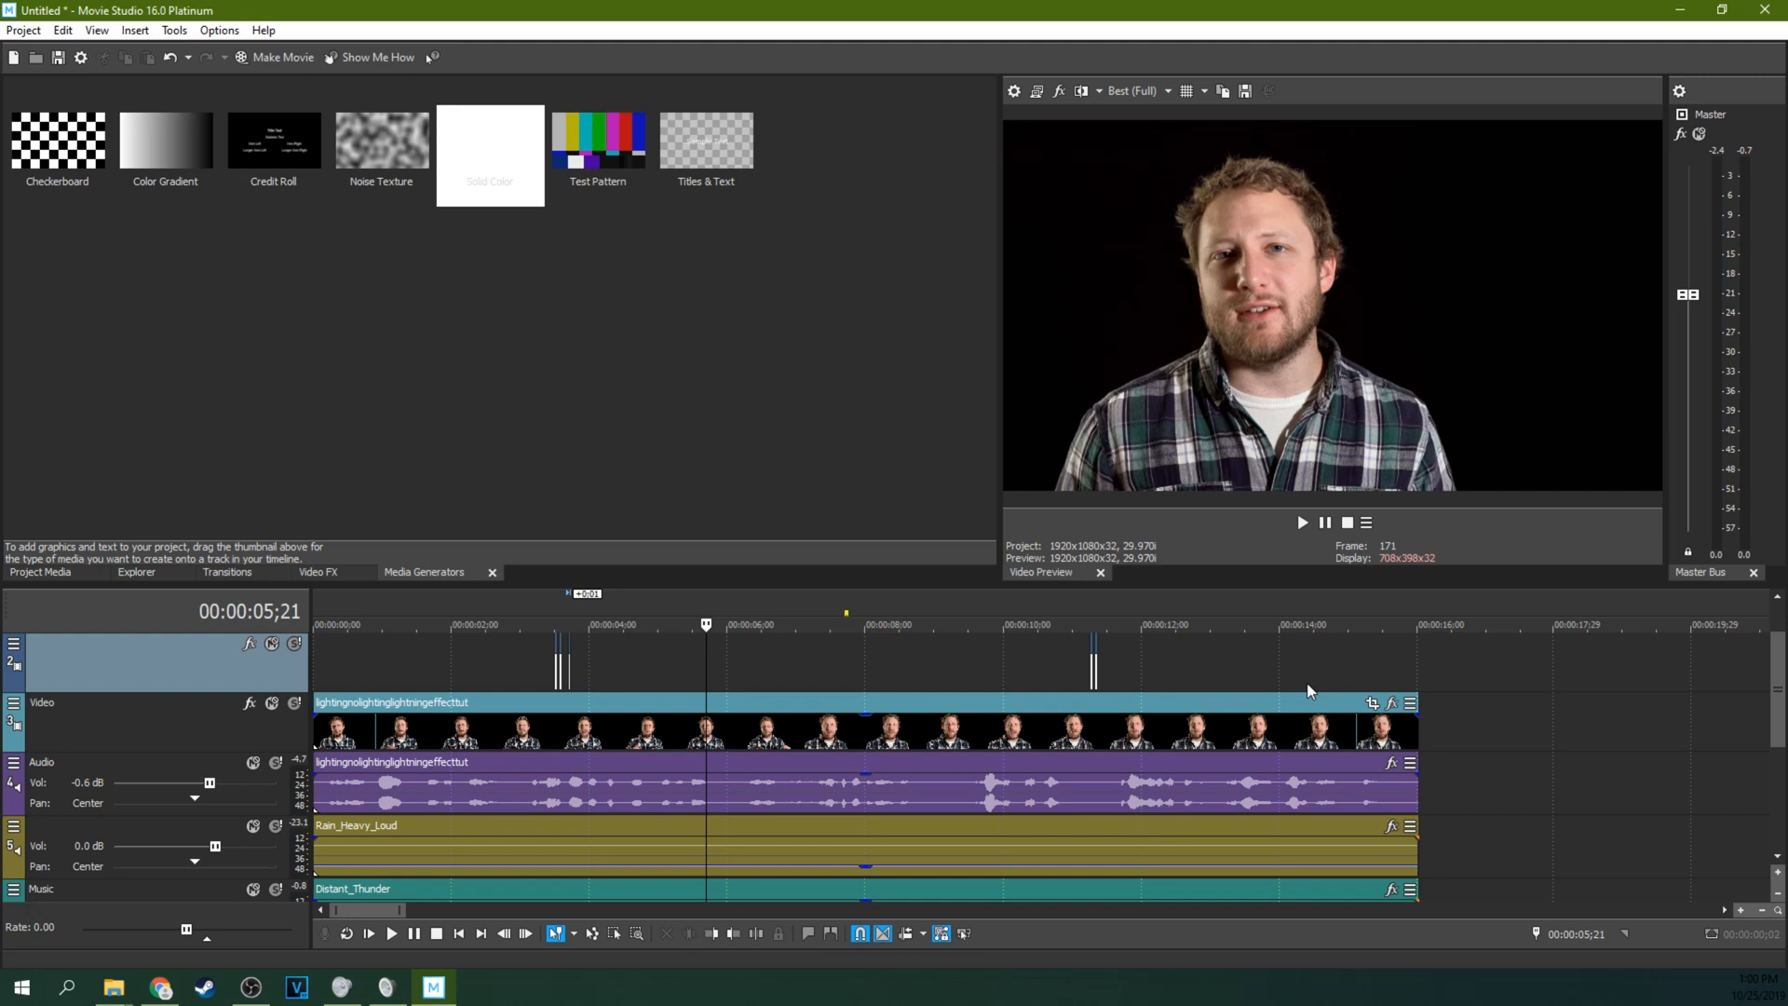
left_click(1322, 625)
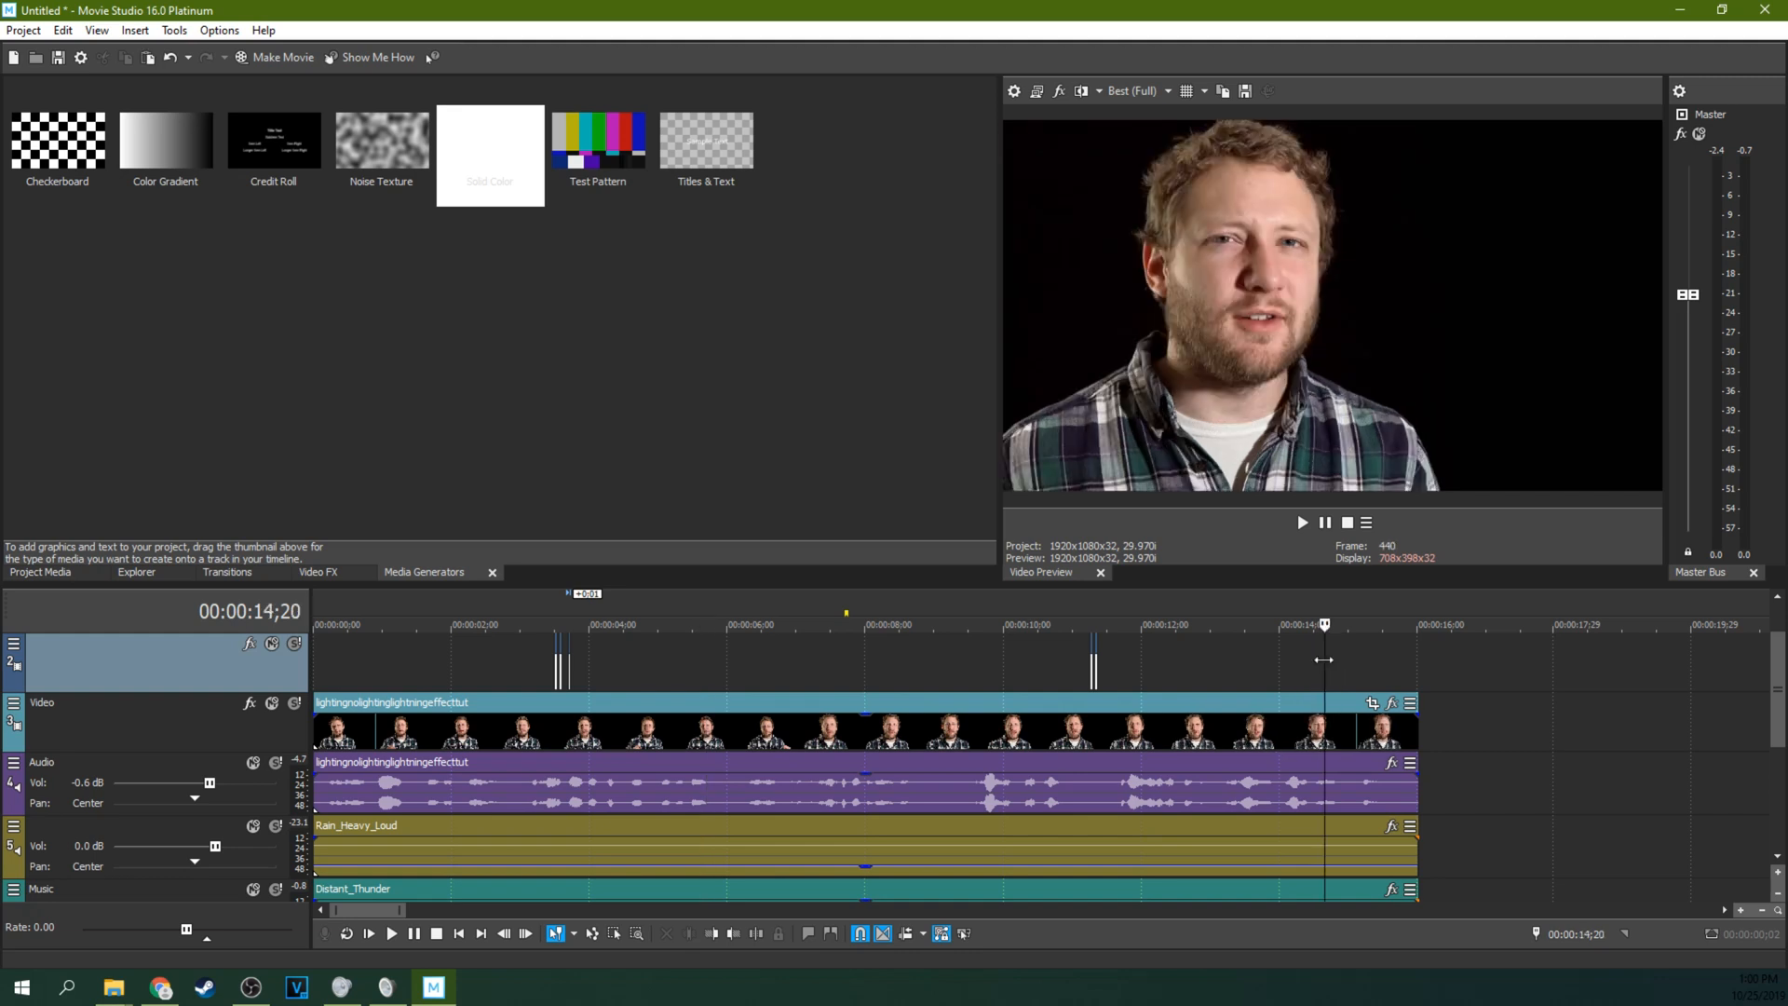
mouse_move(1300, 682)
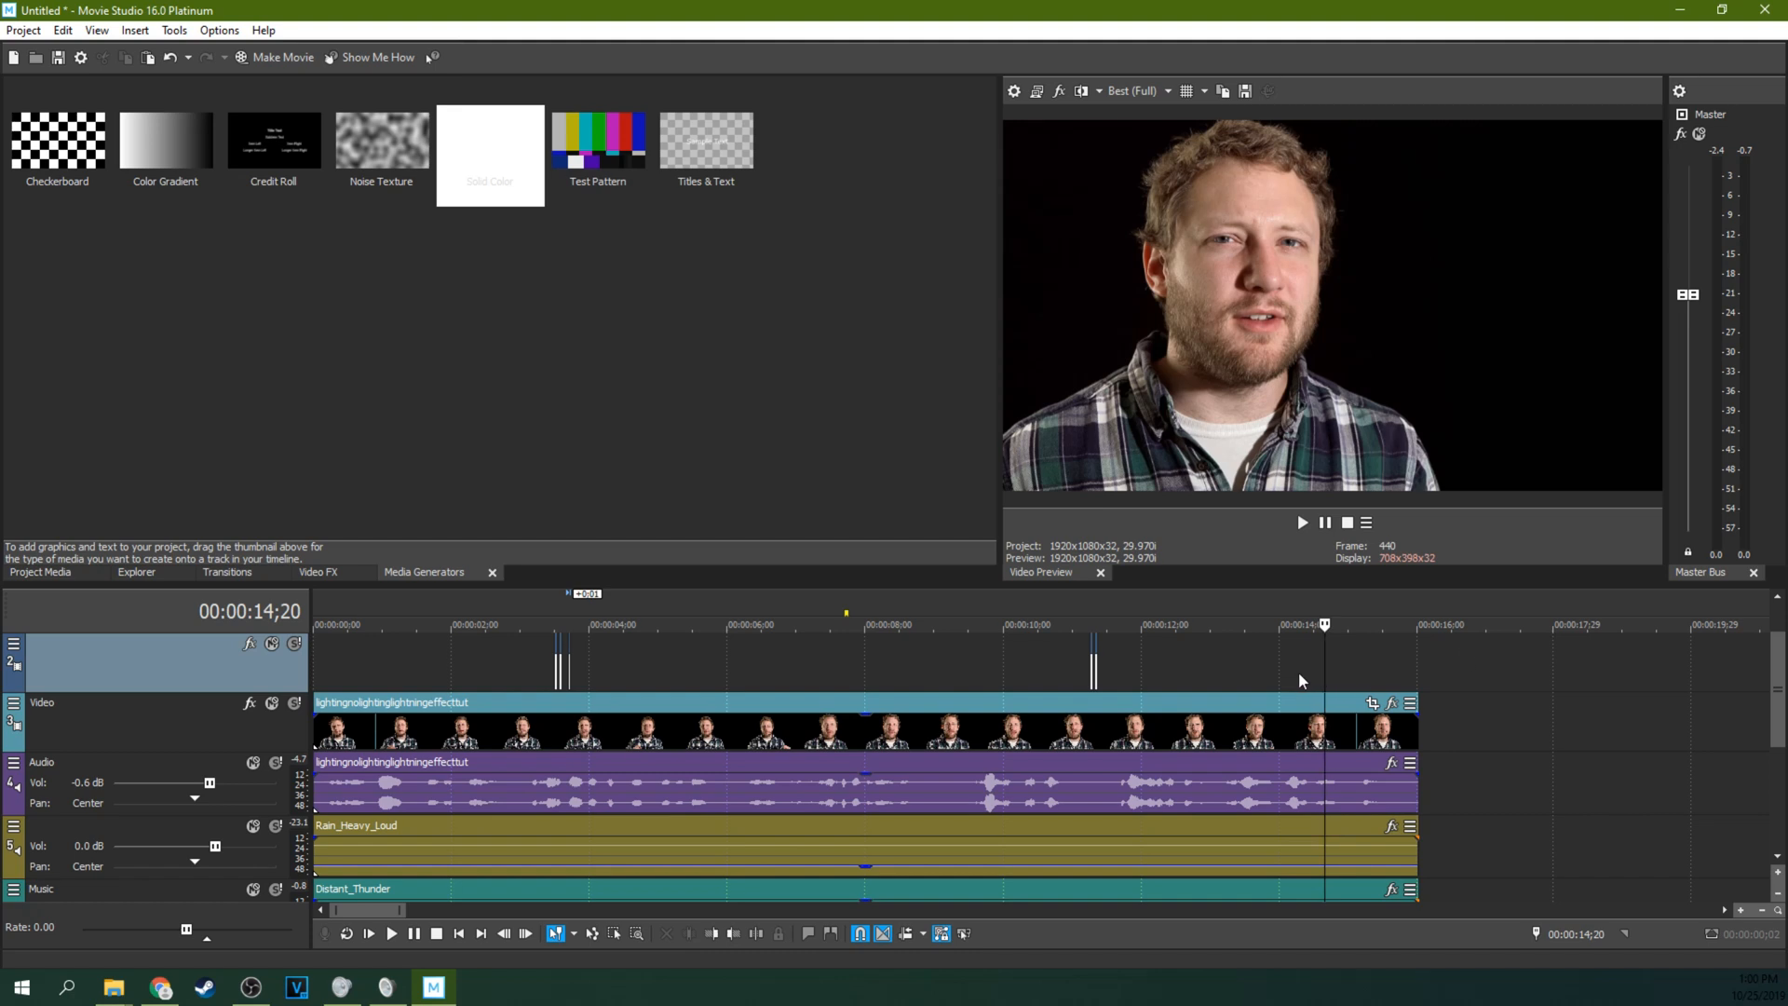